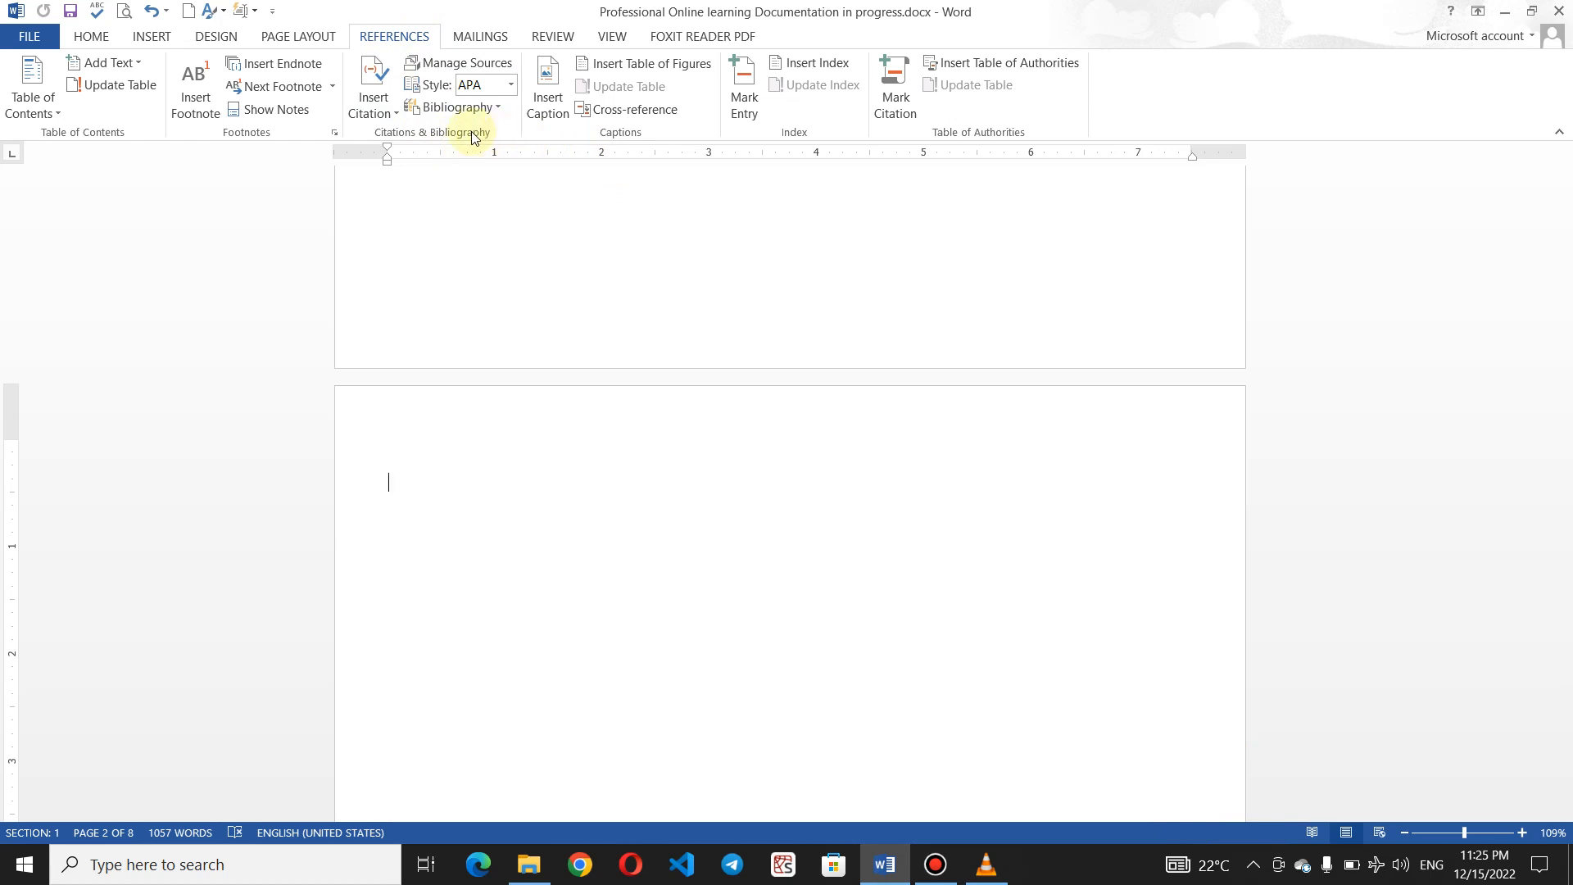
mouse_move(471, 134)
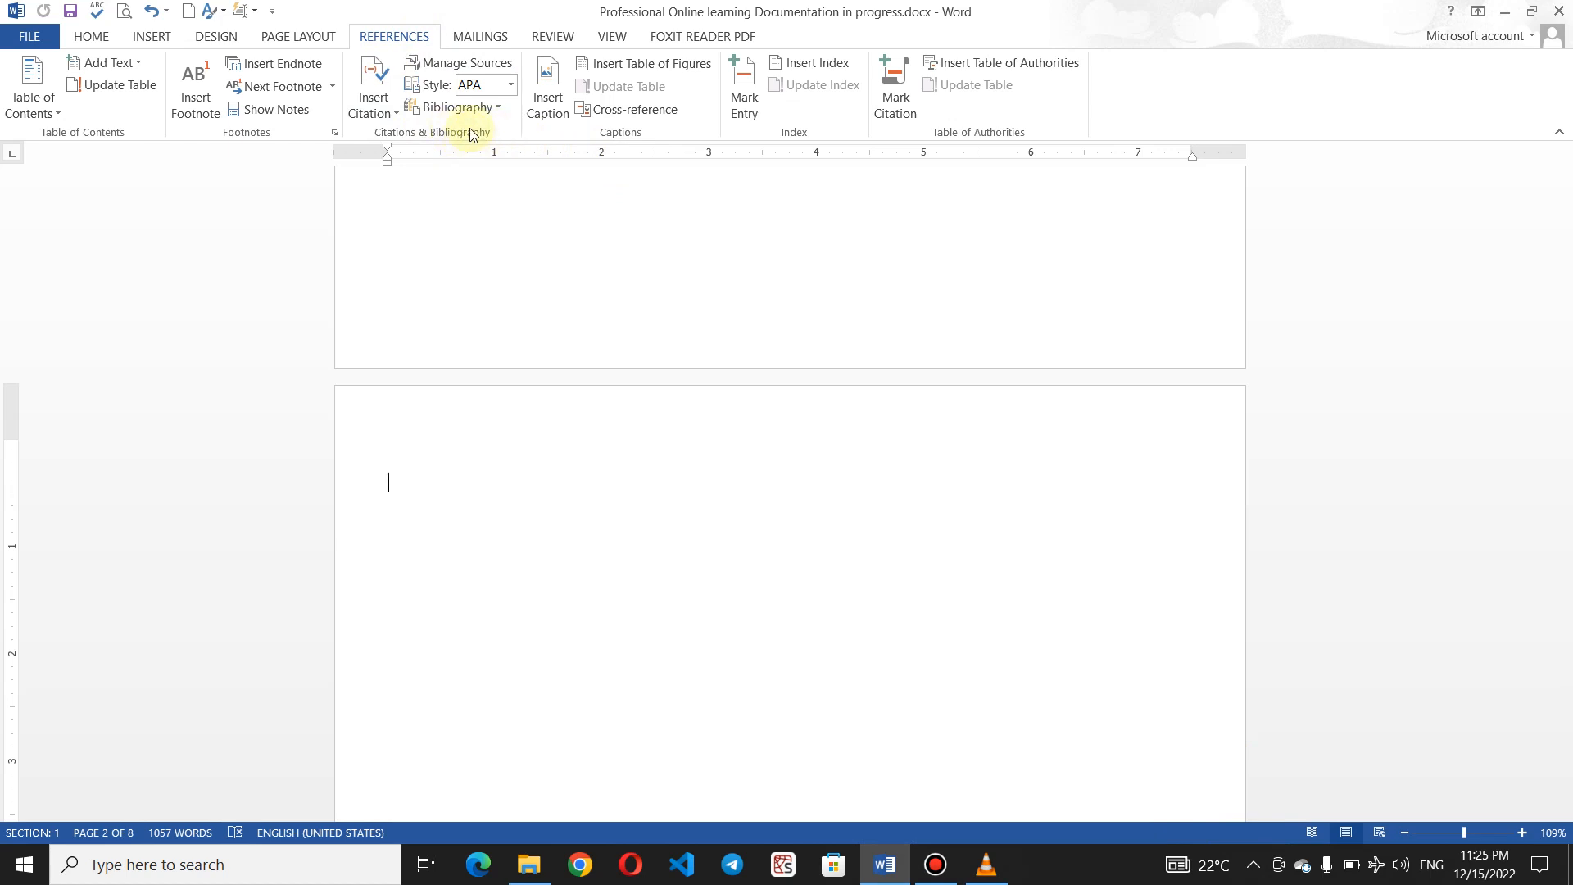
mouse_move(494, 134)
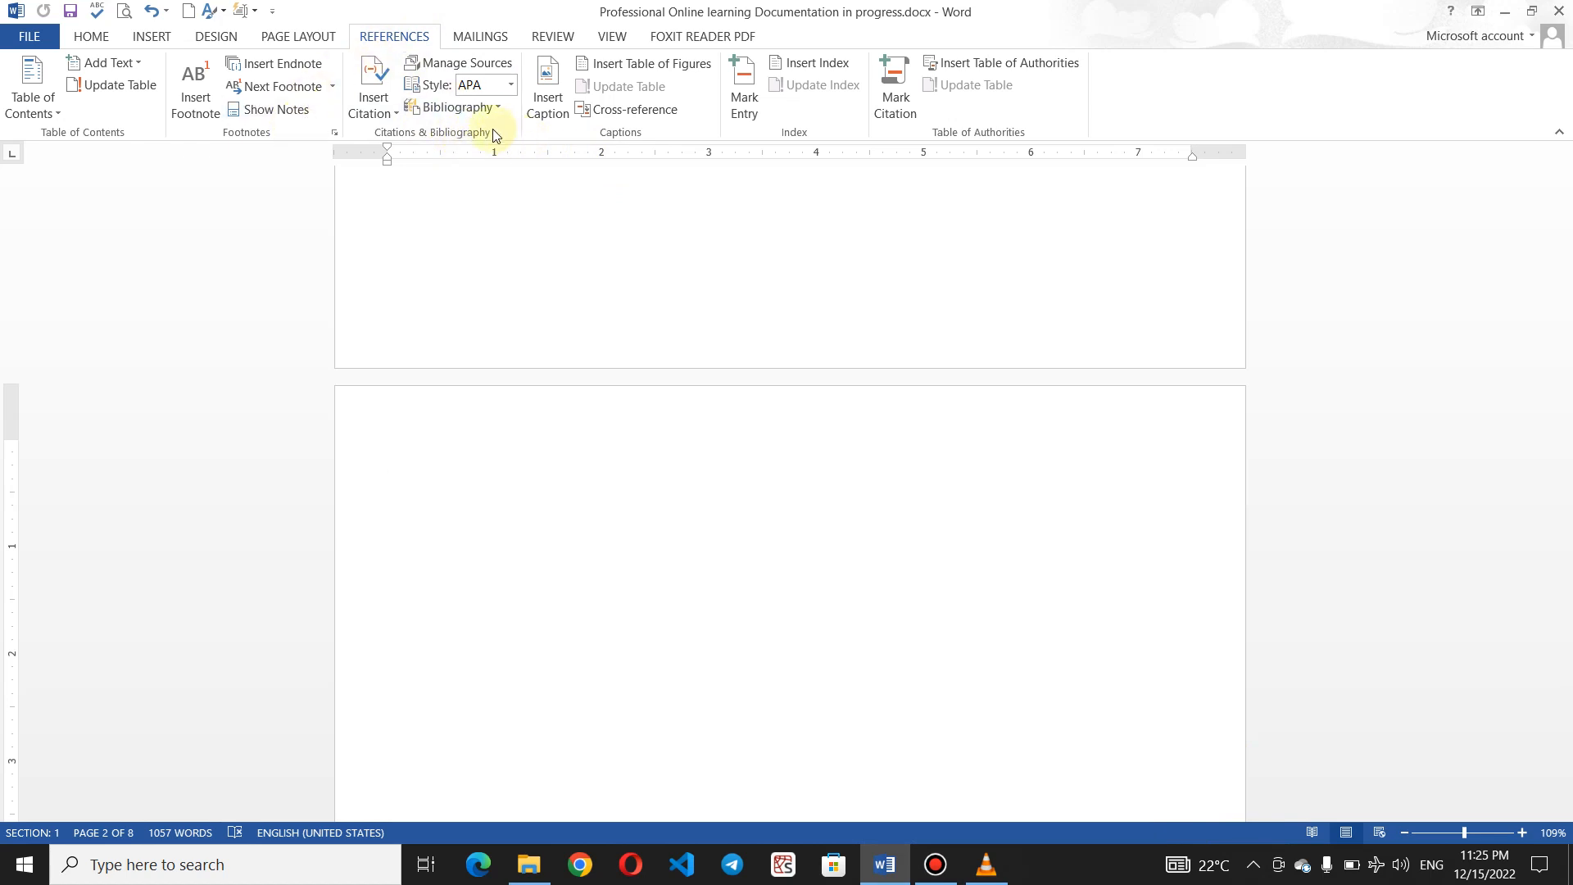
mouse_move(445, 137)
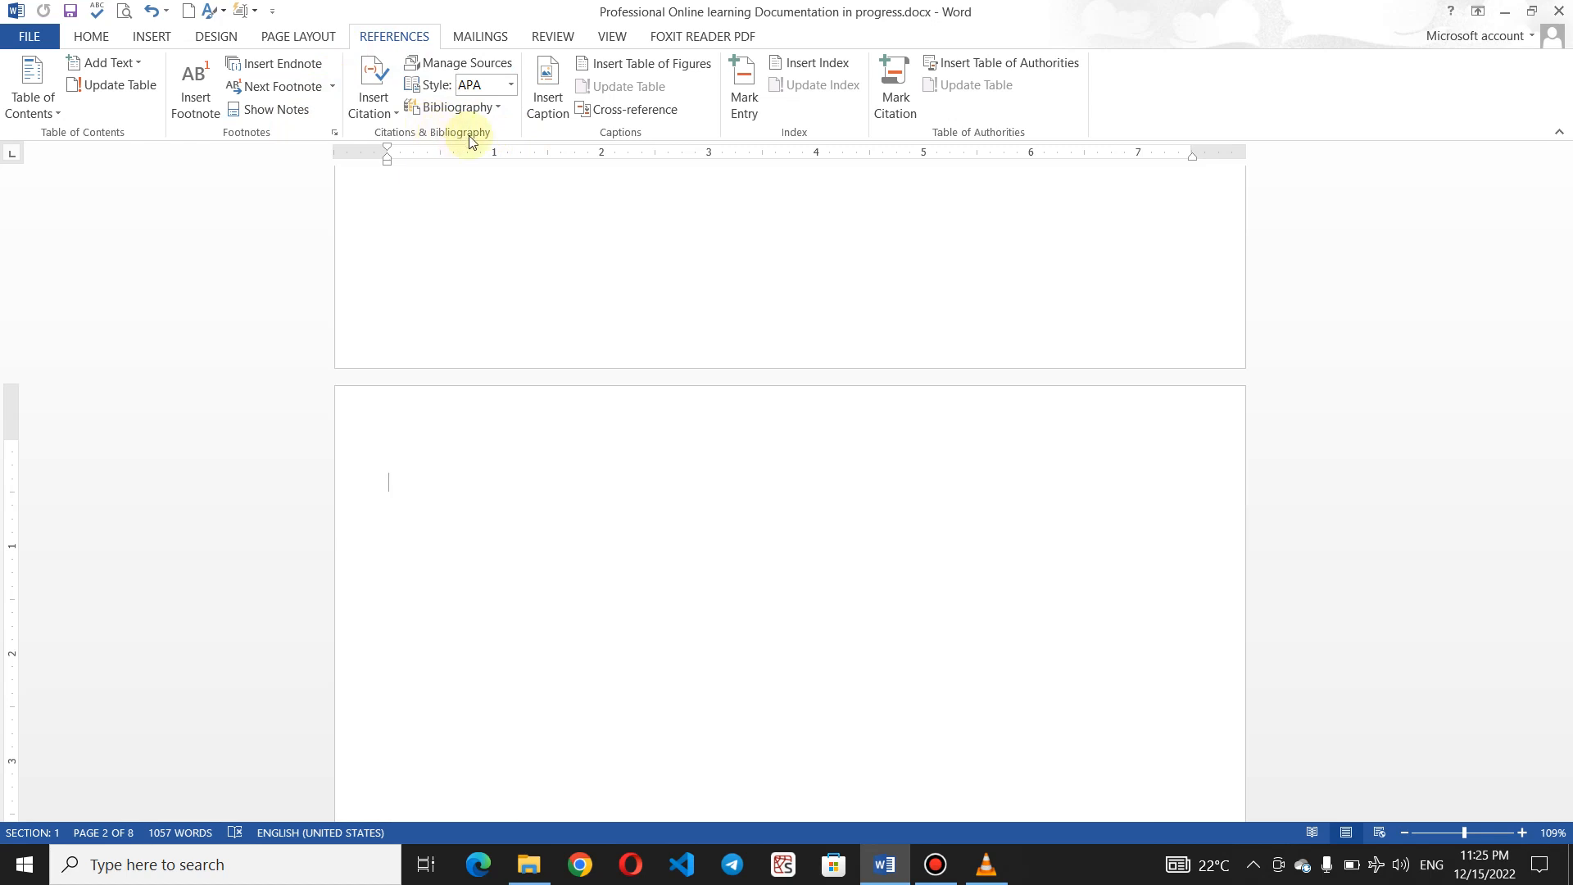
mouse_move(475, 137)
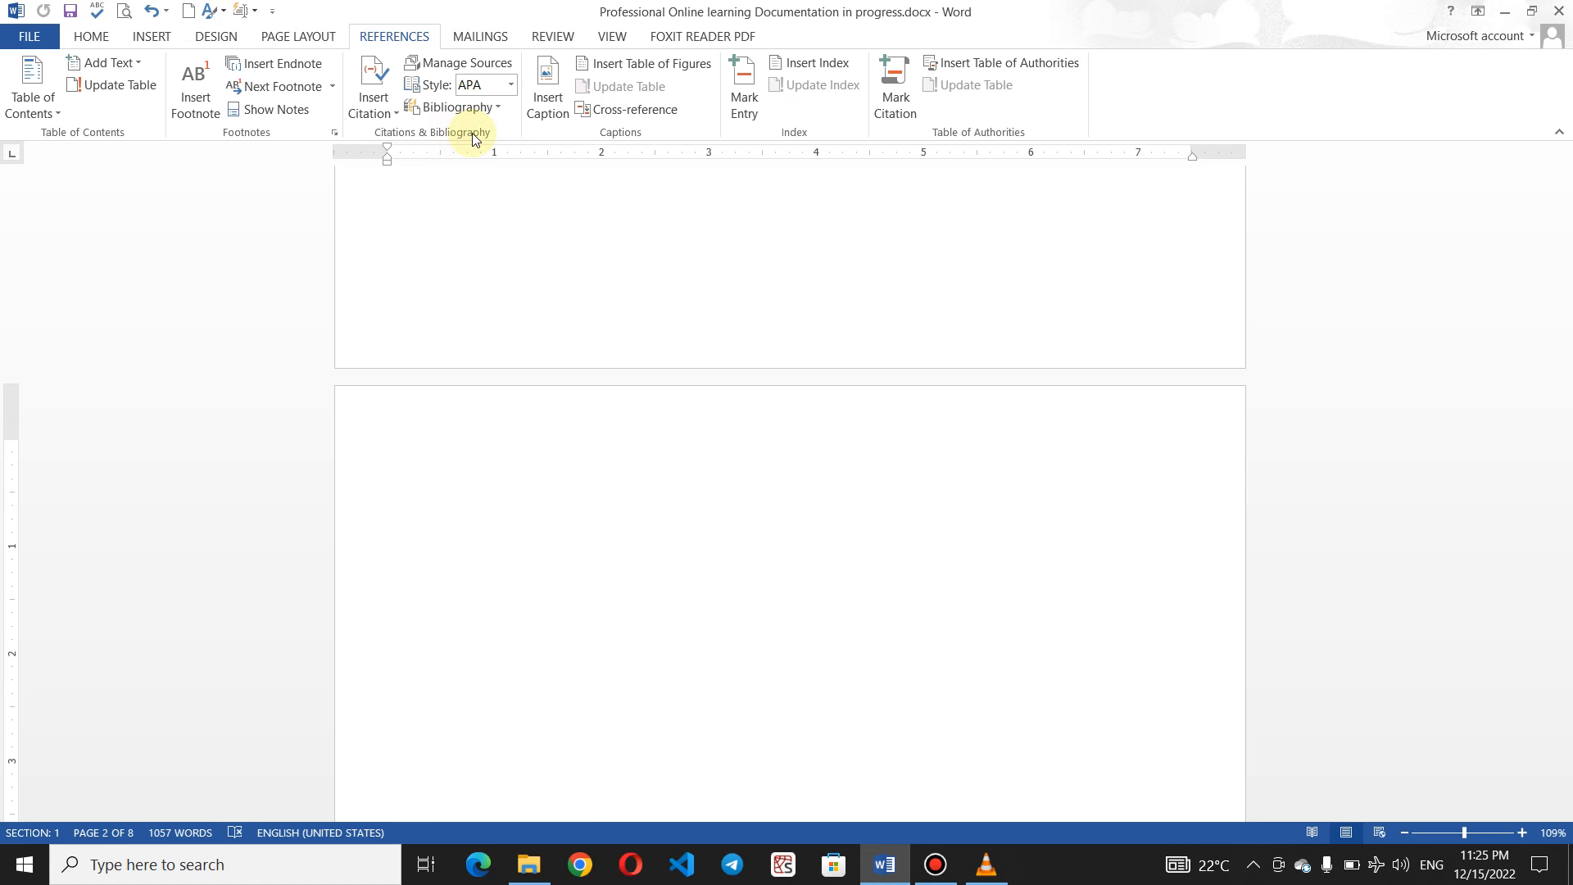
mouse_move(496, 129)
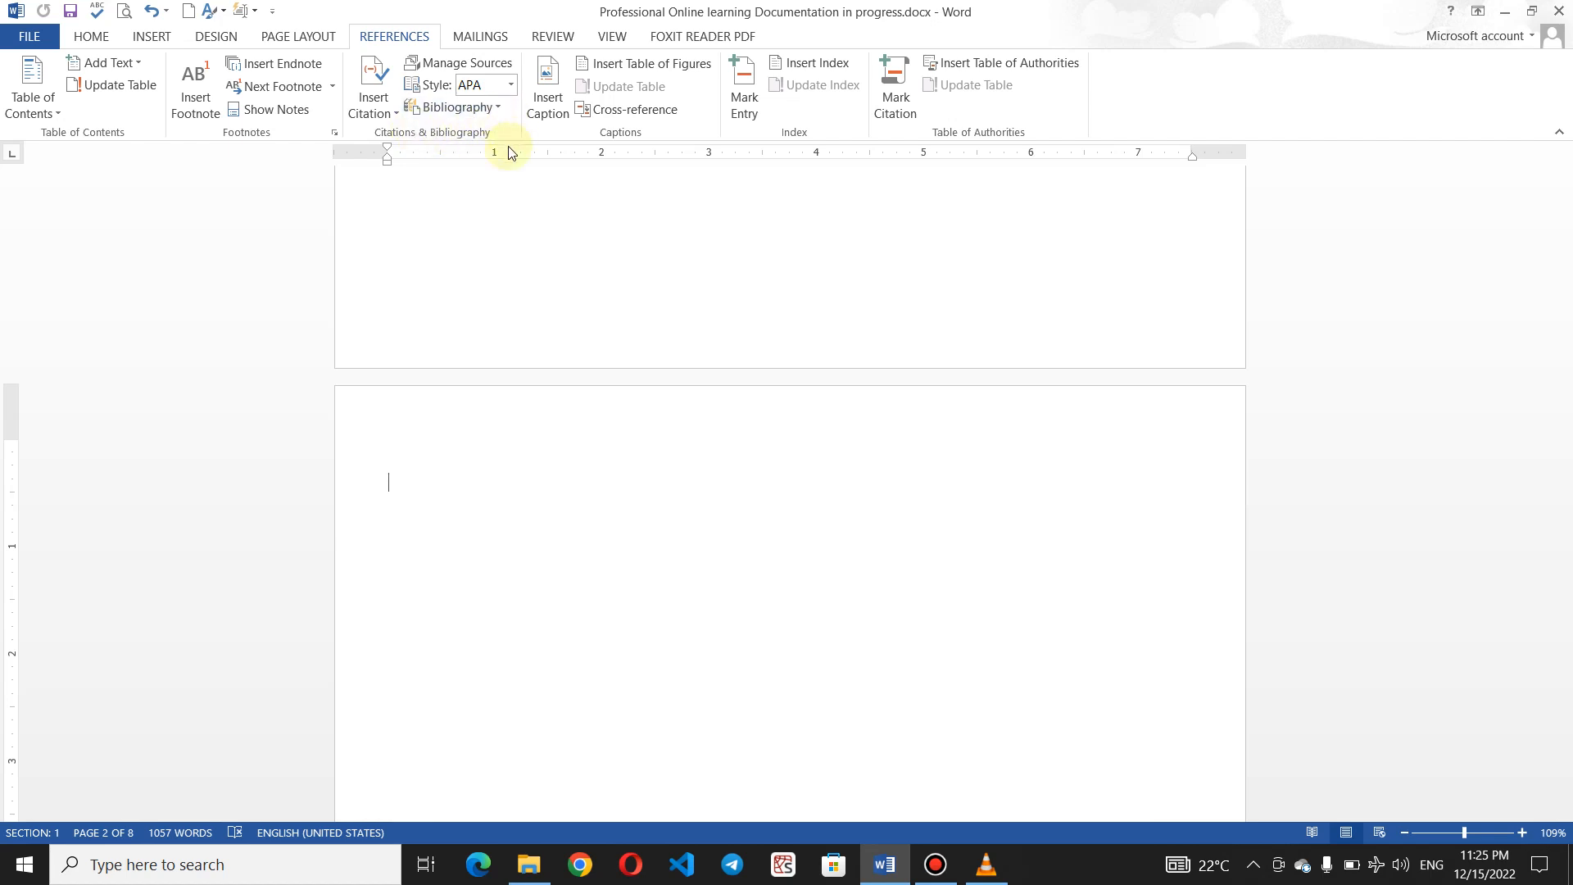
mouse_move(425, 482)
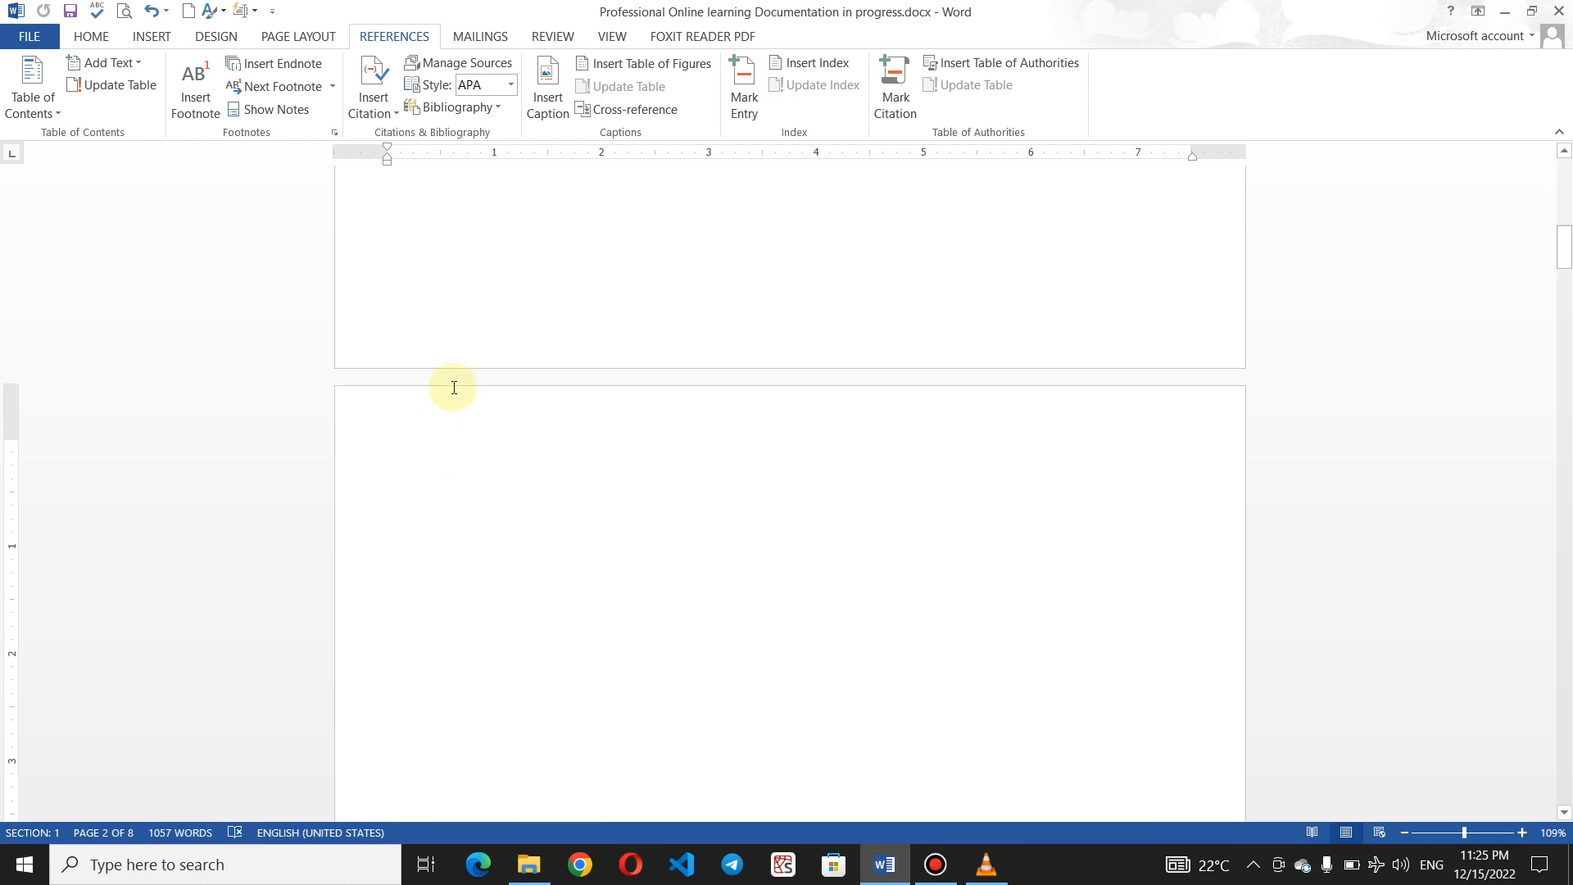
mouse_move(503, 170)
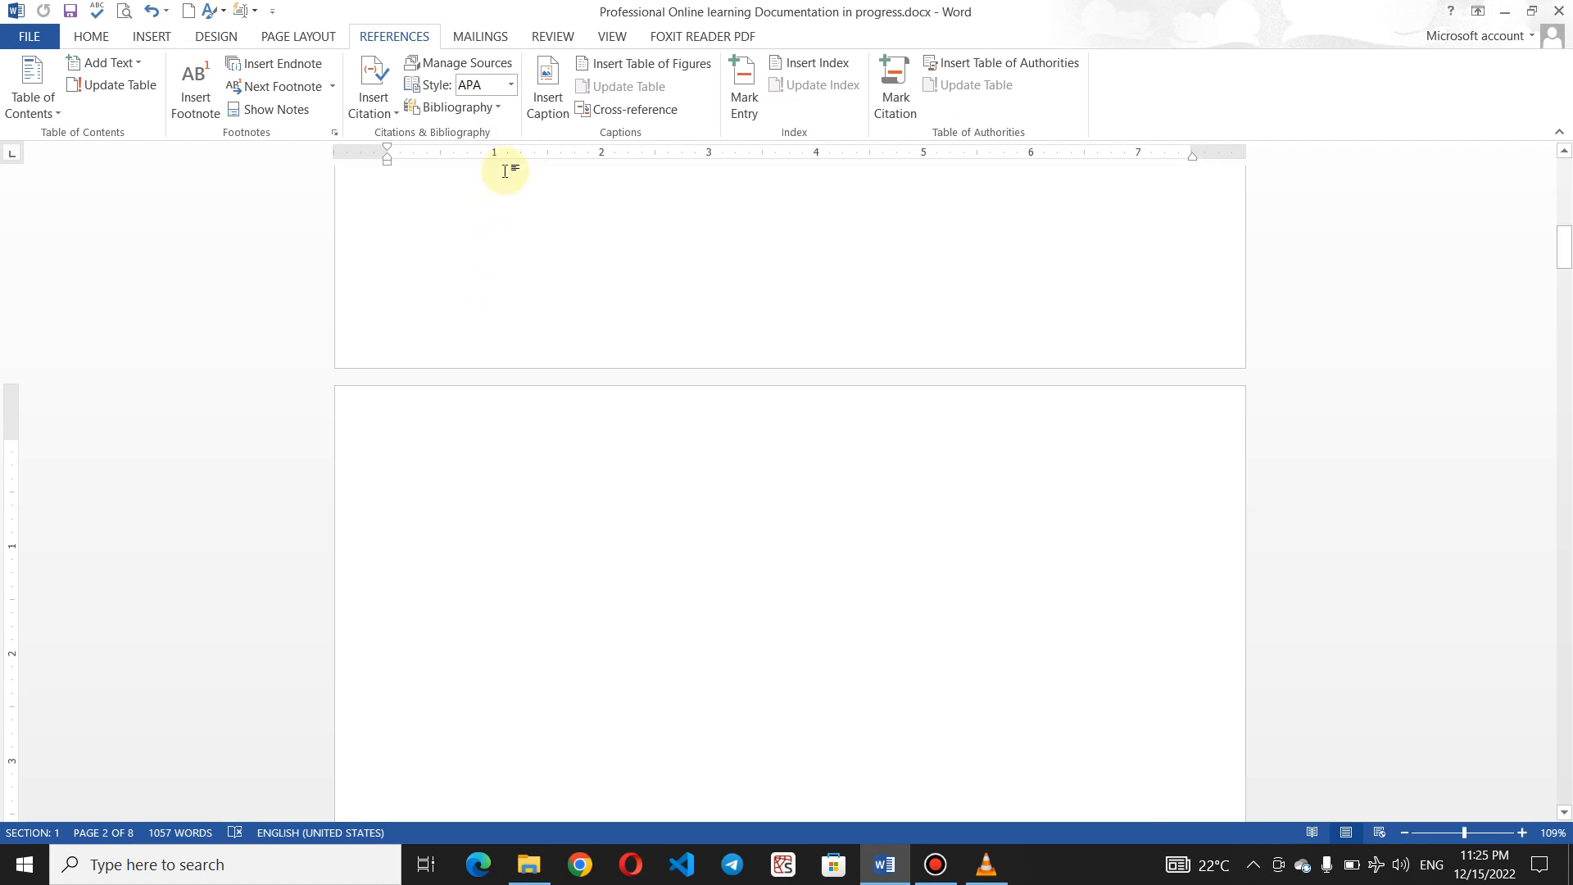
mouse_move(436, 479)
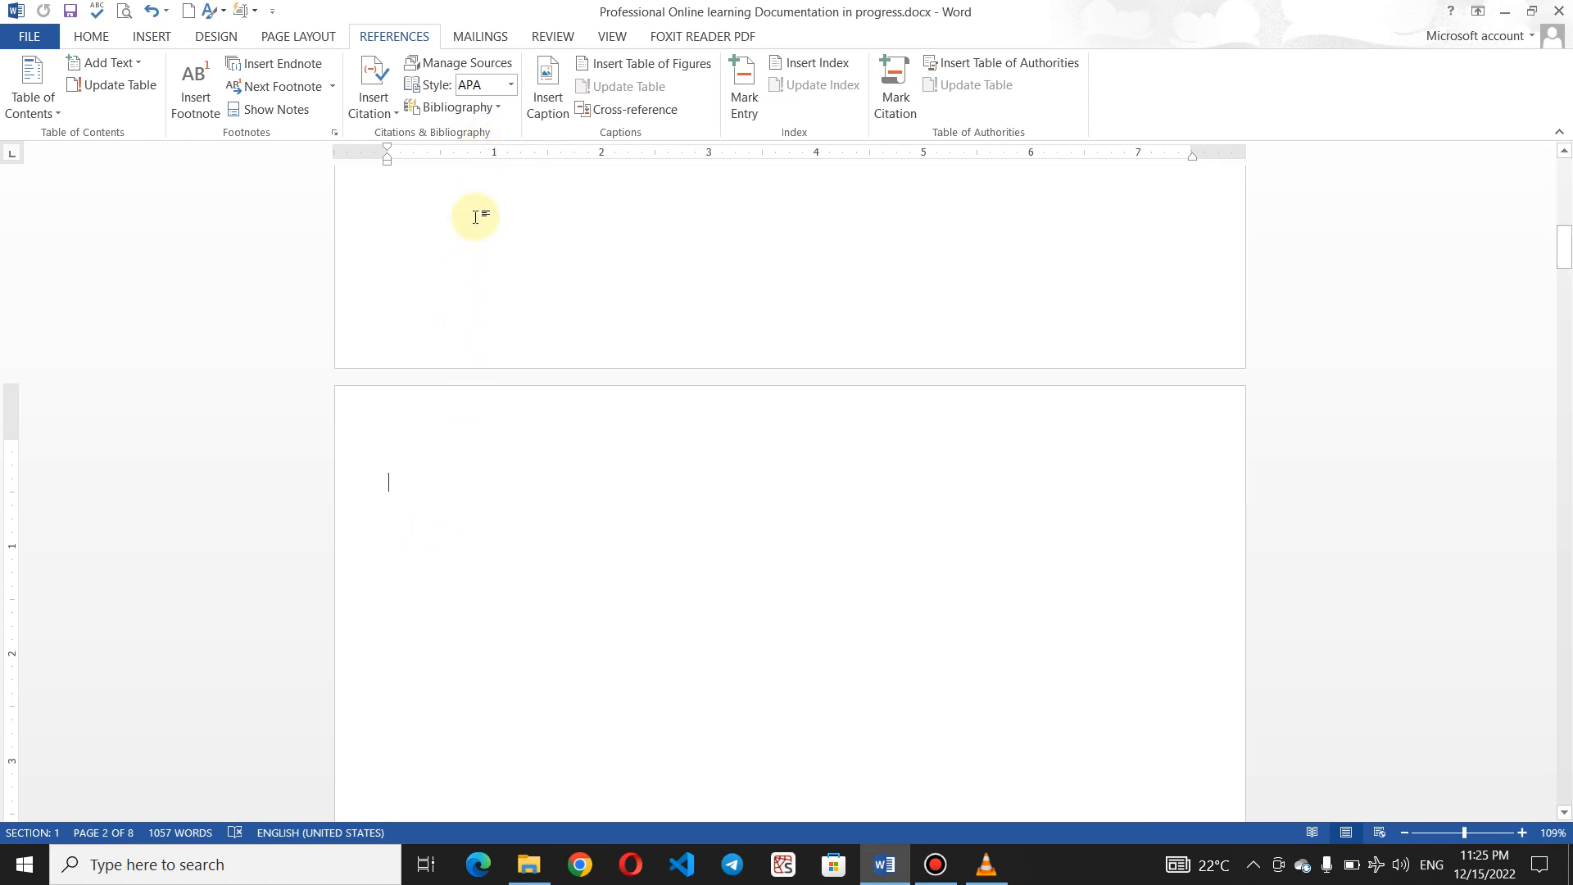
mouse_move(469, 248)
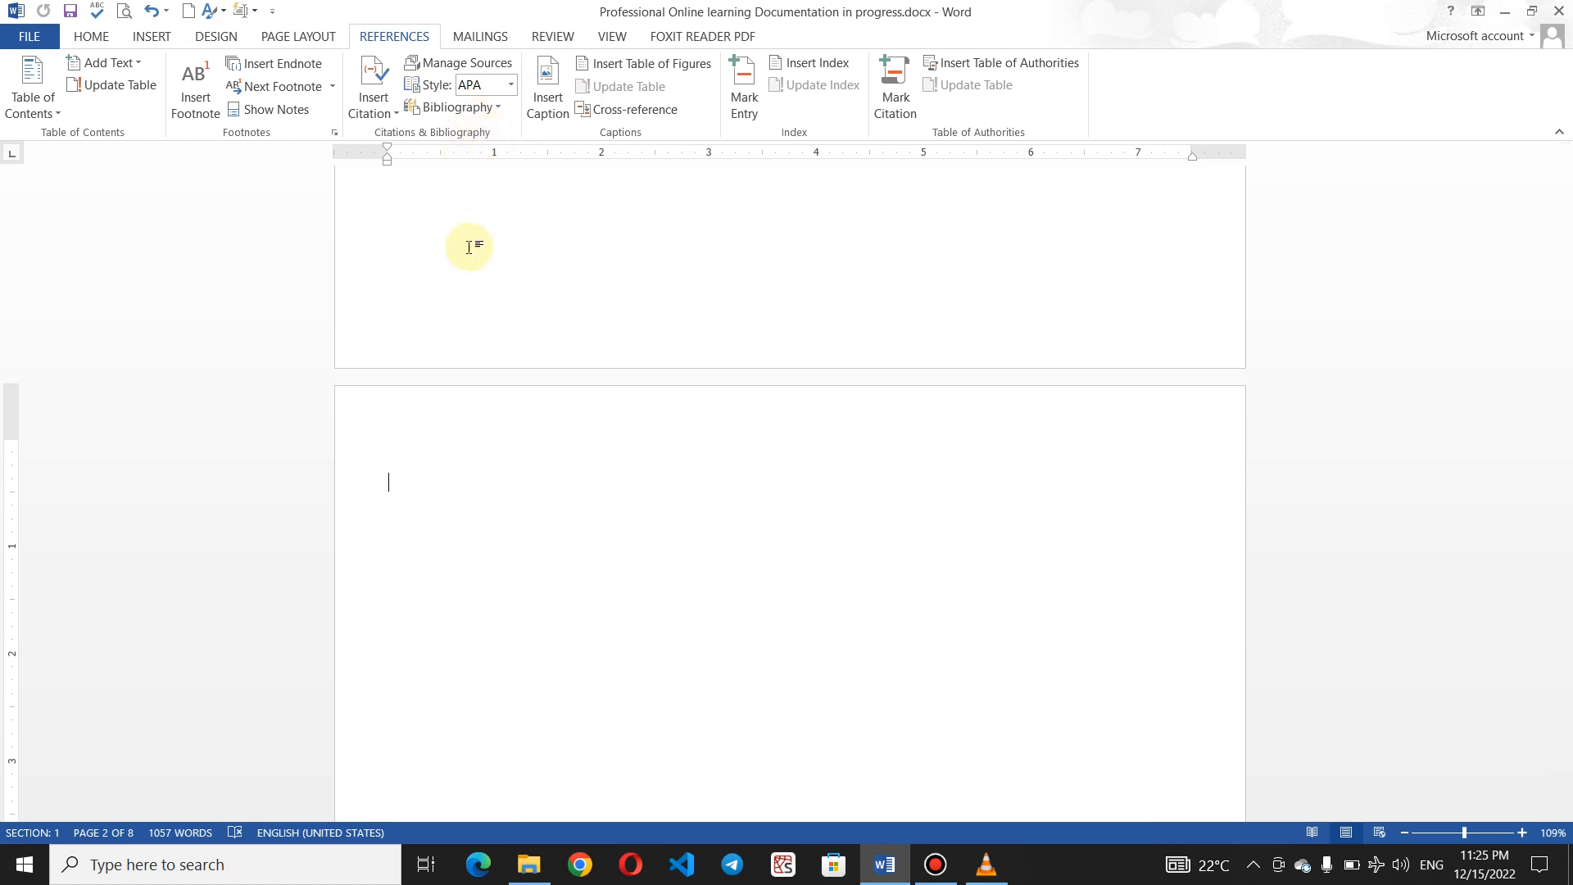
mouse_move(372, 82)
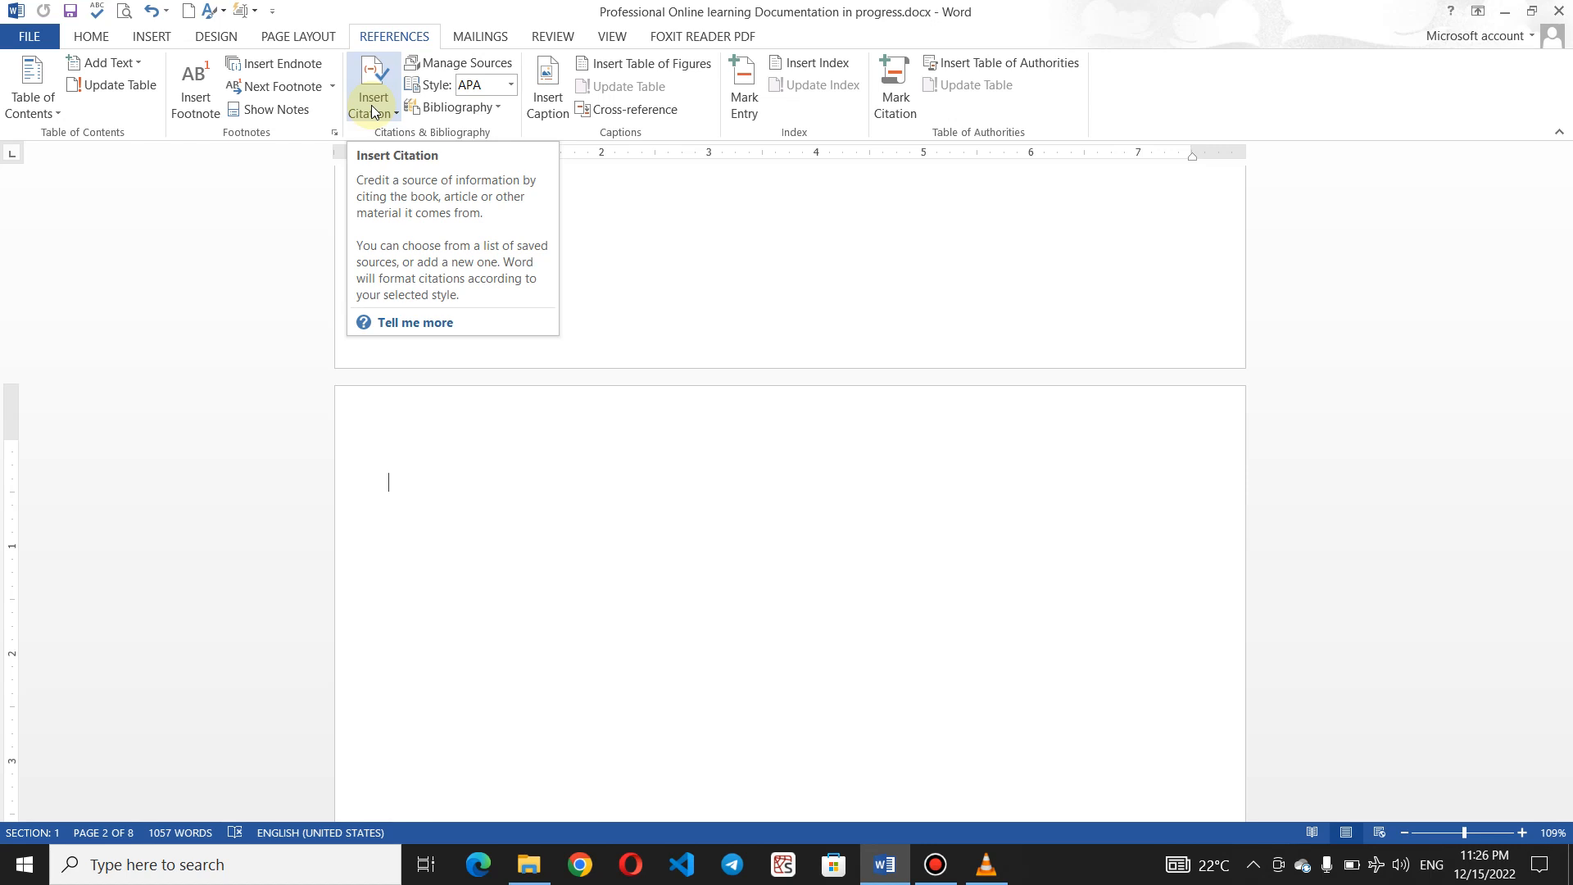
mouse_move(390, 107)
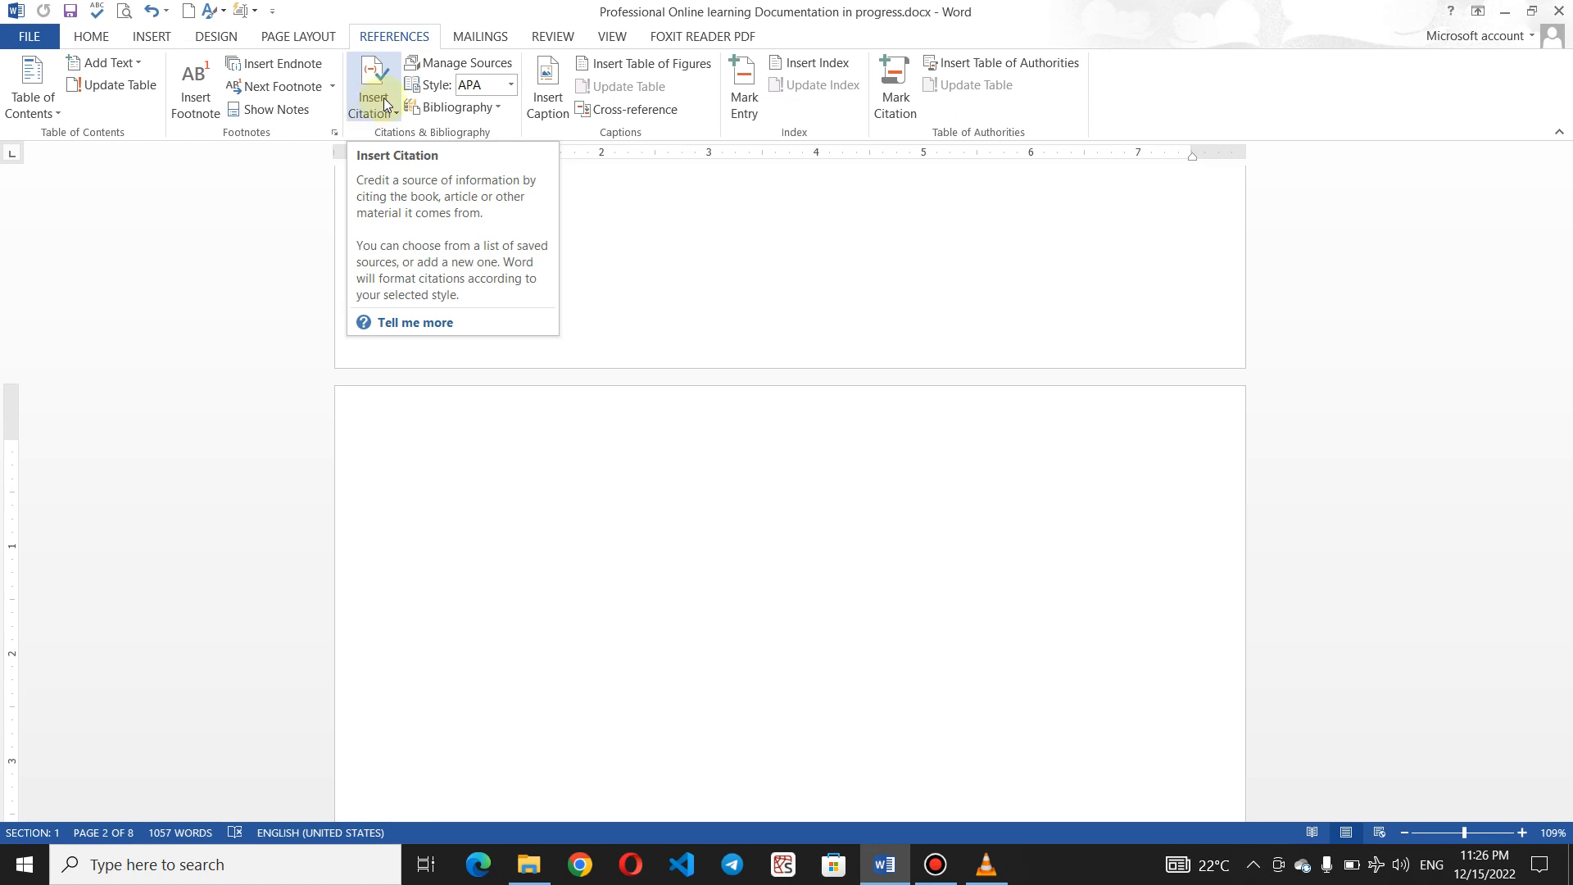
Create a new Report source in English (United States) and enter Saif as author
click(374, 84)
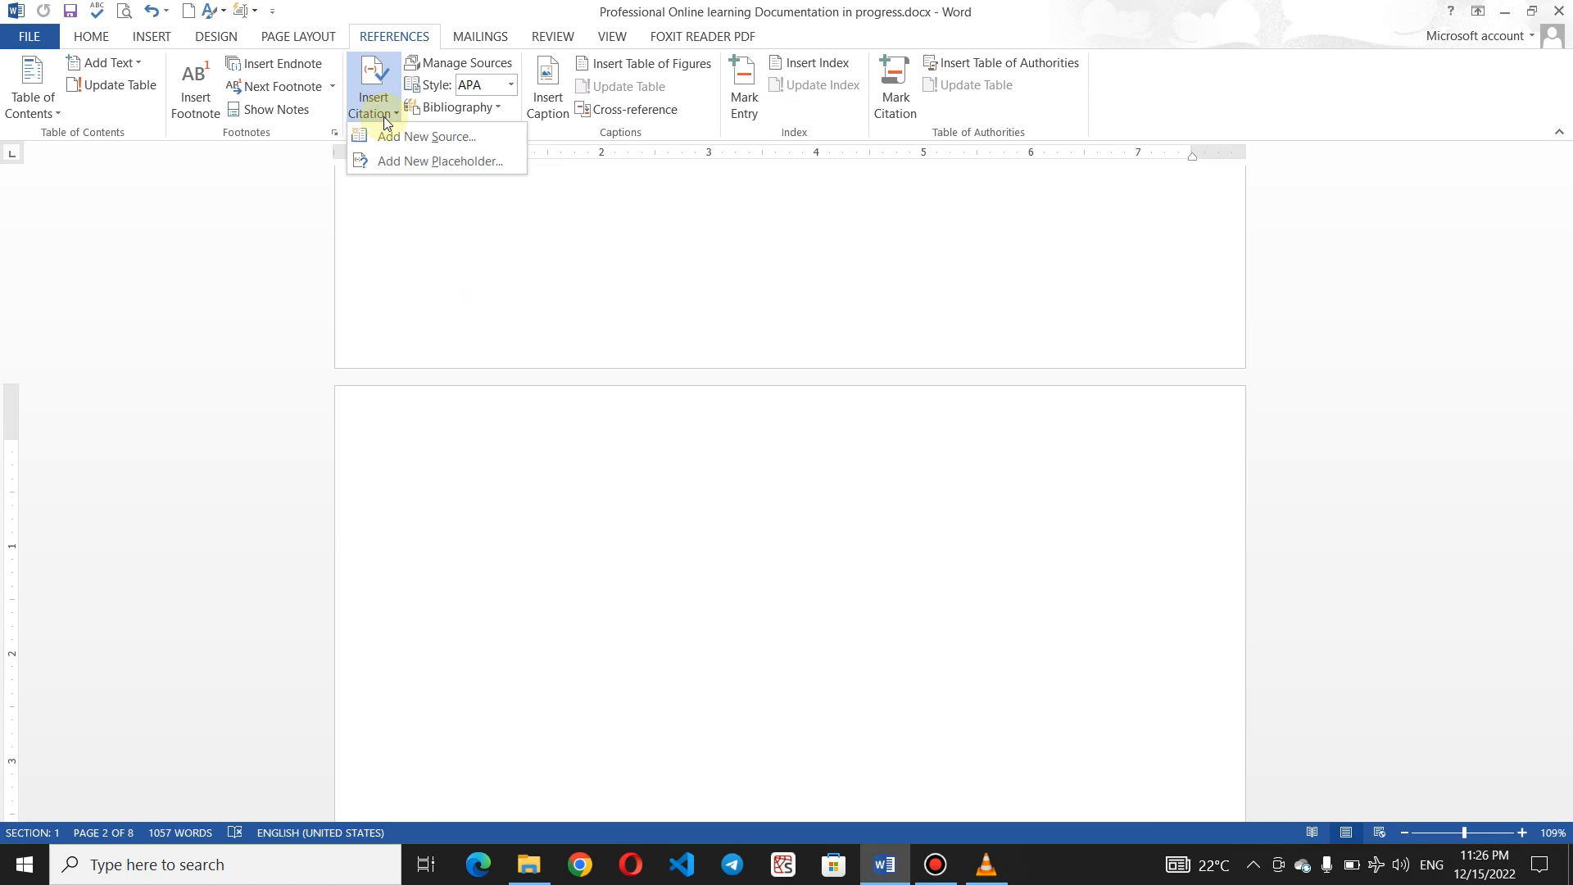
mouse_move(405, 142)
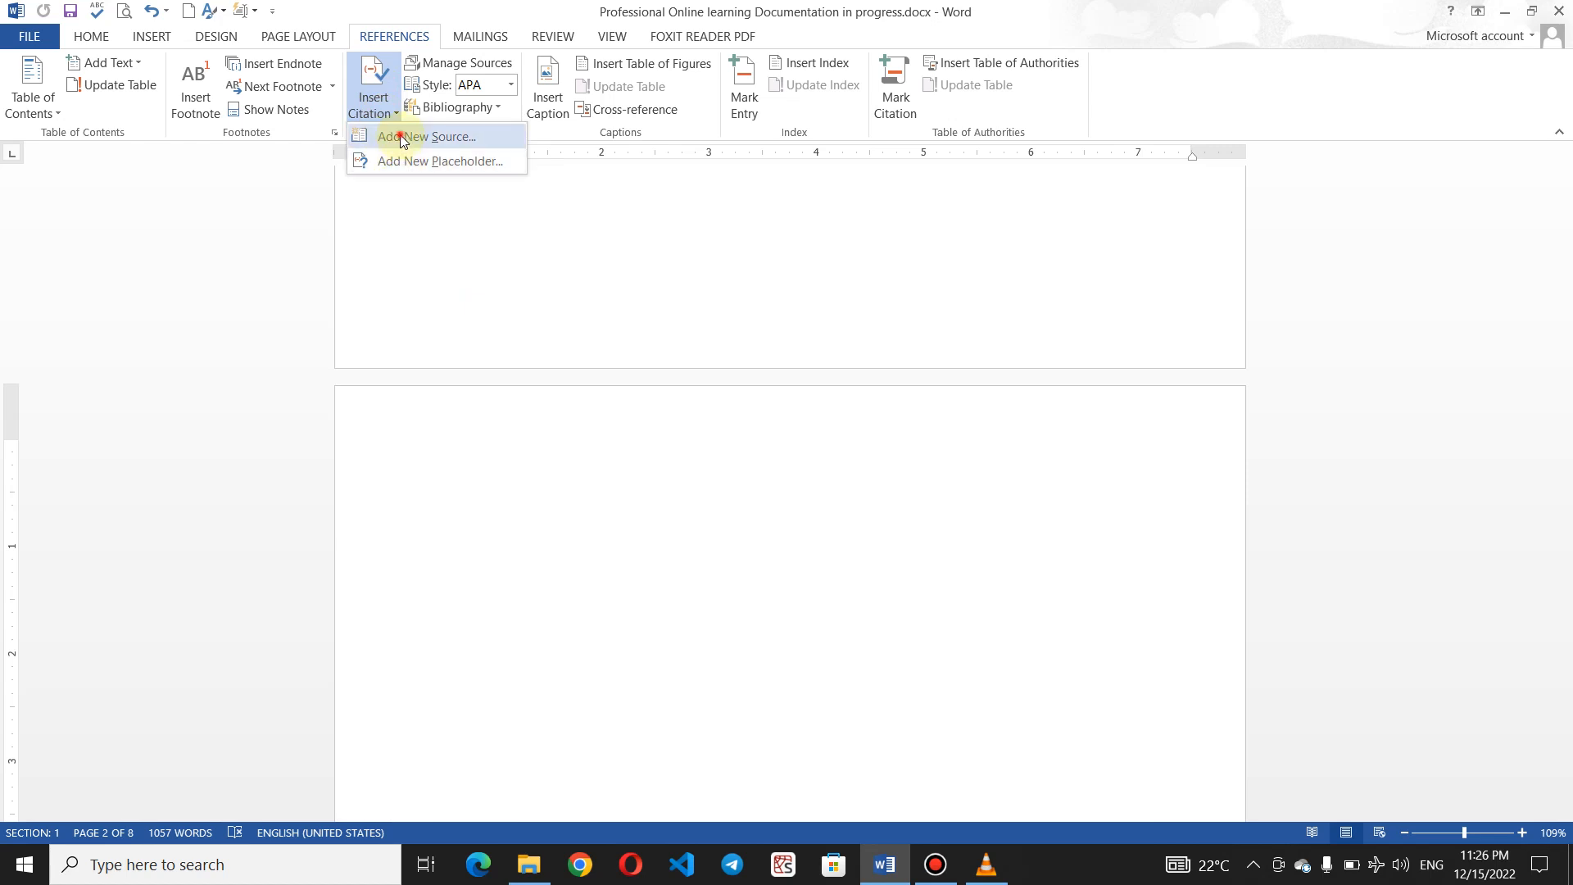
click(417, 136)
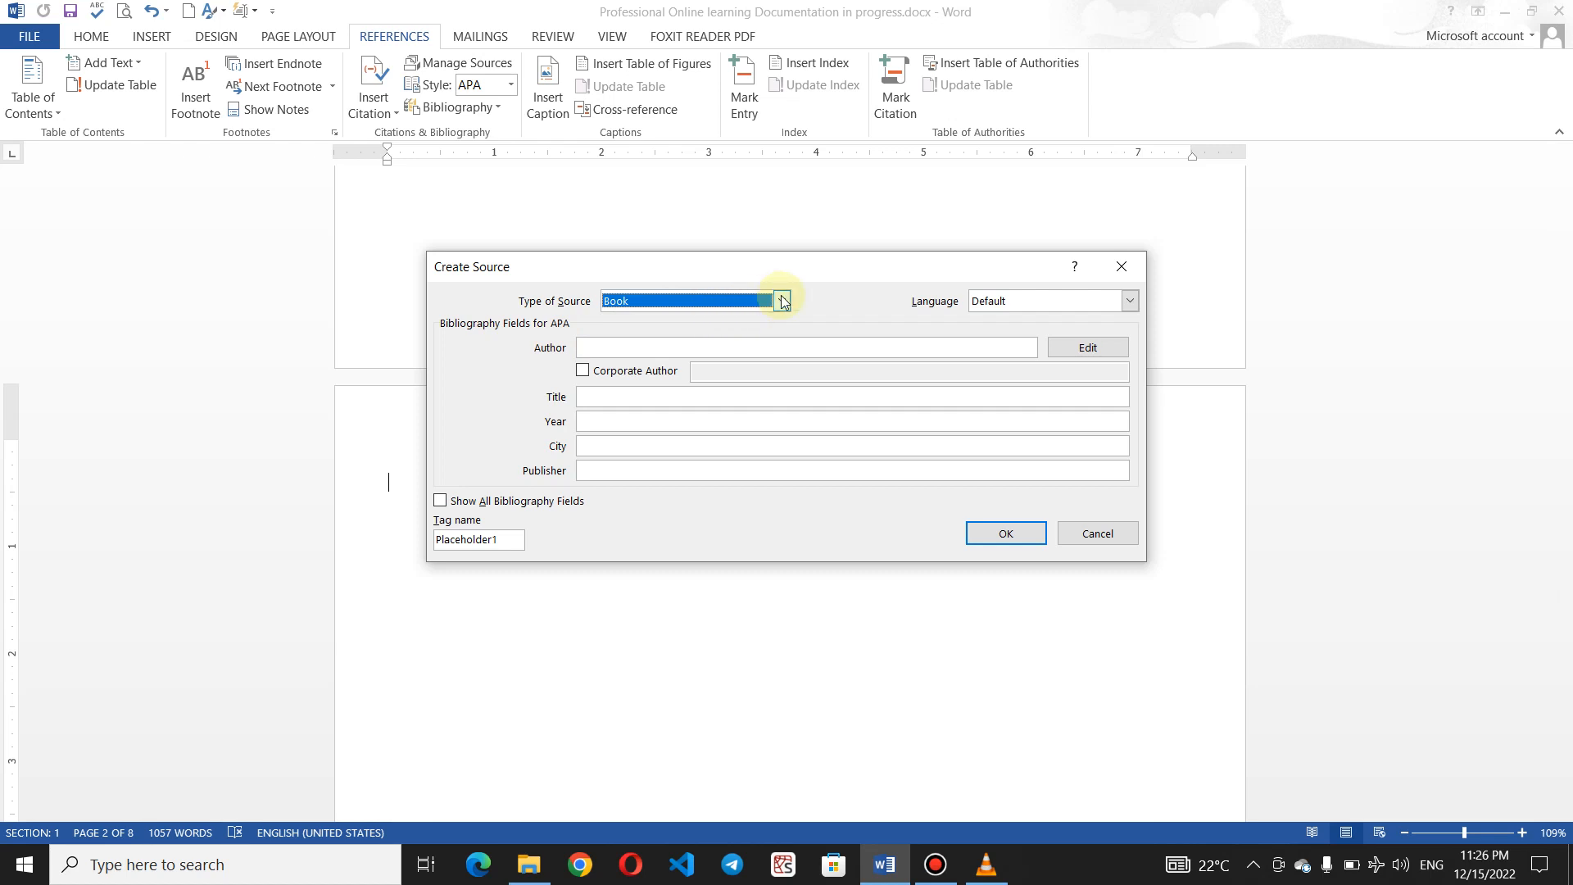
click(781, 301)
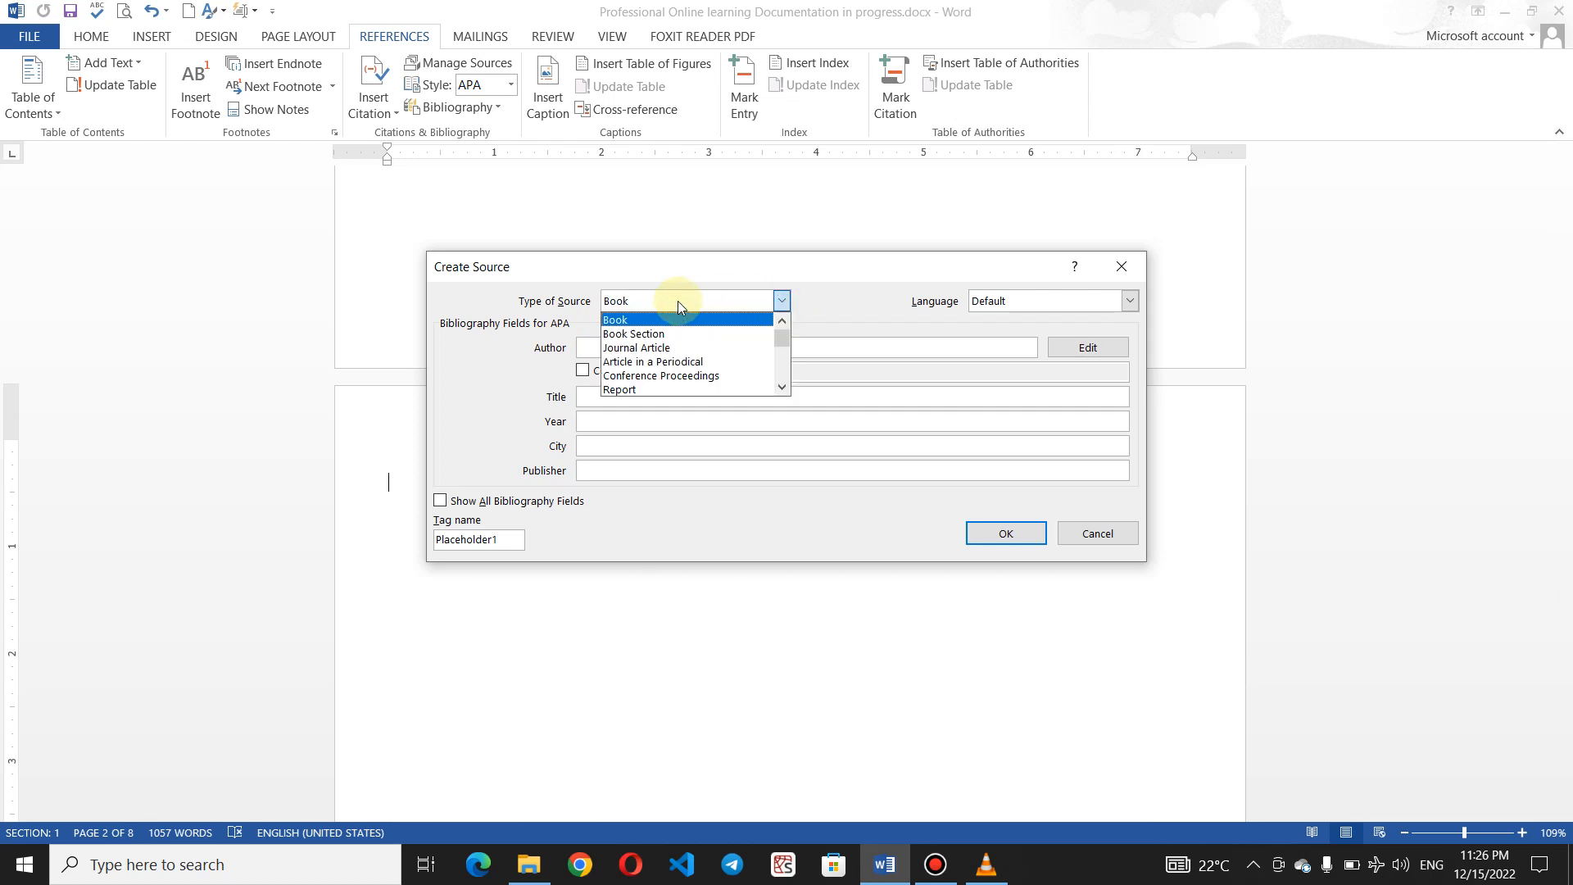
mouse_move(660, 334)
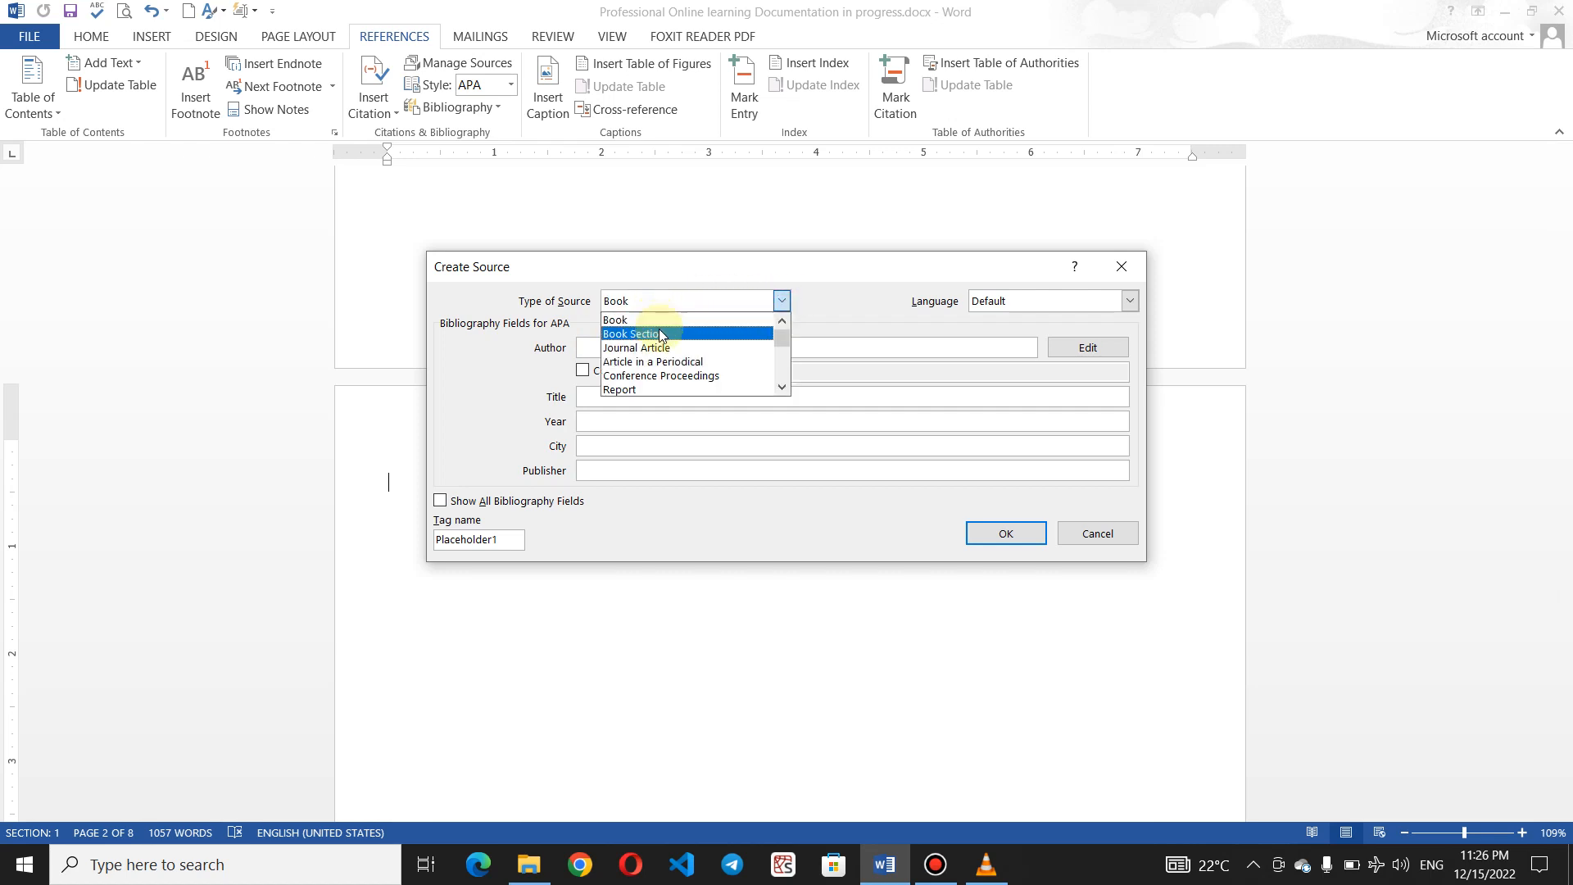
mouse_move(668, 347)
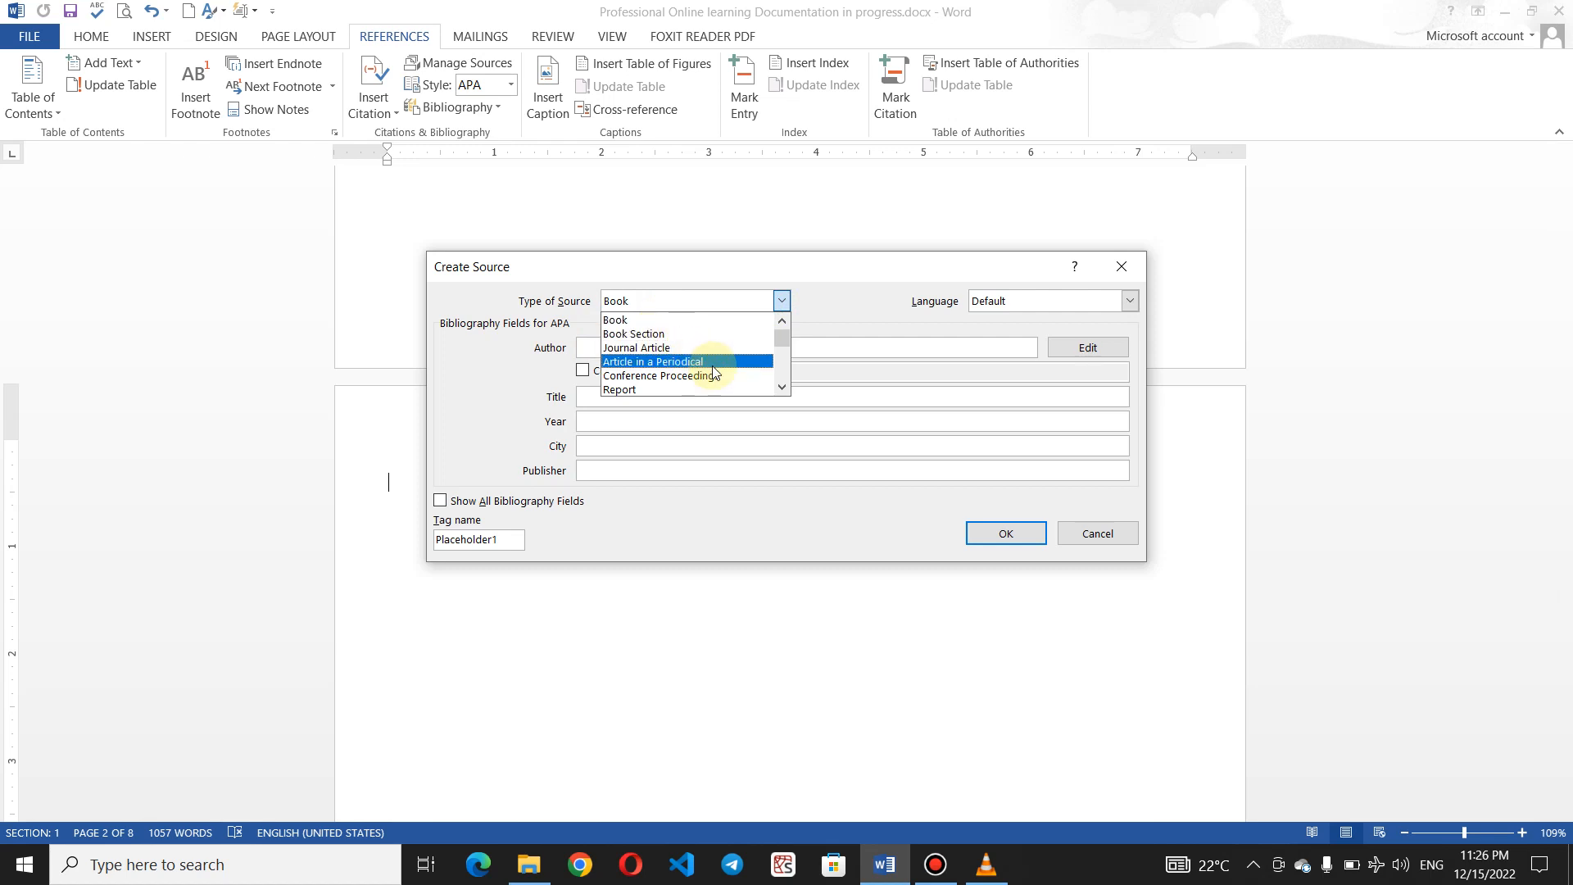
mouse_move(720, 391)
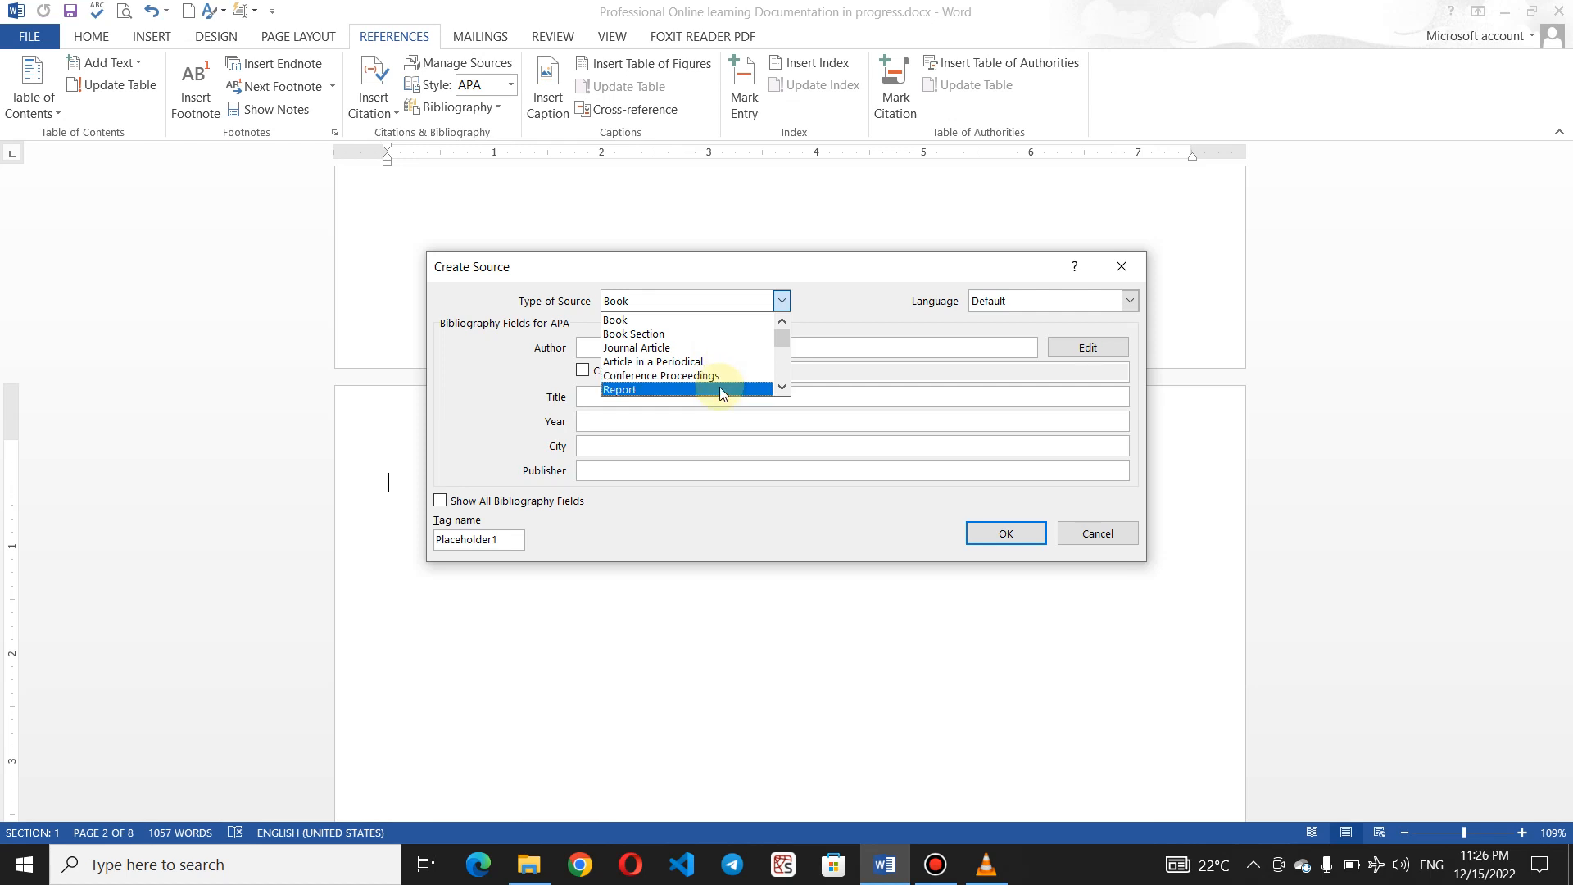
click(620, 390)
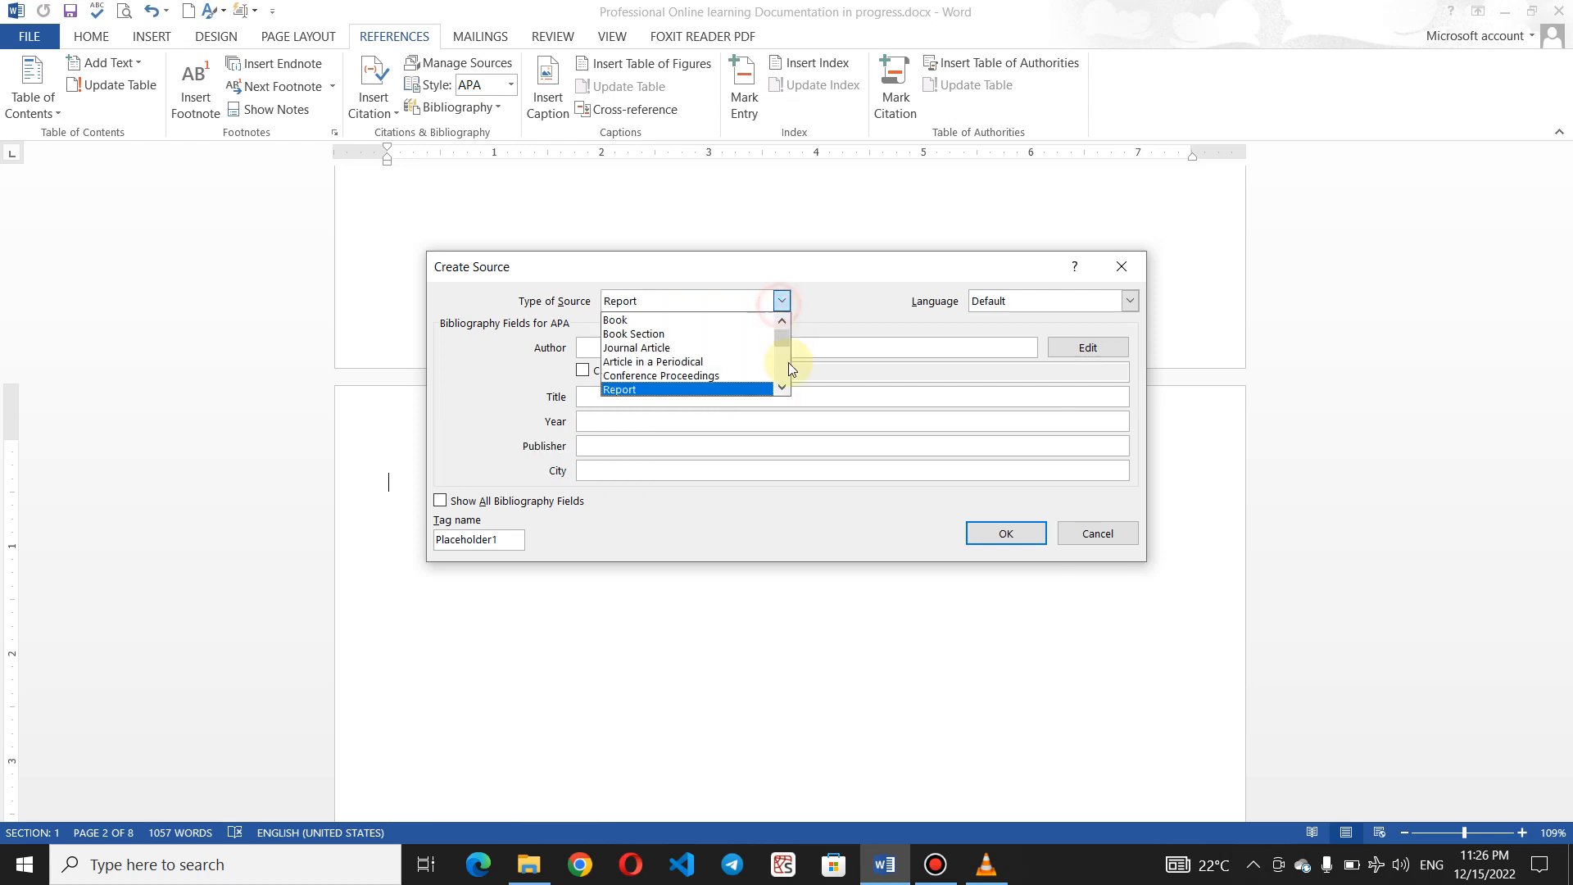
scroll(down, 3)
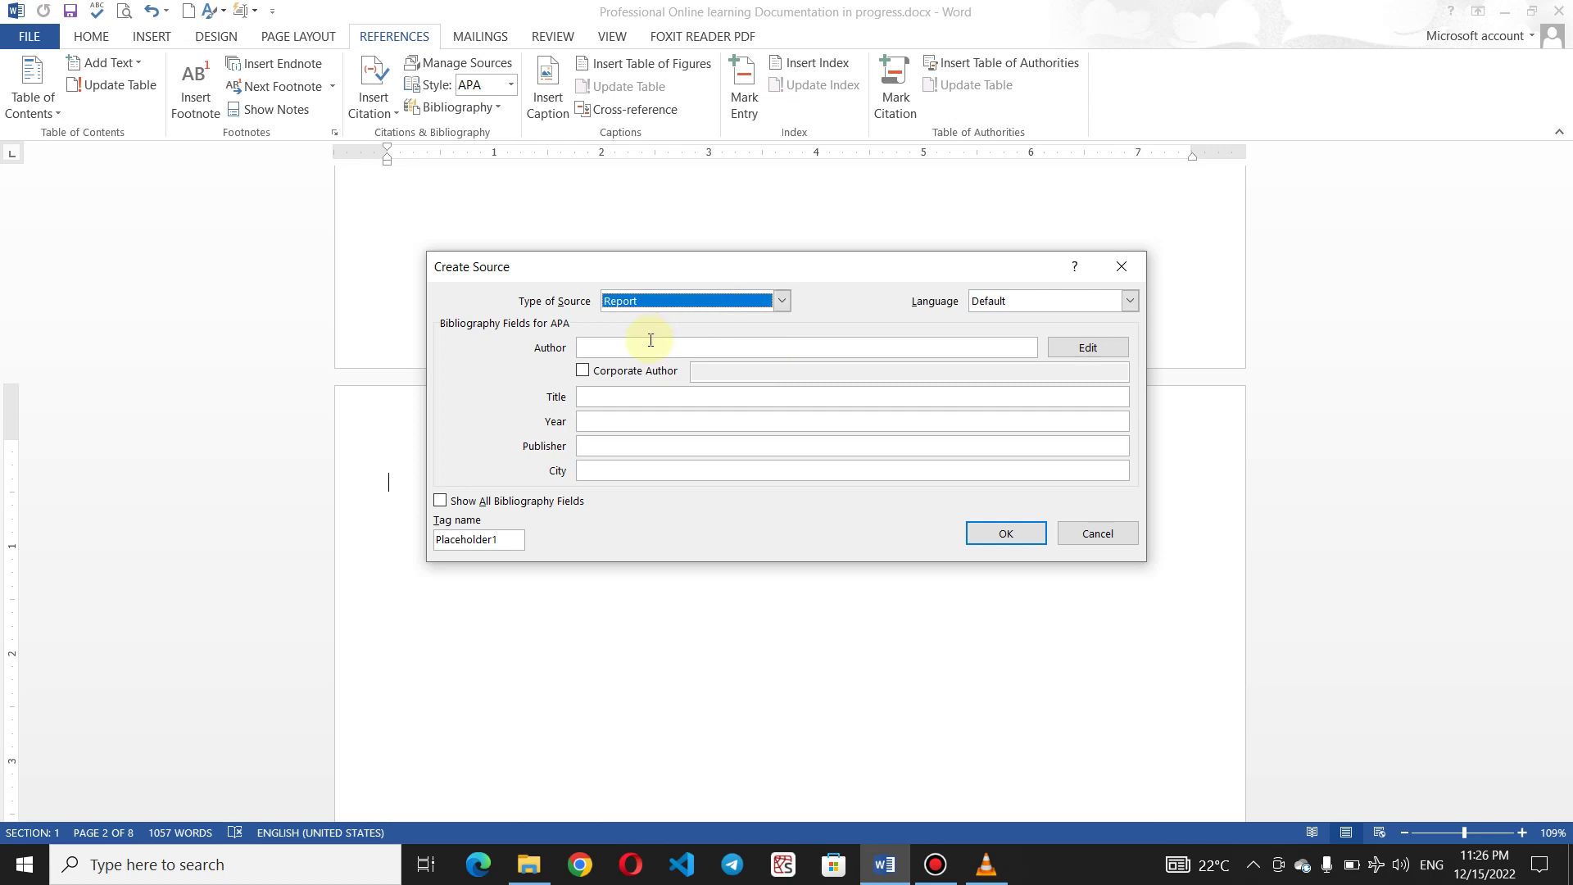
click(1129, 301)
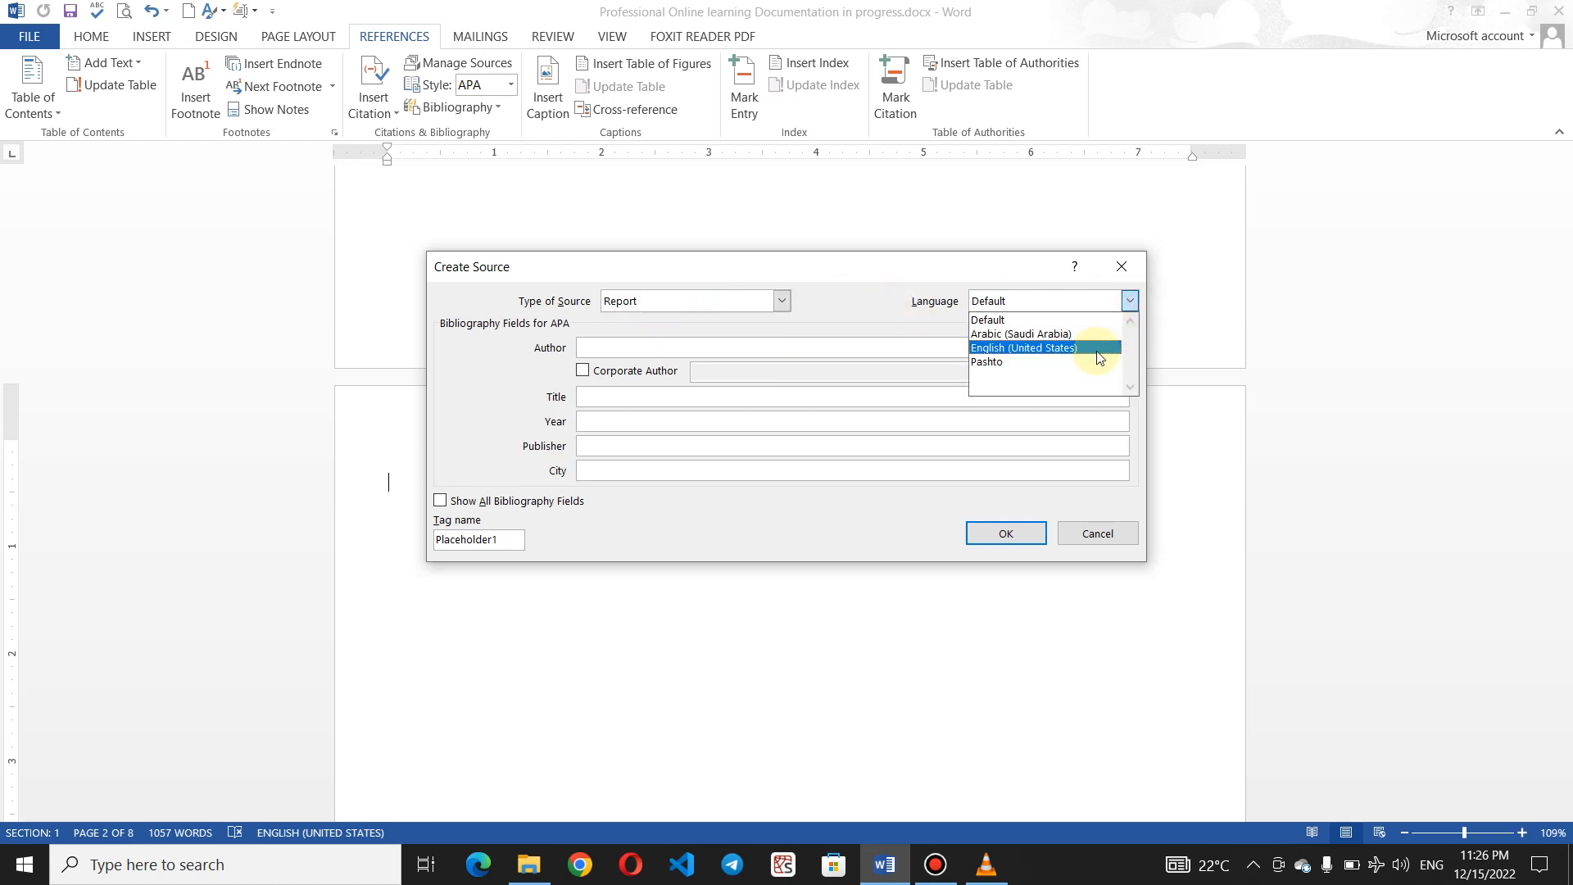
click(1023, 347)
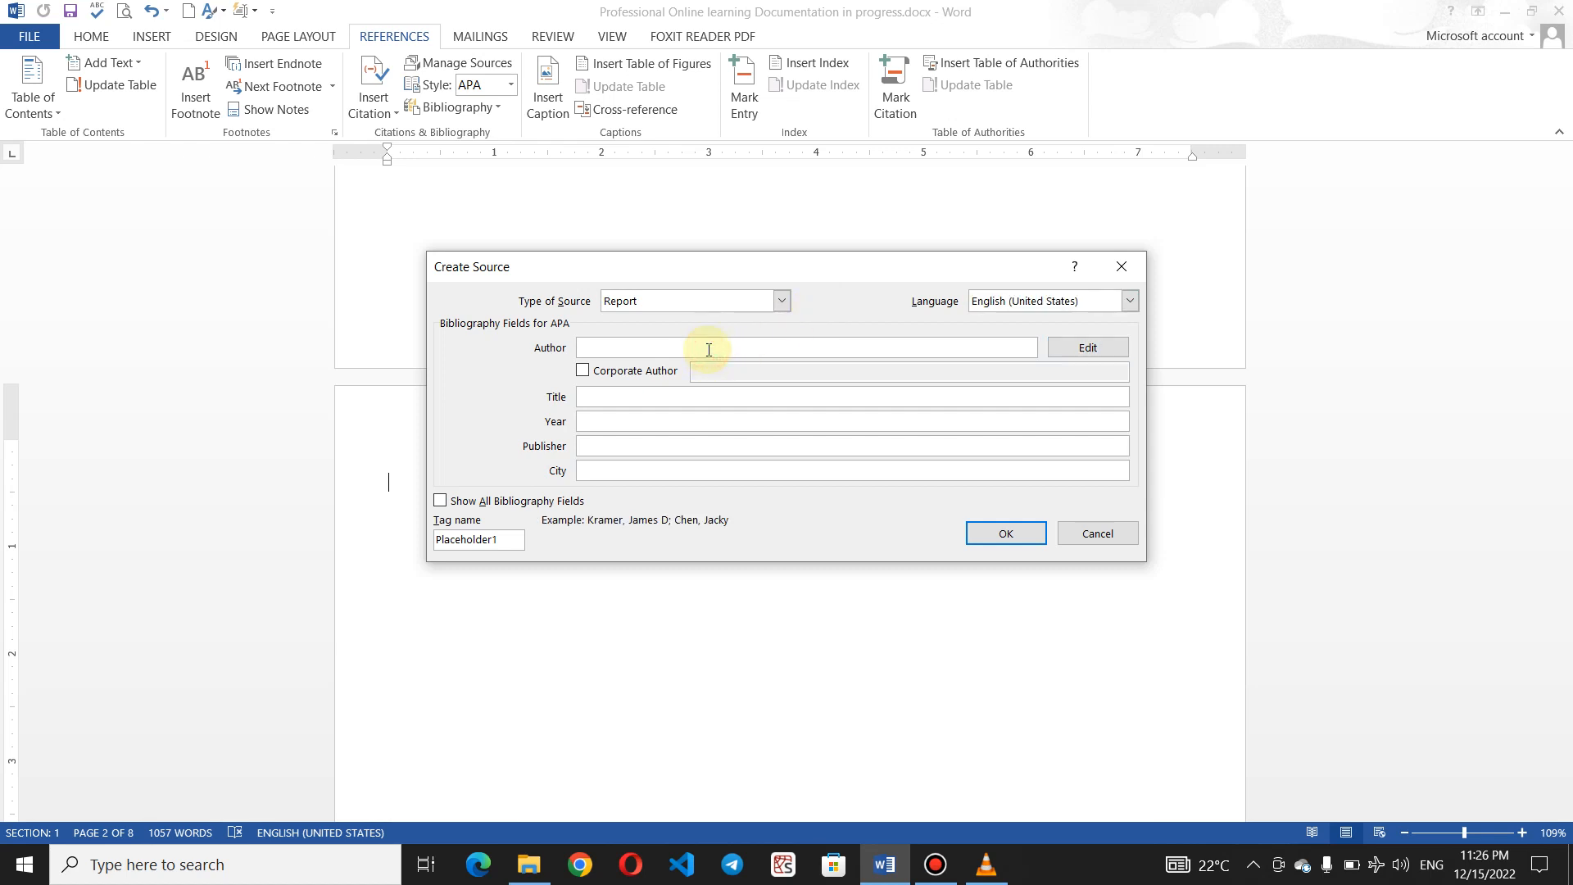
text(Saif)
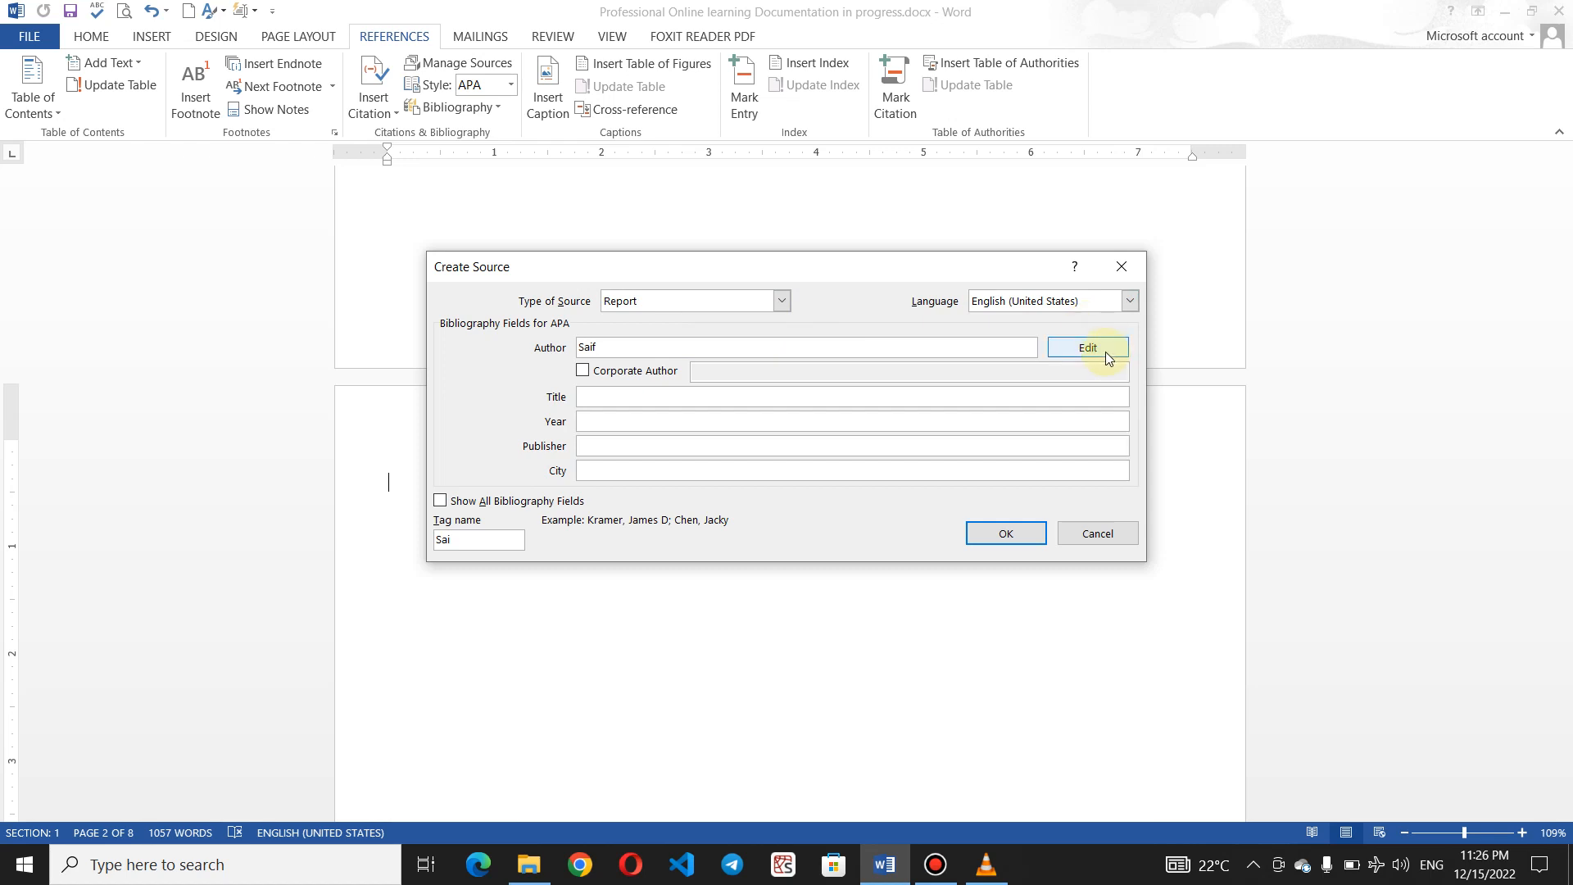
Fill the author's name fields with Saif Ullah in the name editor and confirm
click(1087, 348)
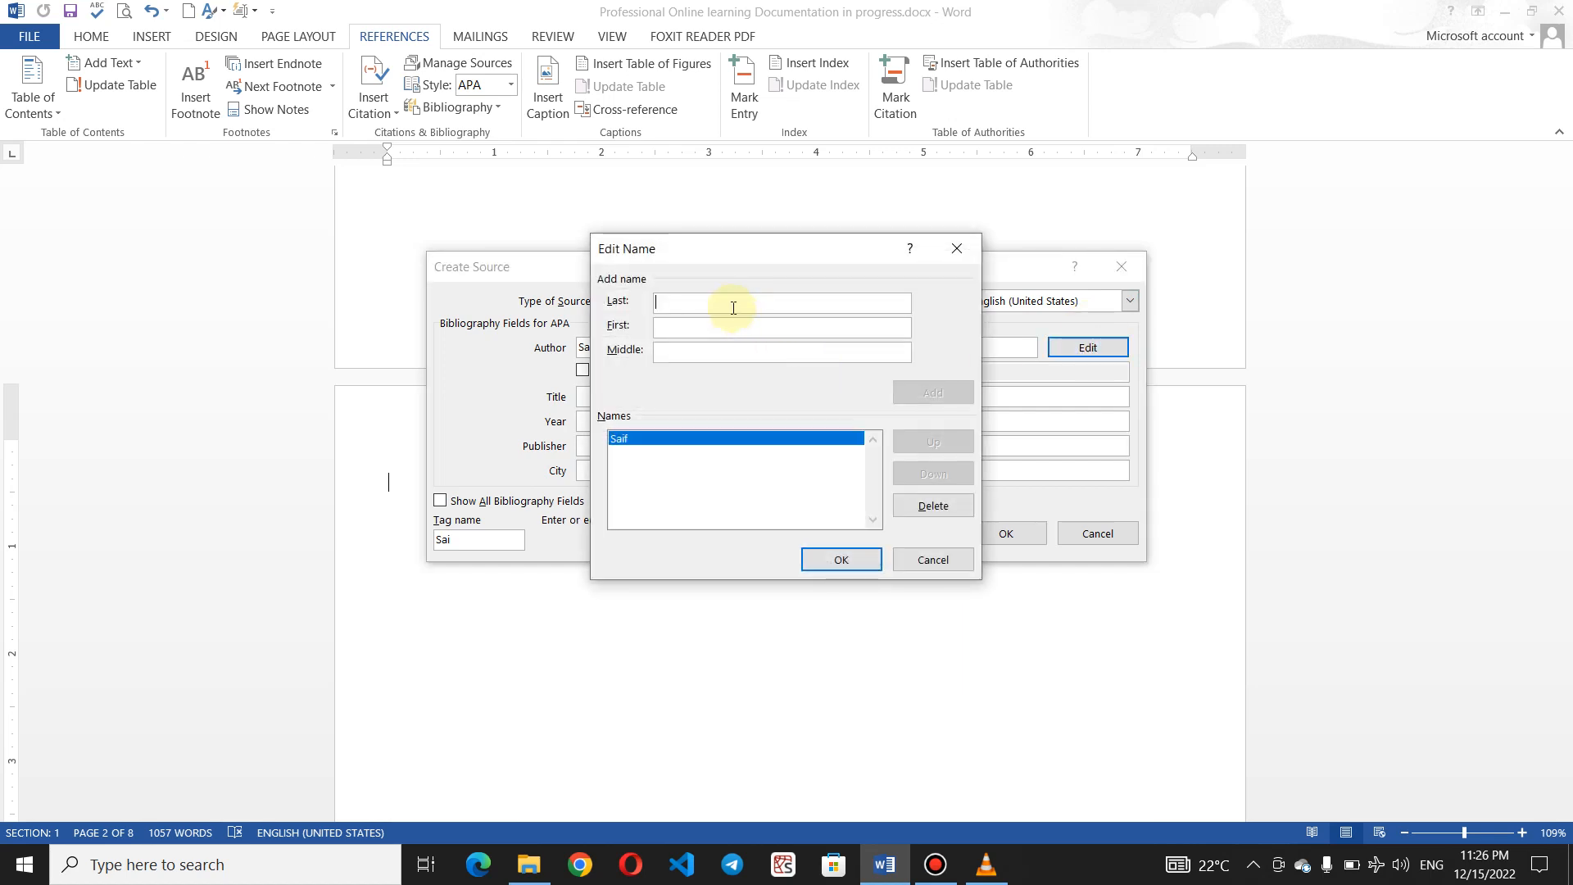
text(Saif)
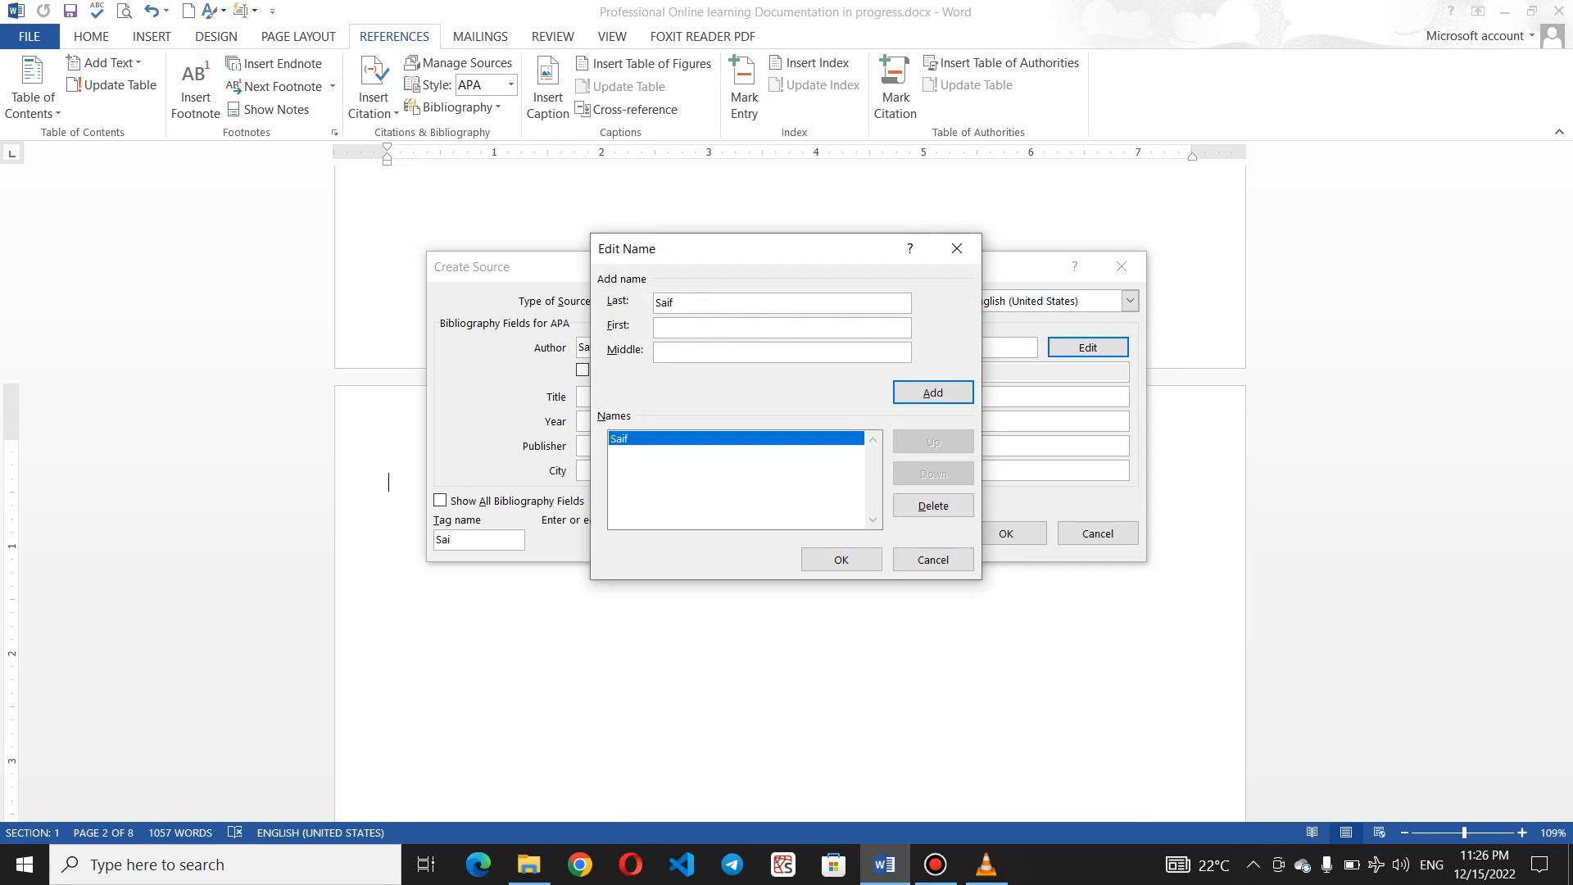
click(686, 301)
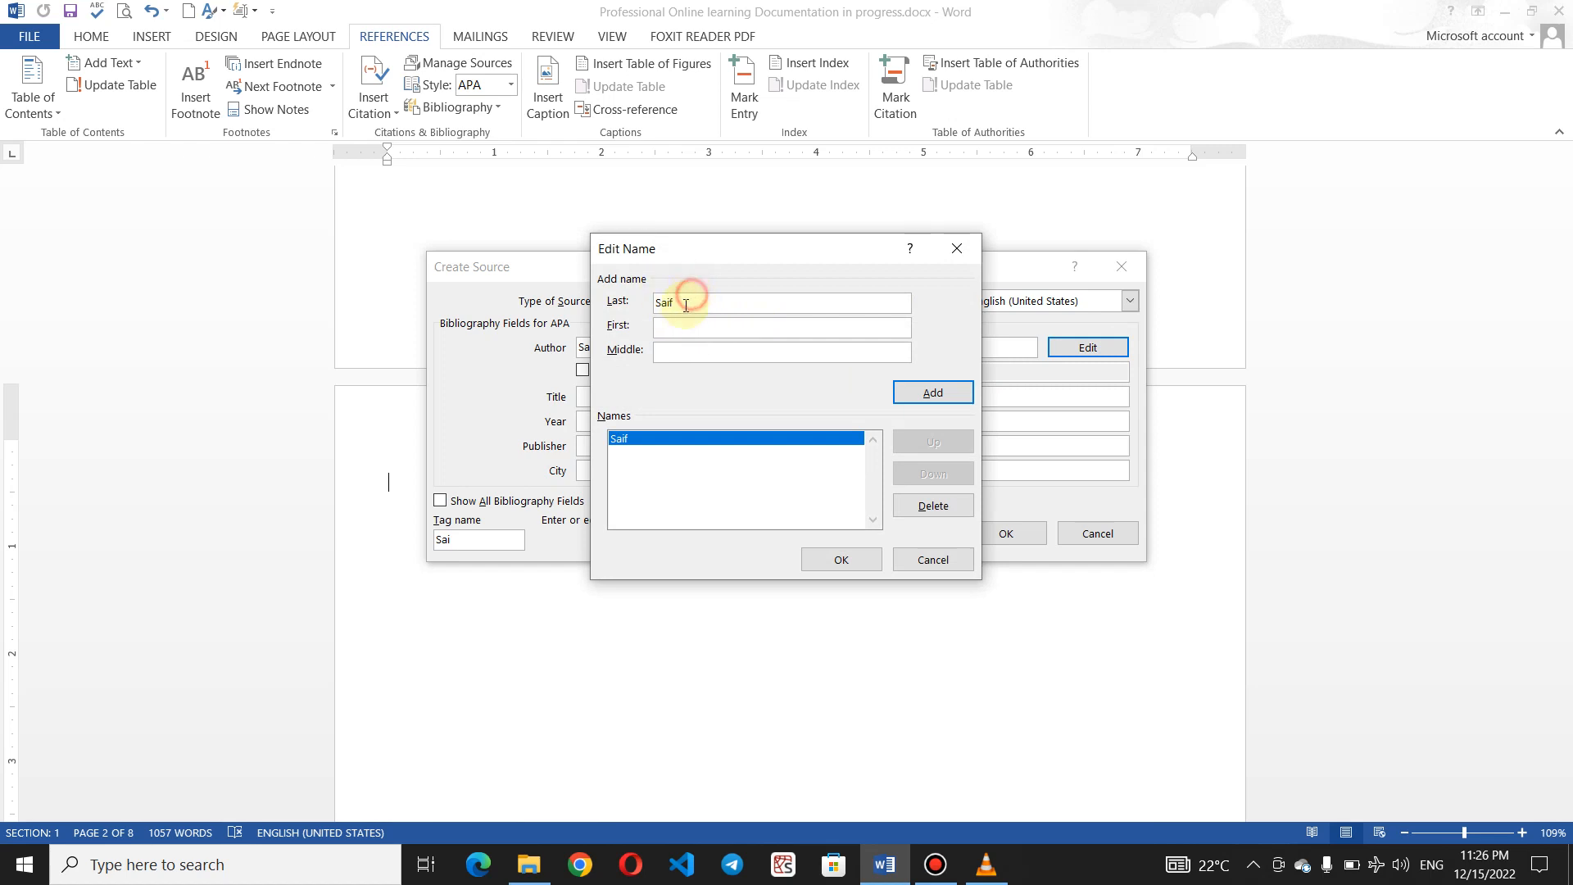
text(Wiyar)
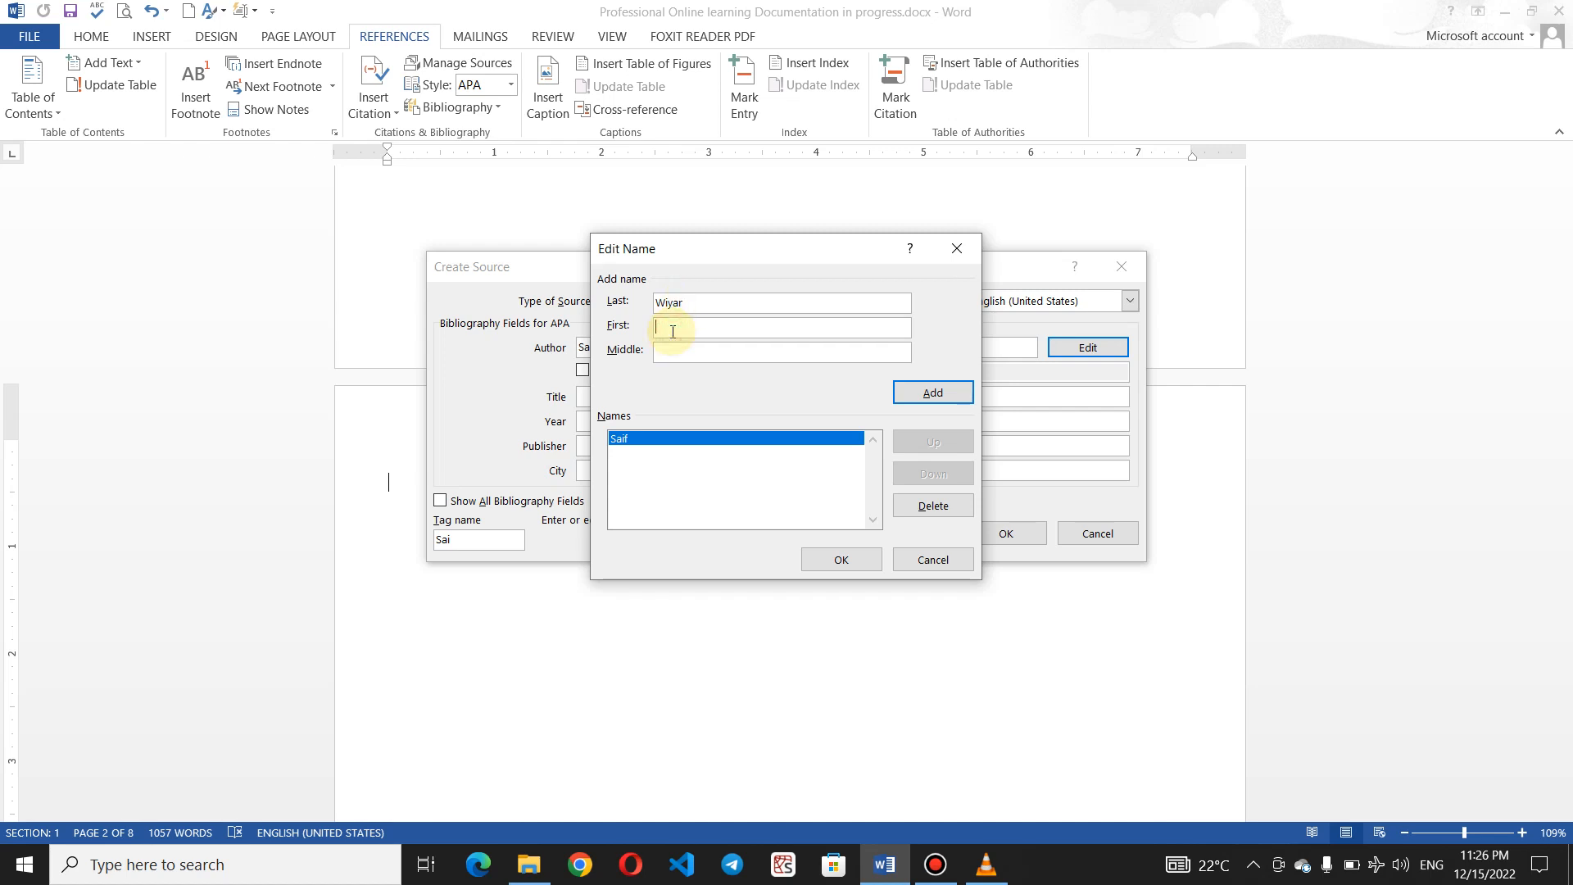
text(Saif)
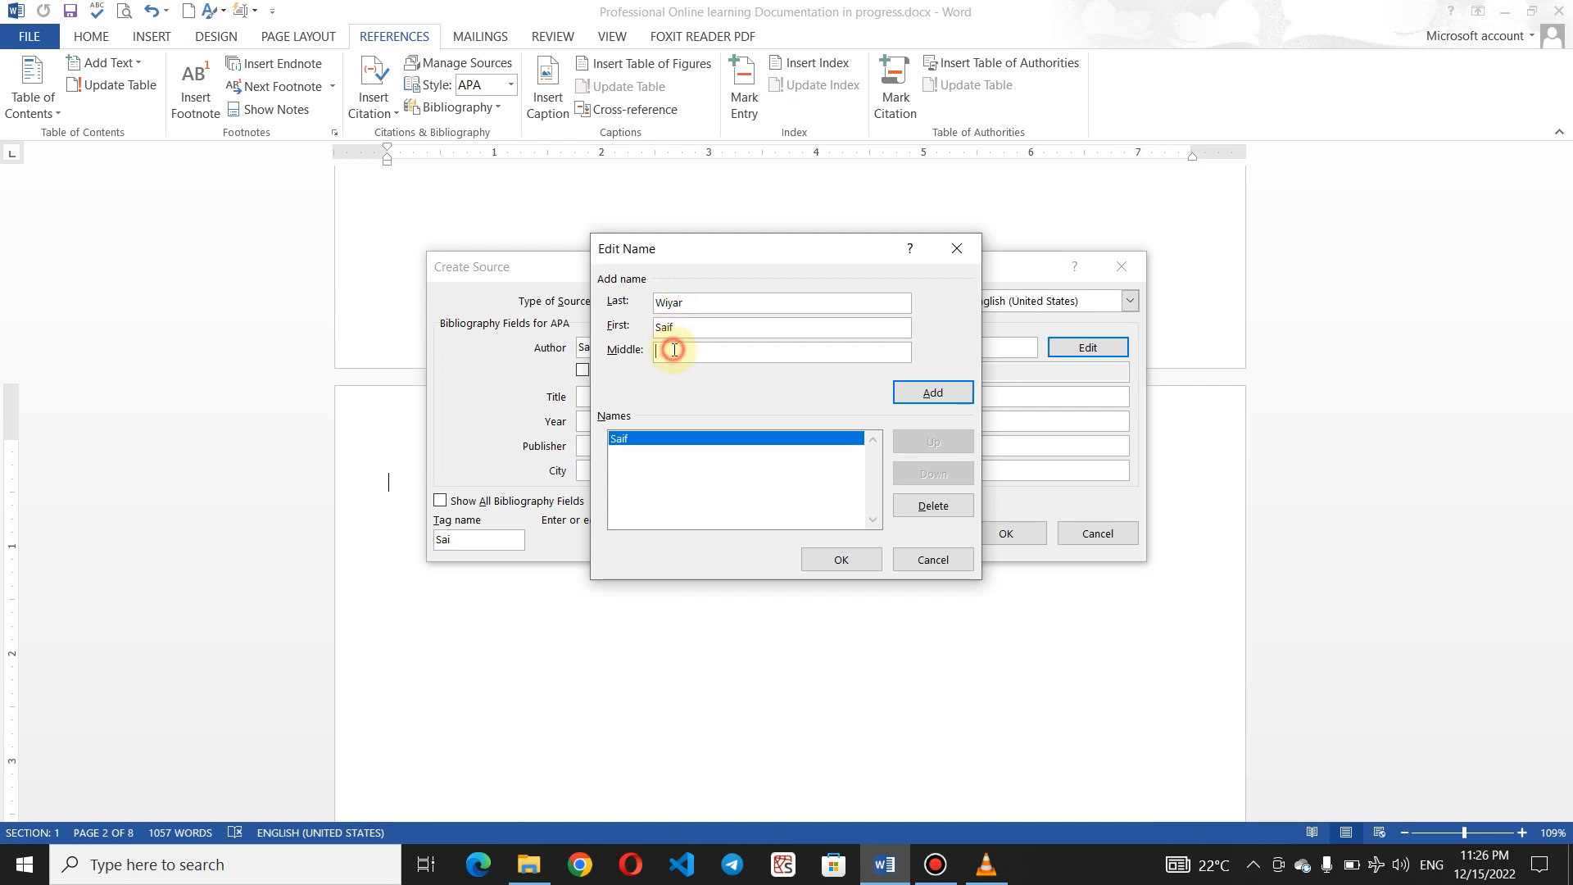
text(Ullah)
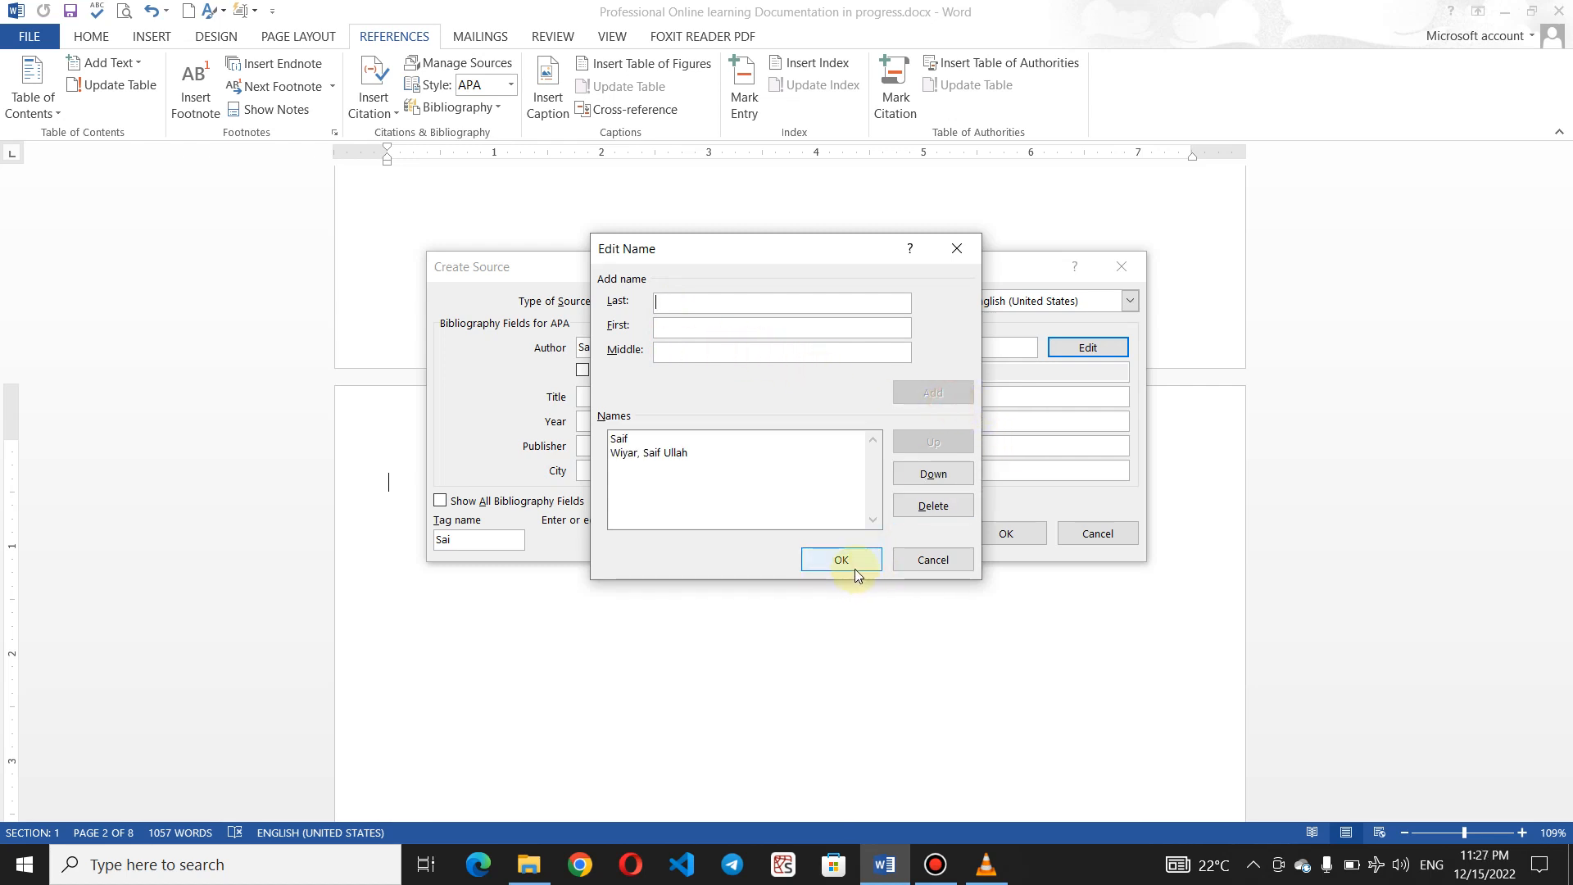
click(841, 560)
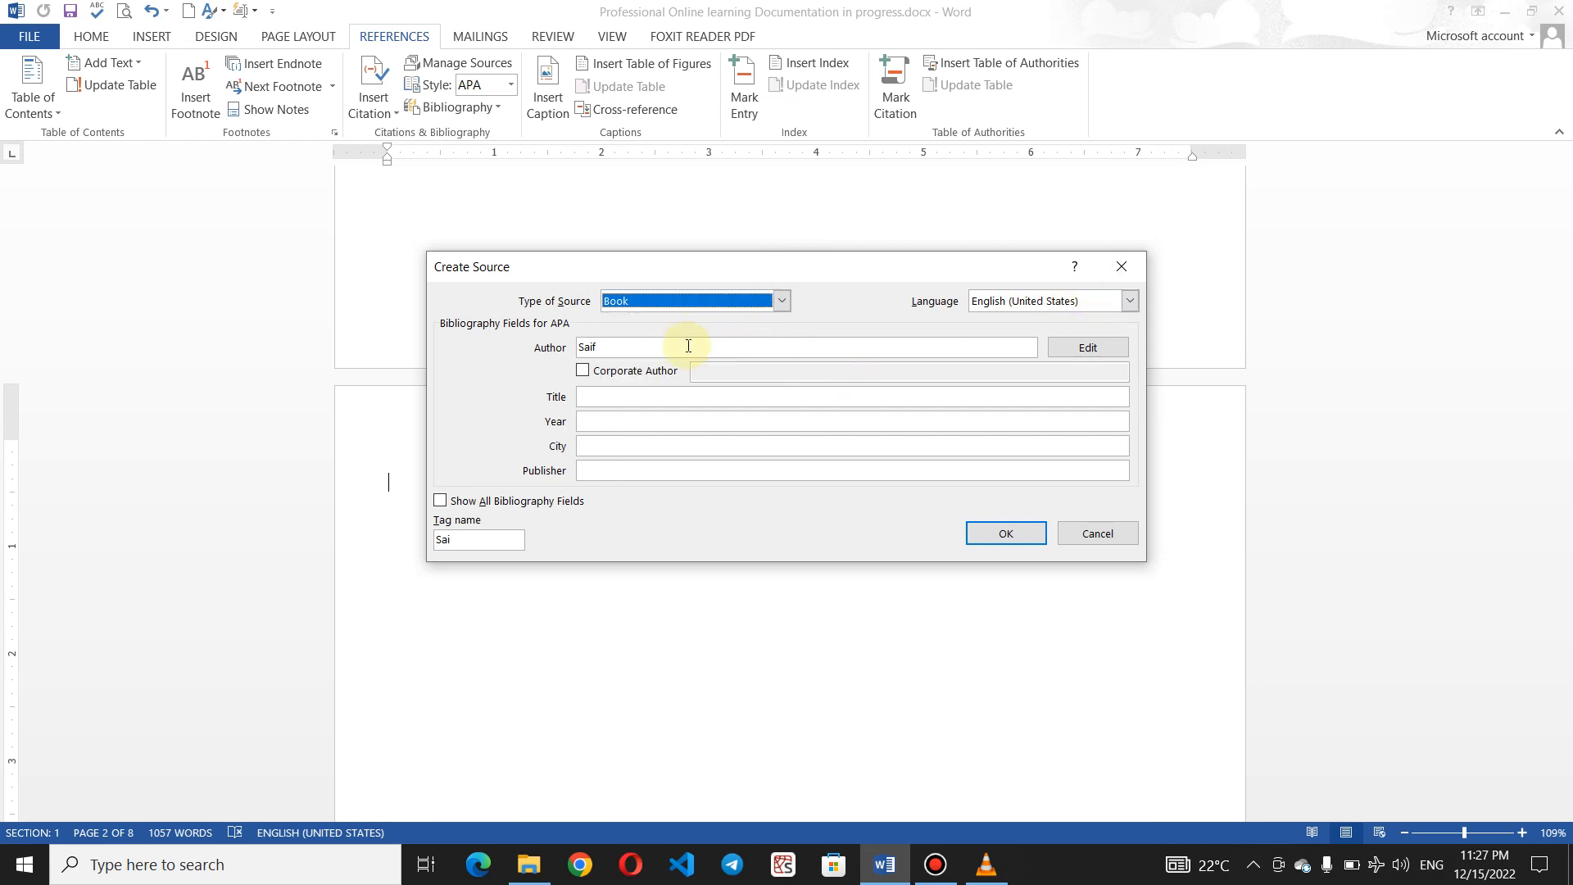
Toggle Corporate Author off again and enter the title POLP Proposal
click(583, 370)
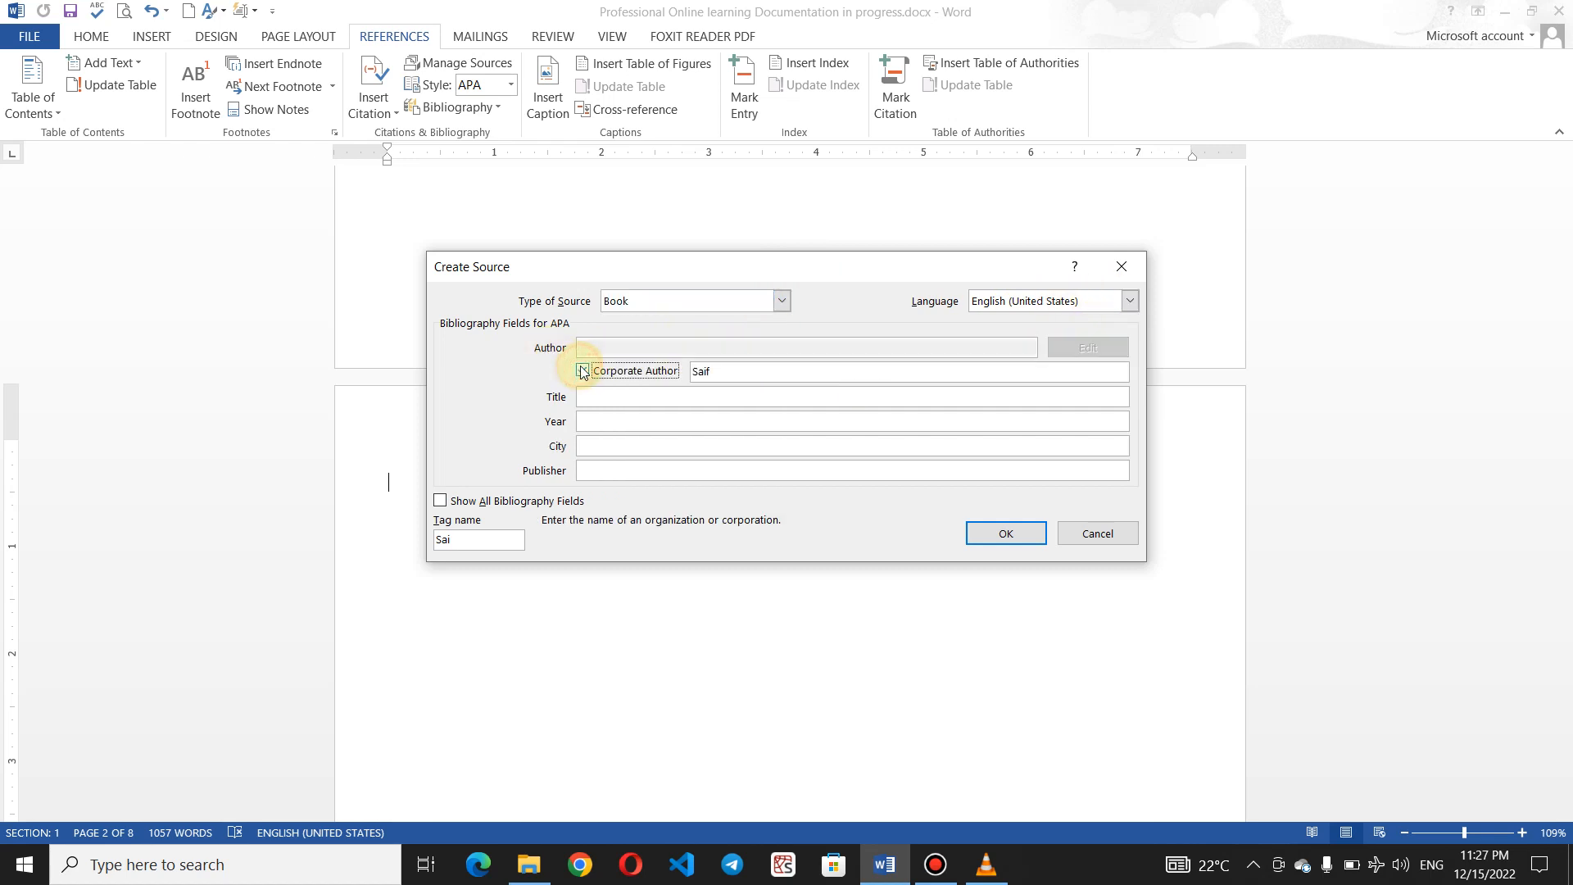
click(582, 370)
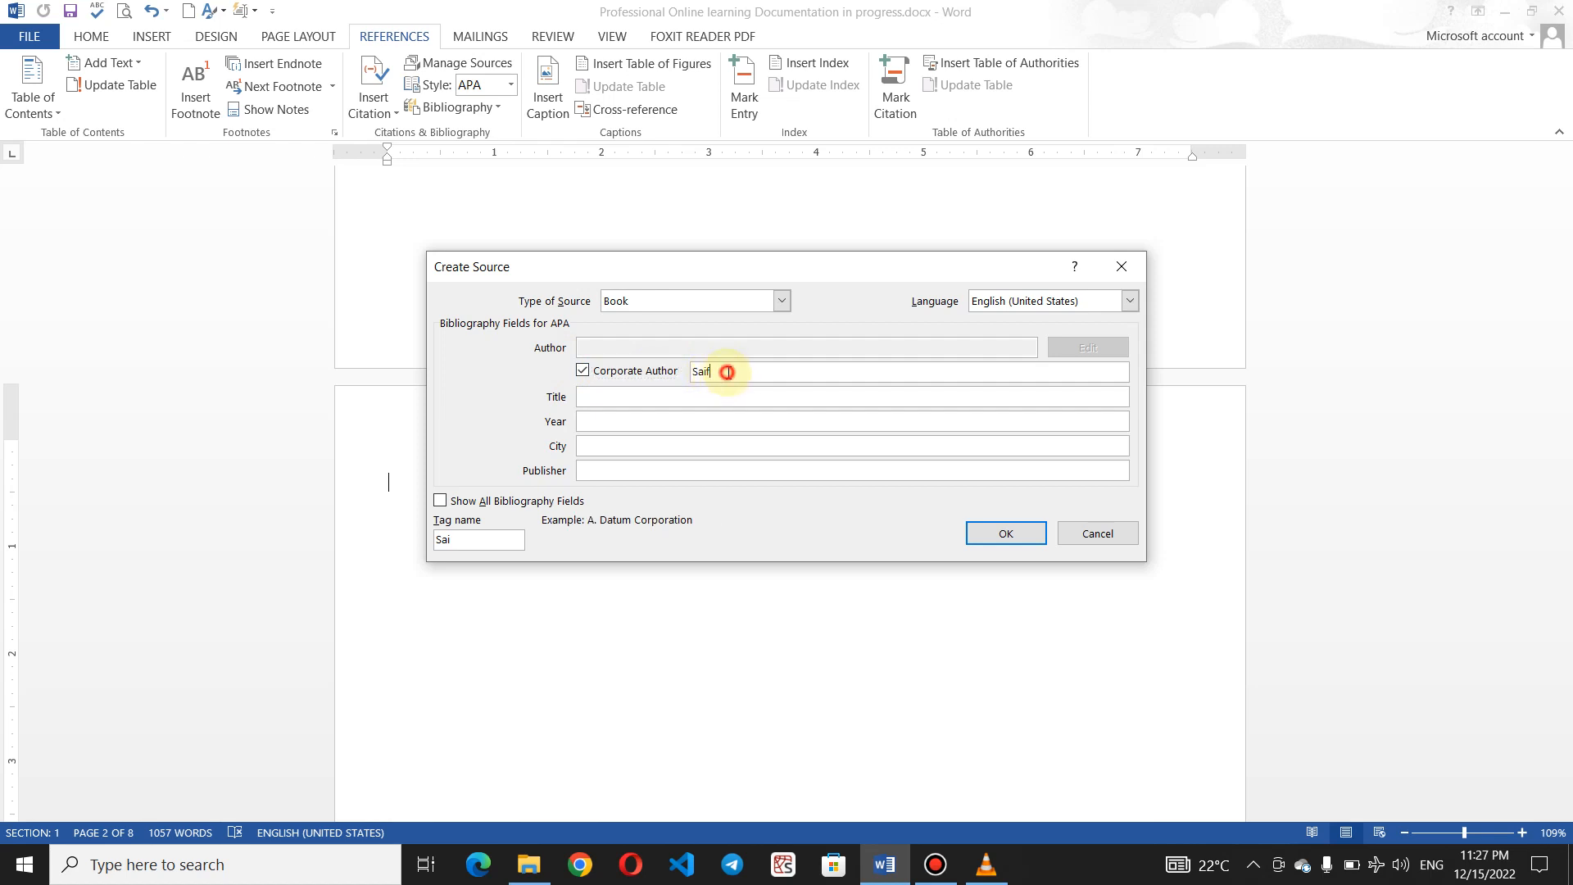
click(582, 371)
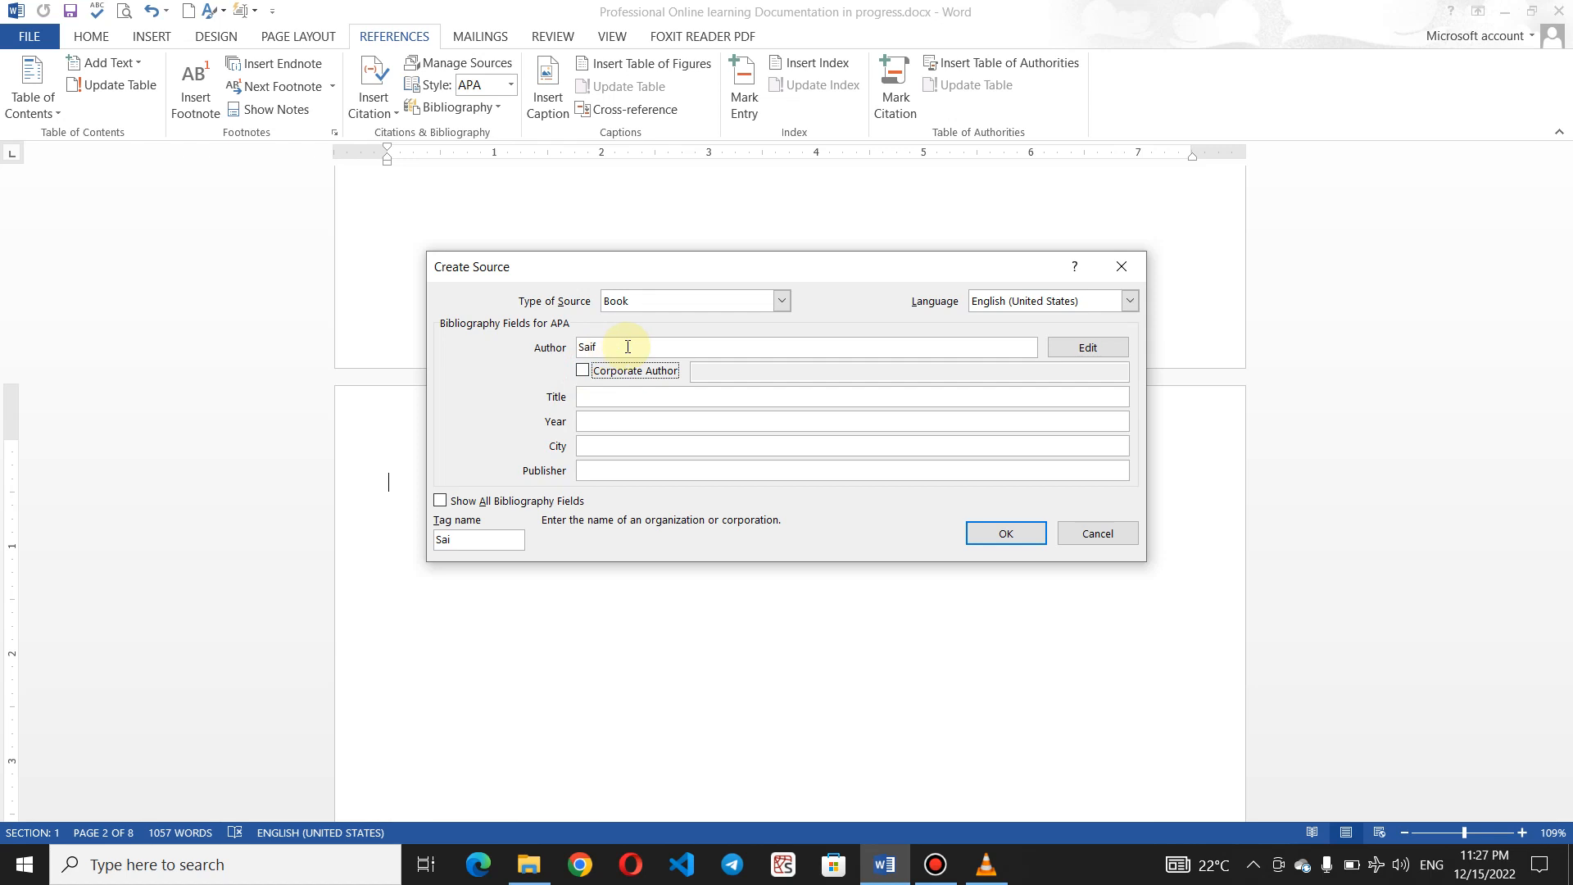
mouse_move(630, 345)
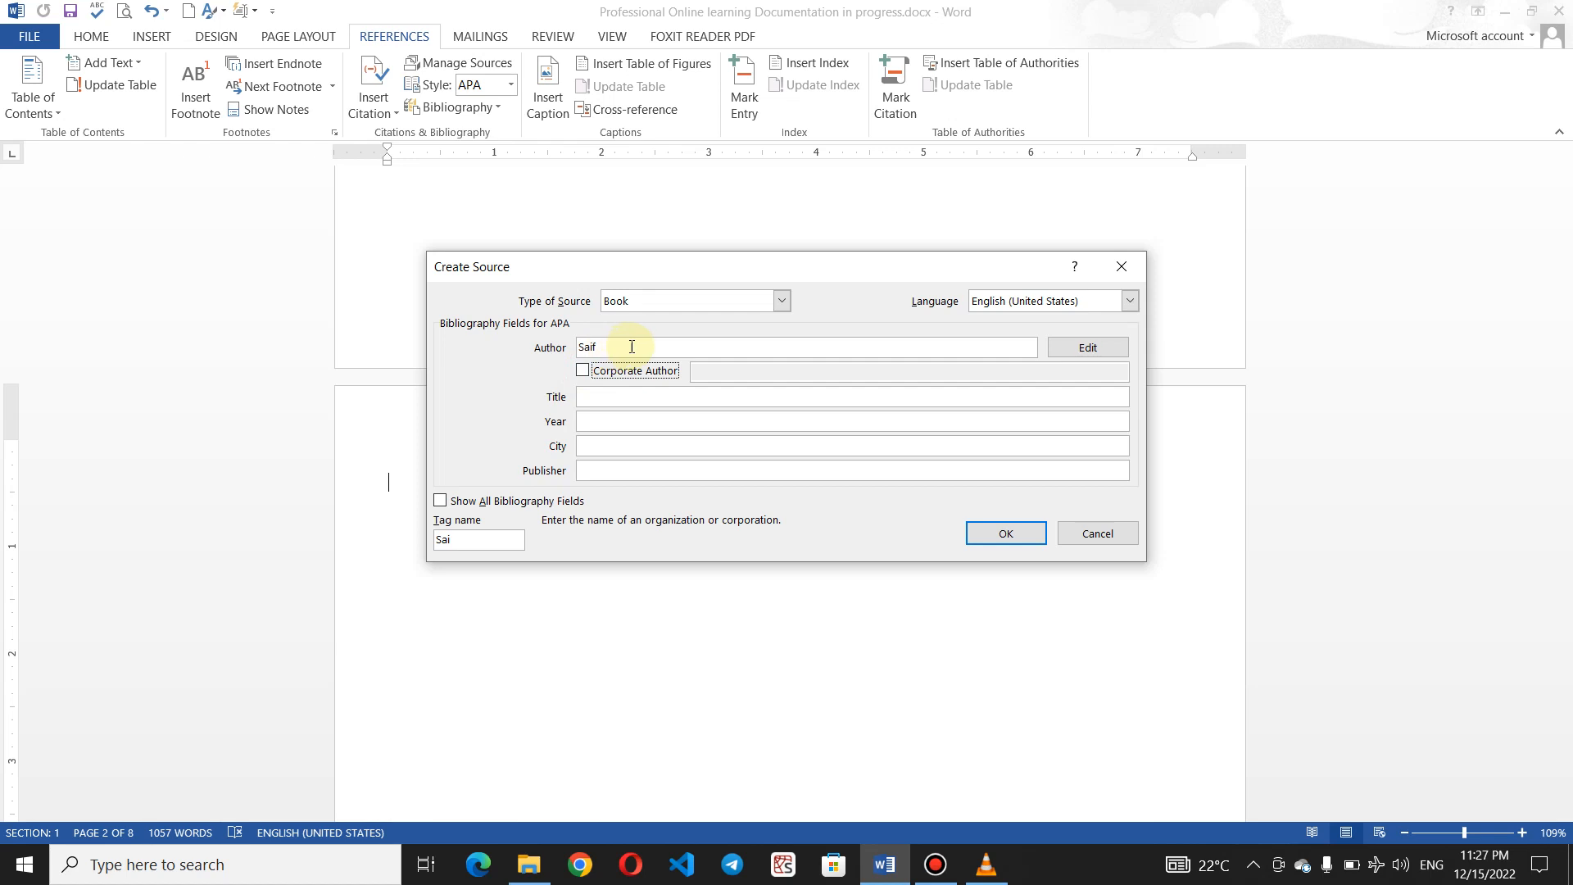
mouse_move(620, 412)
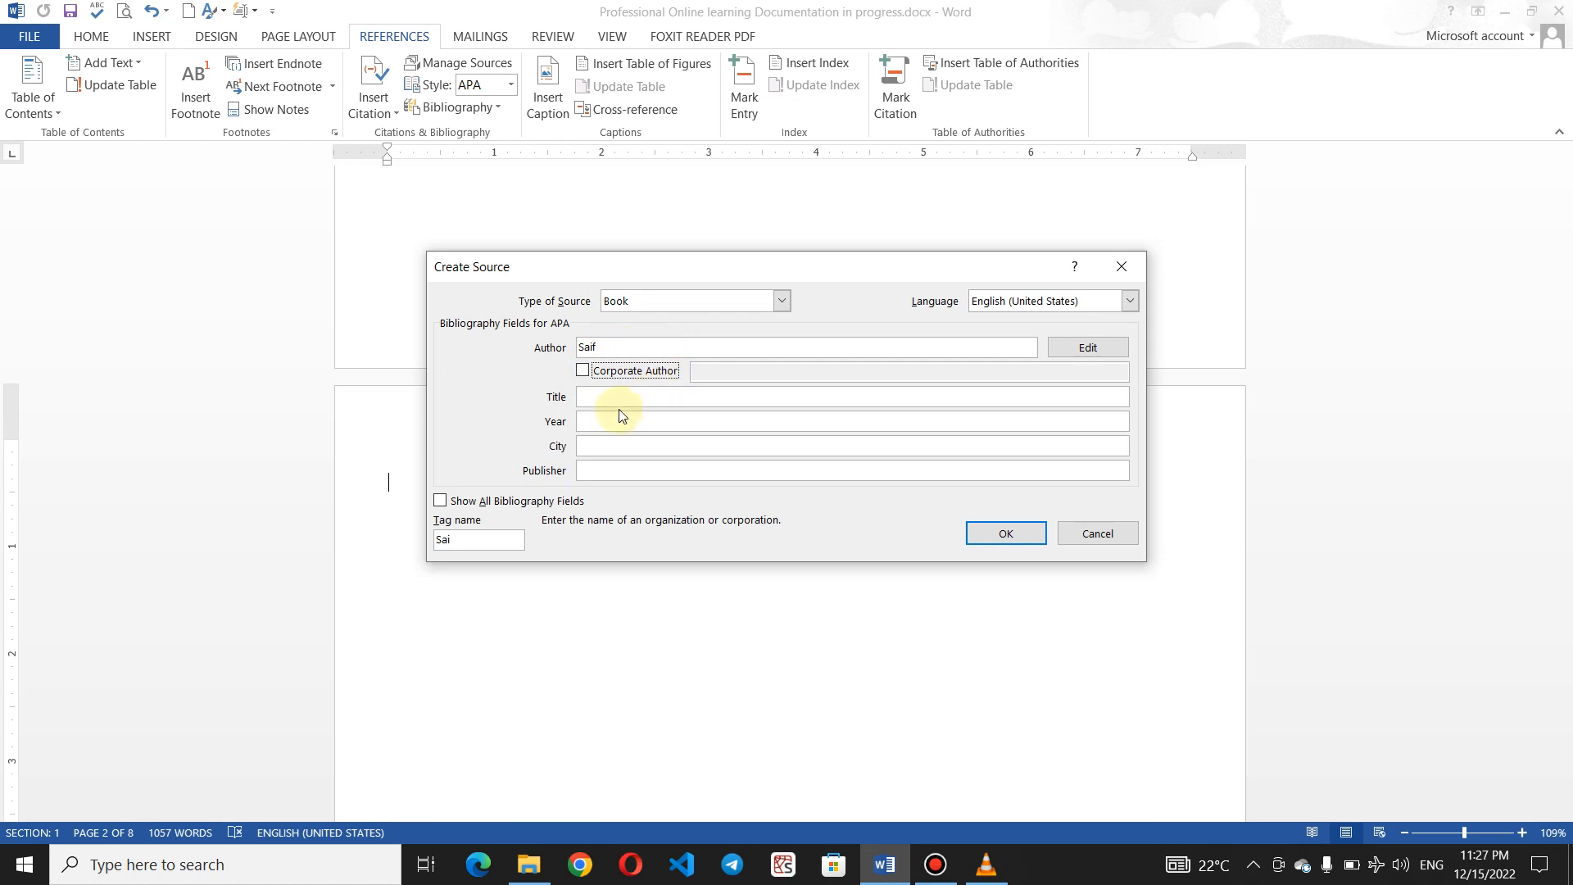
text(P)
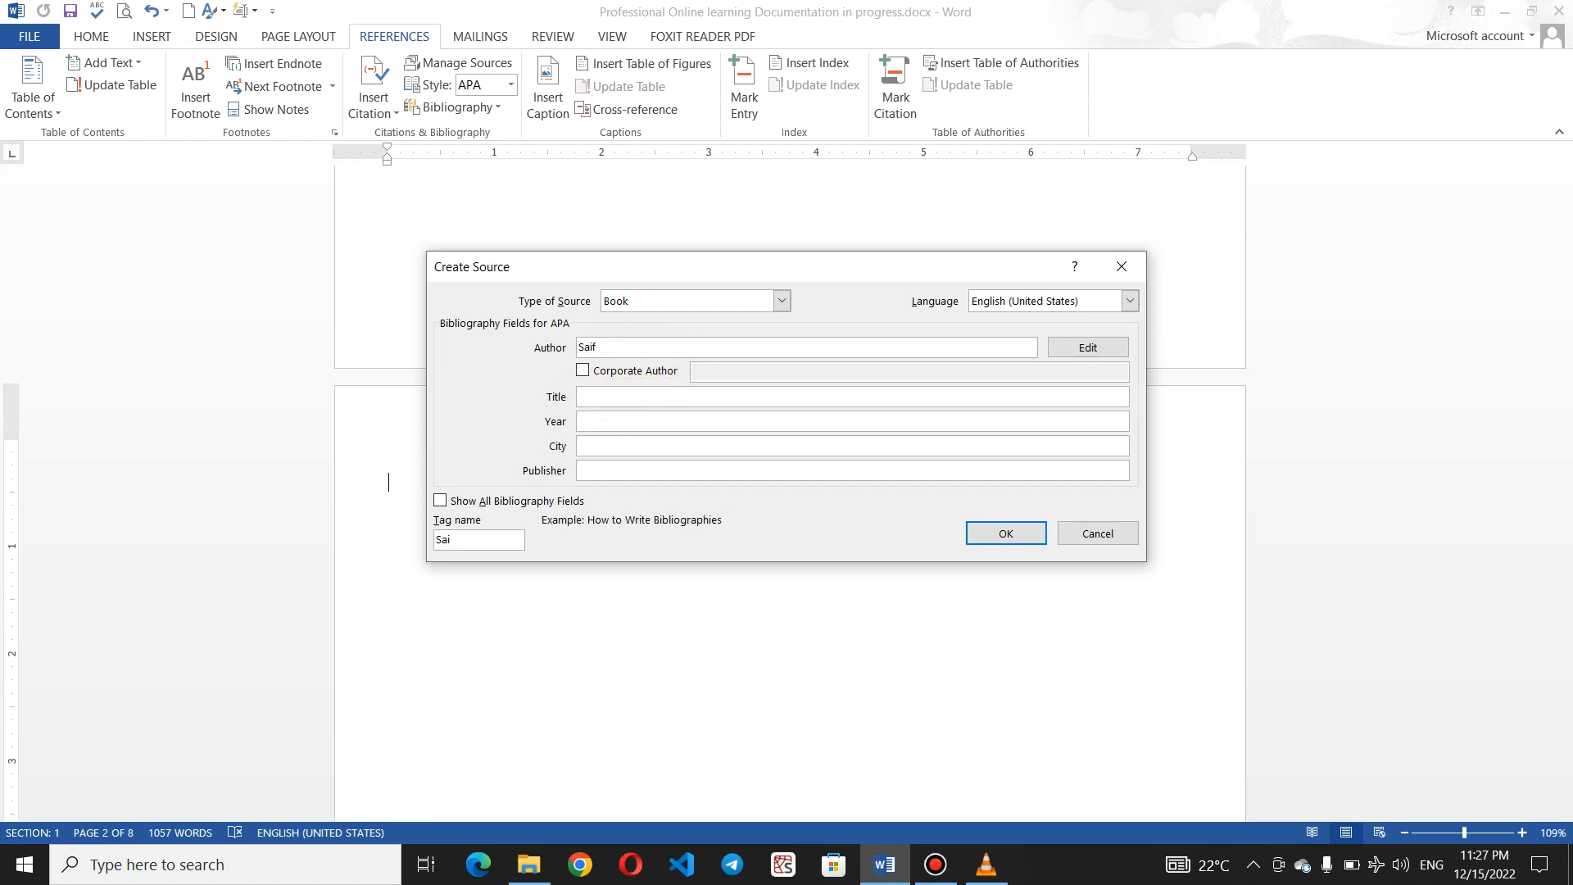
text(POLP)
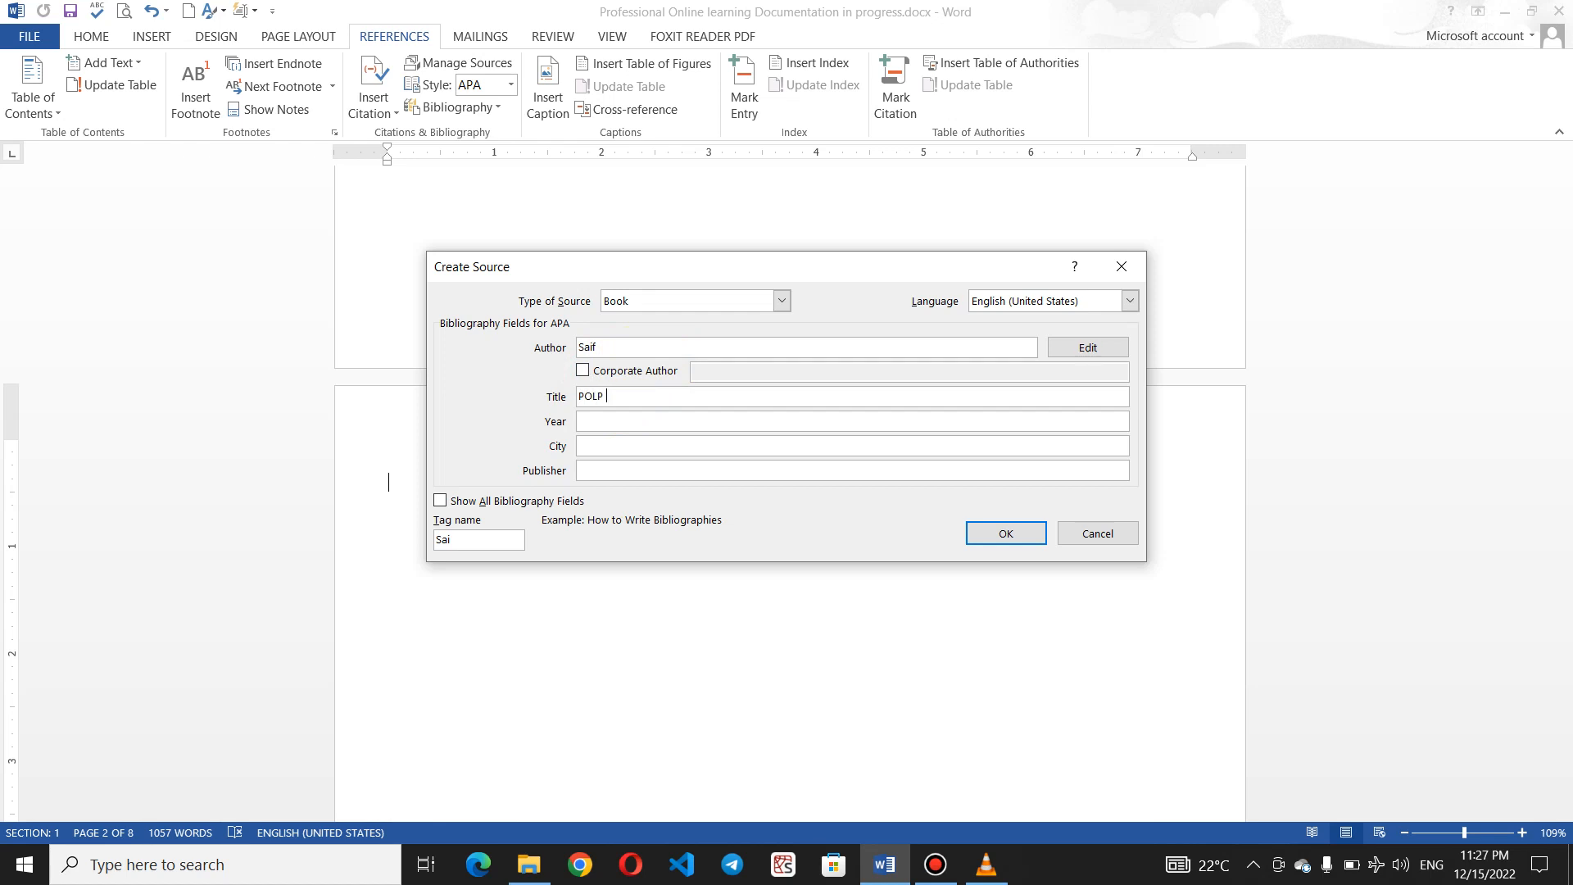
text(Proposal)
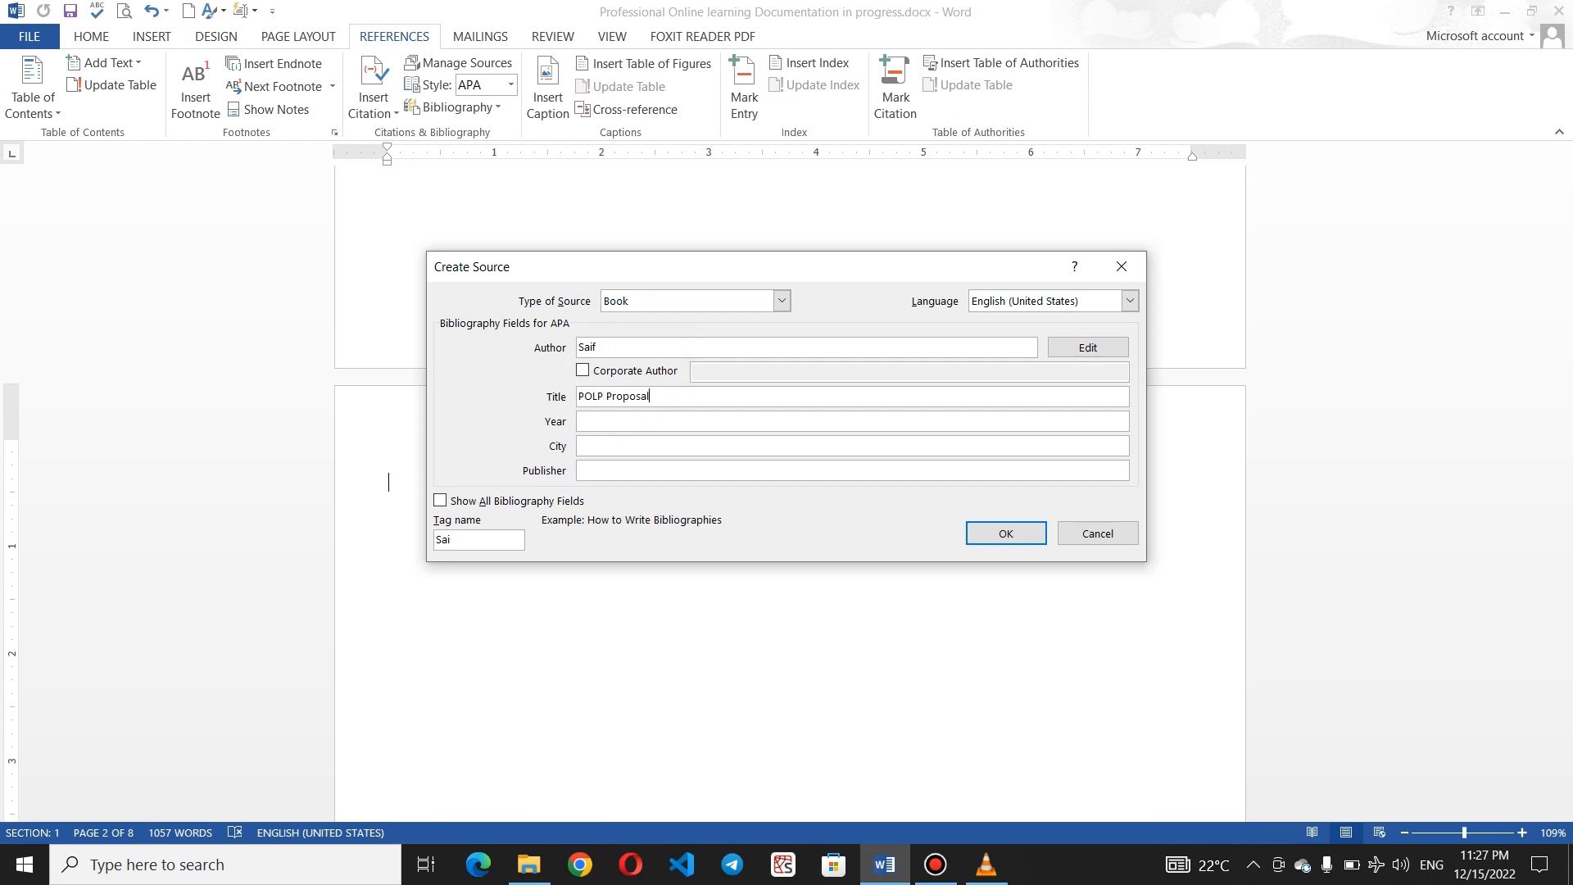
Enter year 2022, city Peshawar and publisher Ariyana Books Store
click(617, 421)
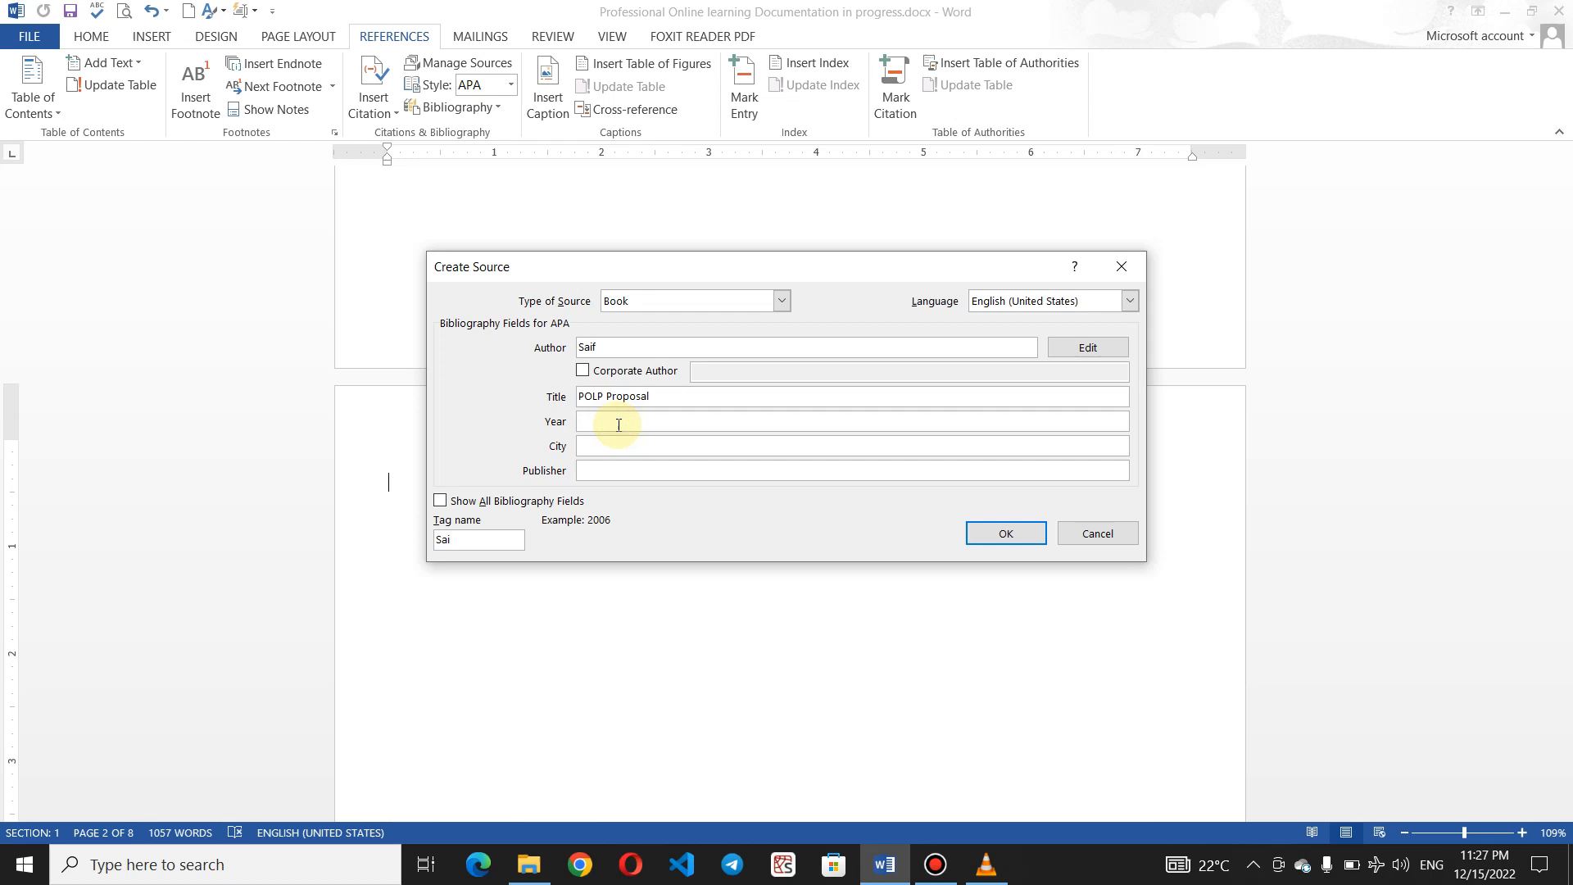
text(2022)
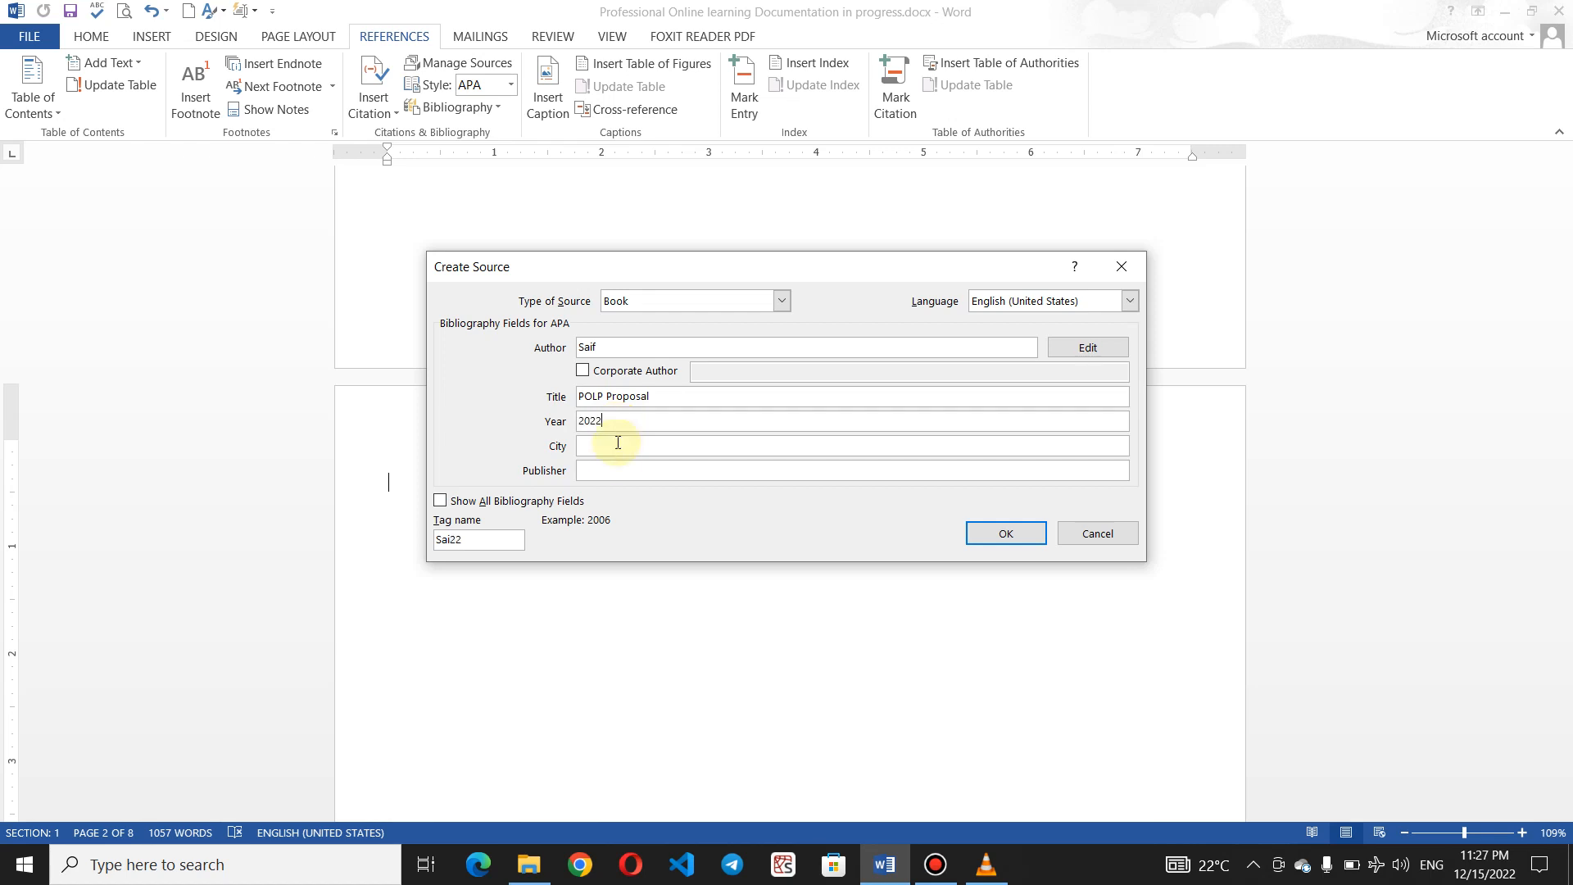
click(603, 446)
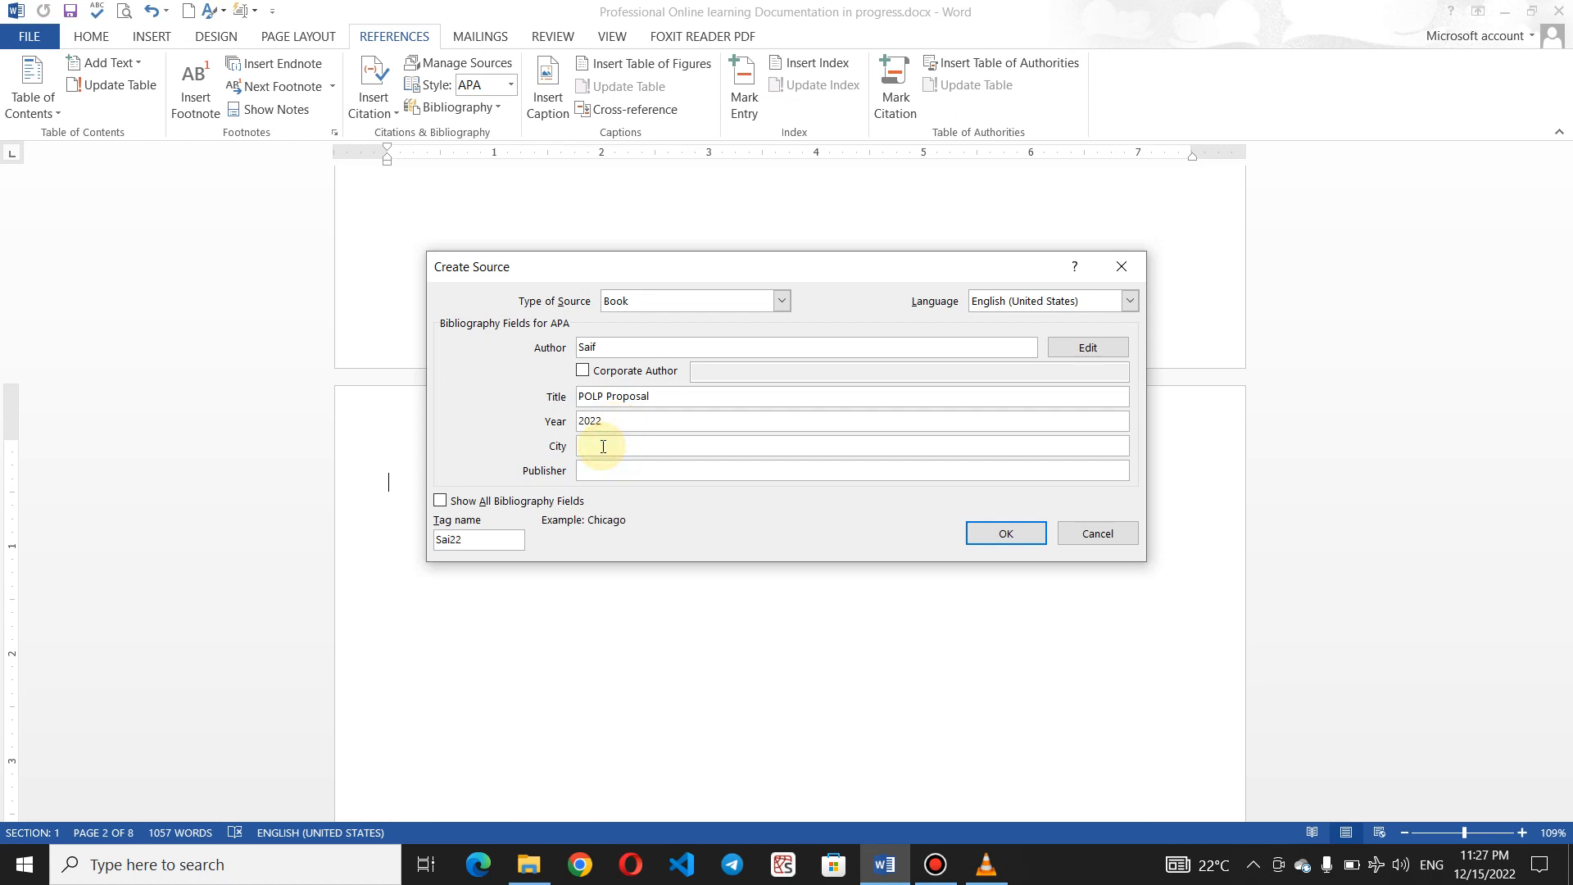
text(Peshawar)
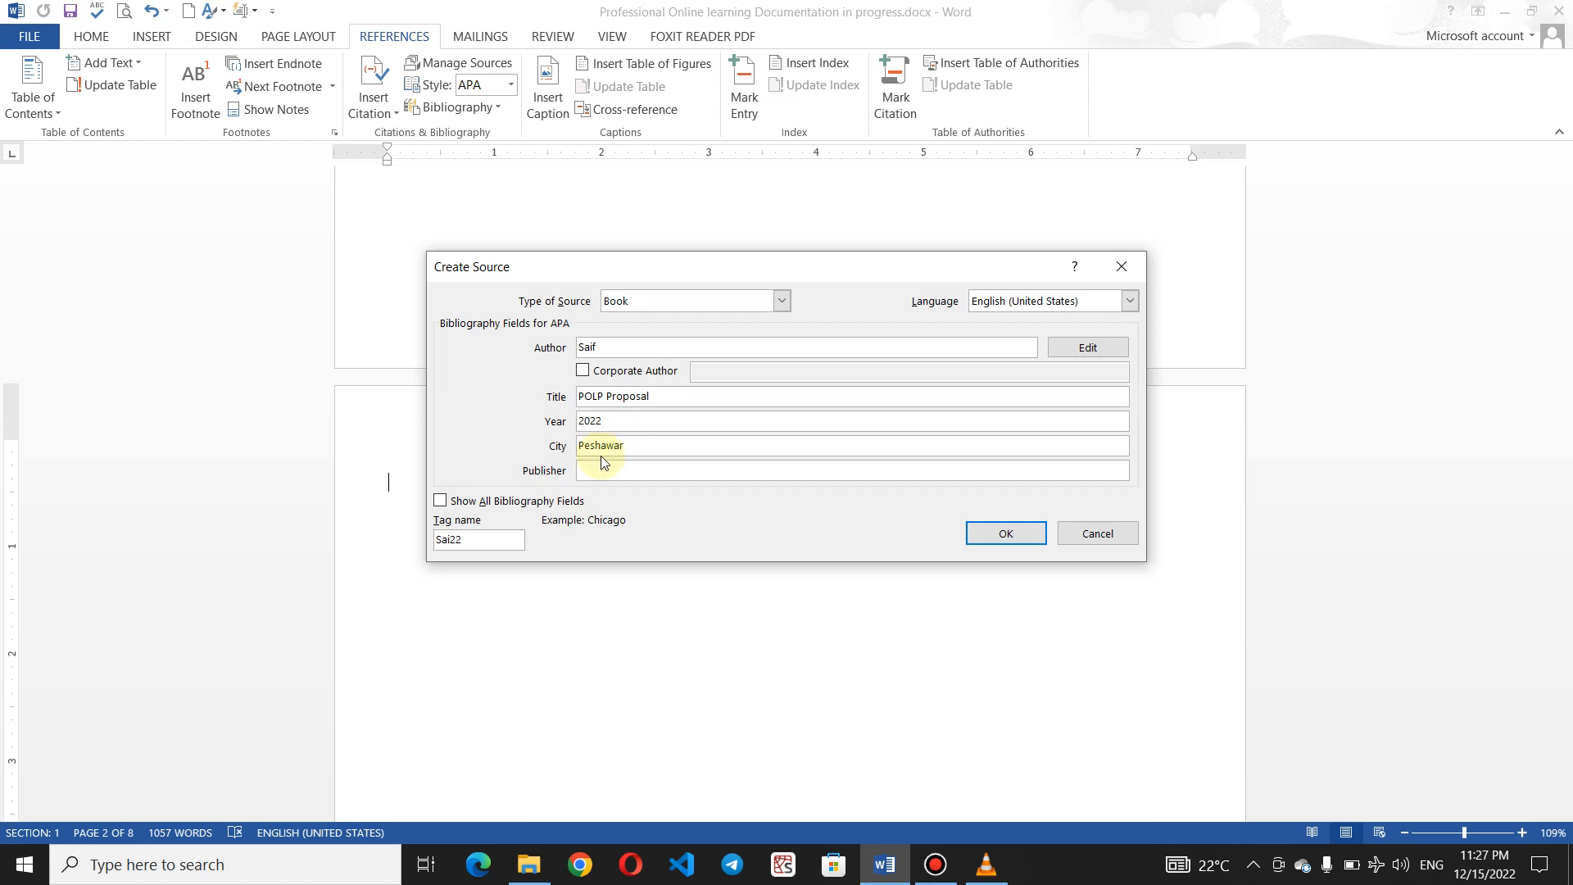
click(602, 470)
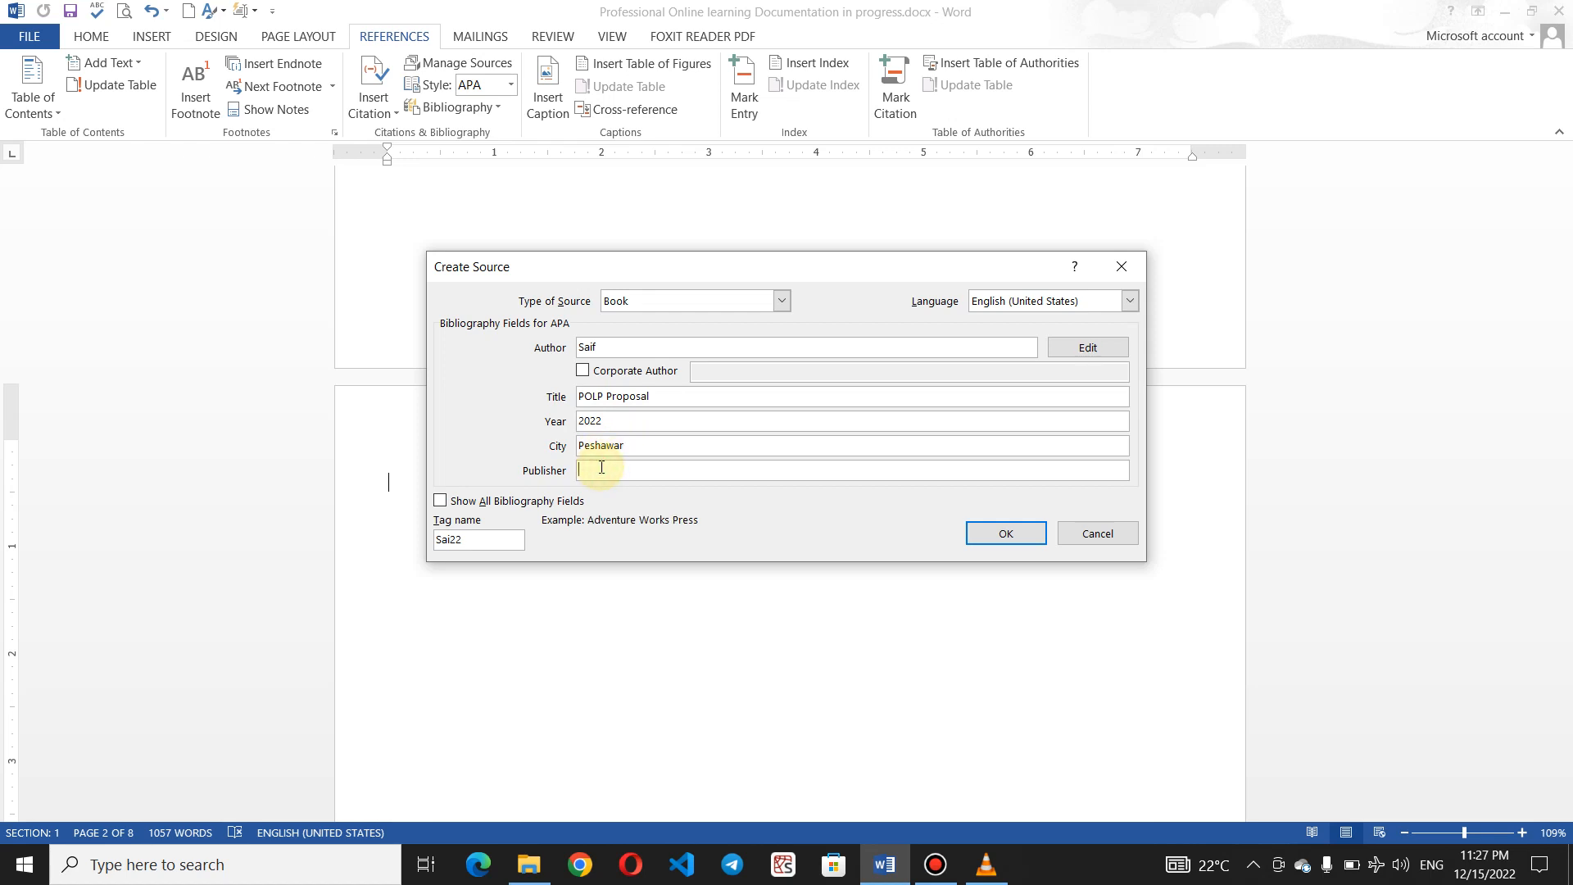
text(Ariyana)
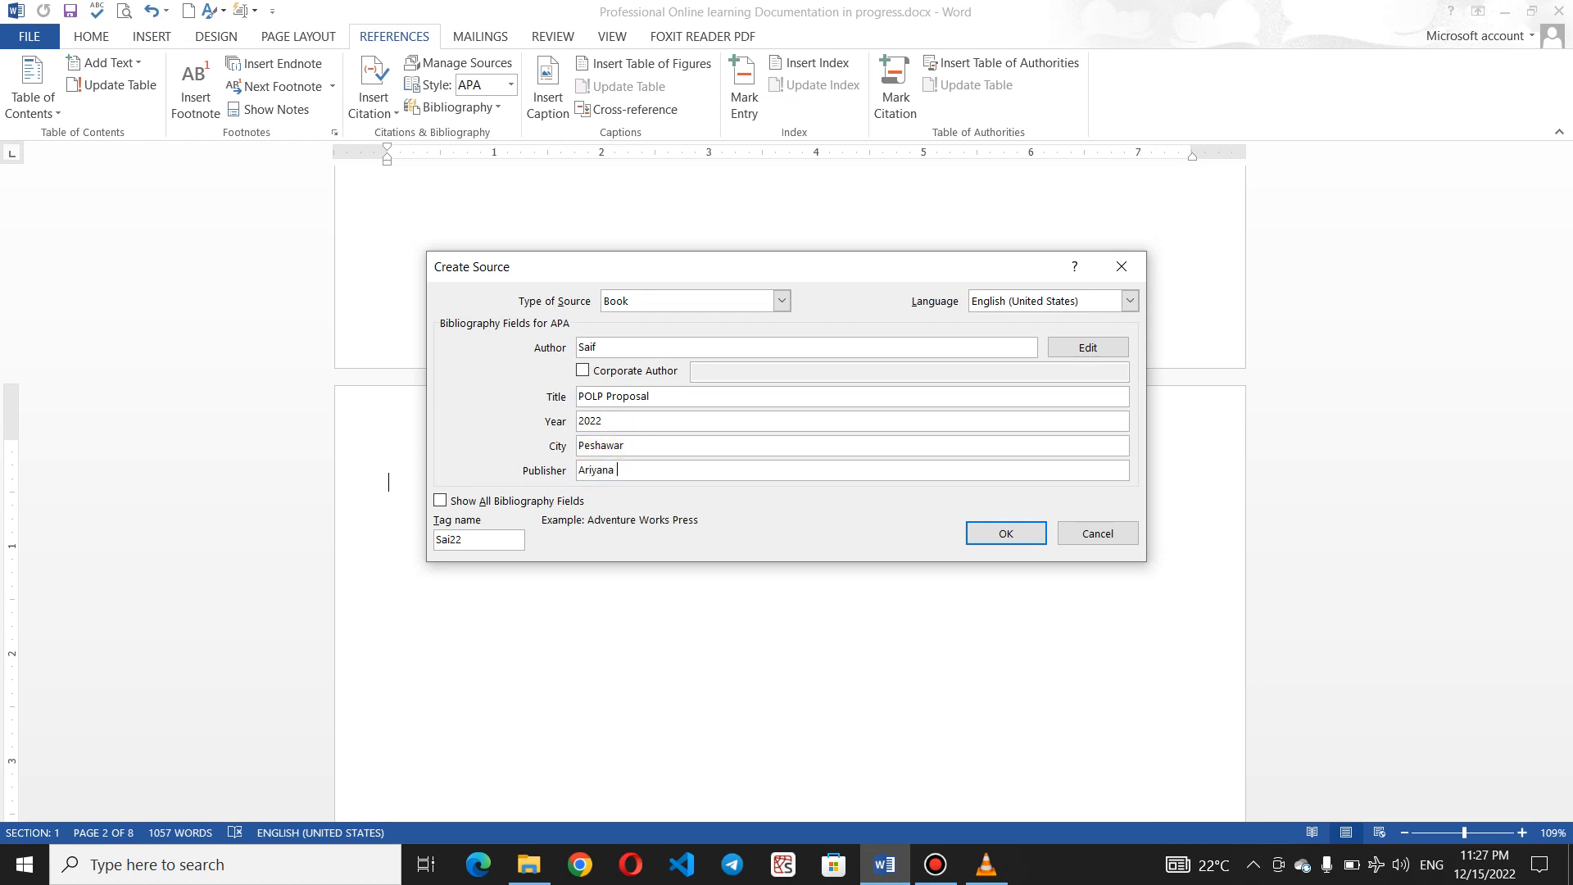
text(Books)
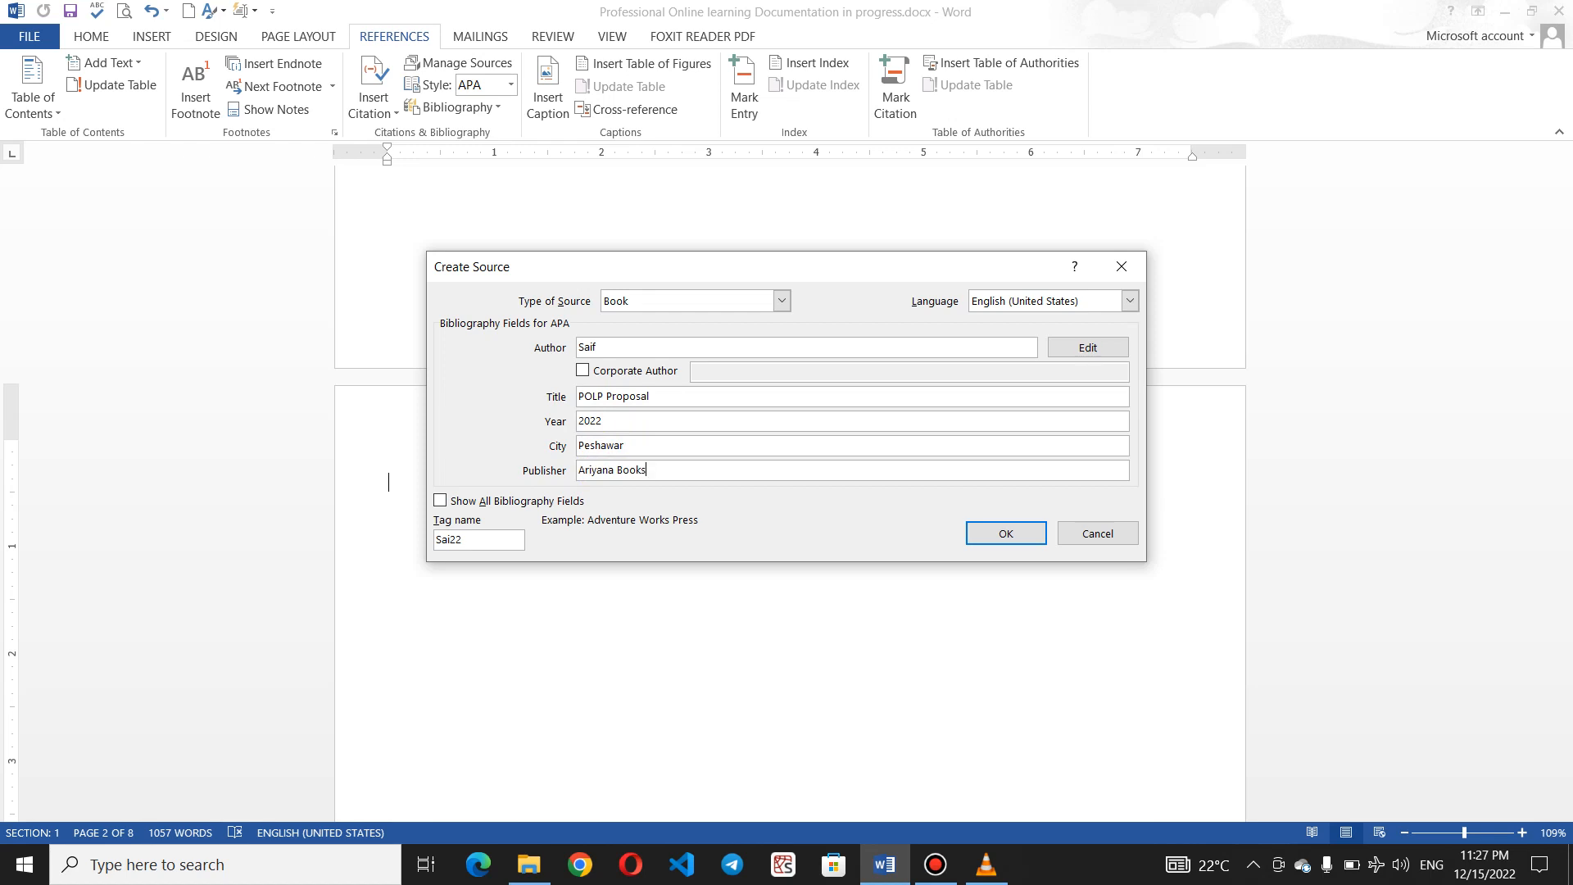
text(S)
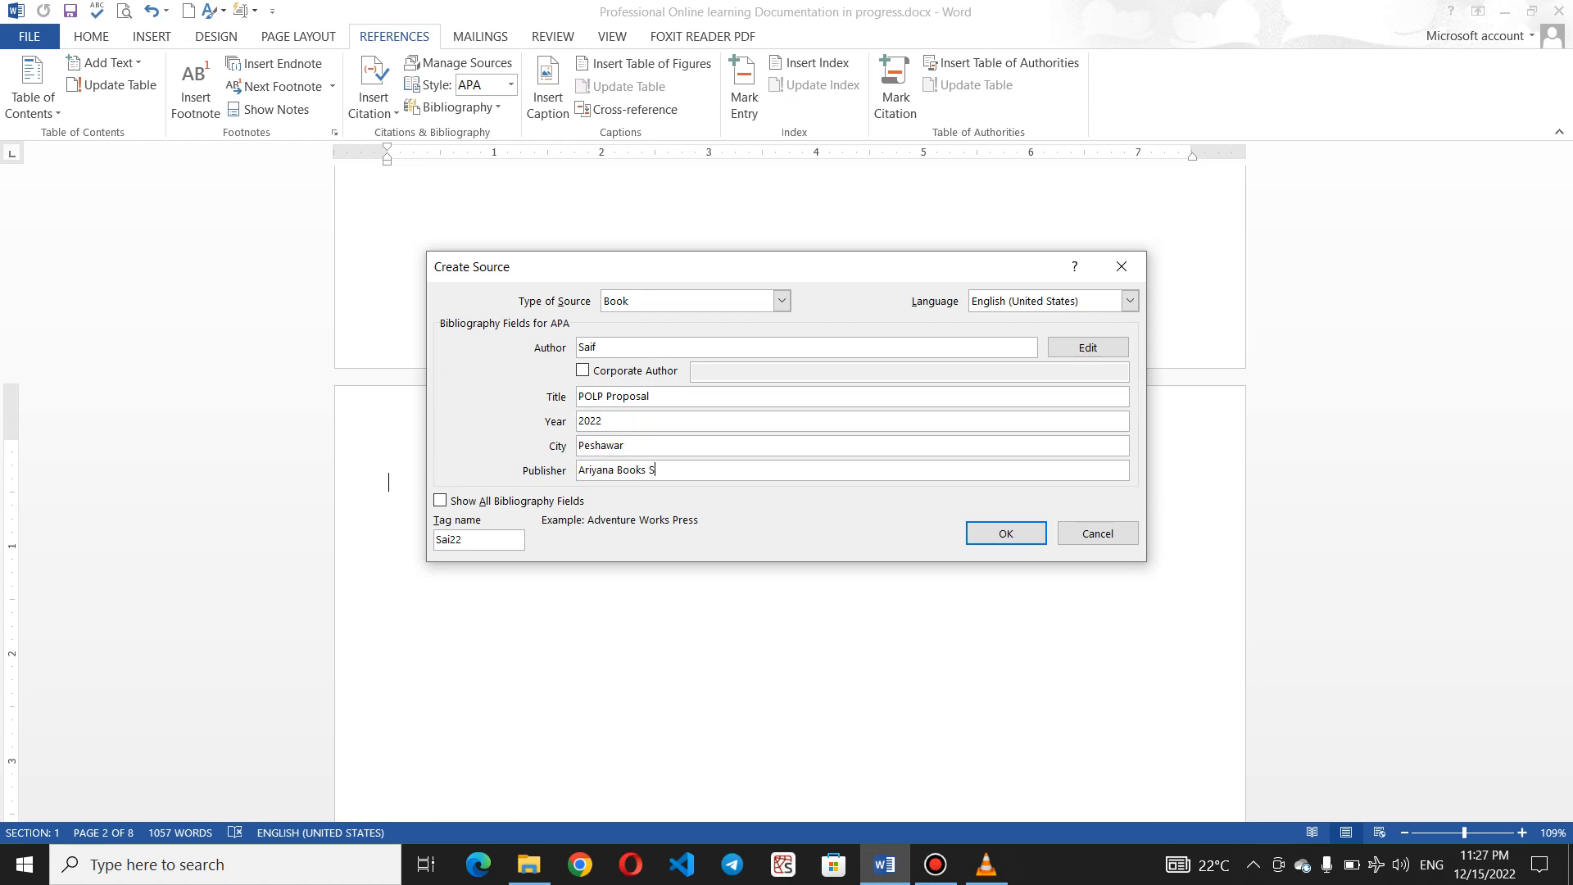
text(tore)
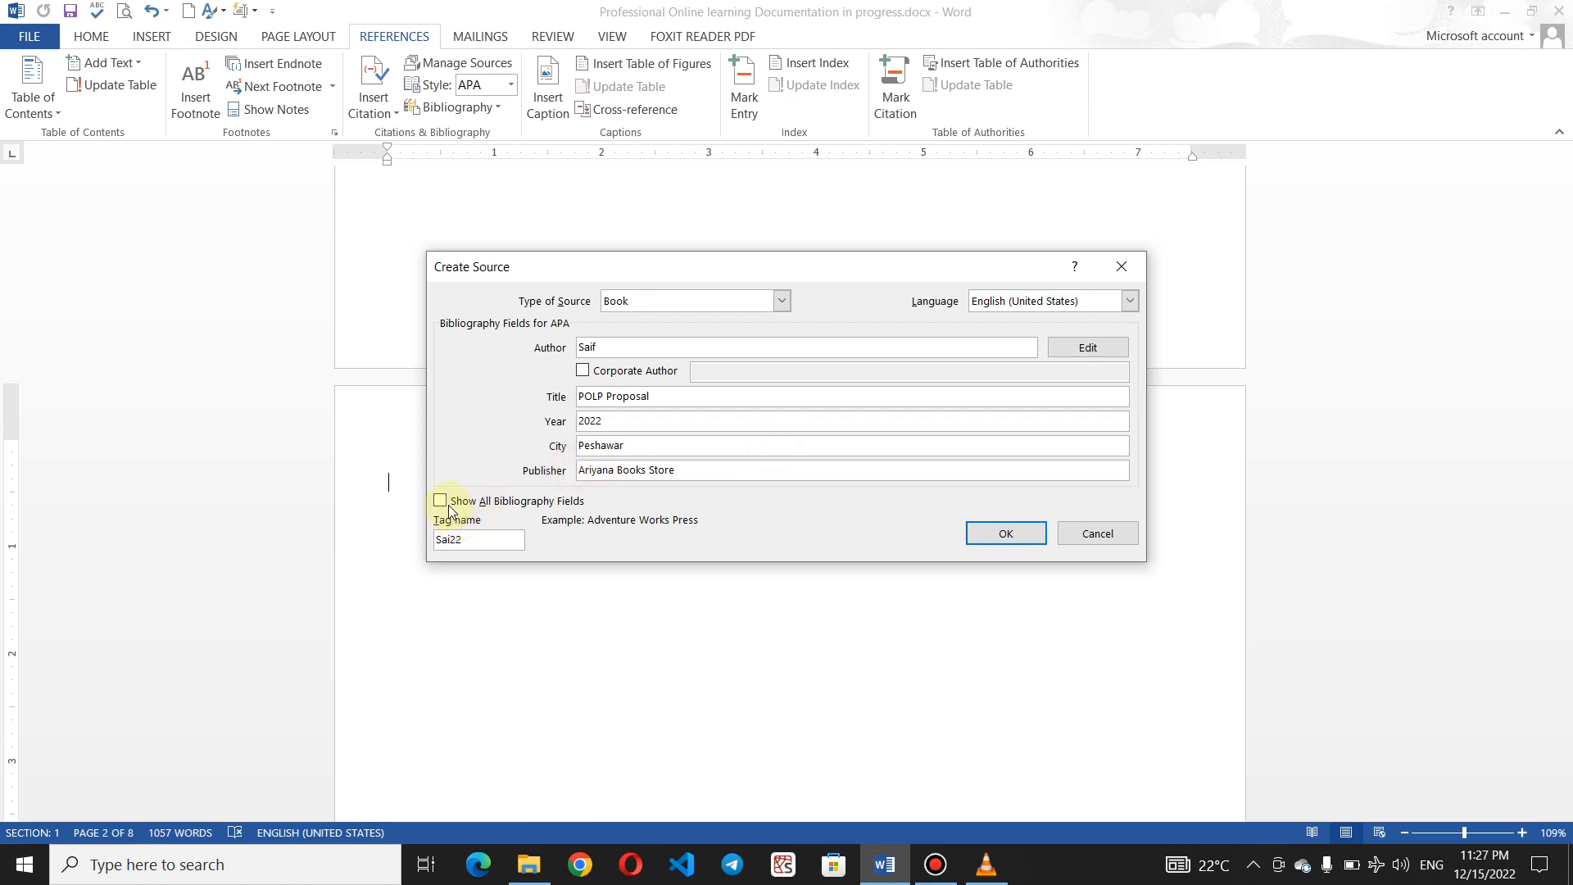
Show all bibliography fields and enter hayatabad as the state/province
click(440, 501)
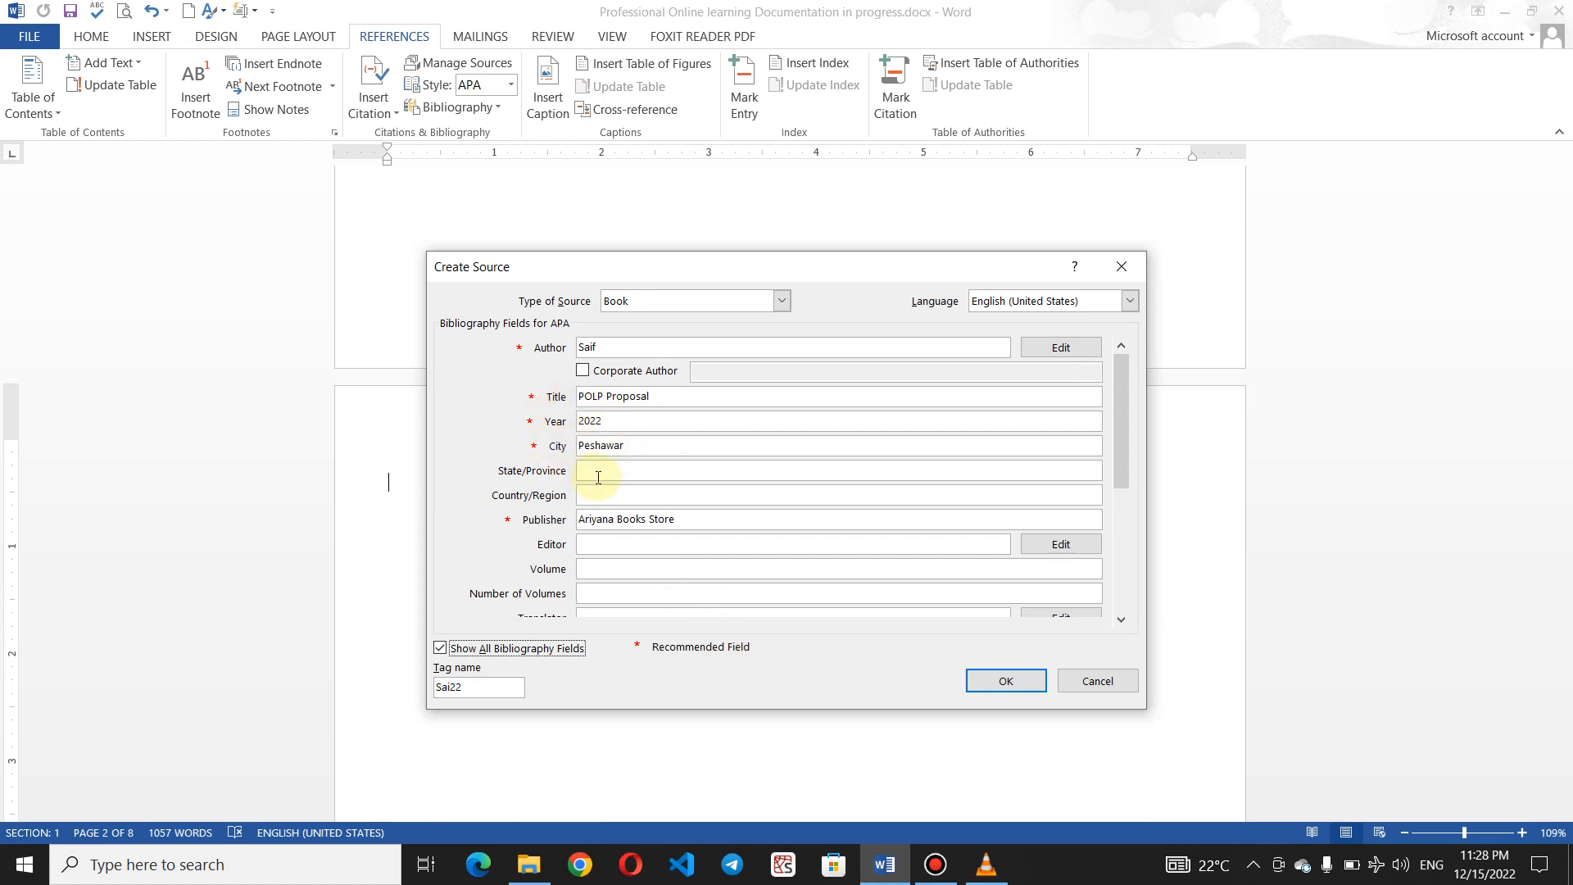
text(ha)
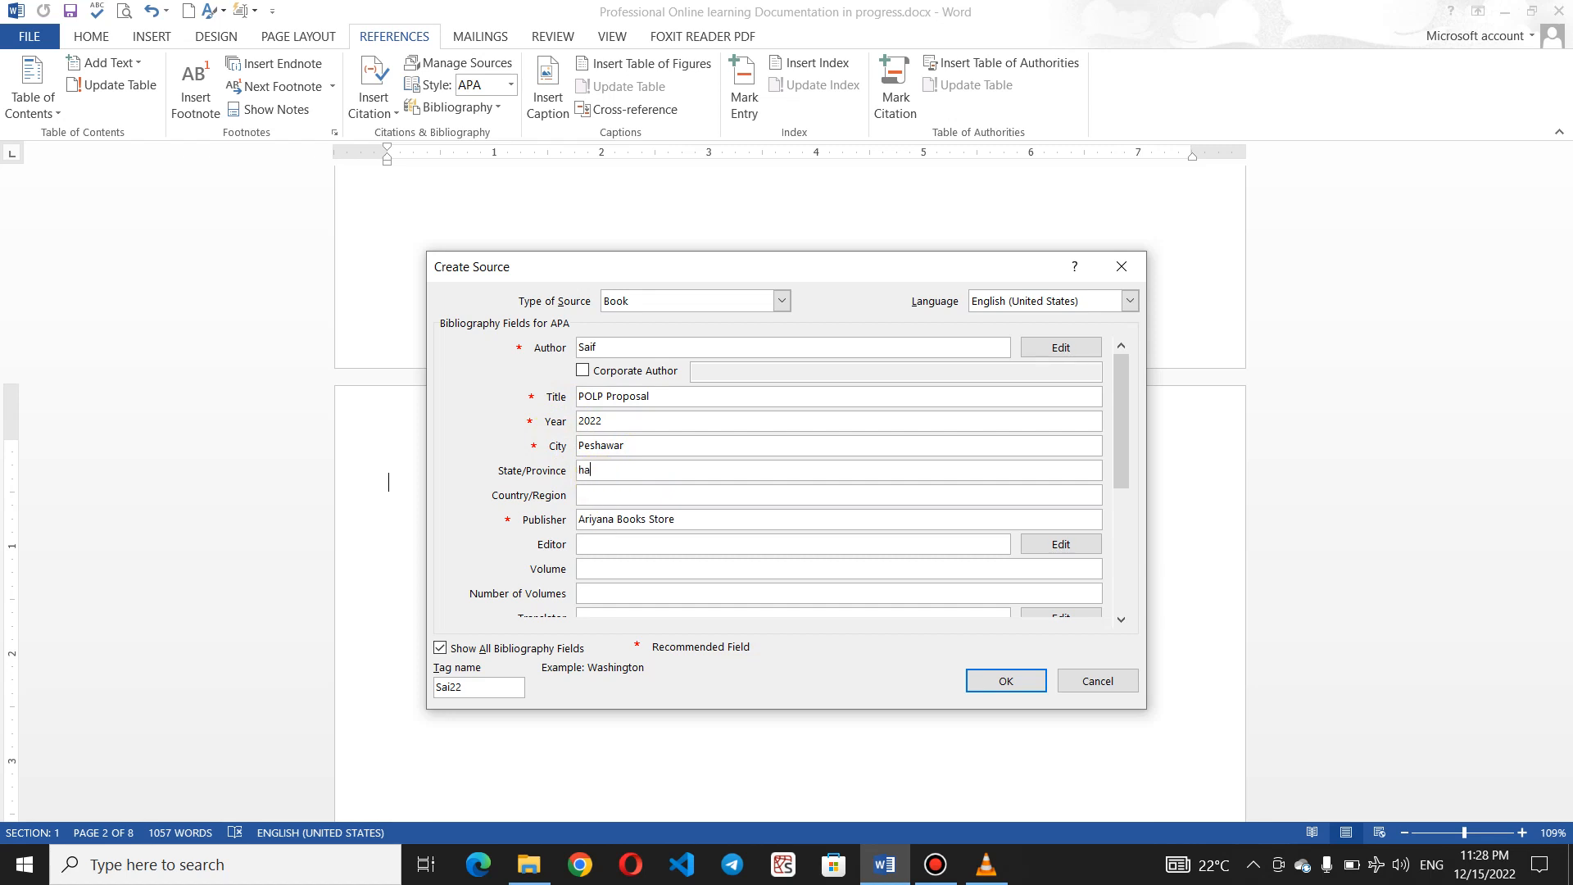
text(yata)
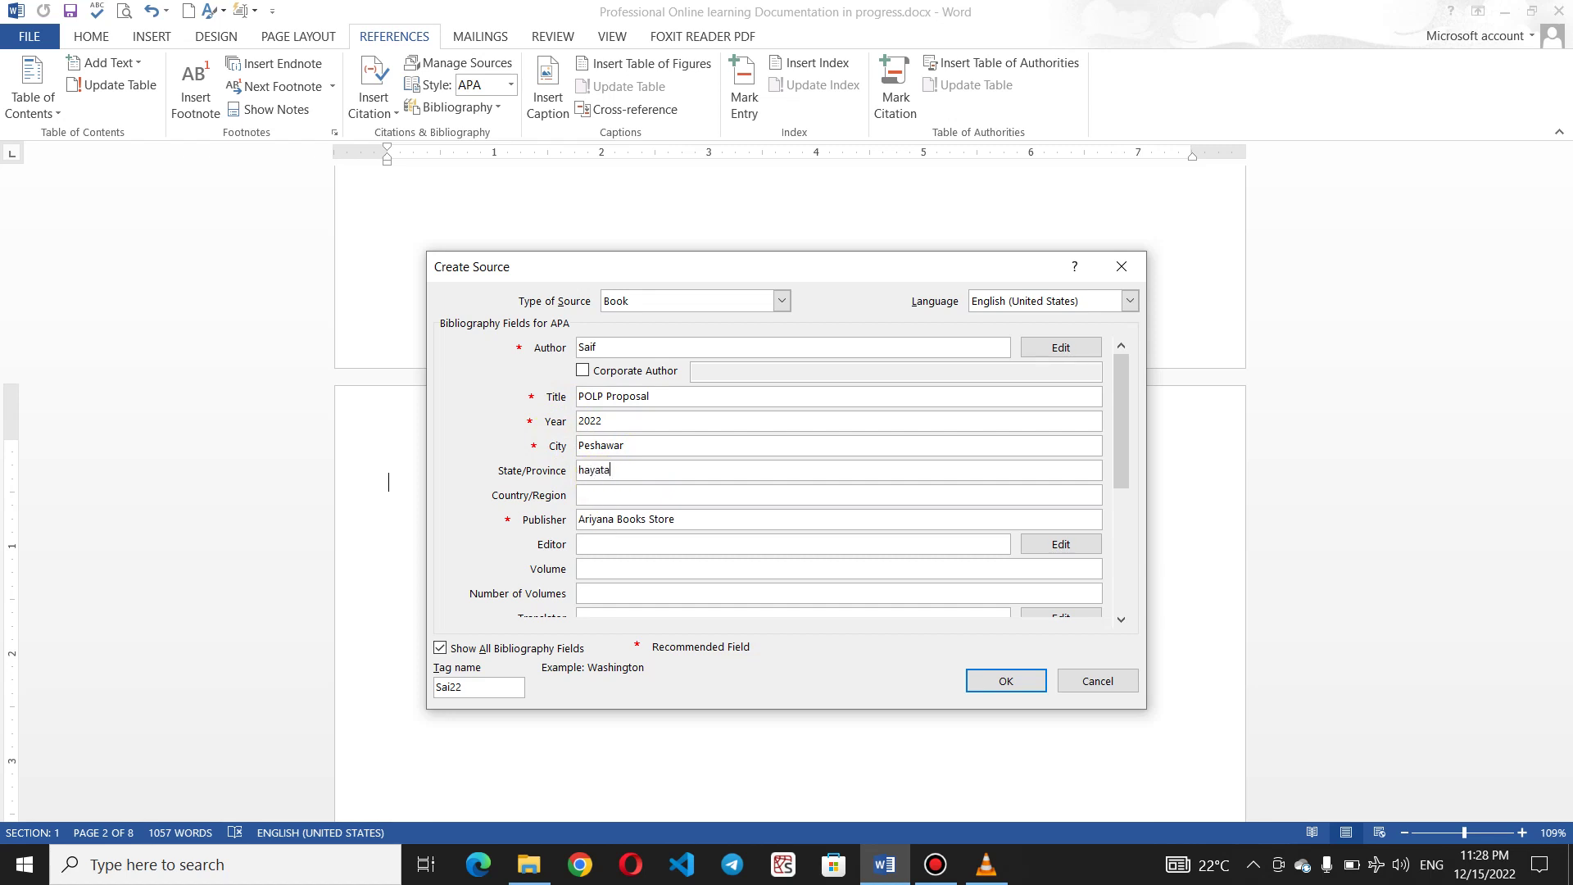
key(Backspace)
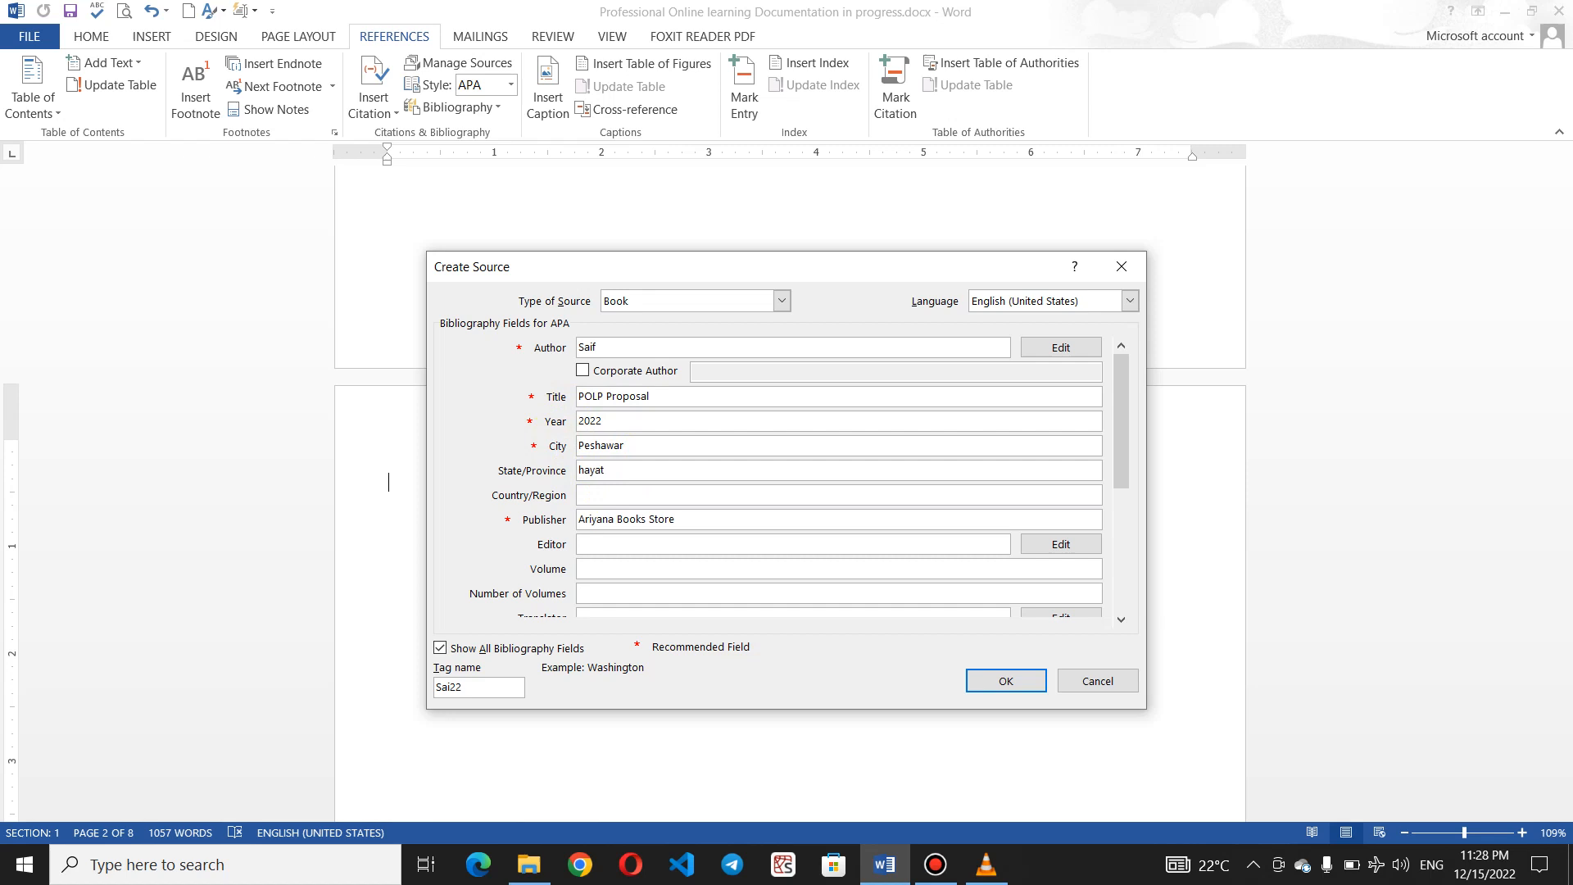
text(aba)
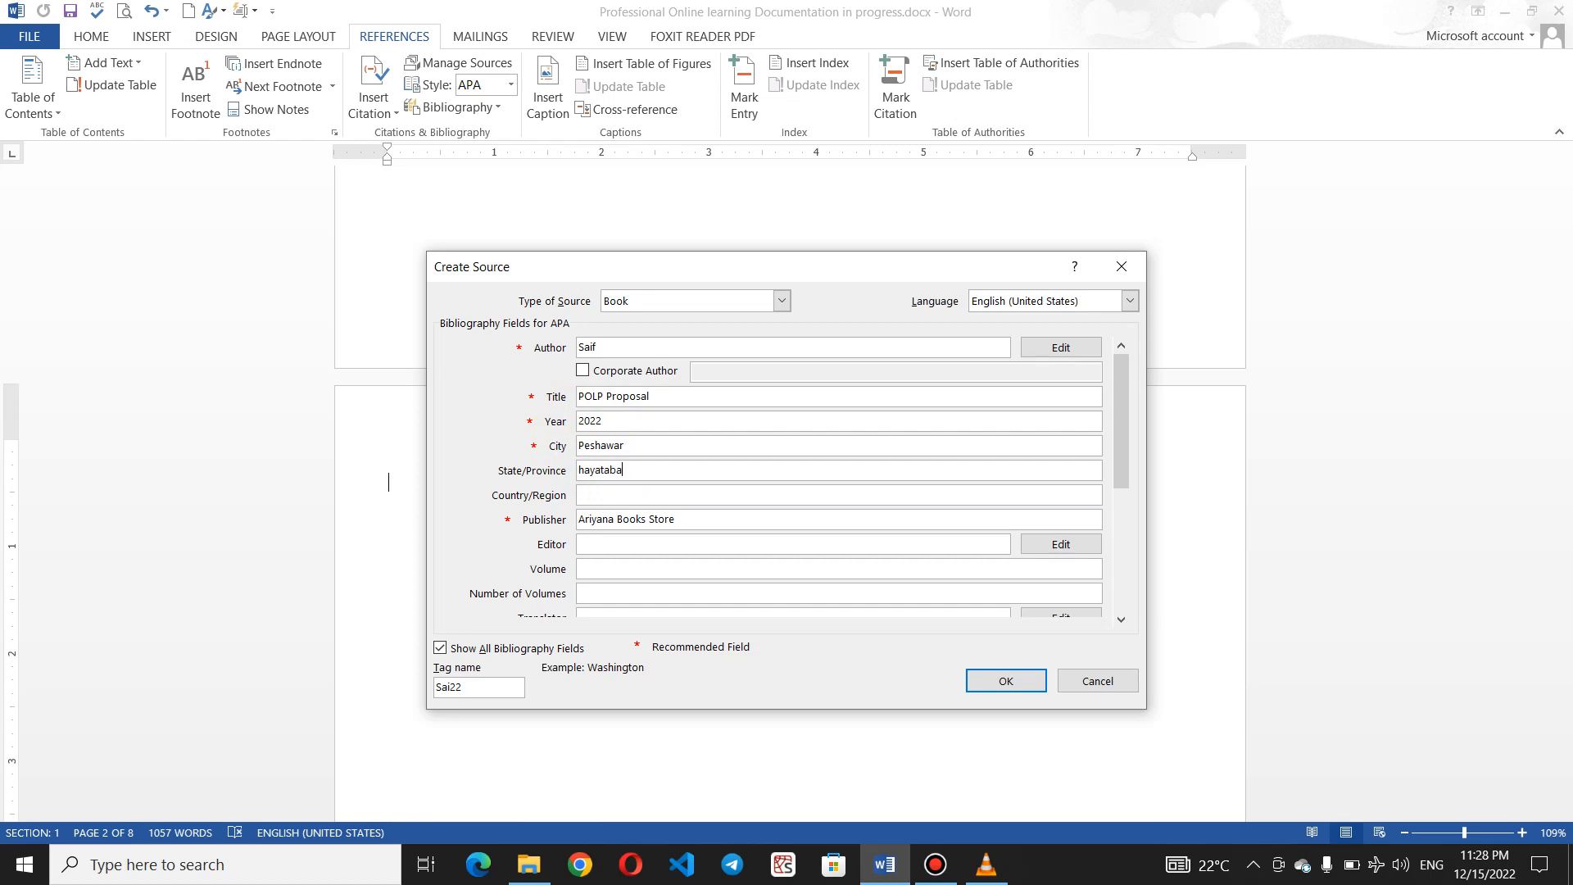
Enter country pakistan, editor Ahmad, volume 1 and 5 volumes
click(597, 494)
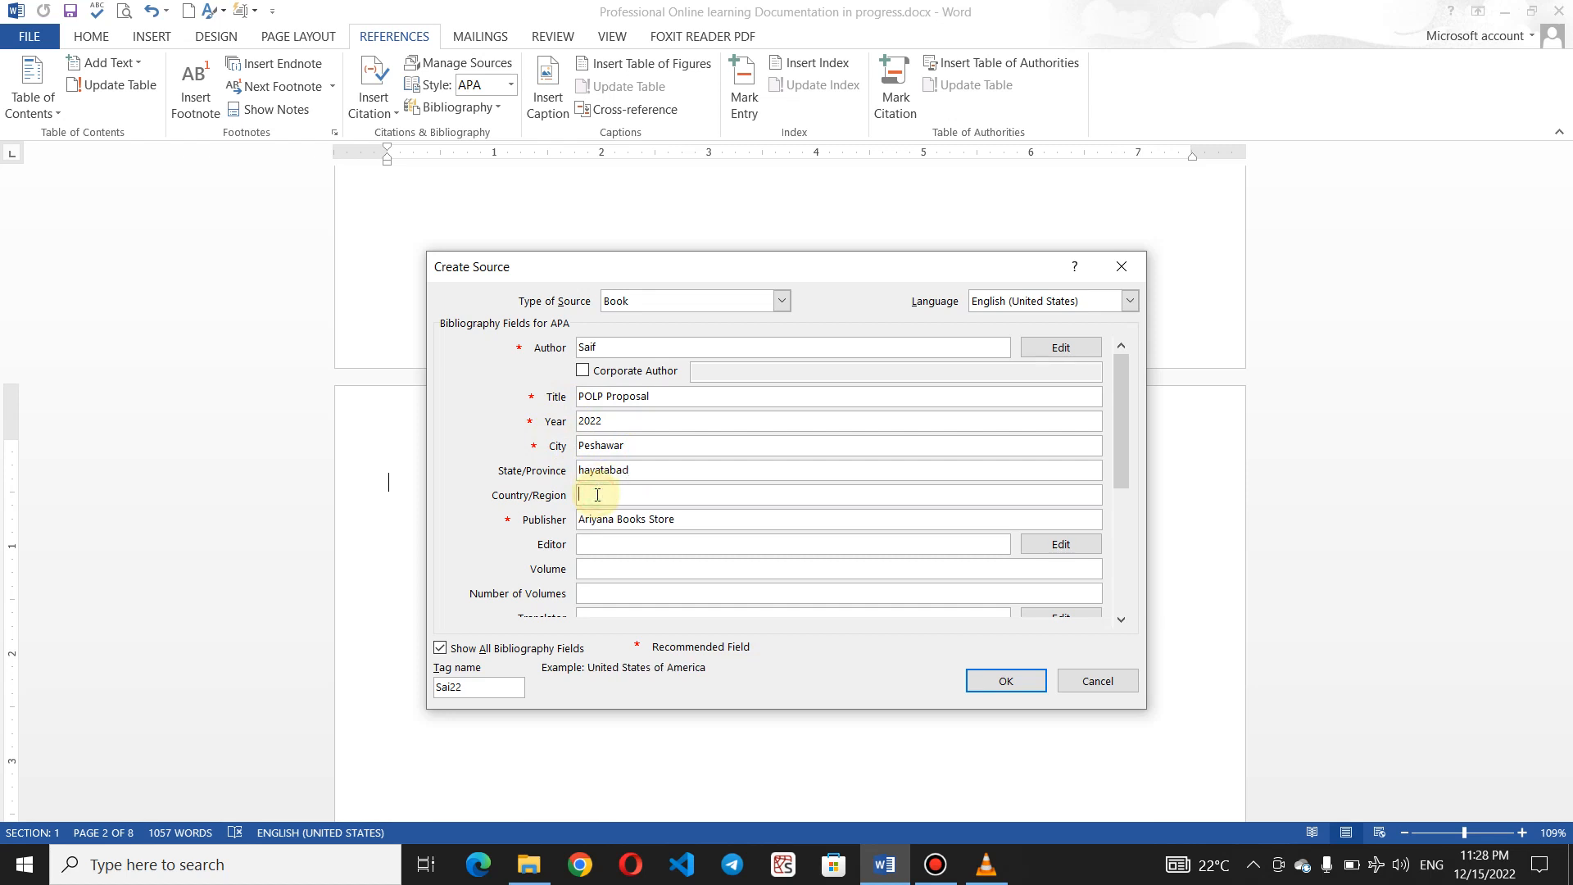
text(pakistan)
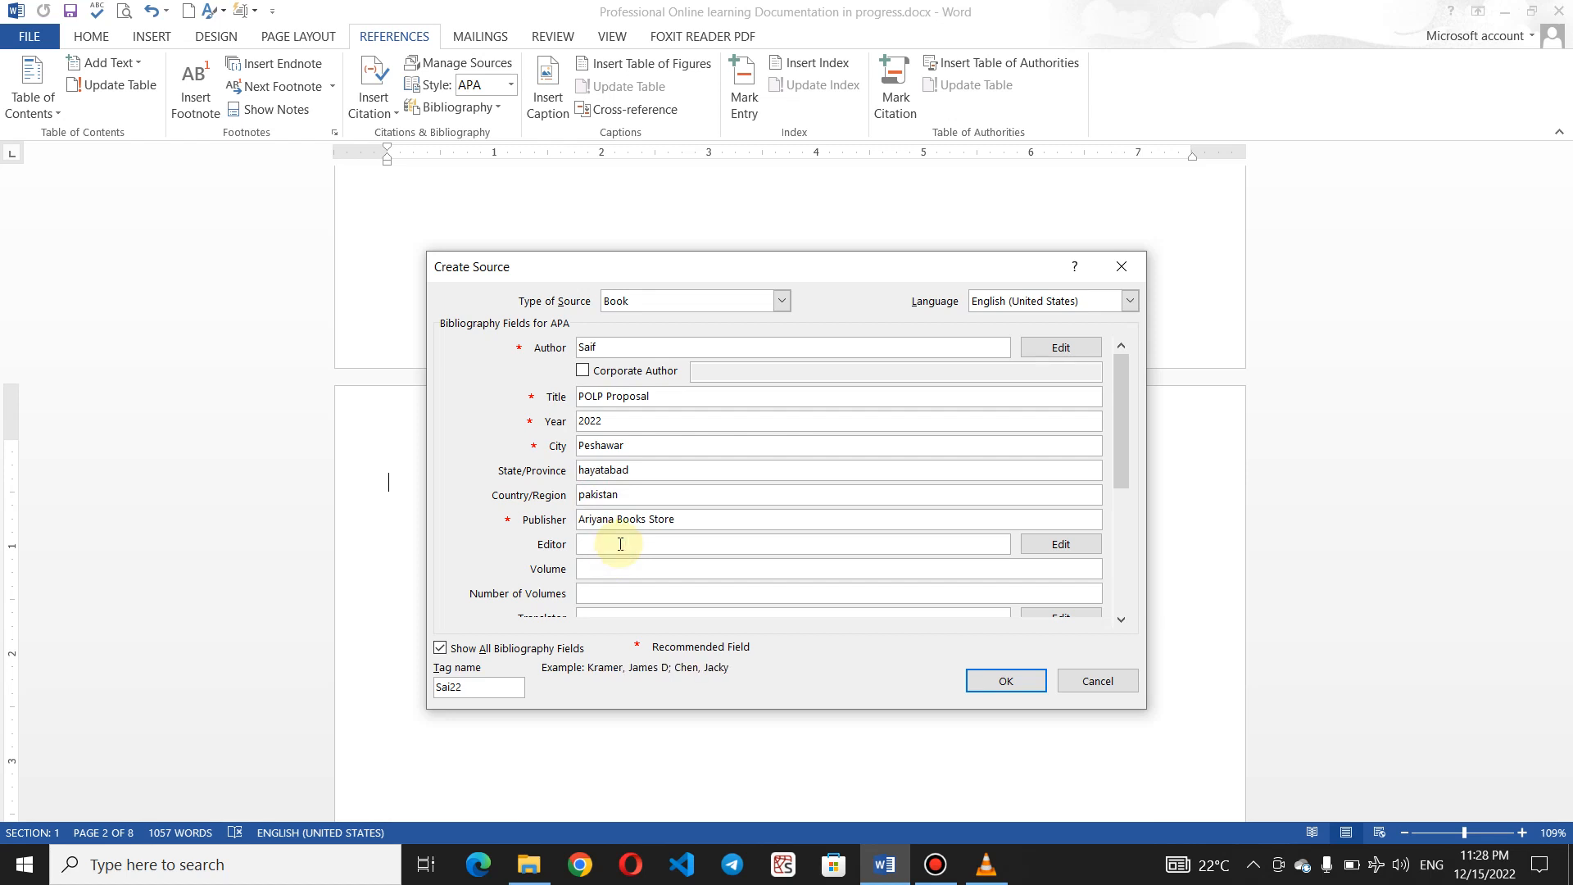
text(Ahmad)
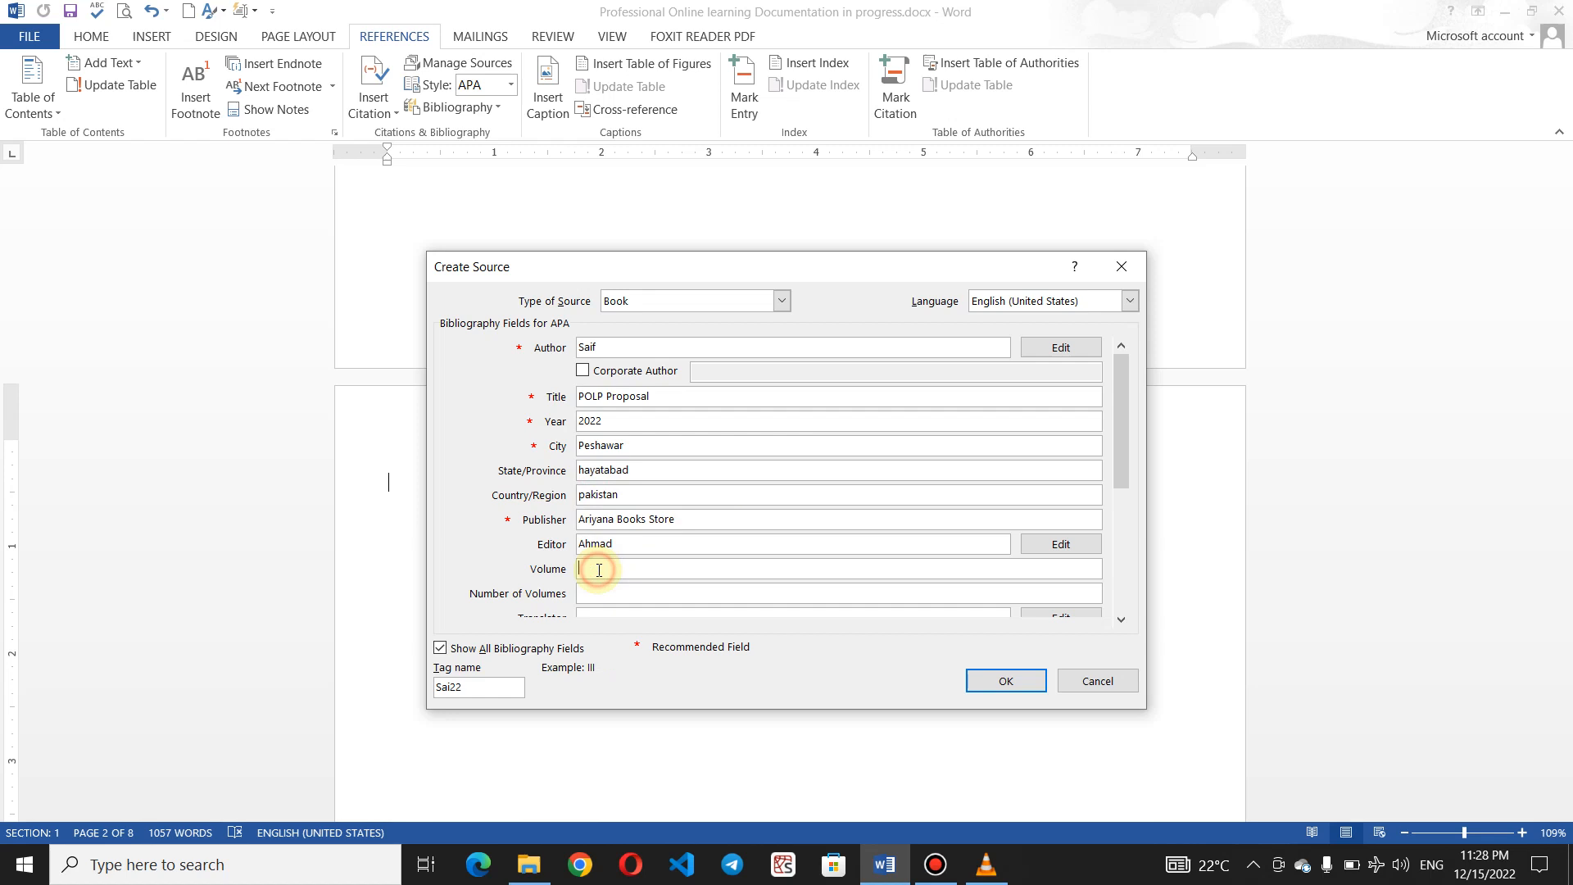
text(5)
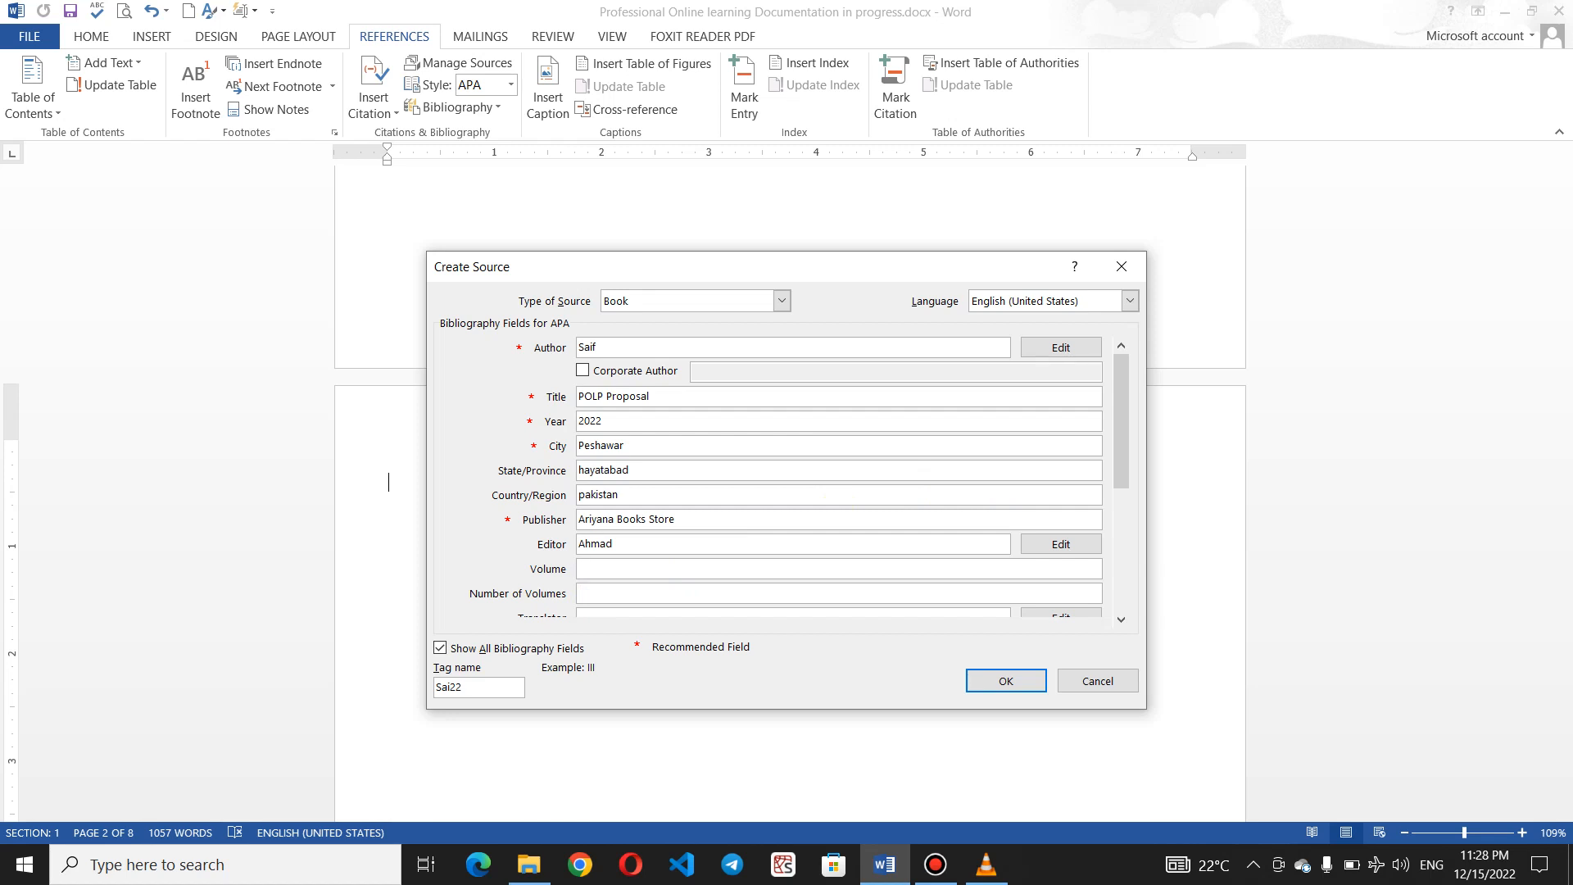
text(1)
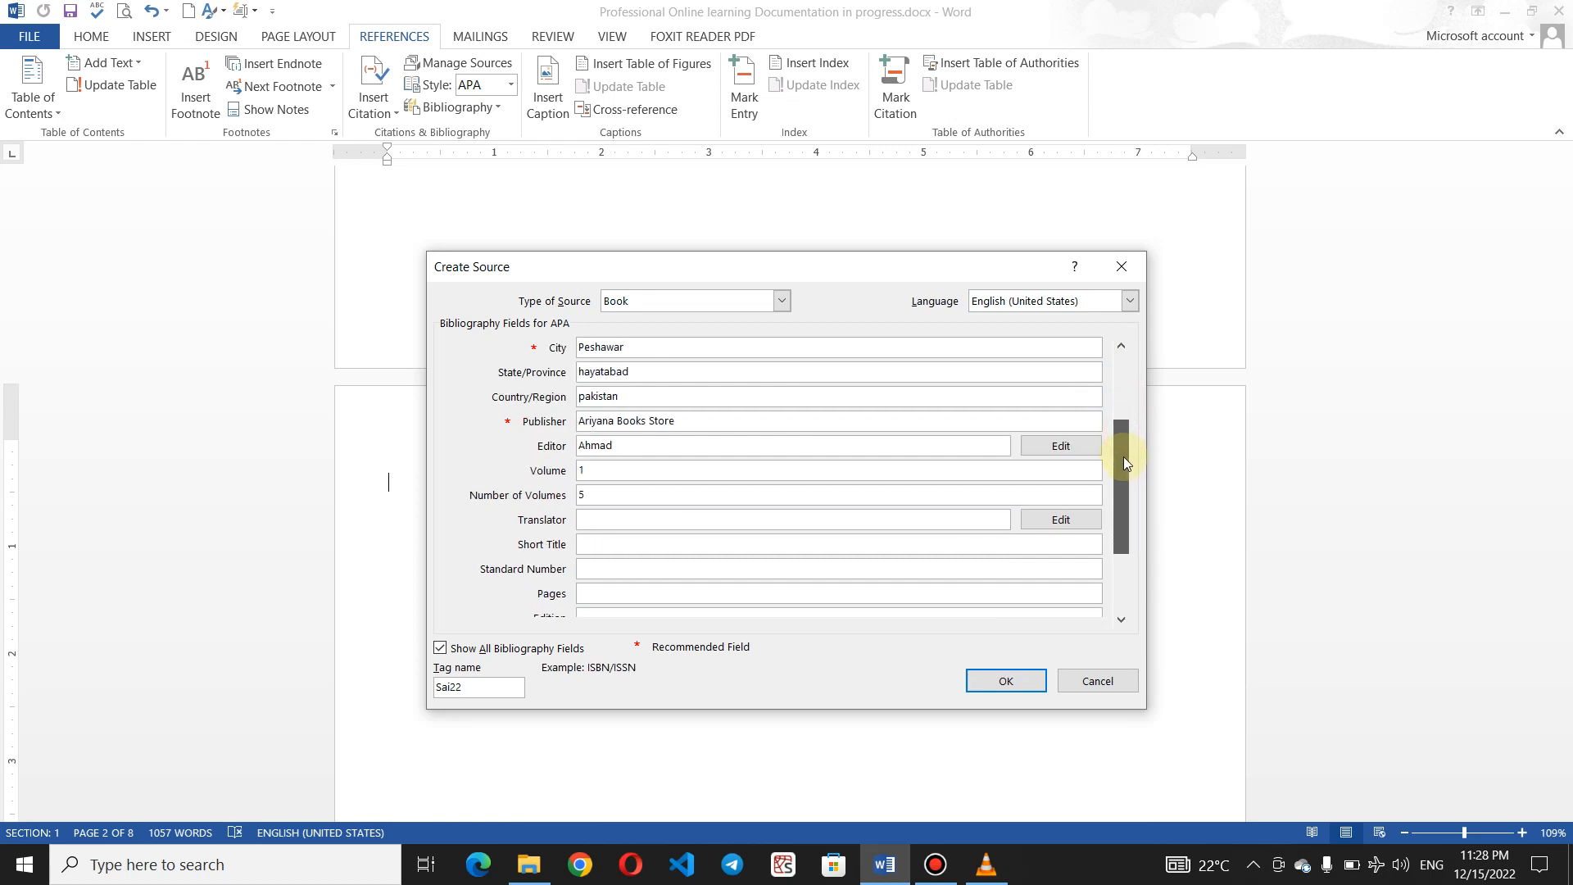
Enter edition 10 and 8 pages for the book source
scroll(down, 3)
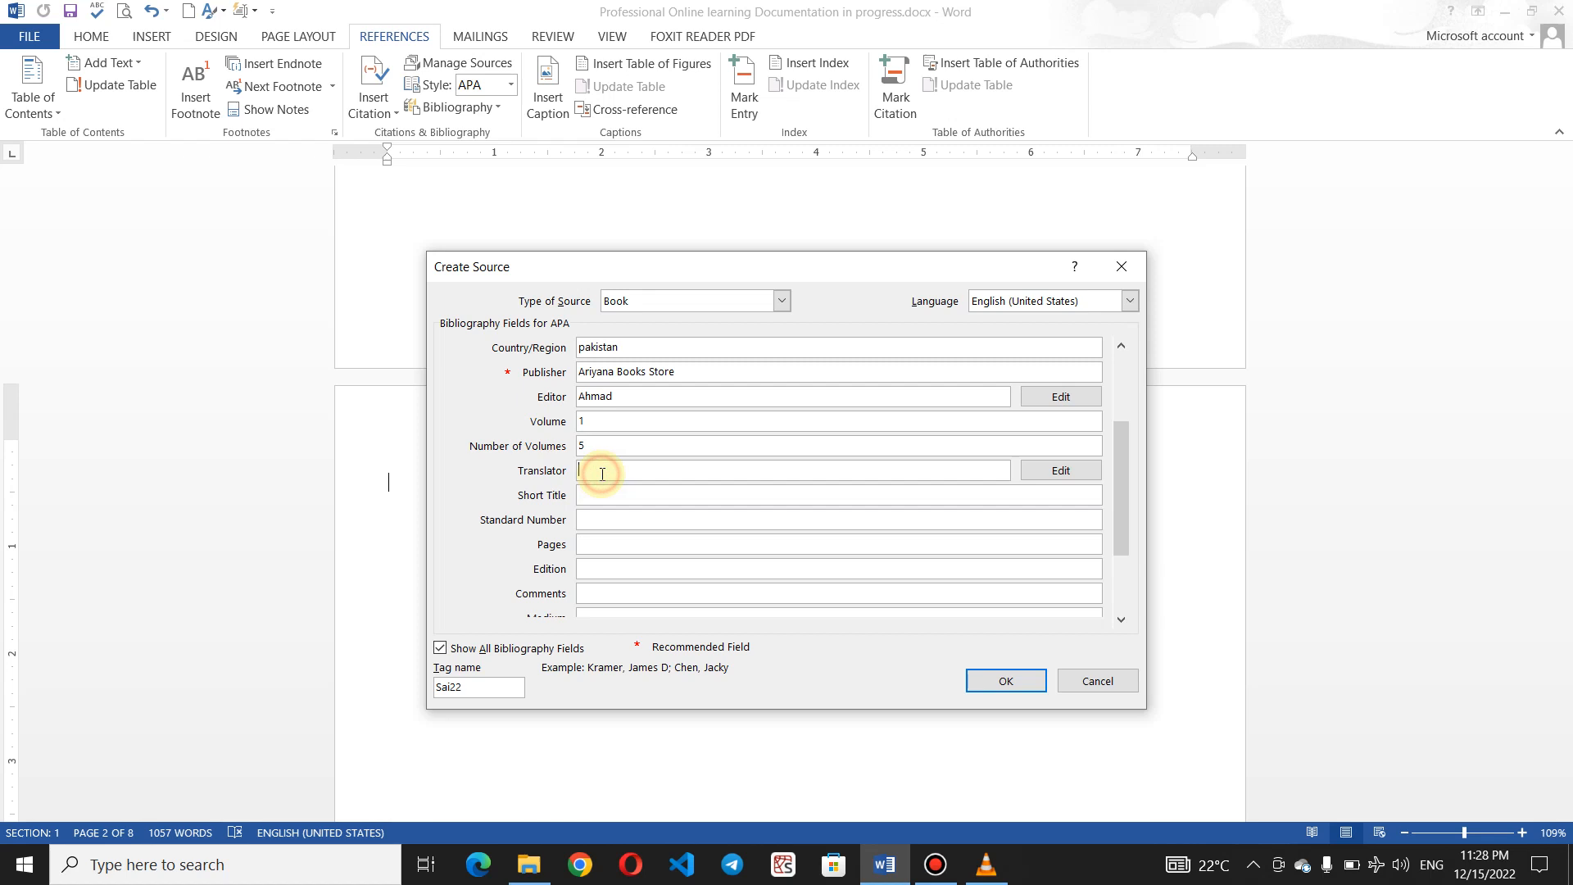
mouse_move(598, 569)
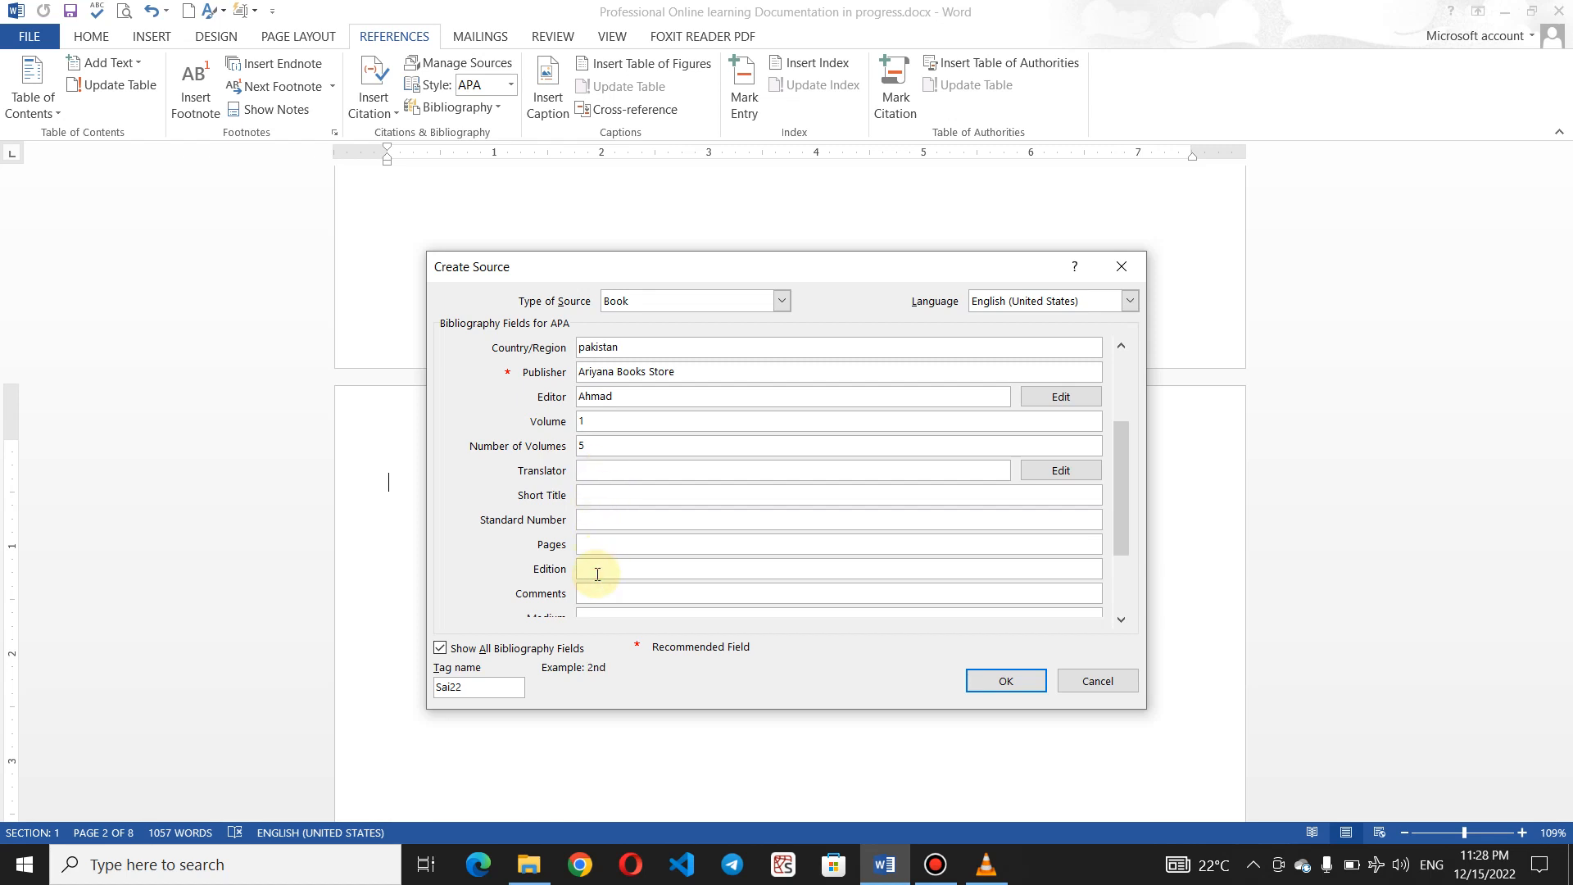
text(10)
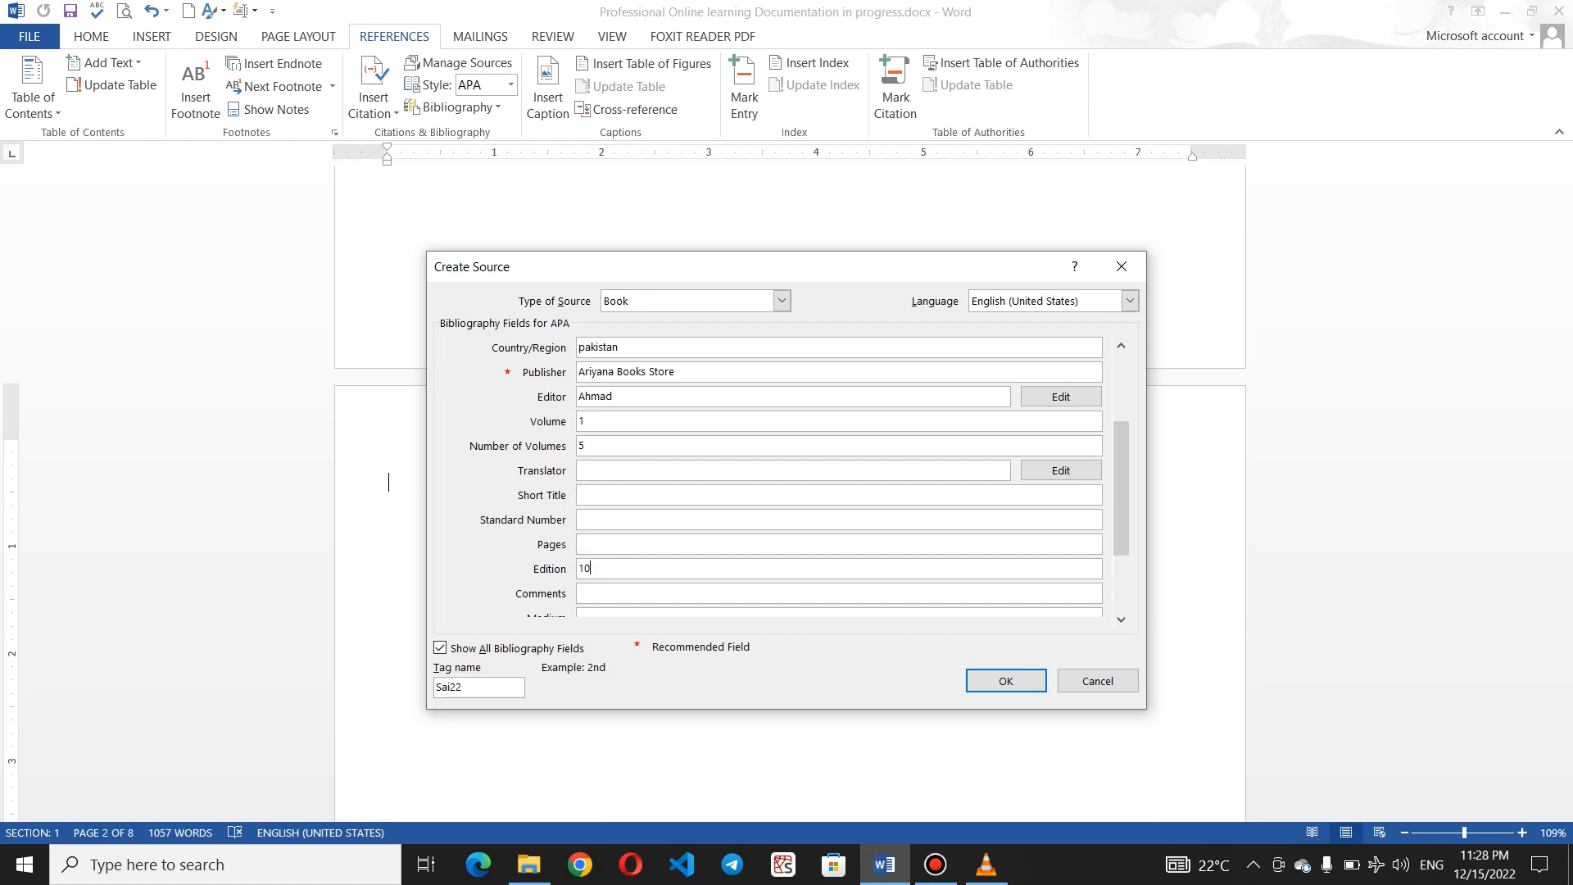
click(592, 544)
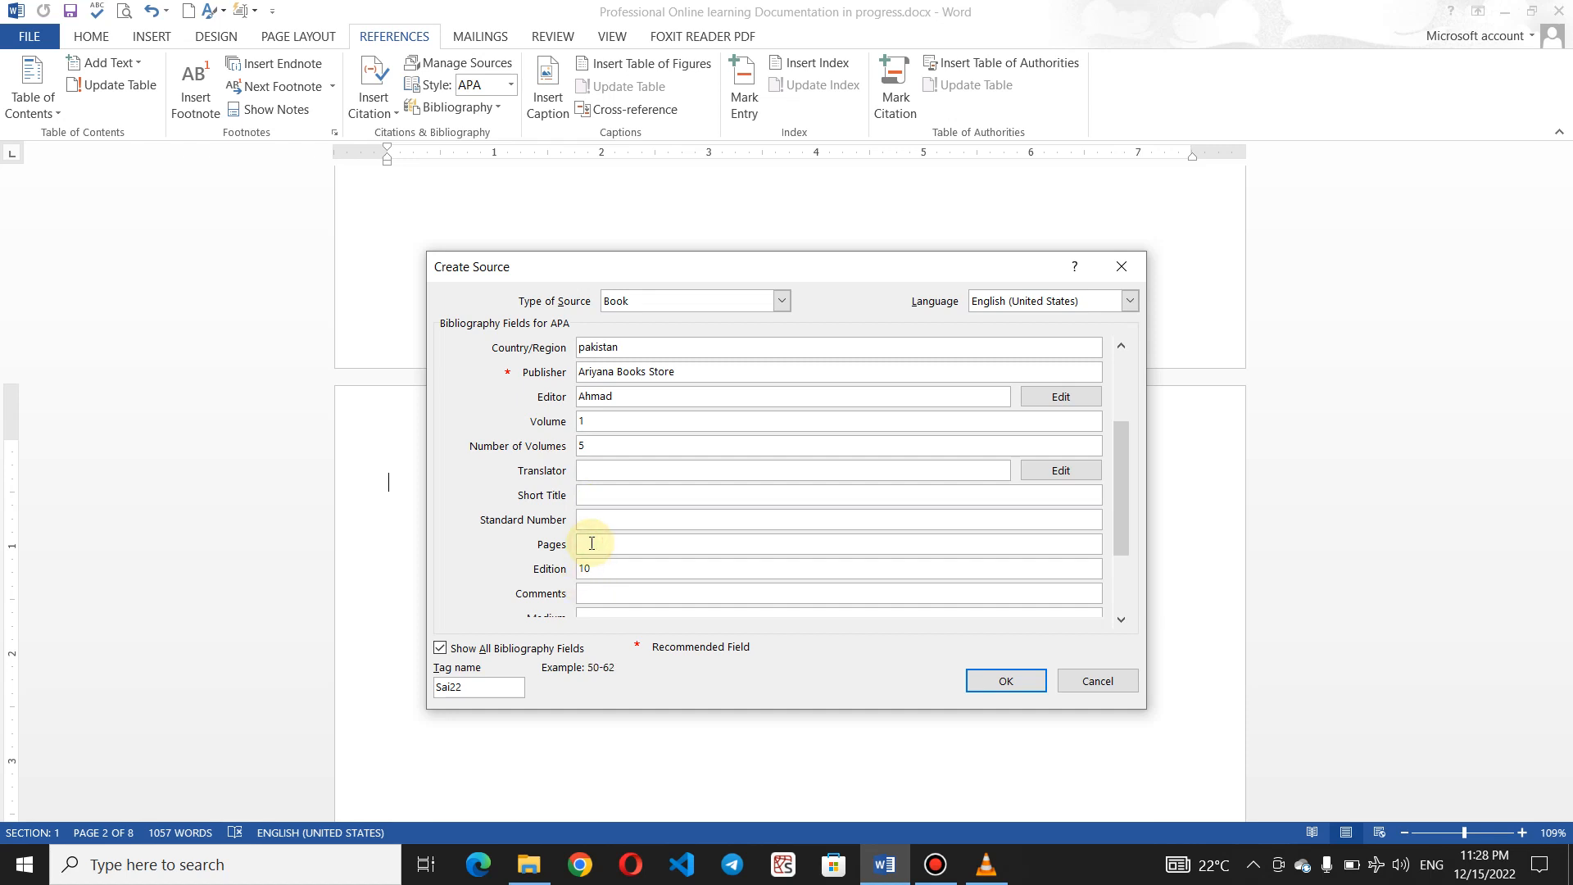
text(8)
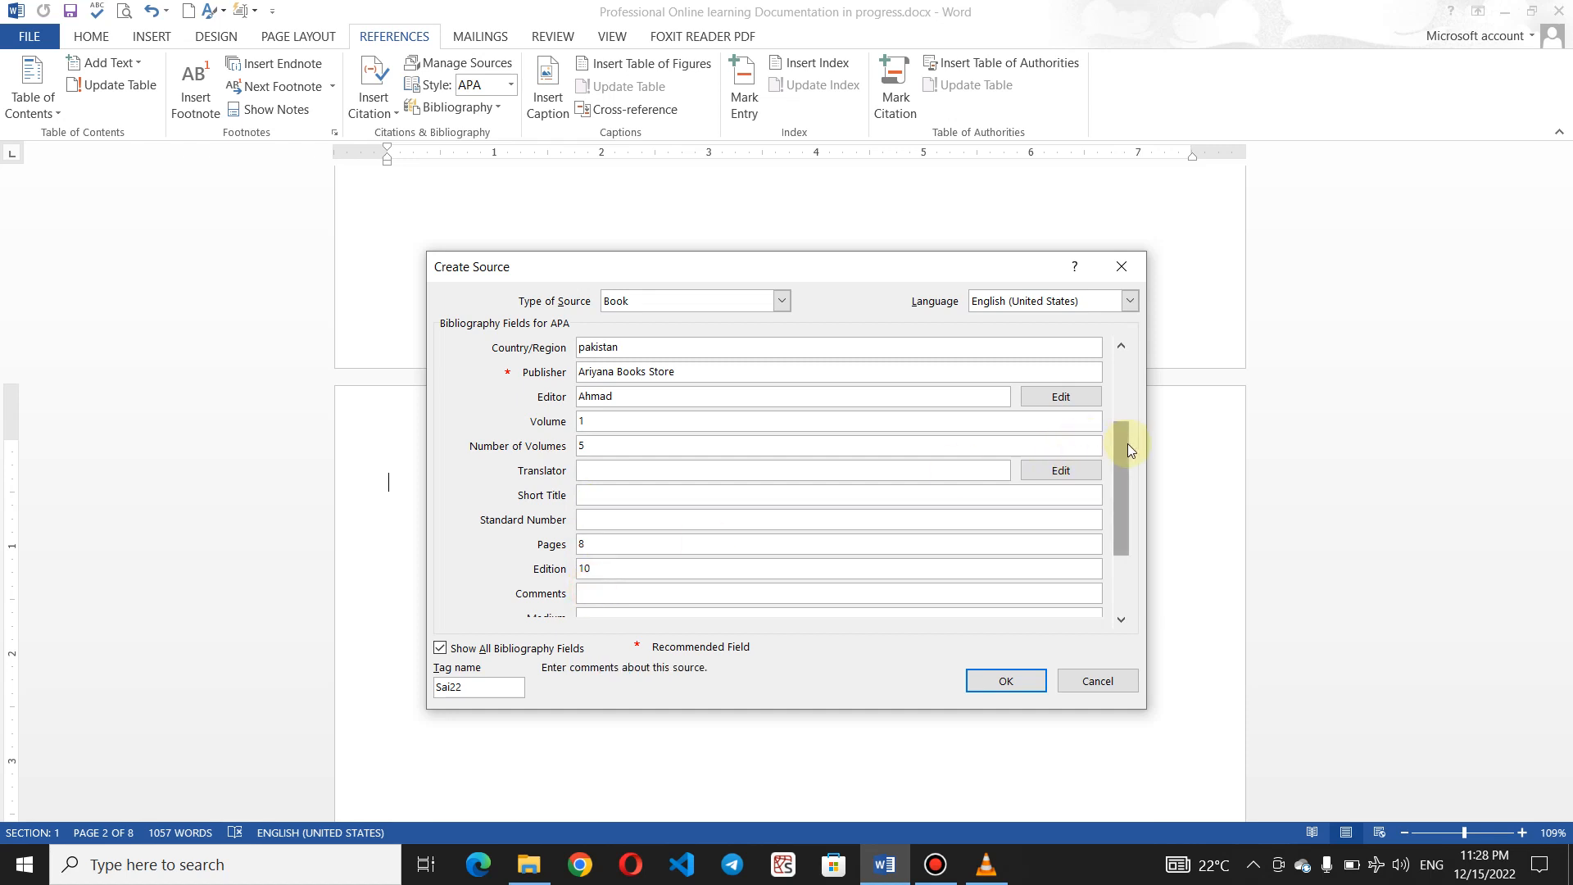
scroll(down, 3)
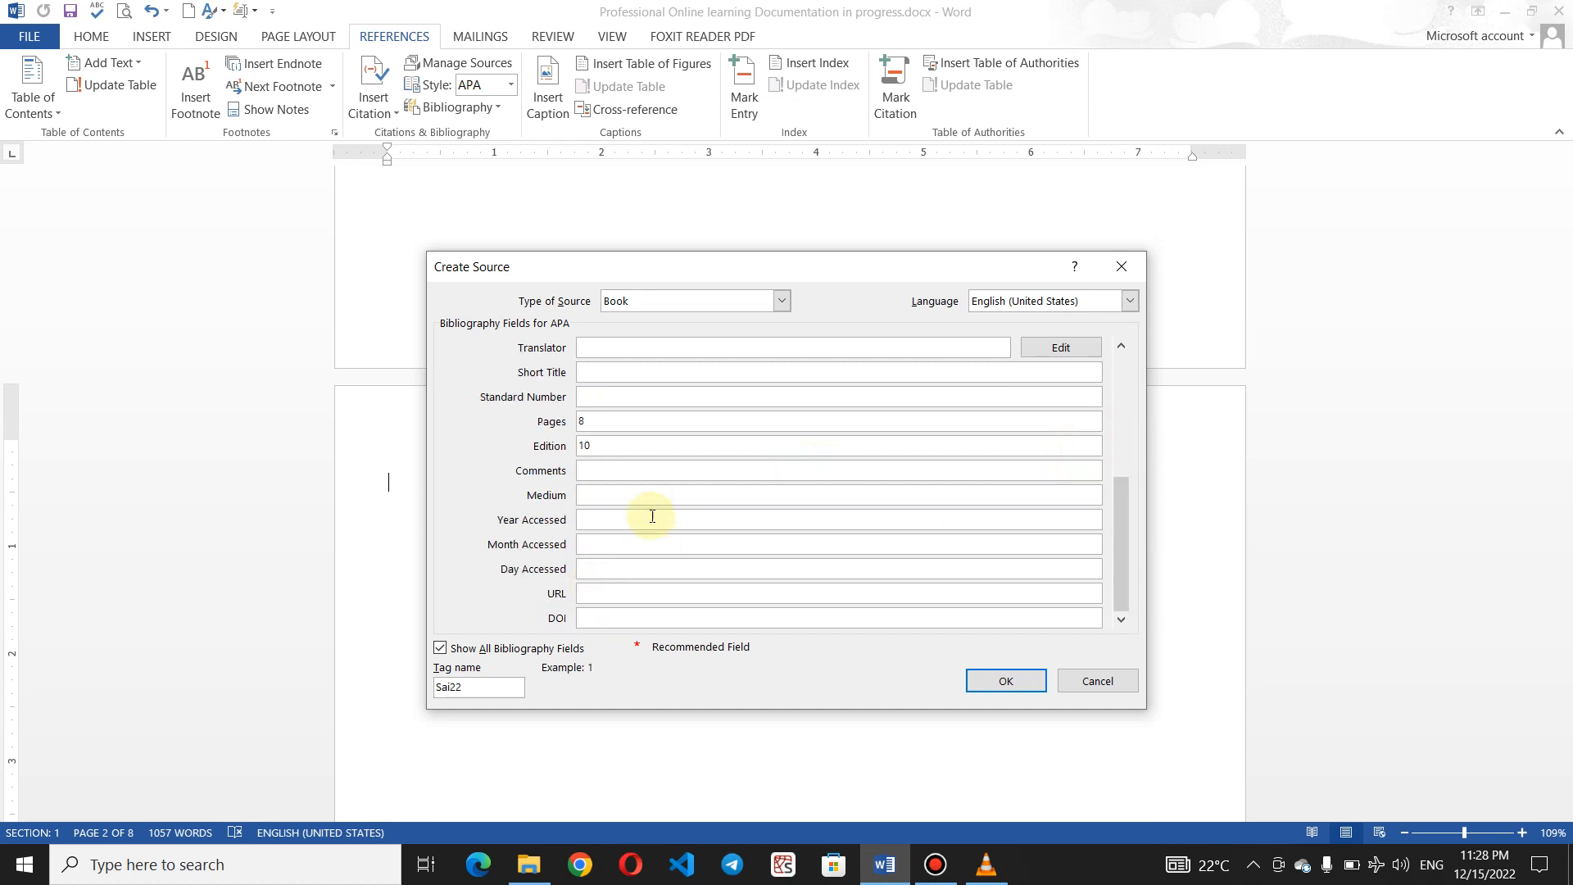
text(www,sai)
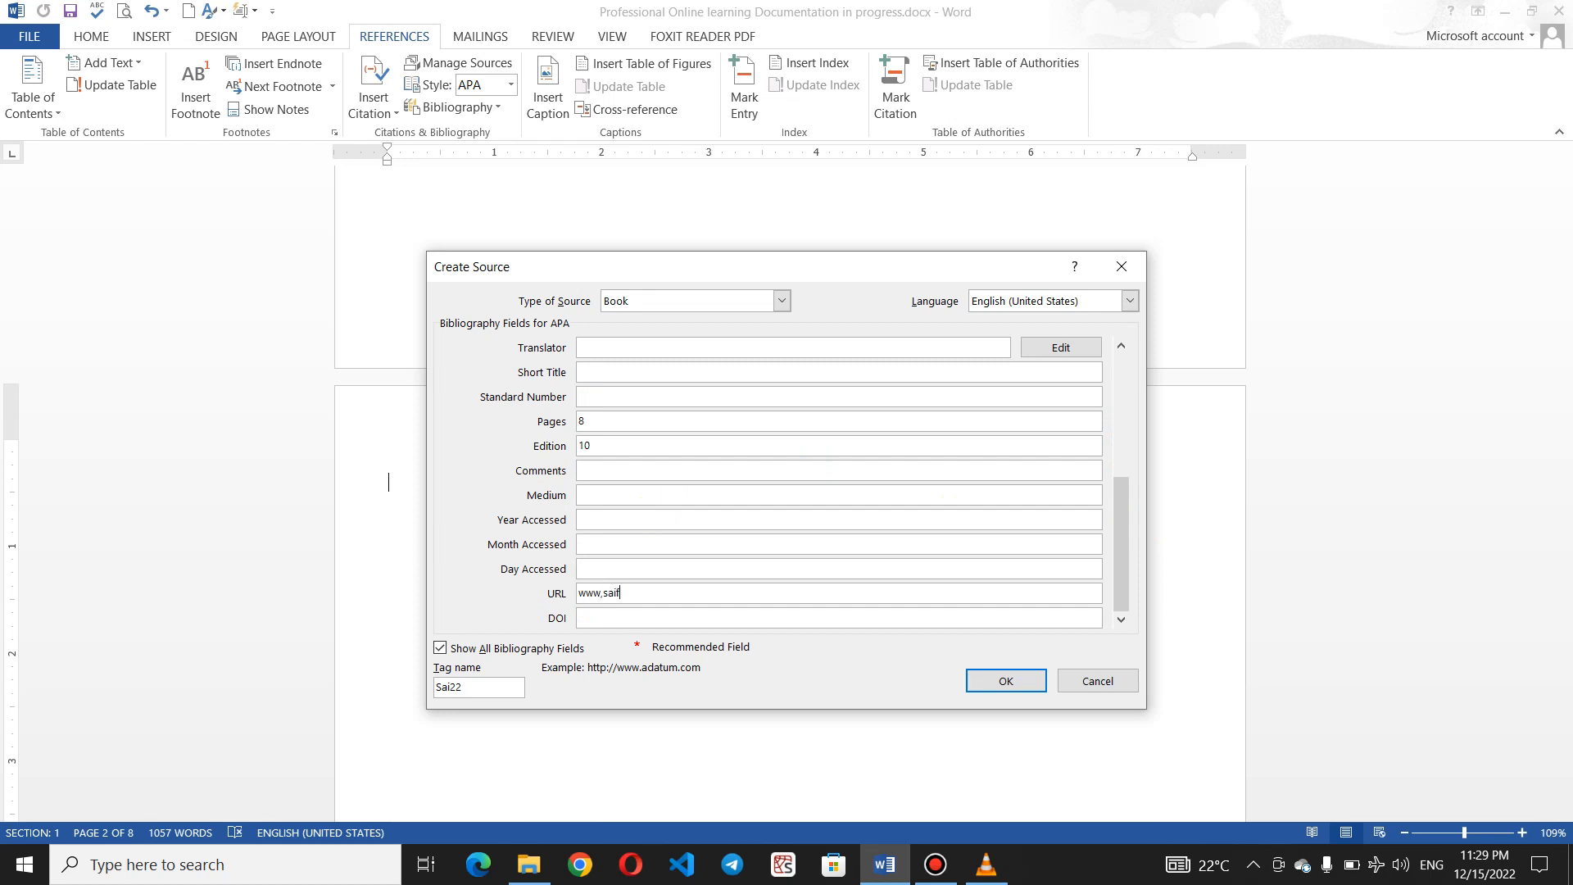
text(fon)
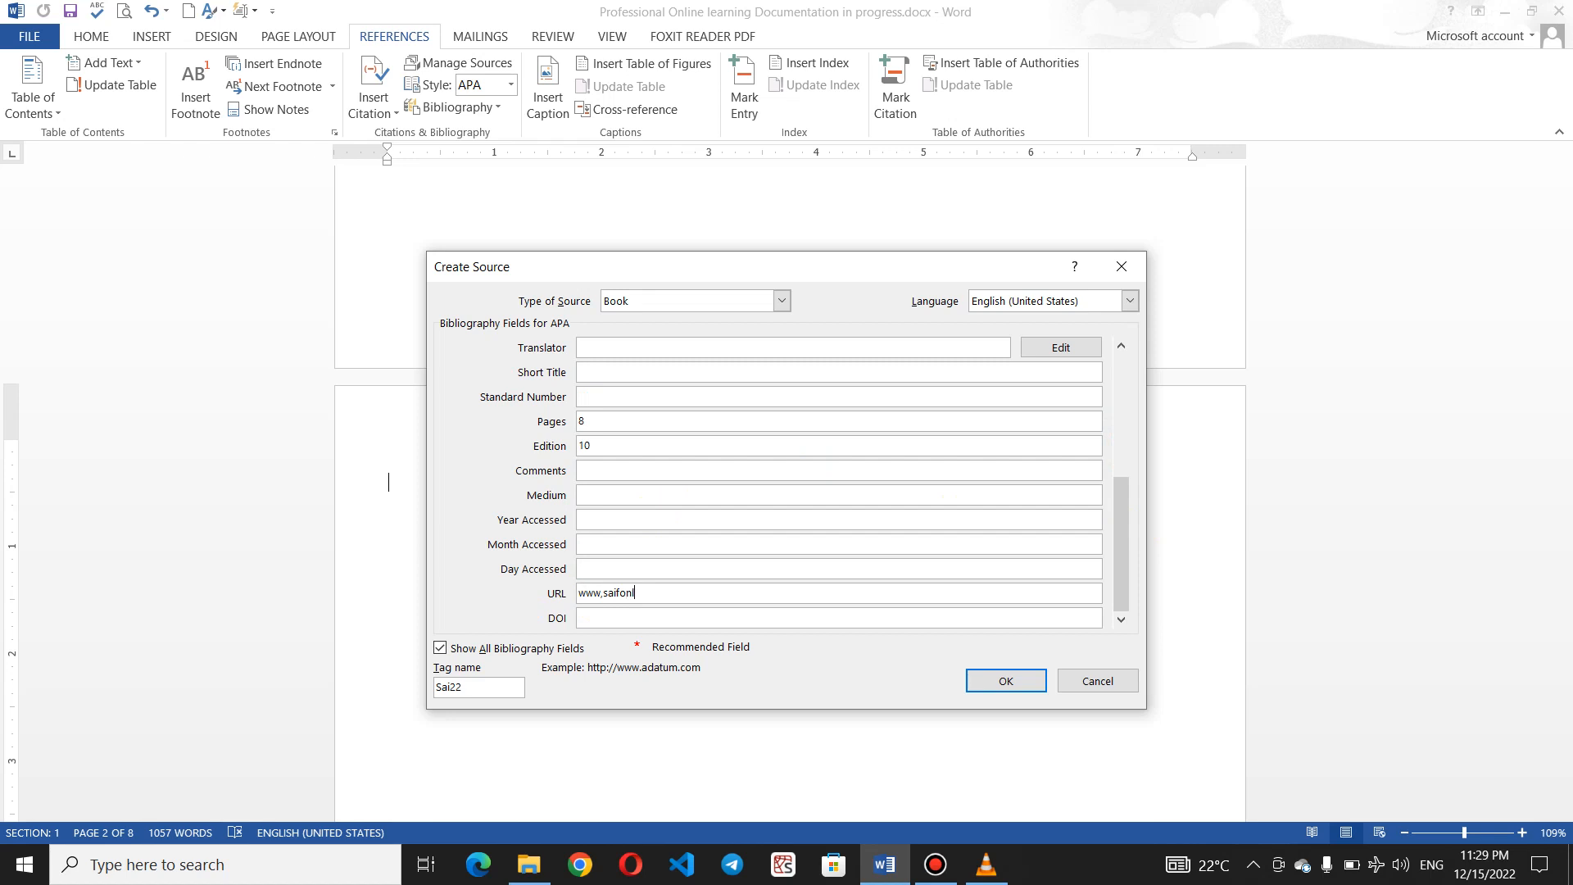
text(lineaca)
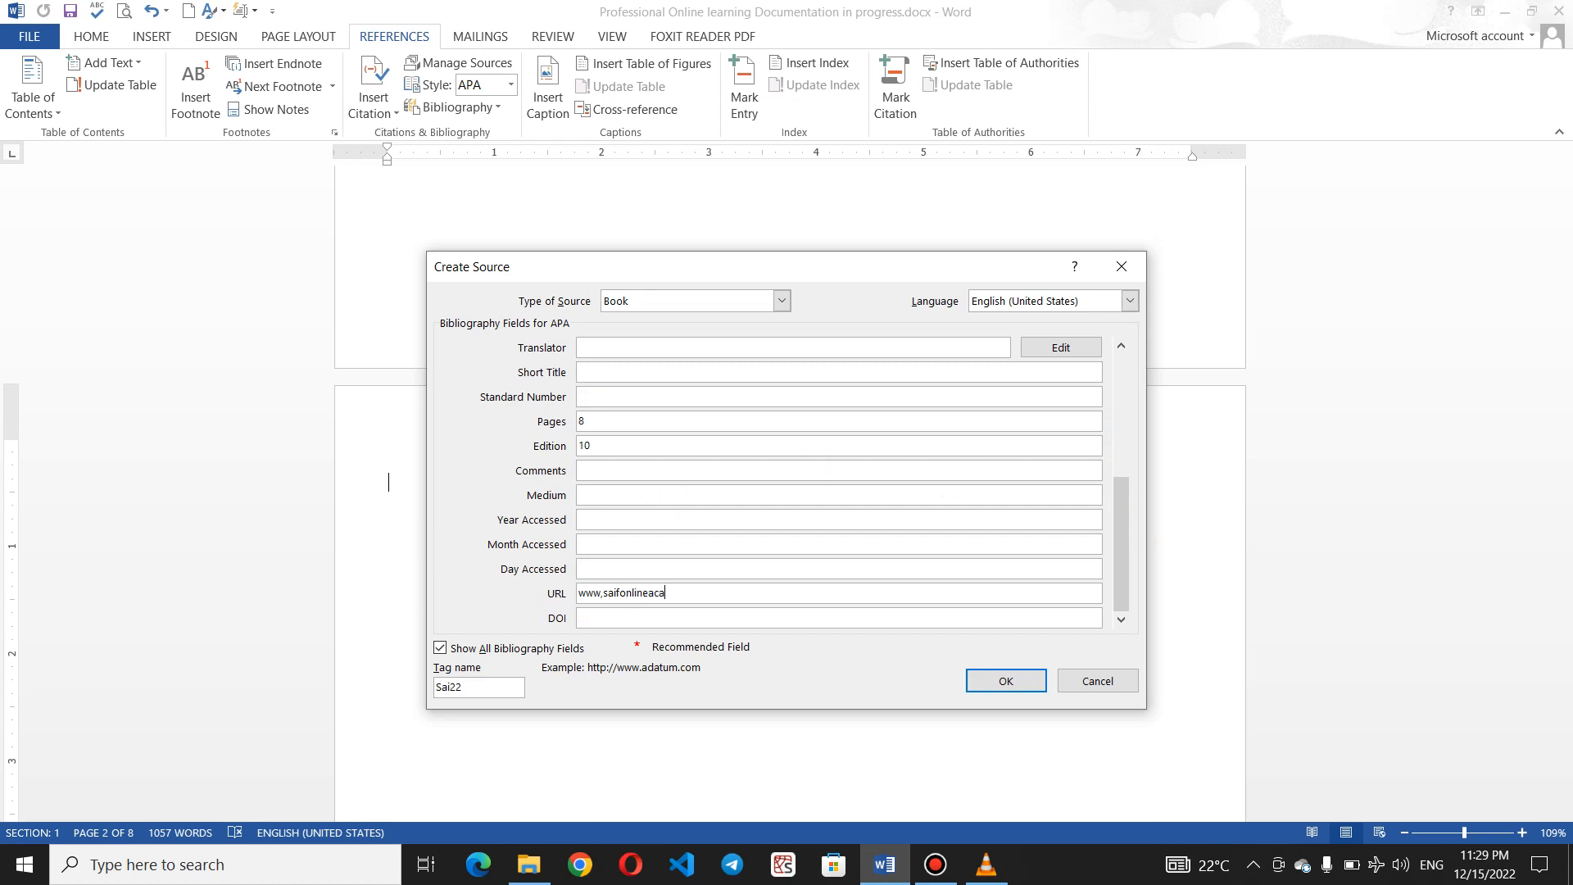
text(demy.)
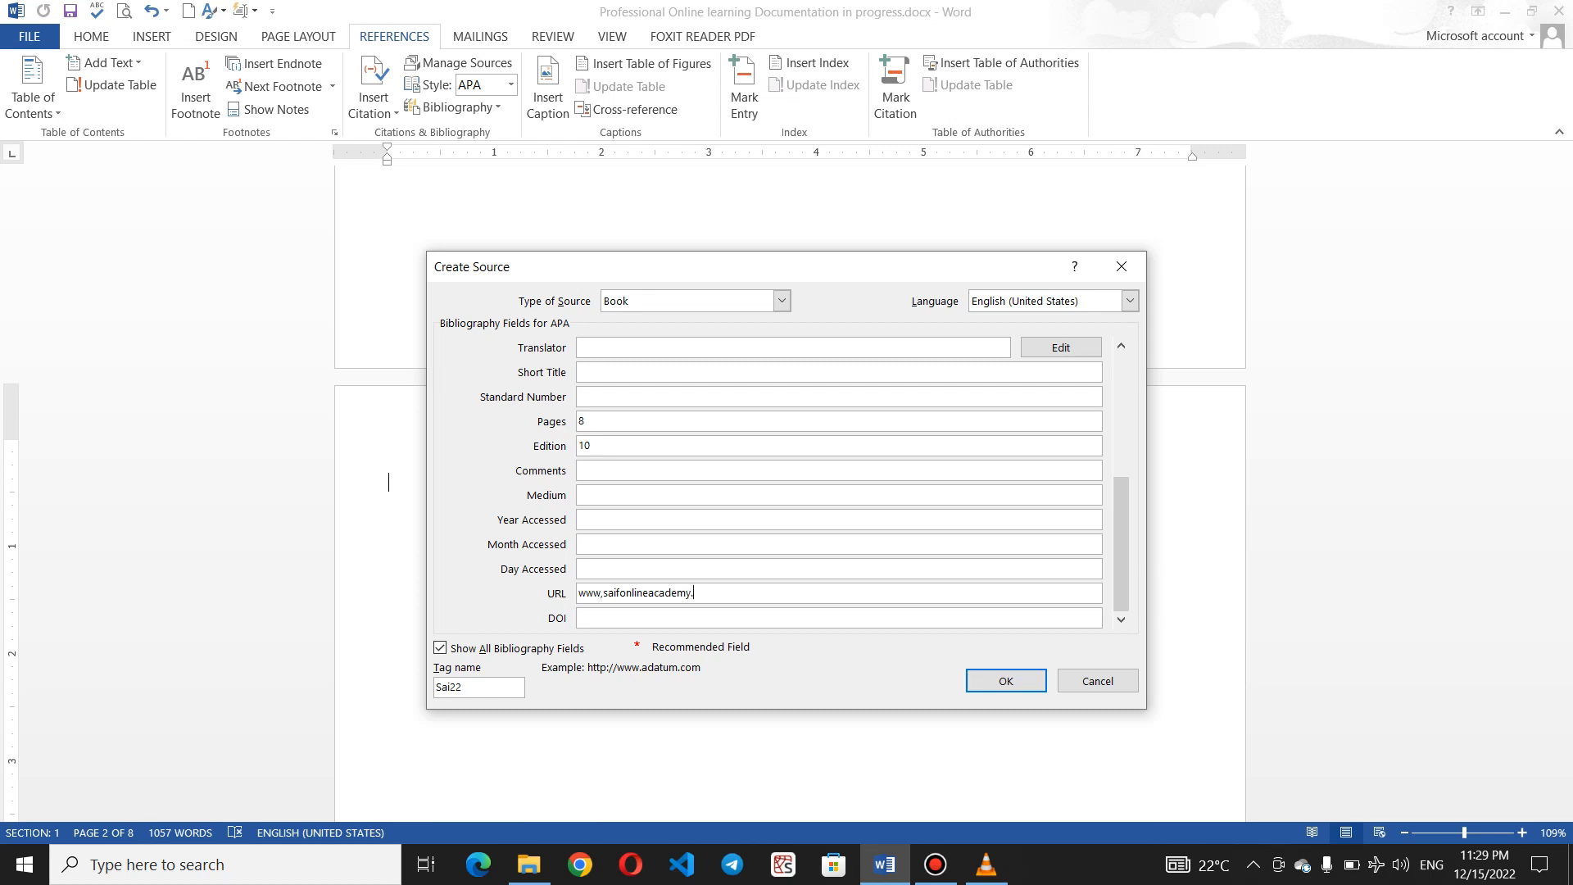
text(com)
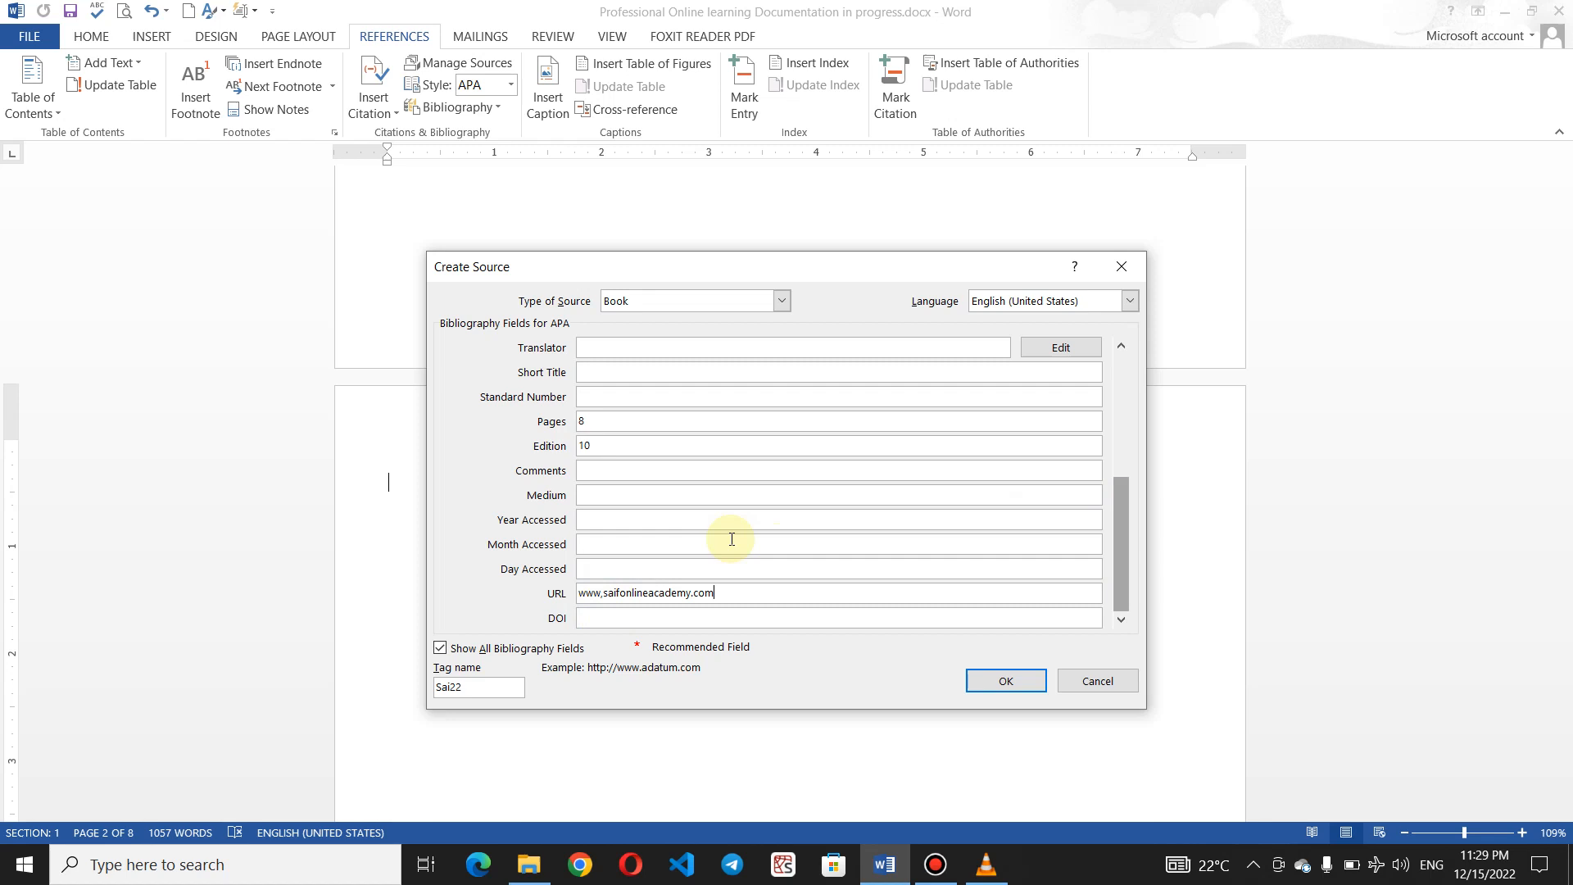
mouse_move(934, 367)
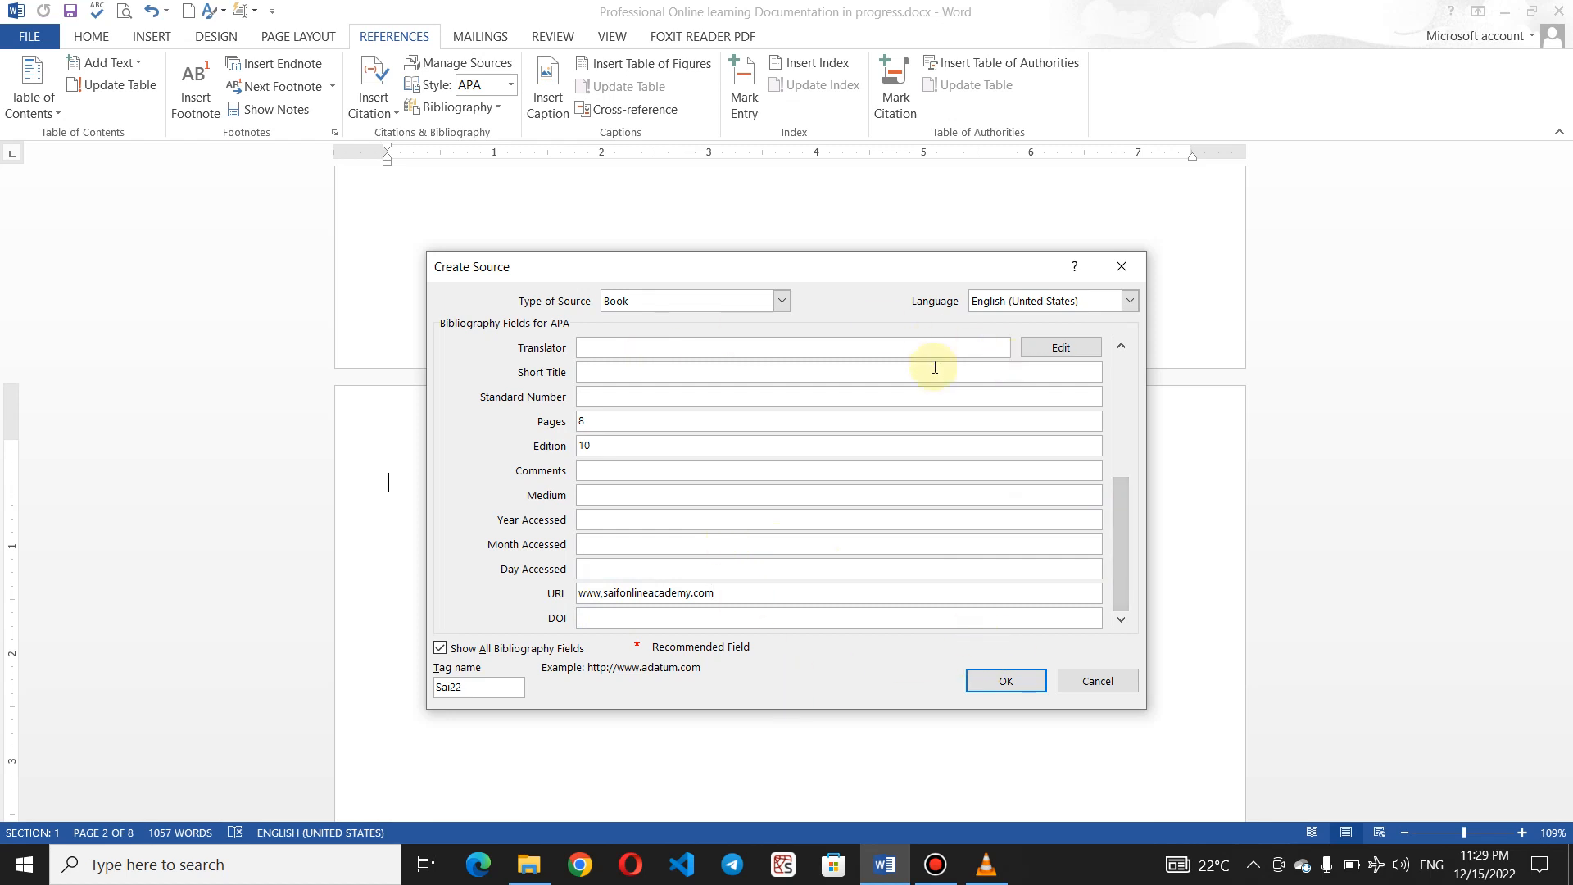
Save the Saif book source and place the cursor on the empty page
click(1004, 681)
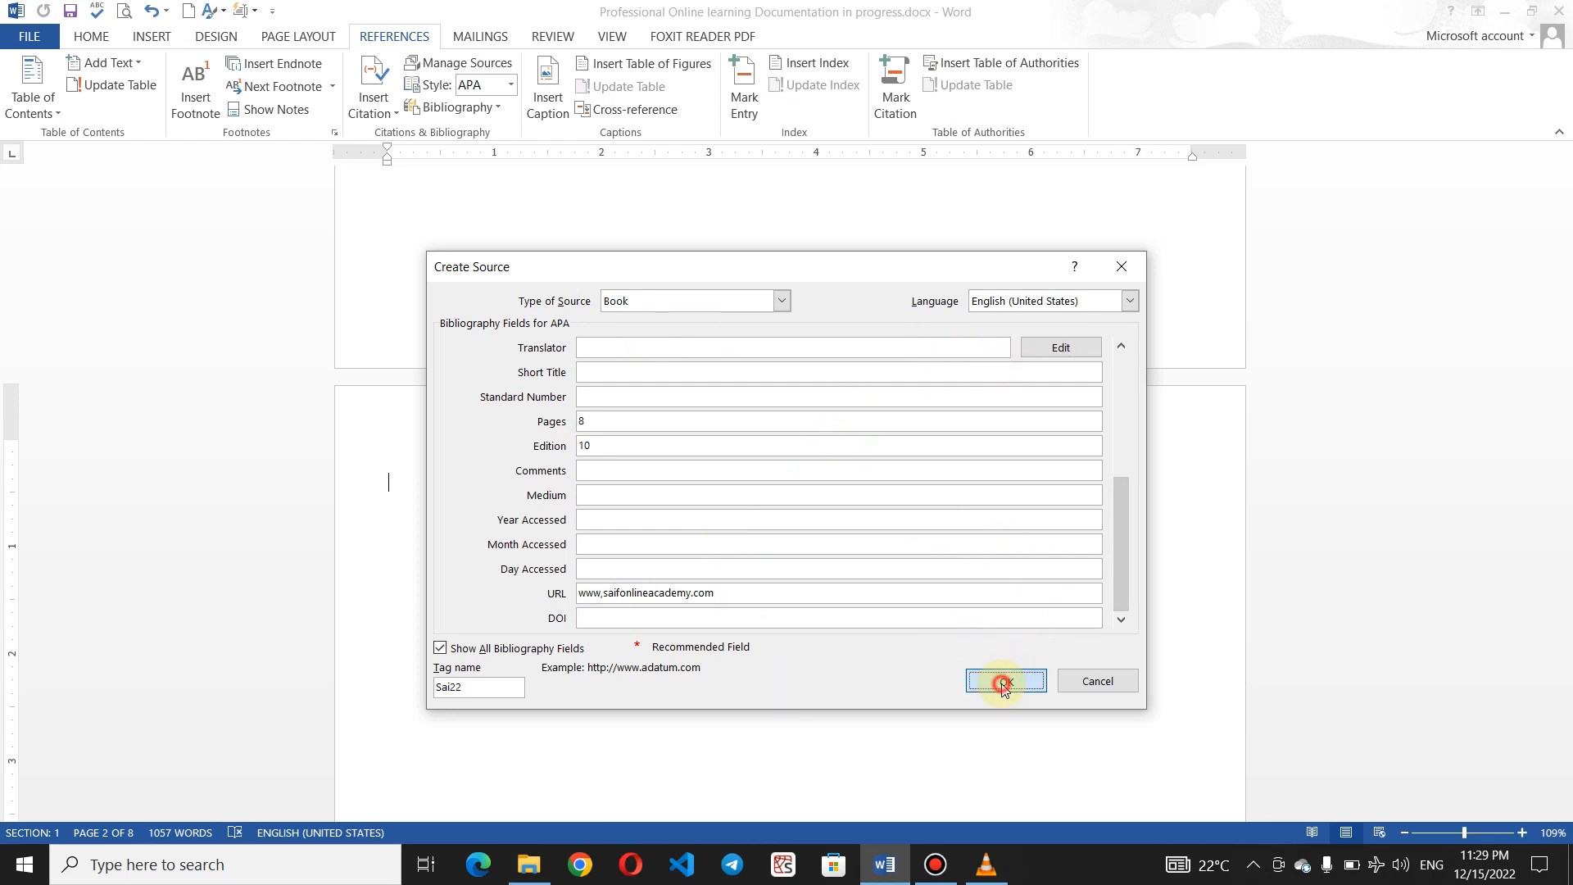
click(1005, 681)
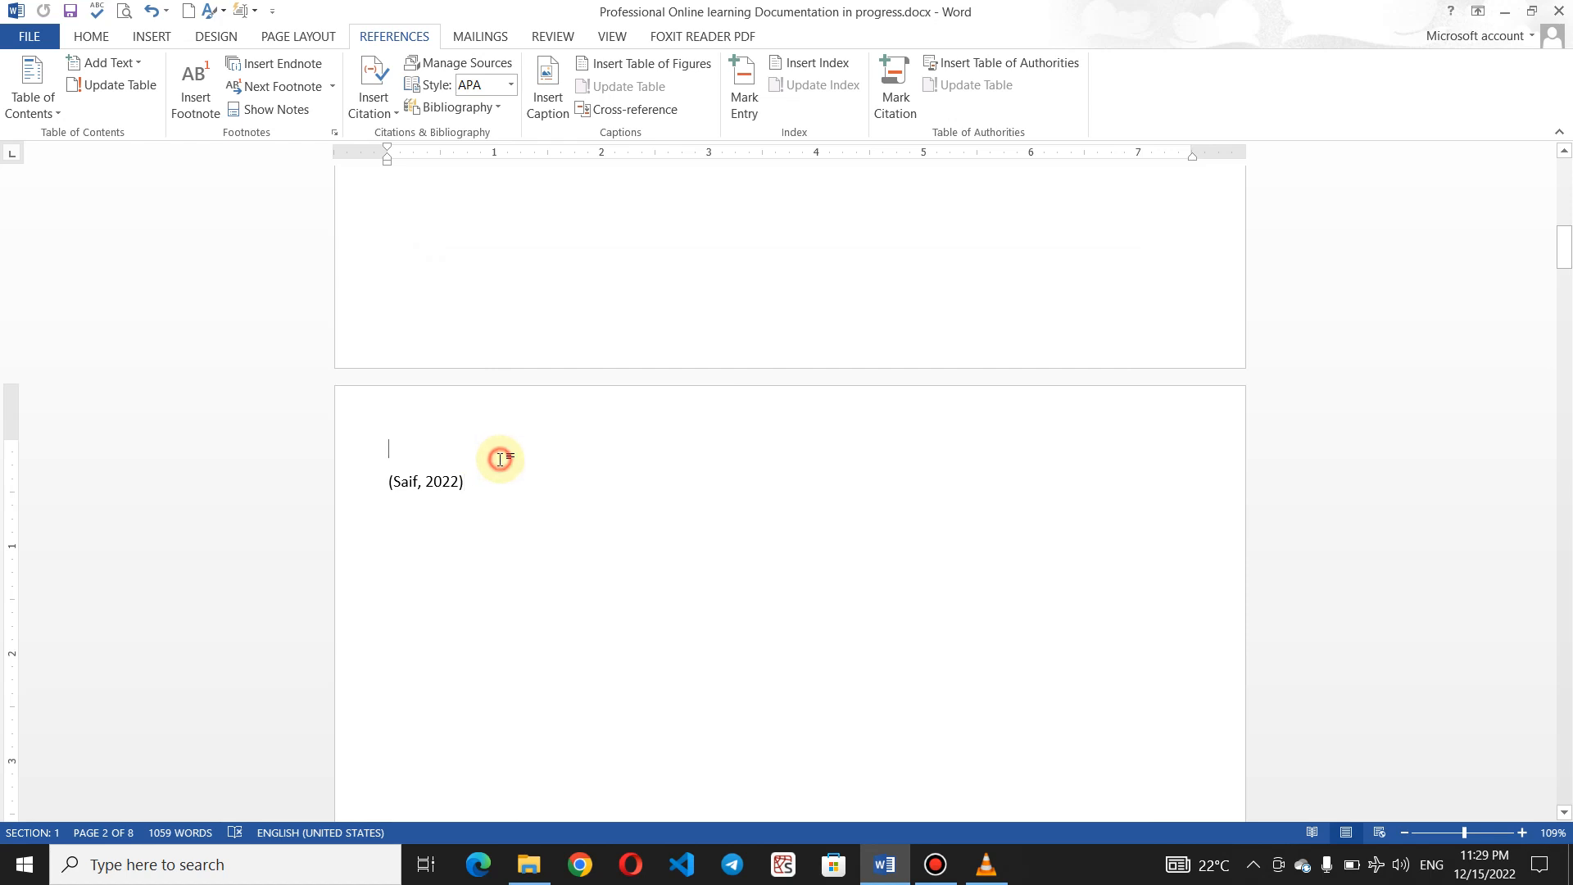
scroll(down, 3)
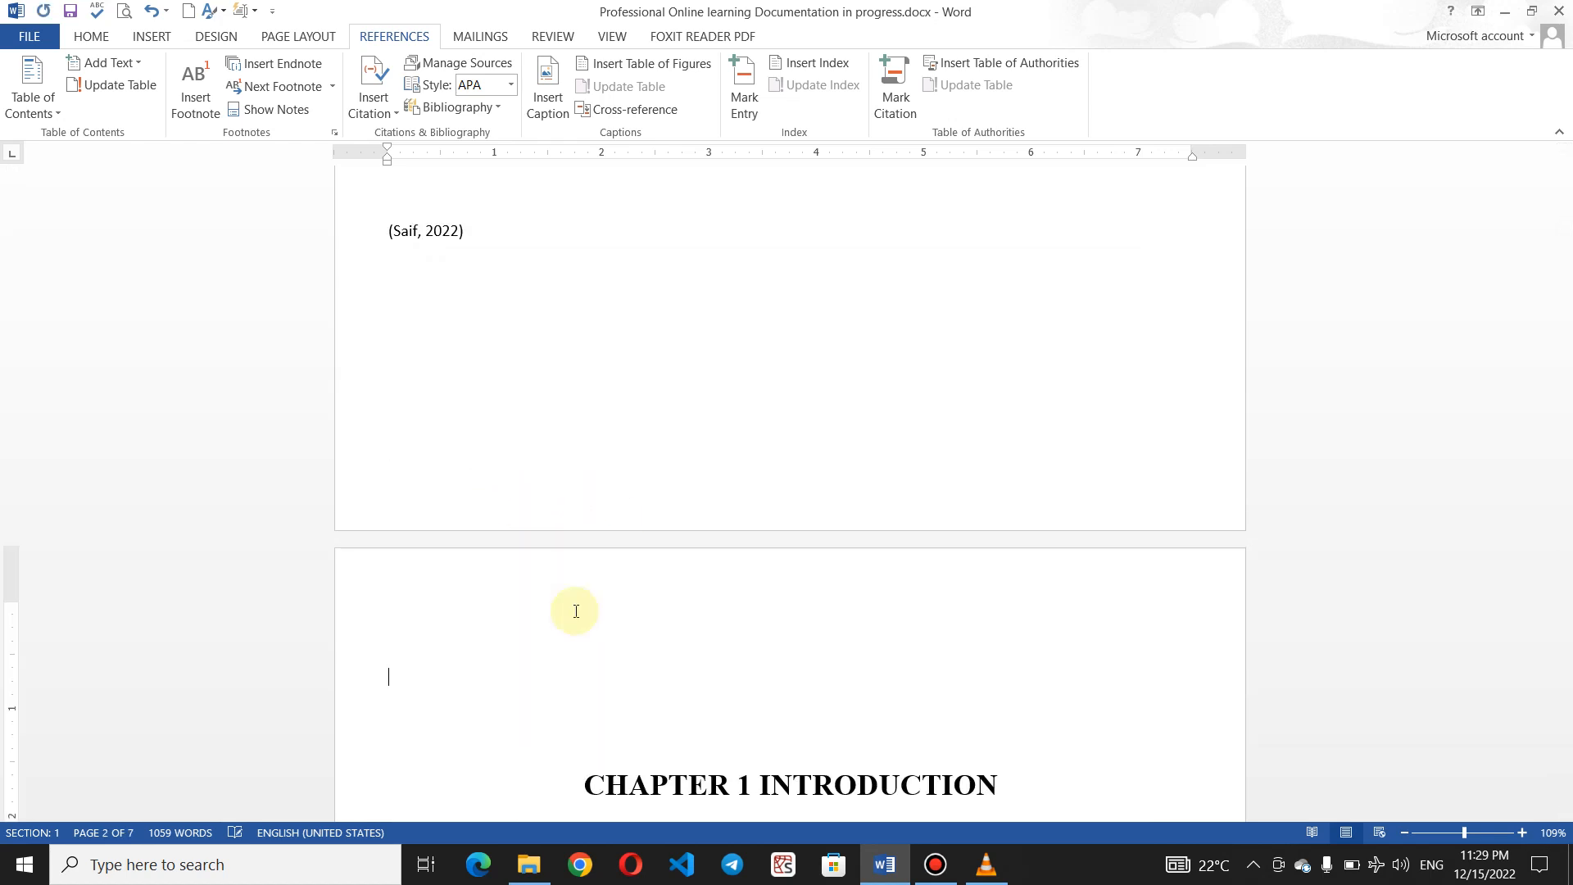
click(1522, 830)
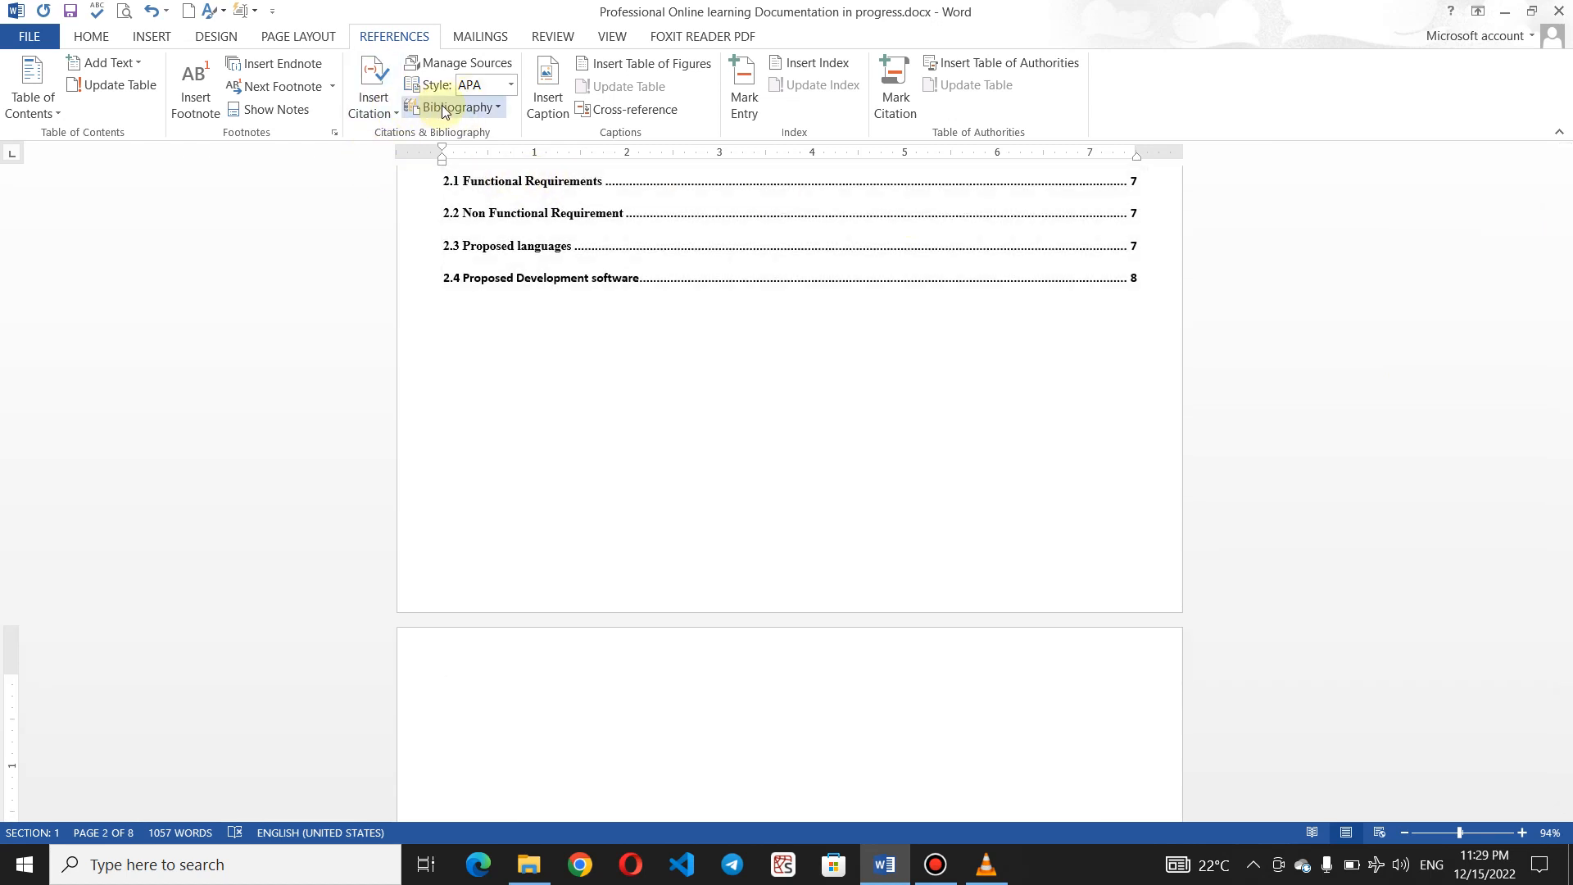
Insert the built-in Bibliography layout on the blank page
click(457, 107)
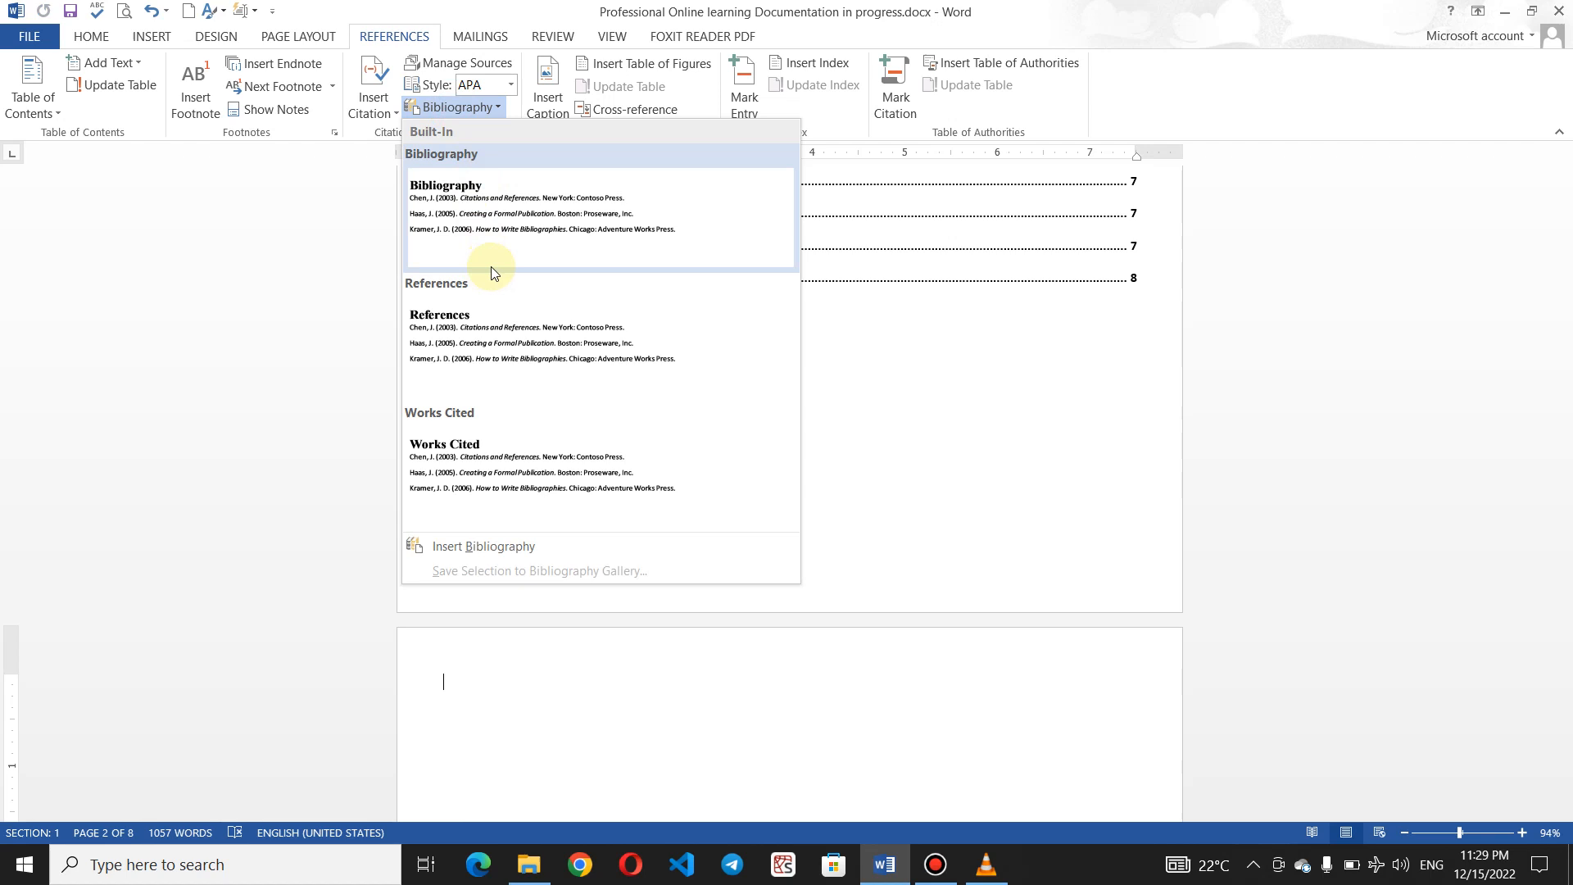
mouse_move(573, 331)
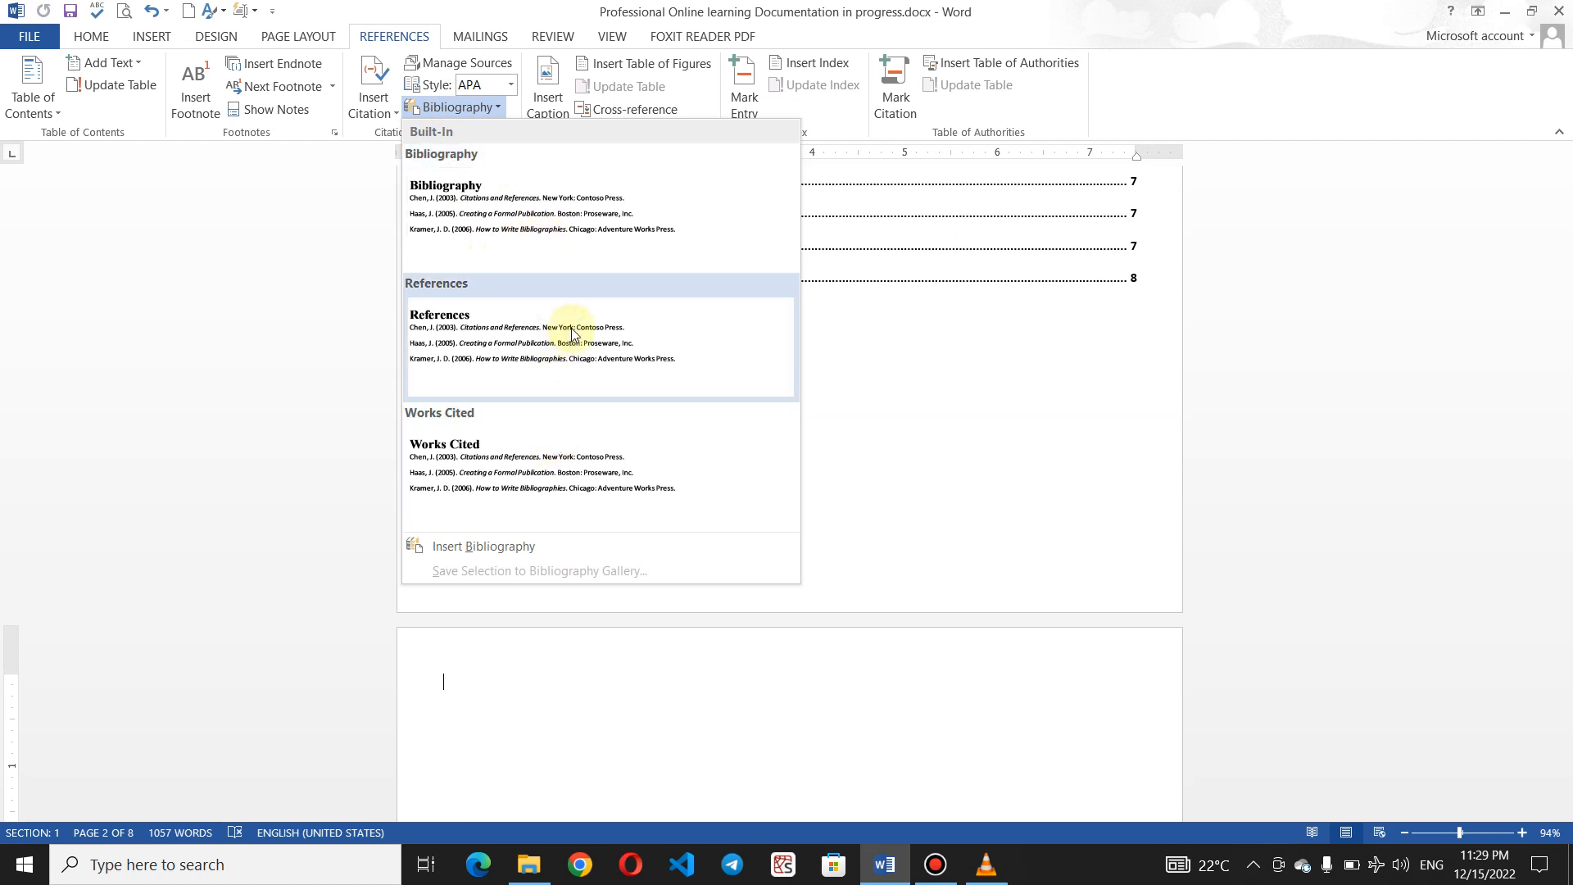
click(439, 315)
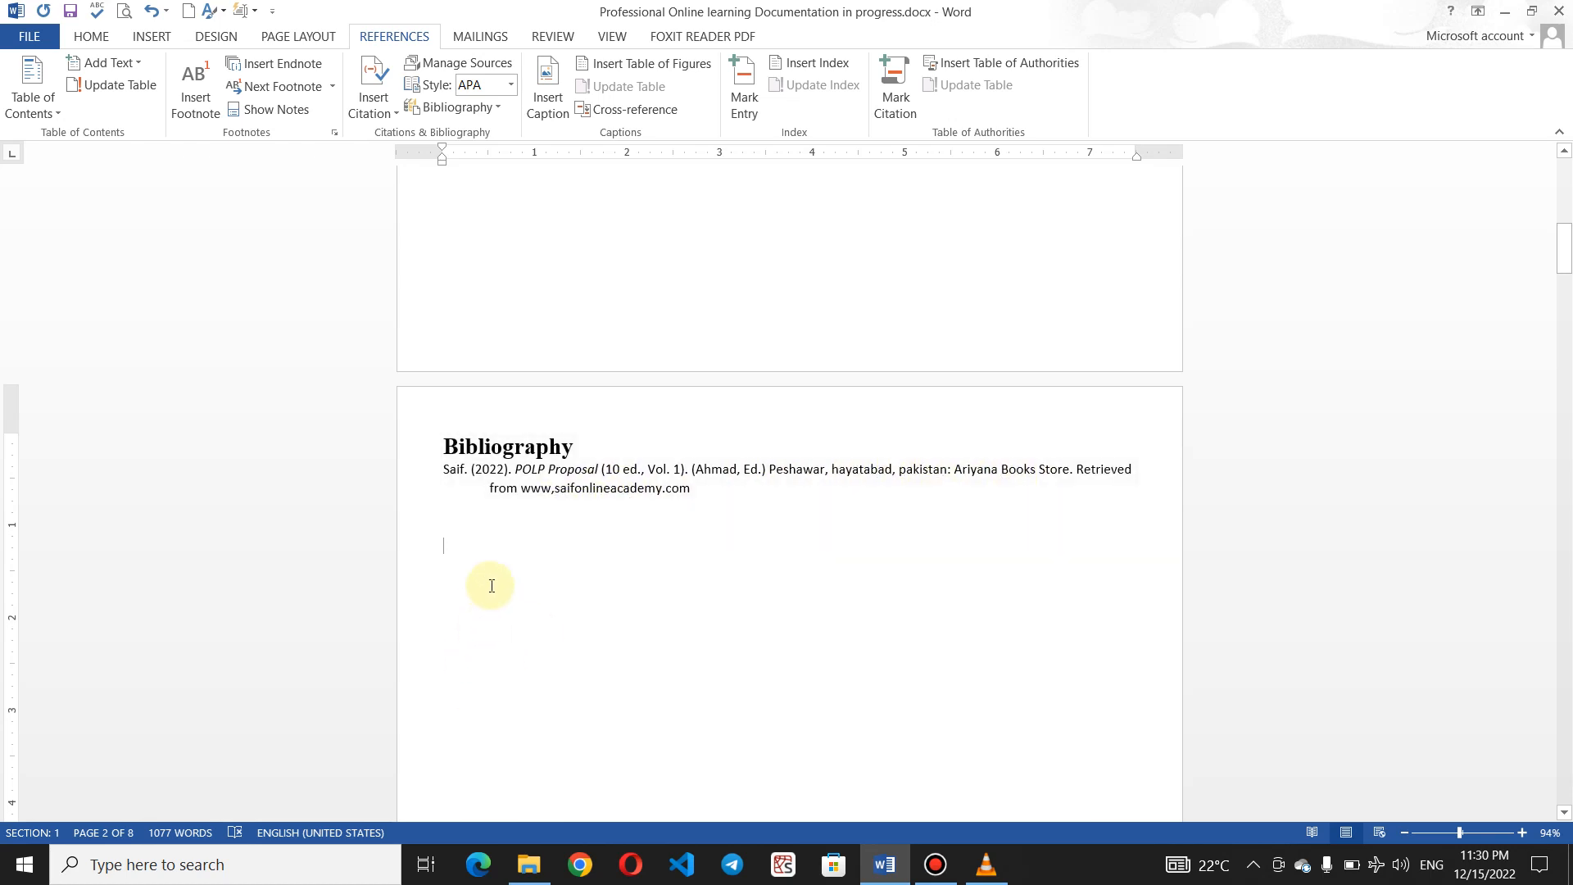
Insert the References and Works Cited layouts below the Bibliography
click(457, 107)
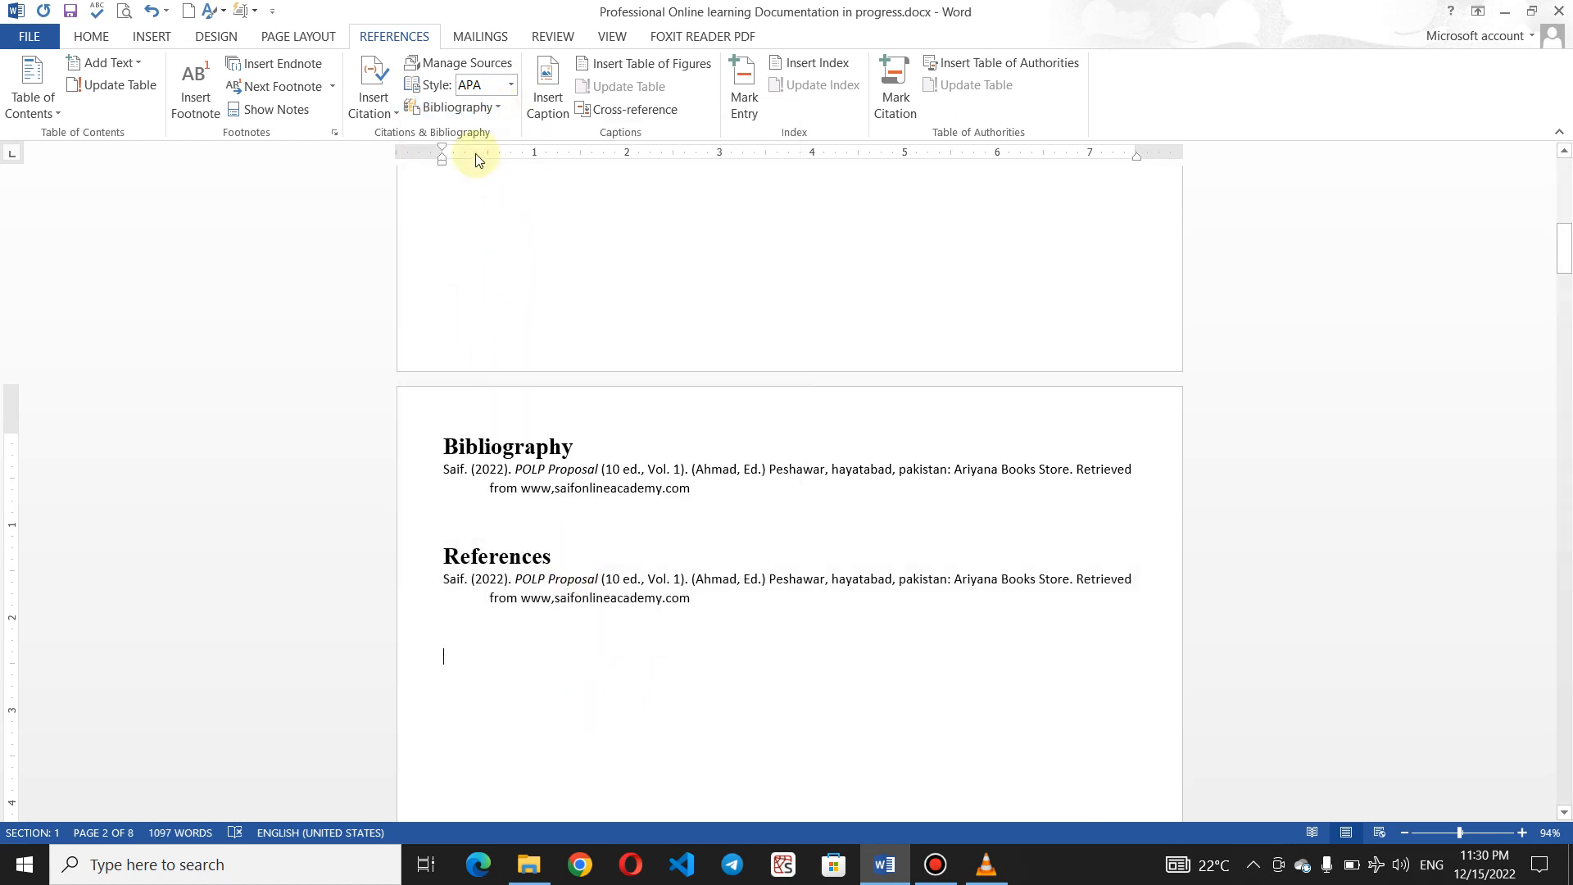
click(458, 108)
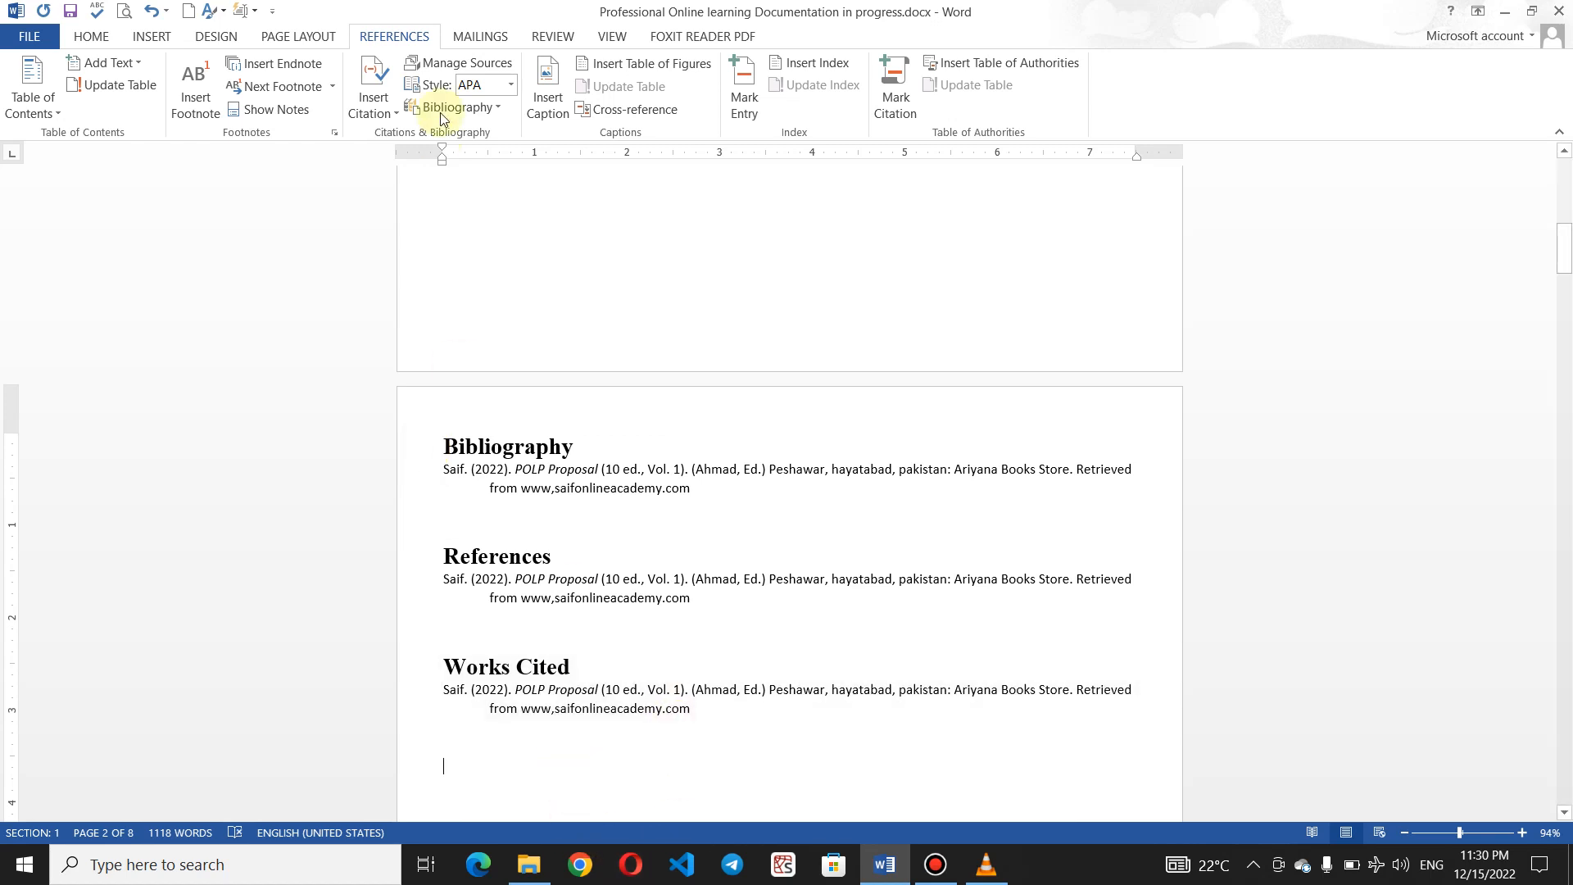
mouse_move(380, 99)
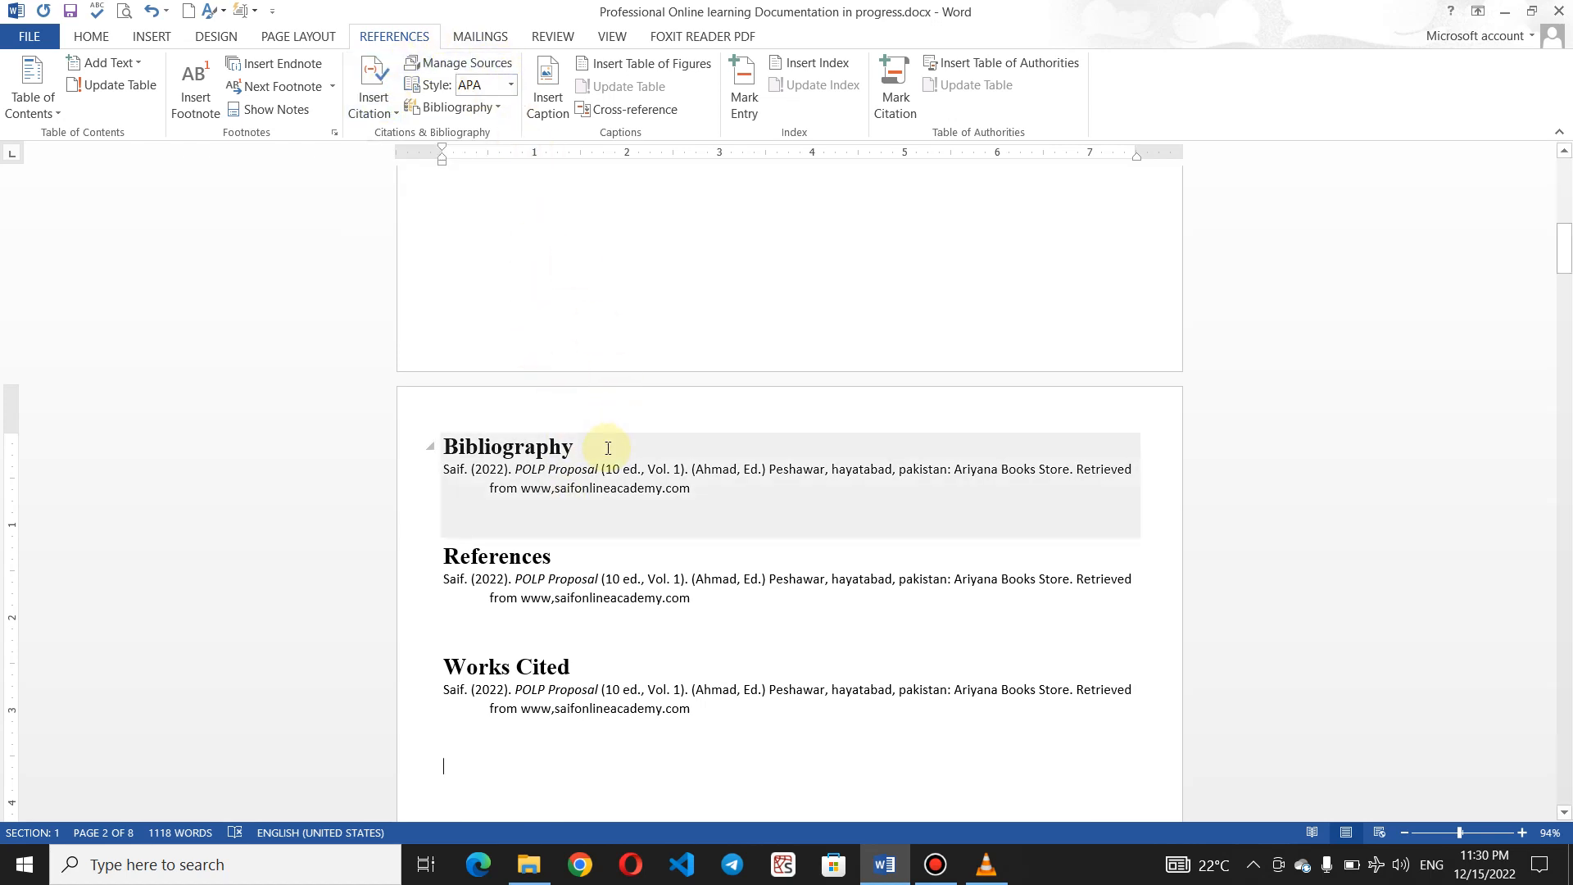
click(607, 448)
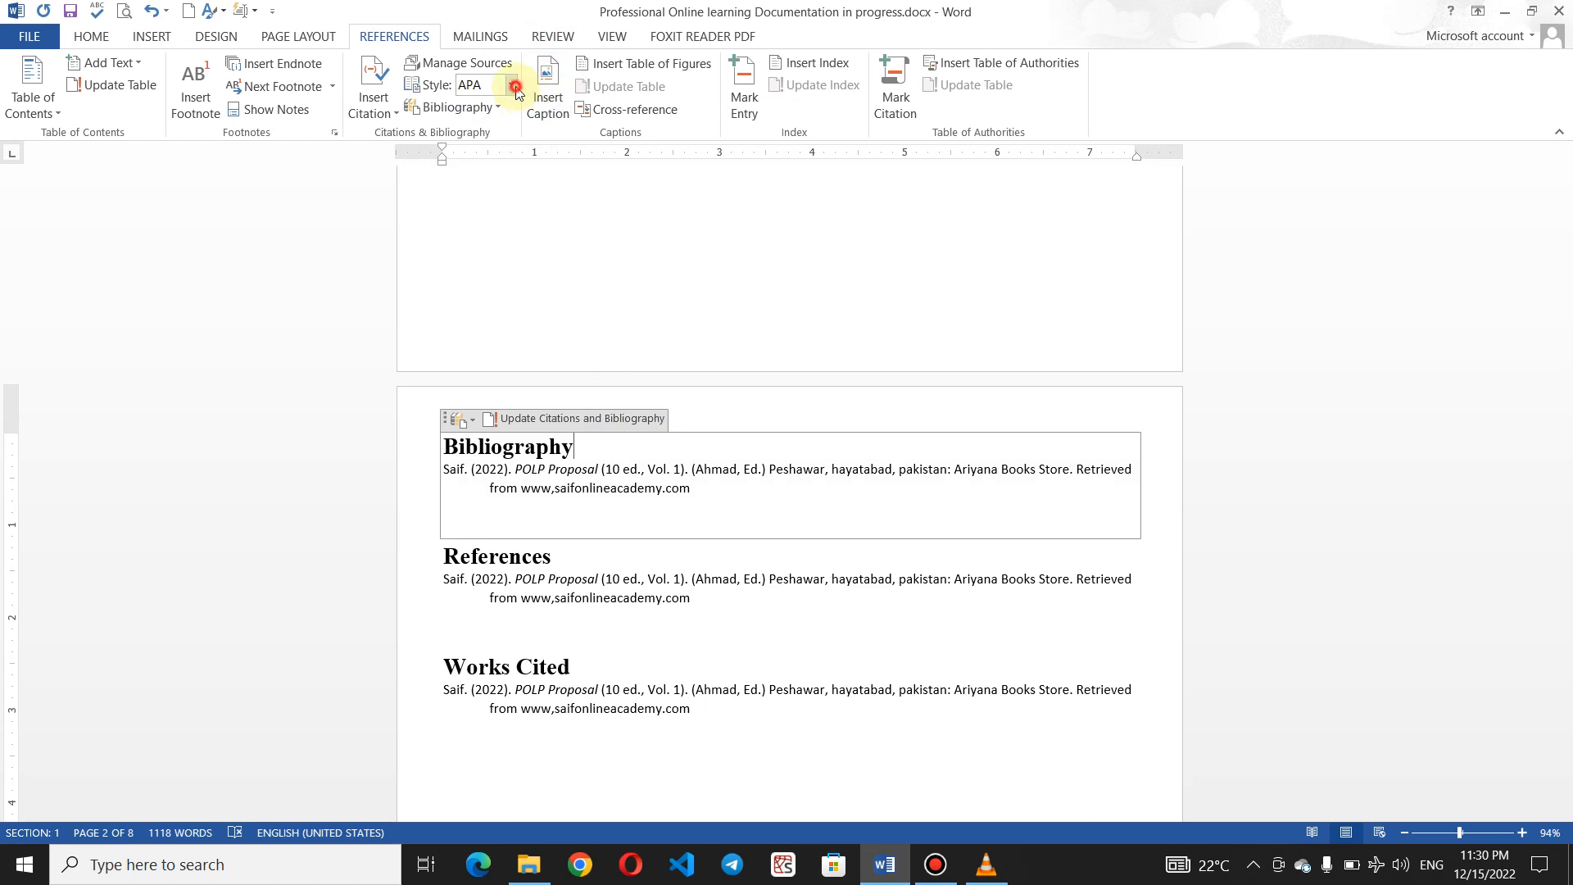
Try Chicago, IEEE and ISO 690 citation styles, then settle on GOST
click(510, 86)
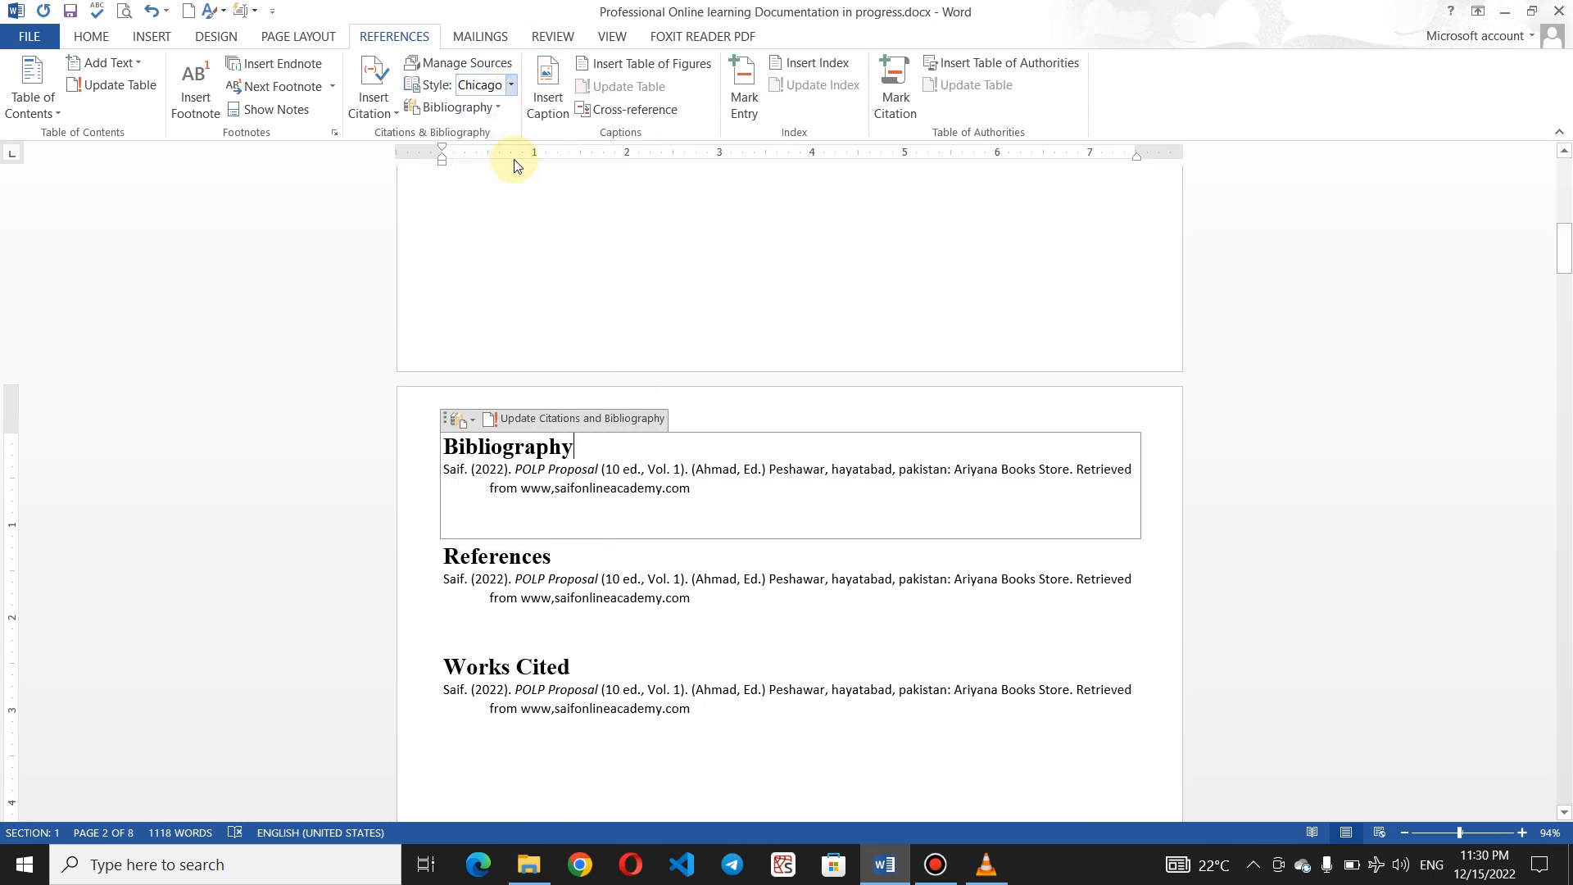
click(509, 85)
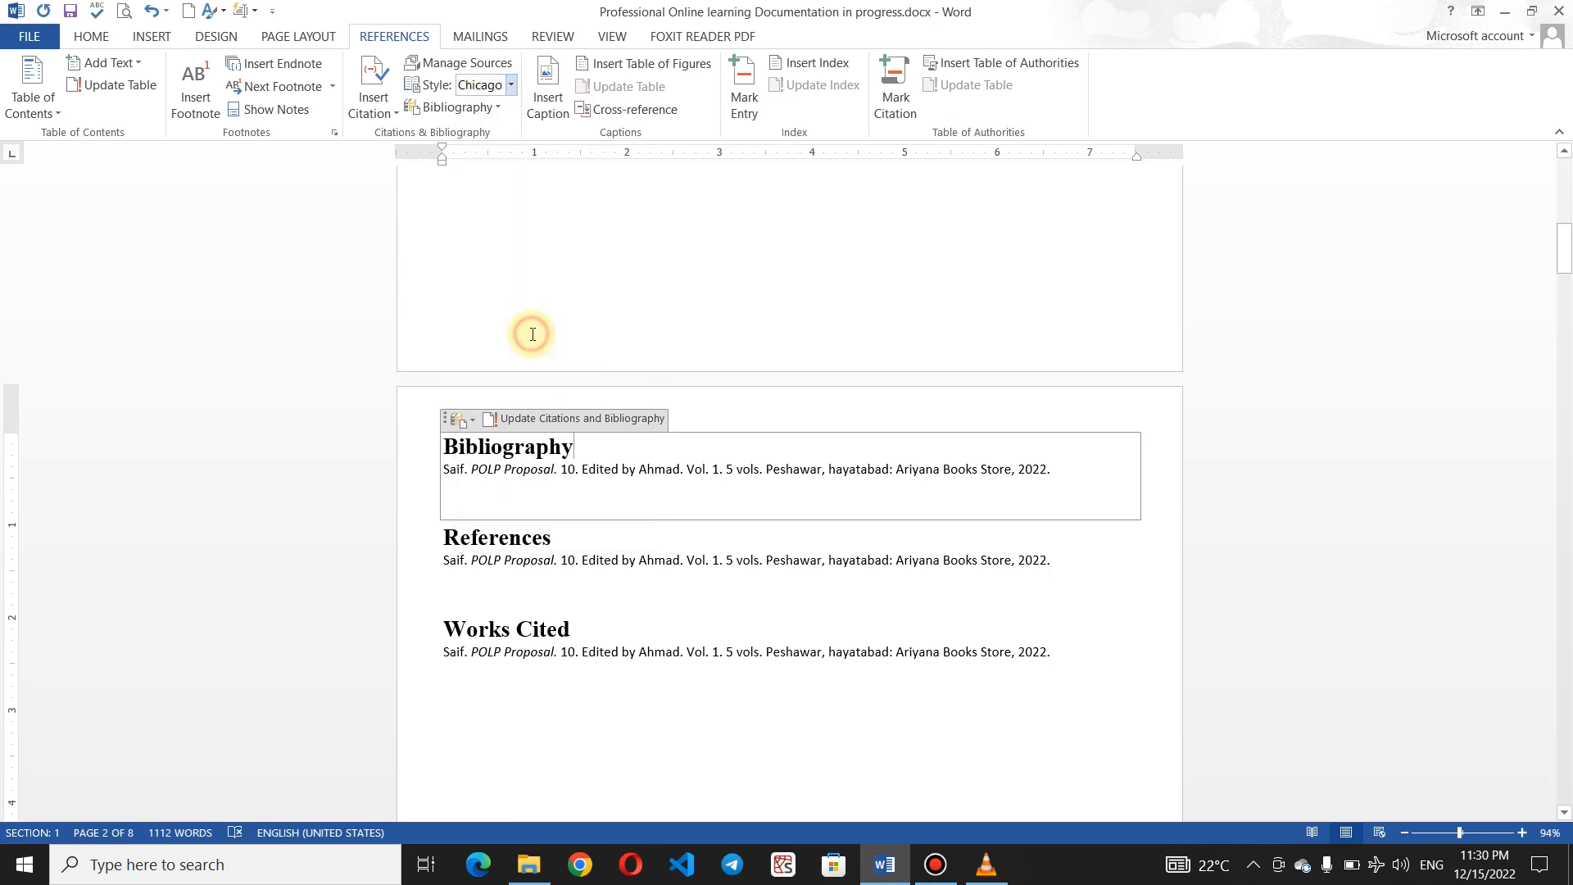
click(512, 85)
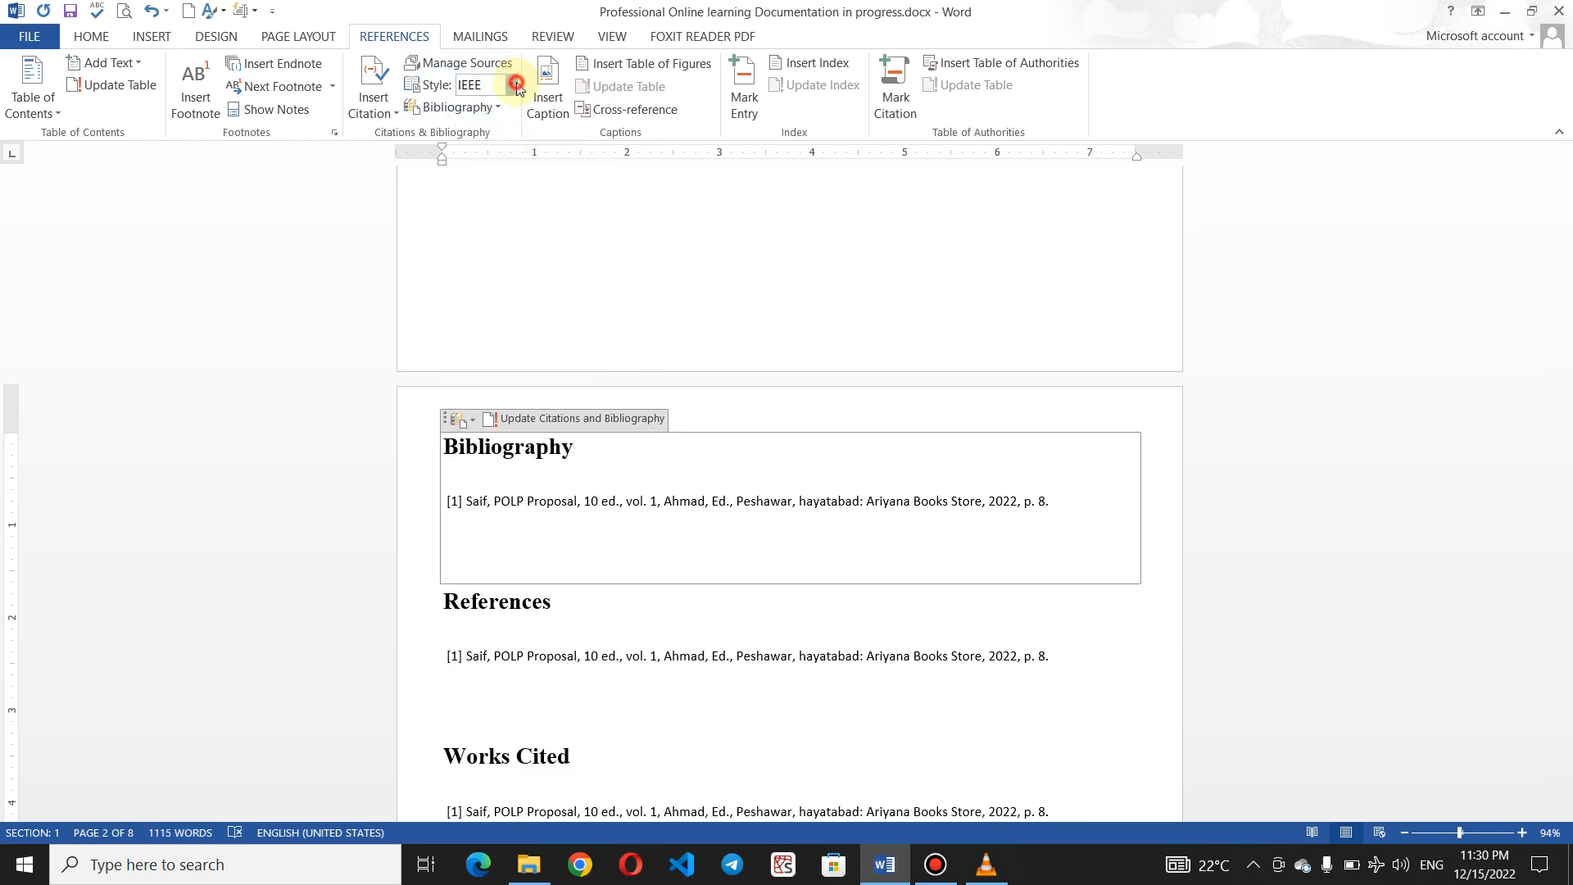
click(516, 85)
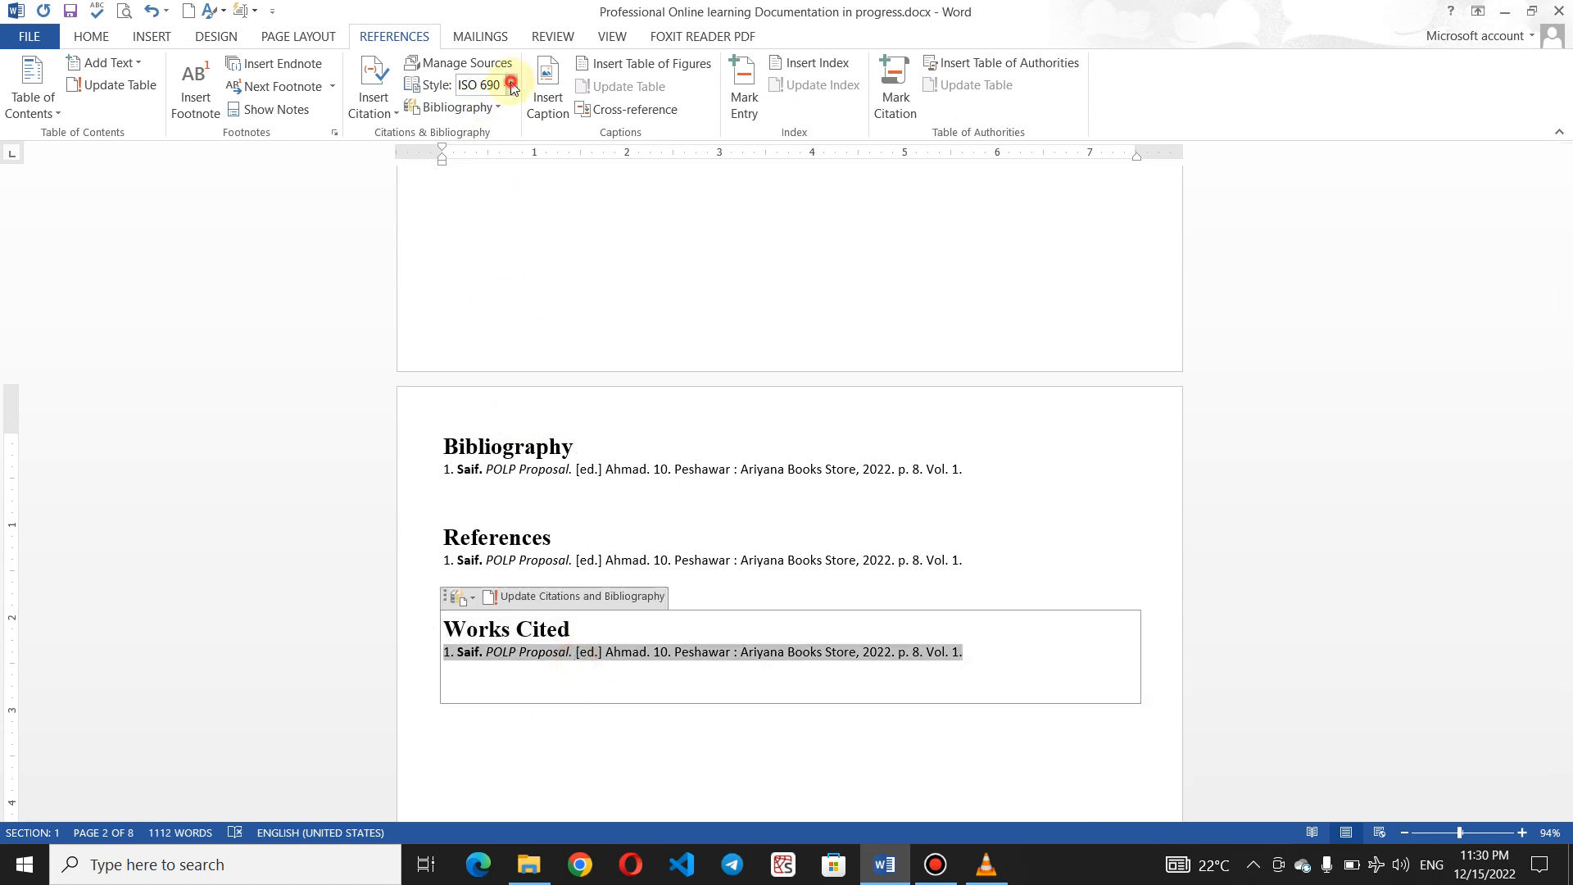
click(517, 85)
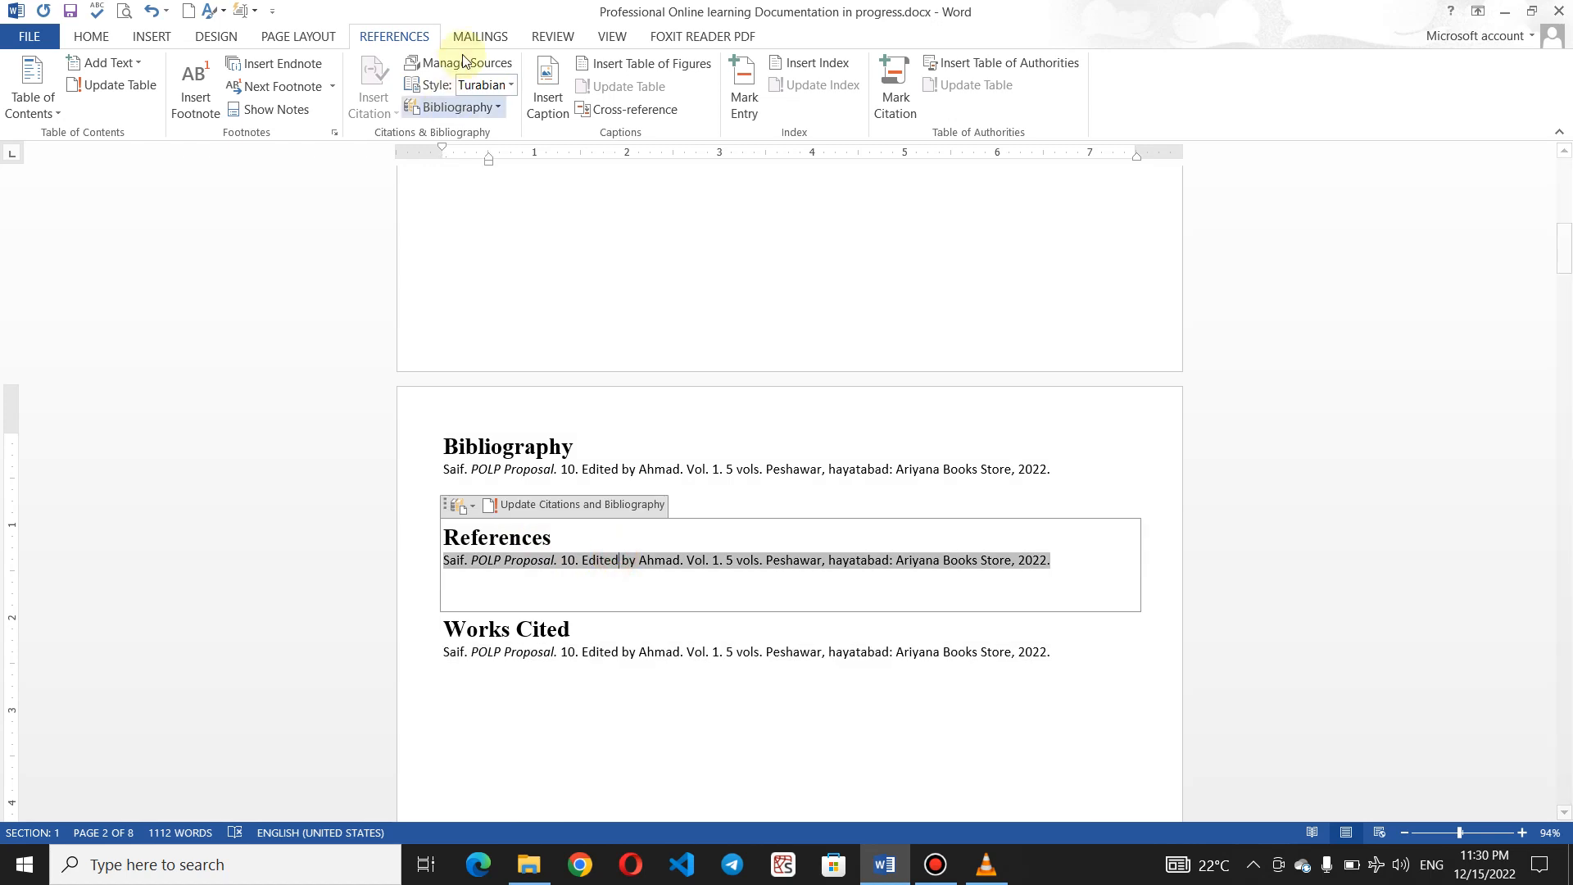
click(512, 84)
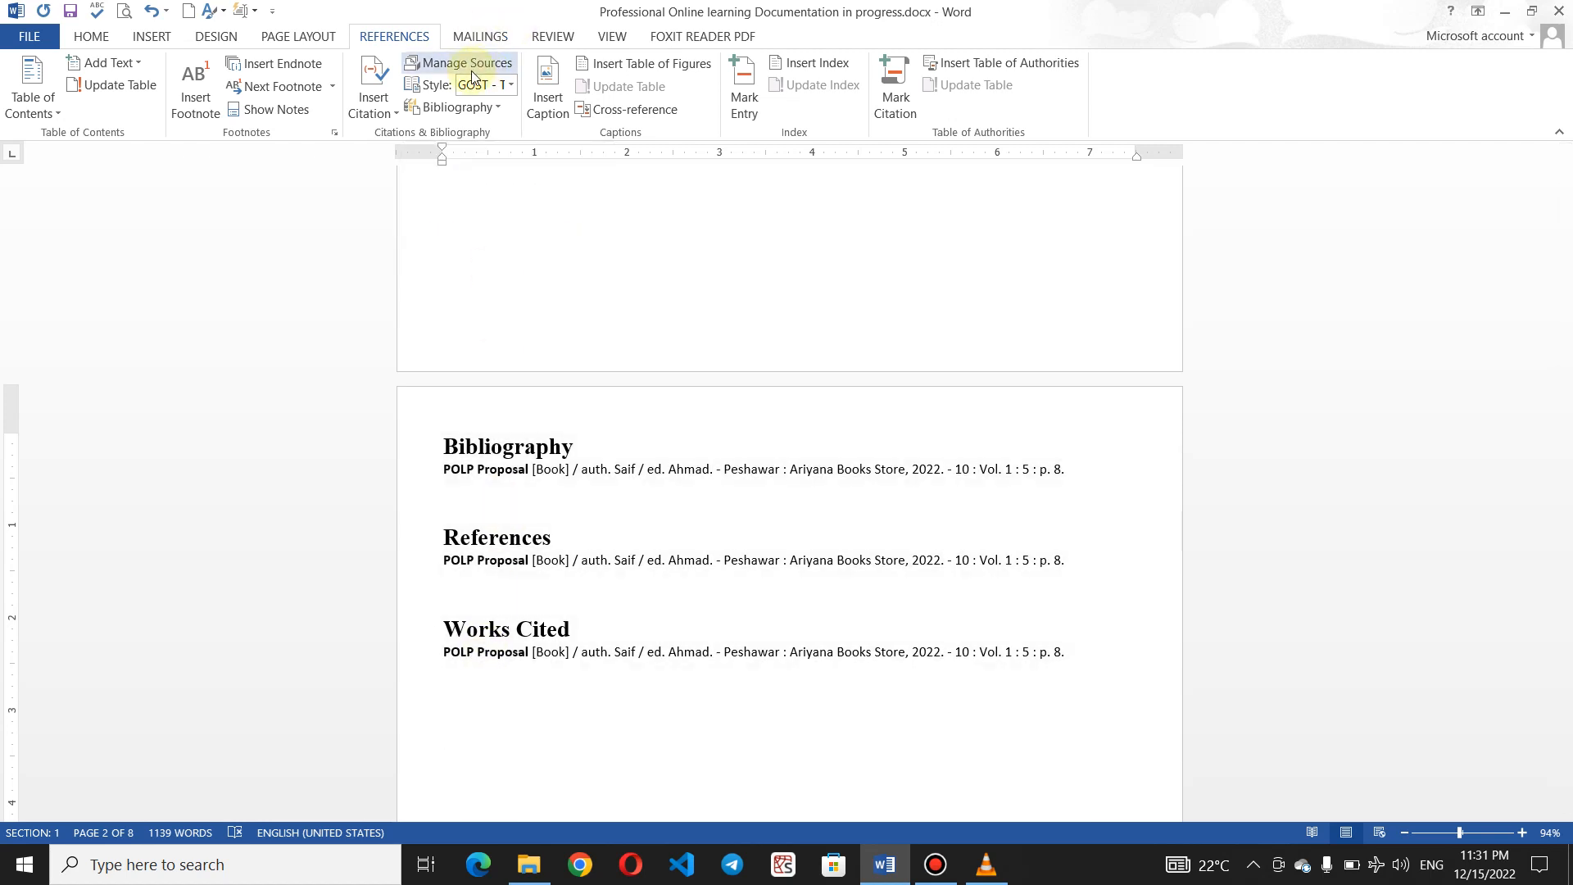
mouse_move(469, 75)
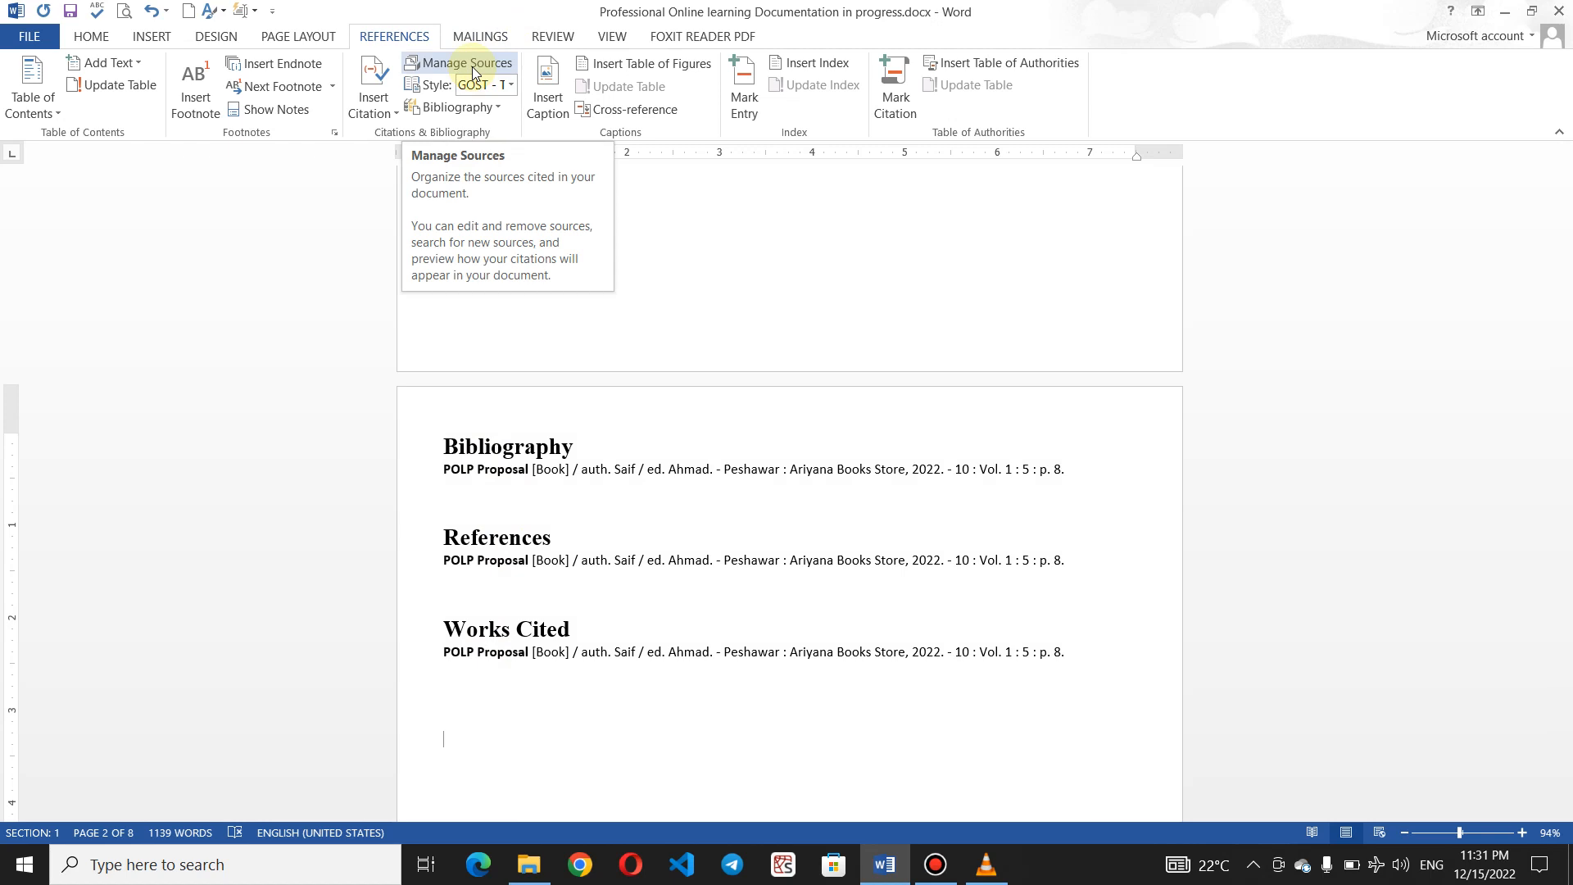
Edit the POLP Proposal source in Source Manager, setting volume 3 and city kabul
click(466, 63)
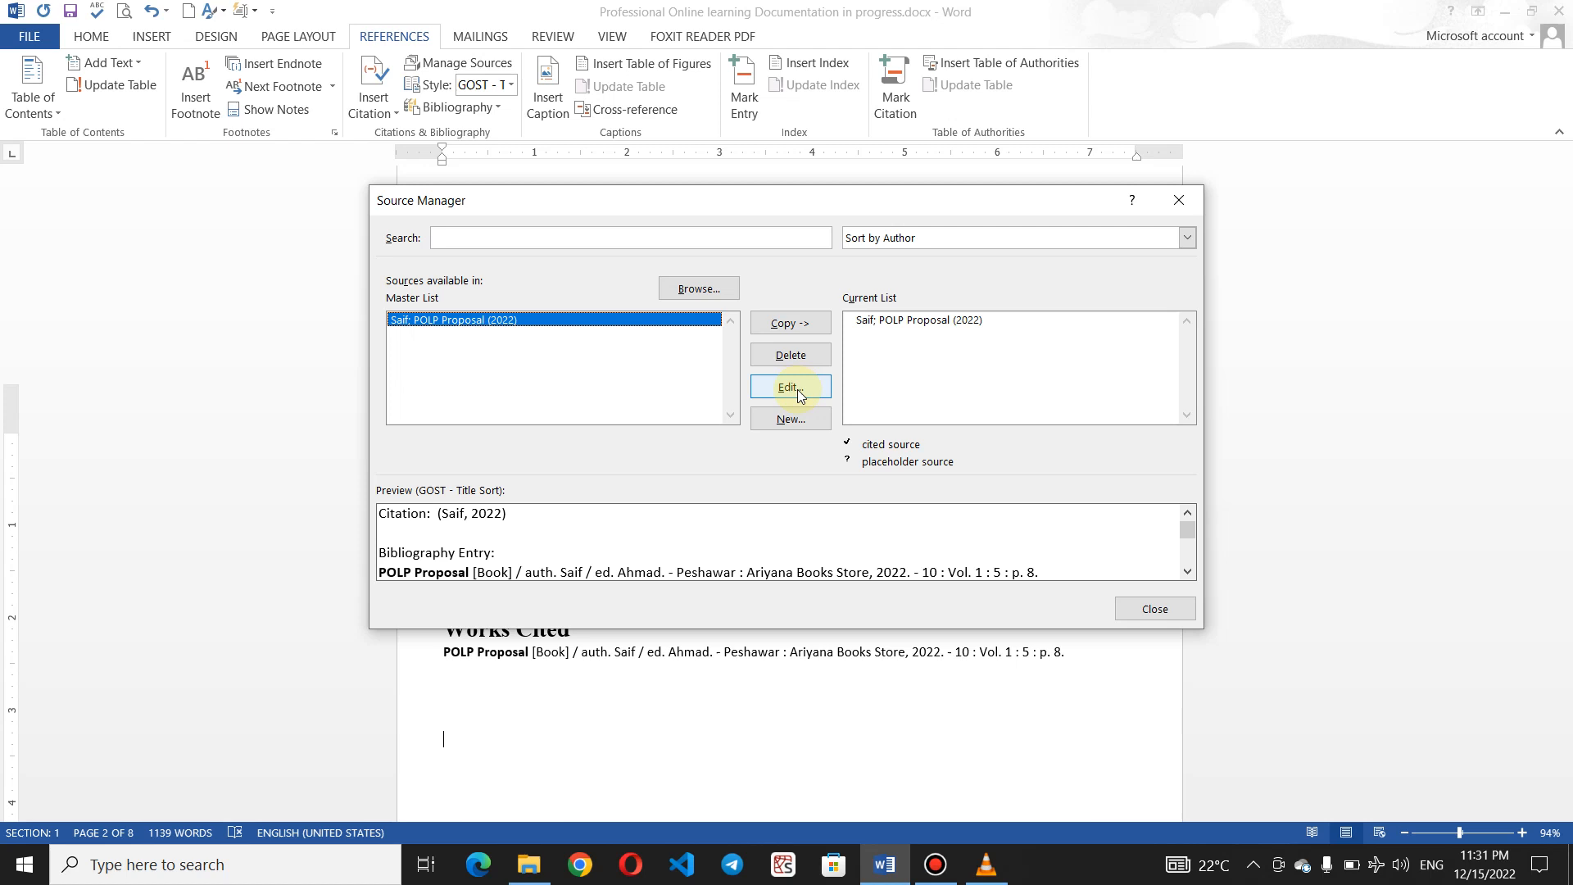
click(790, 387)
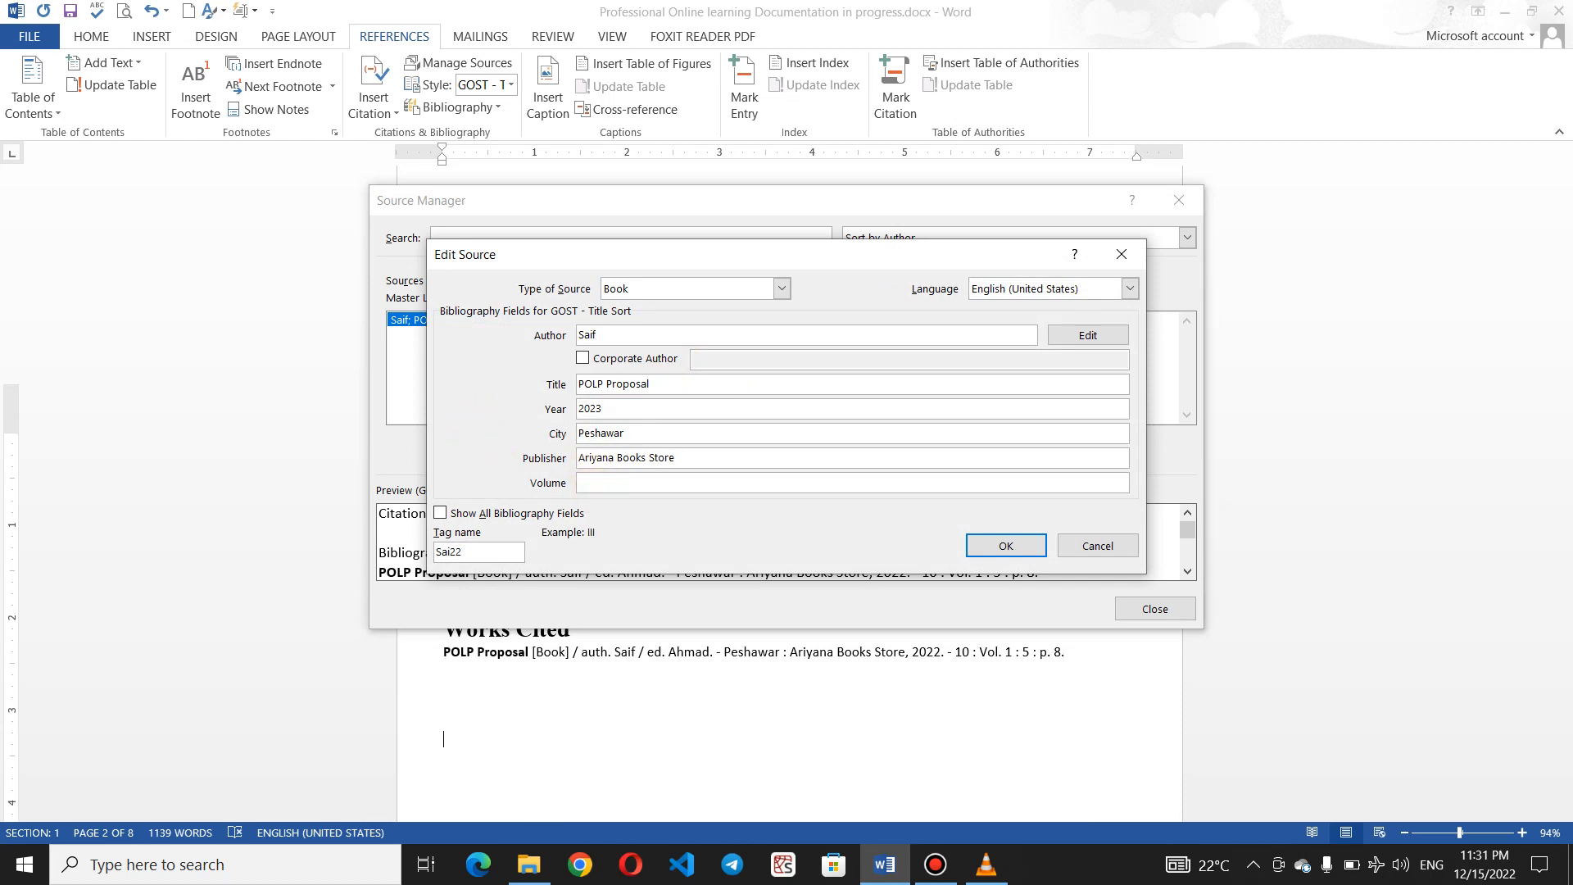
text(3)
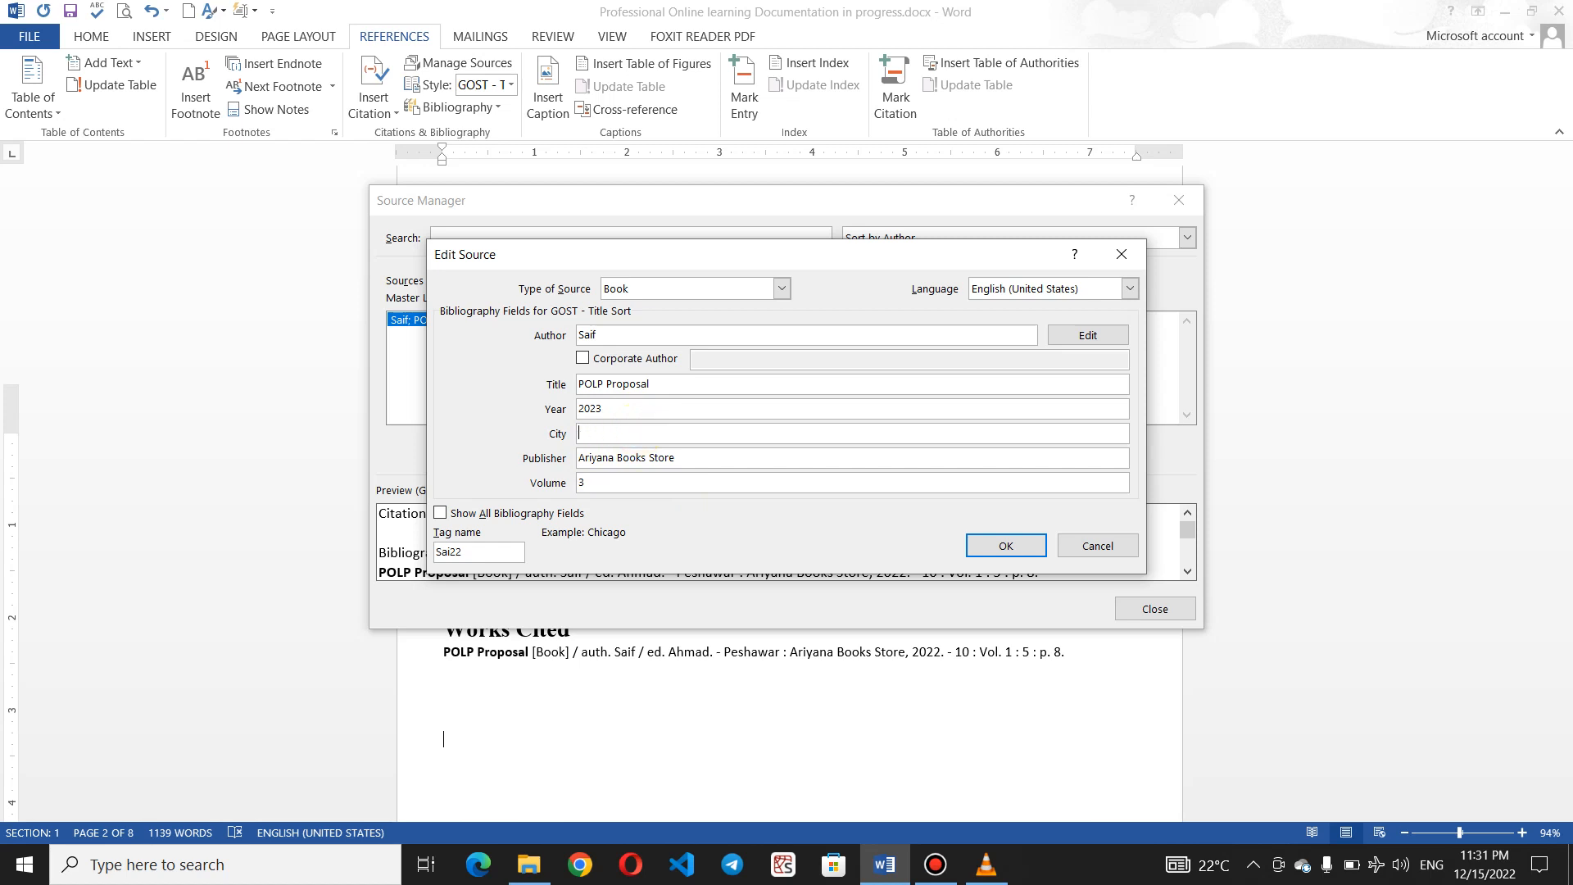
text(Isa)
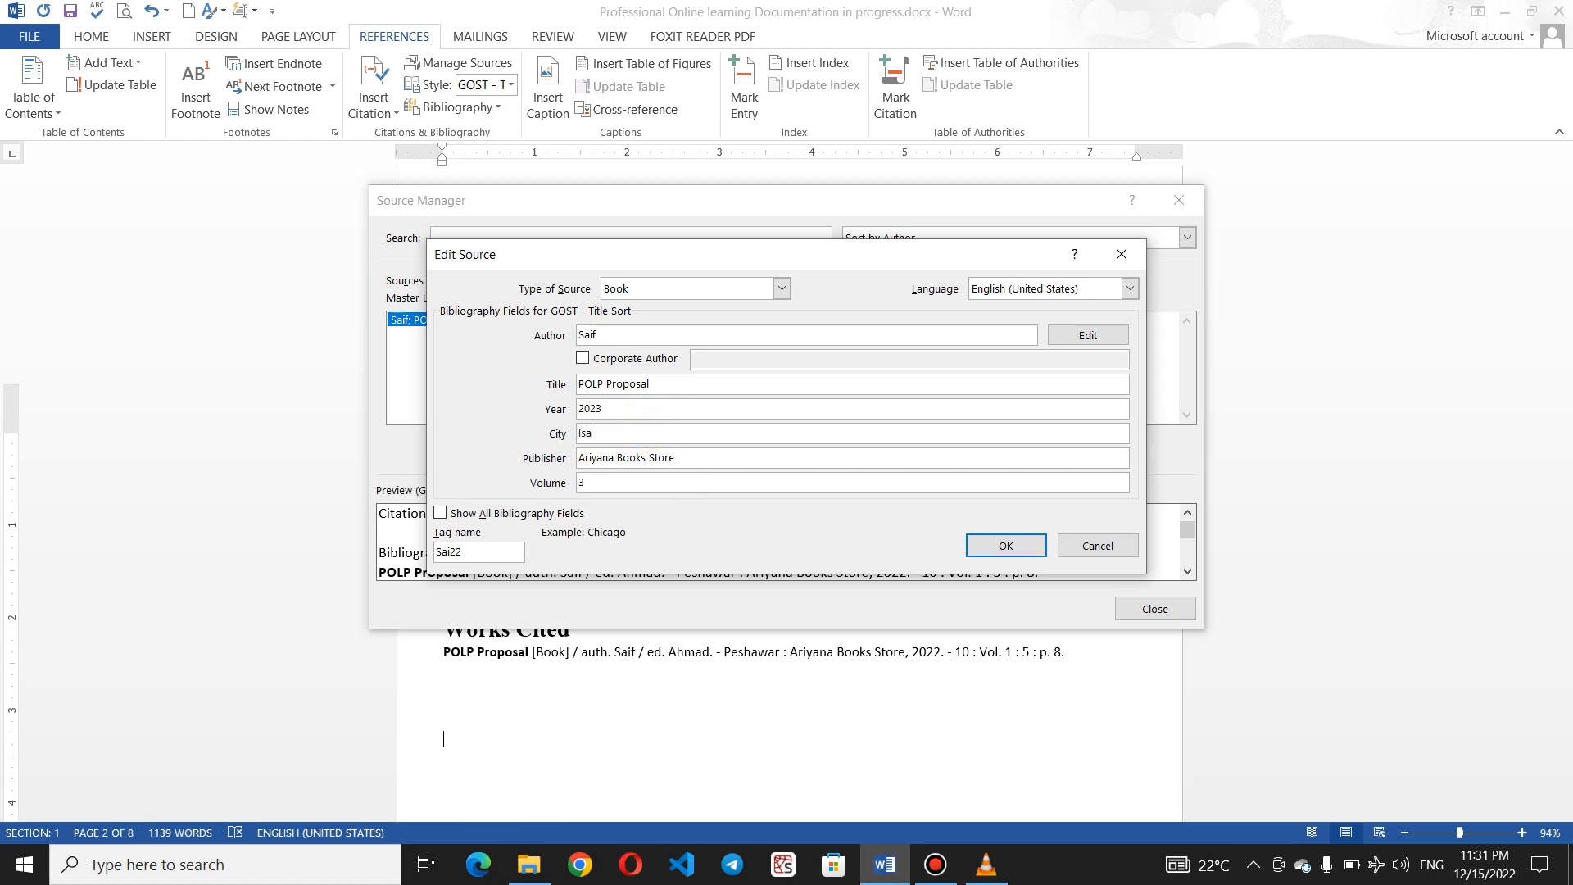
text(kabul)
click(807, 335)
text( Wiyar)
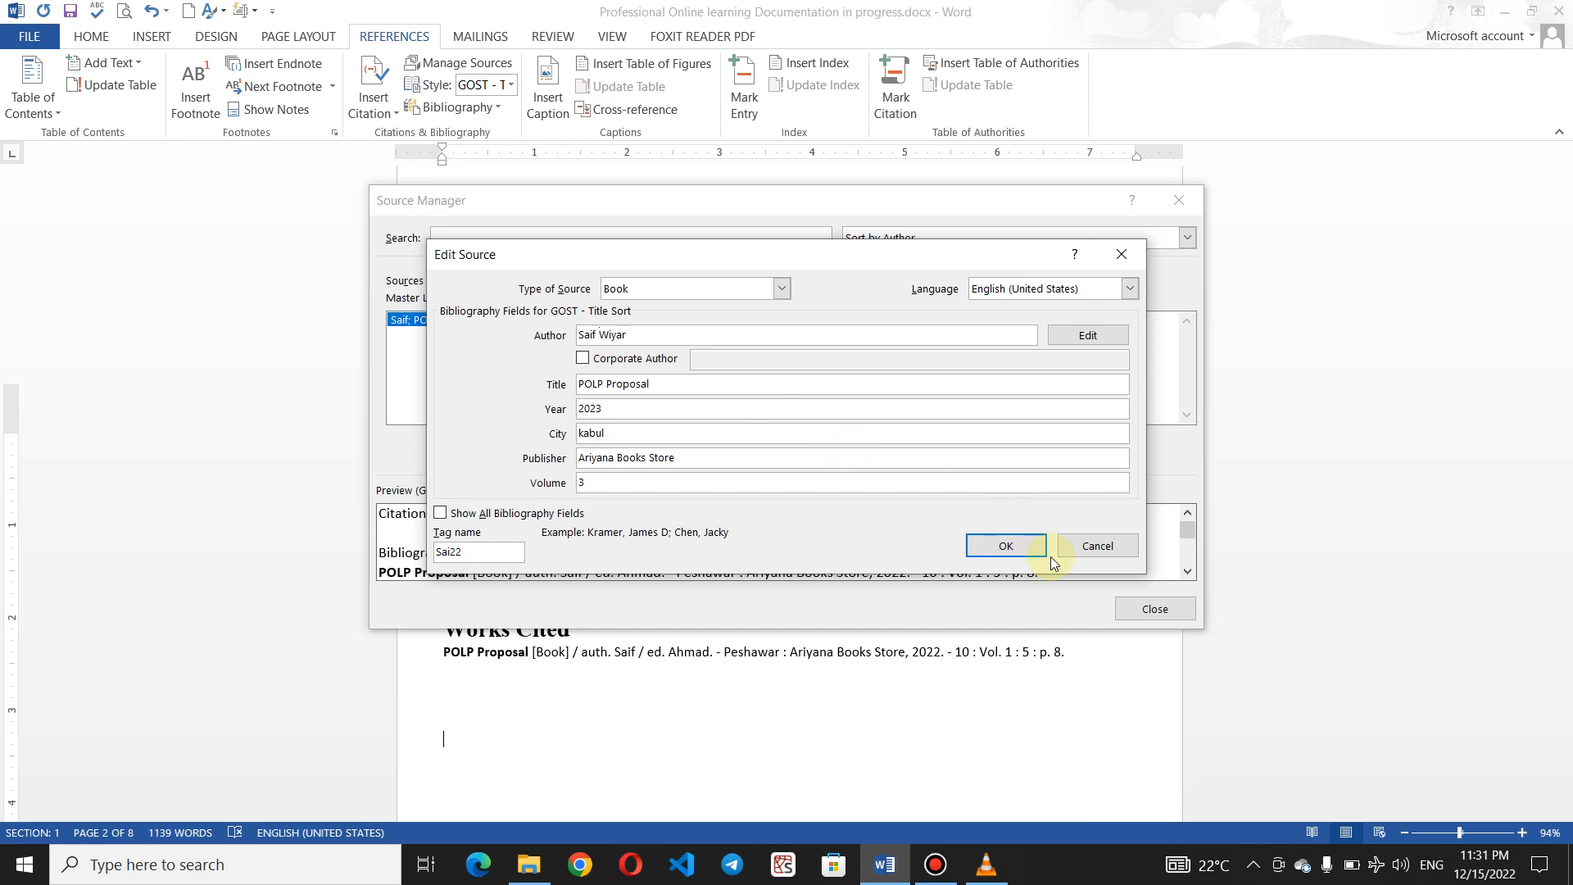
Confirm the edit, update both source lists, and close Source Manager
click(1005, 545)
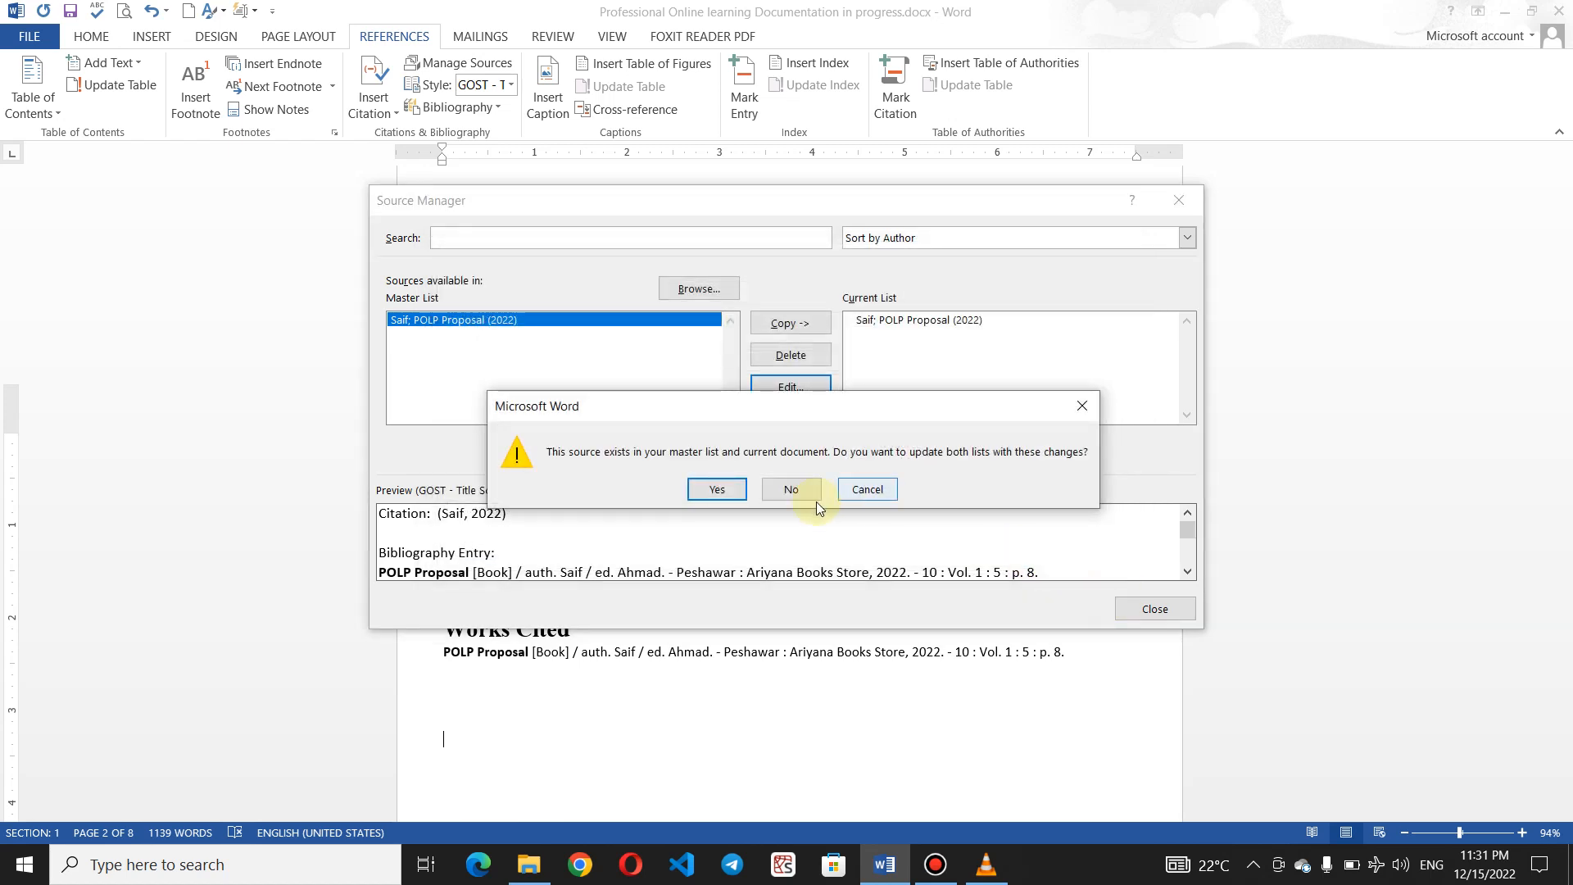
click(716, 489)
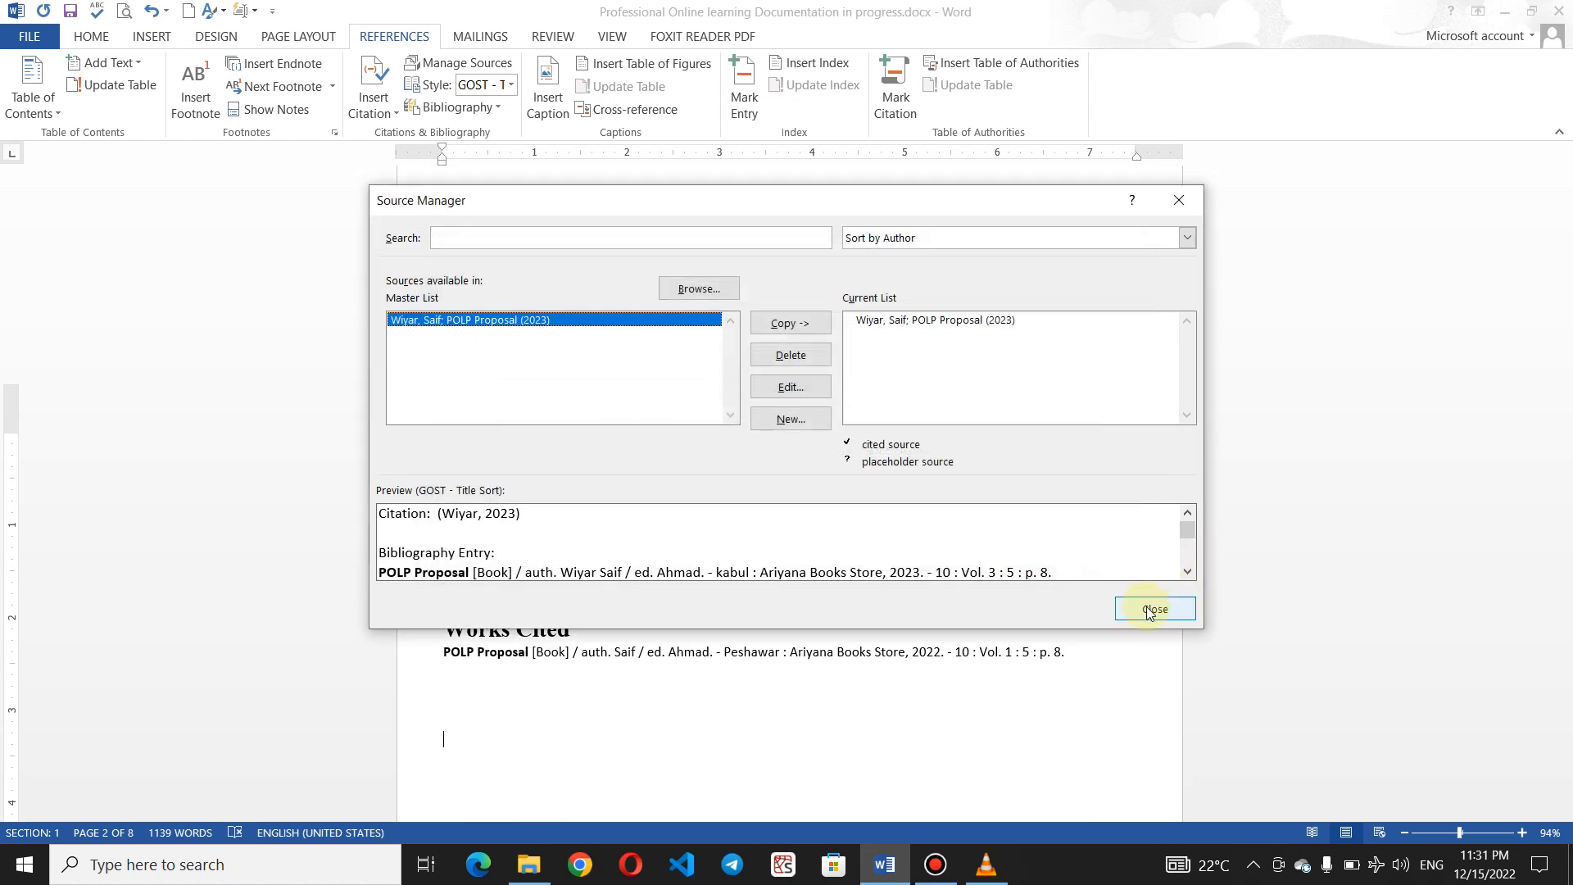
click(1155, 608)
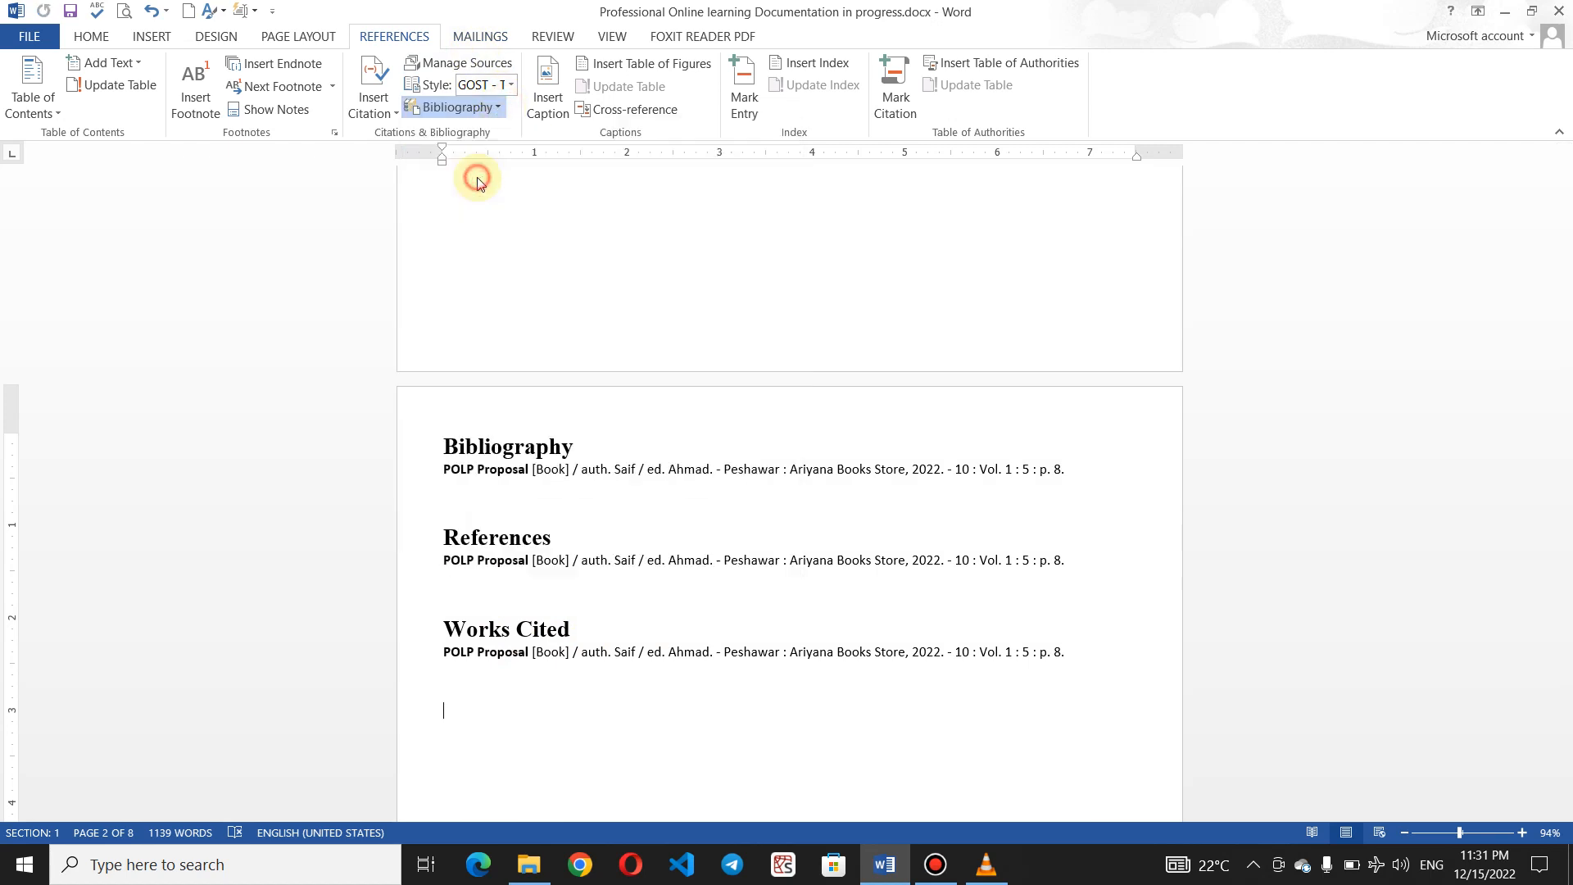
Insert a second Bibliography and copy the POLP Proposal source between lists, overwriting the existing one
click(456, 108)
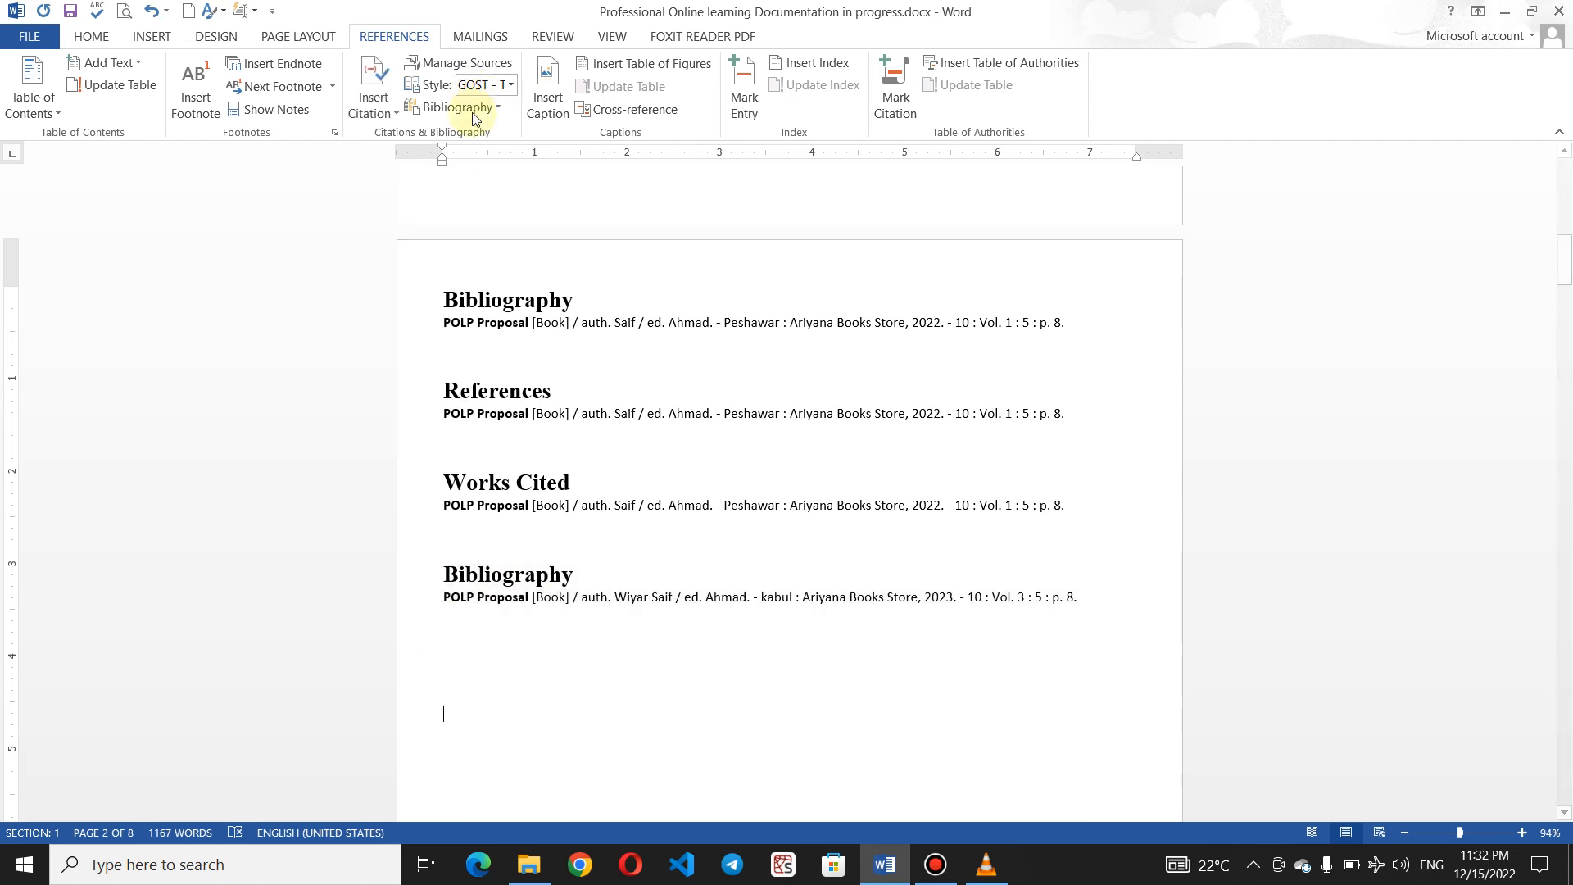
click(464, 63)
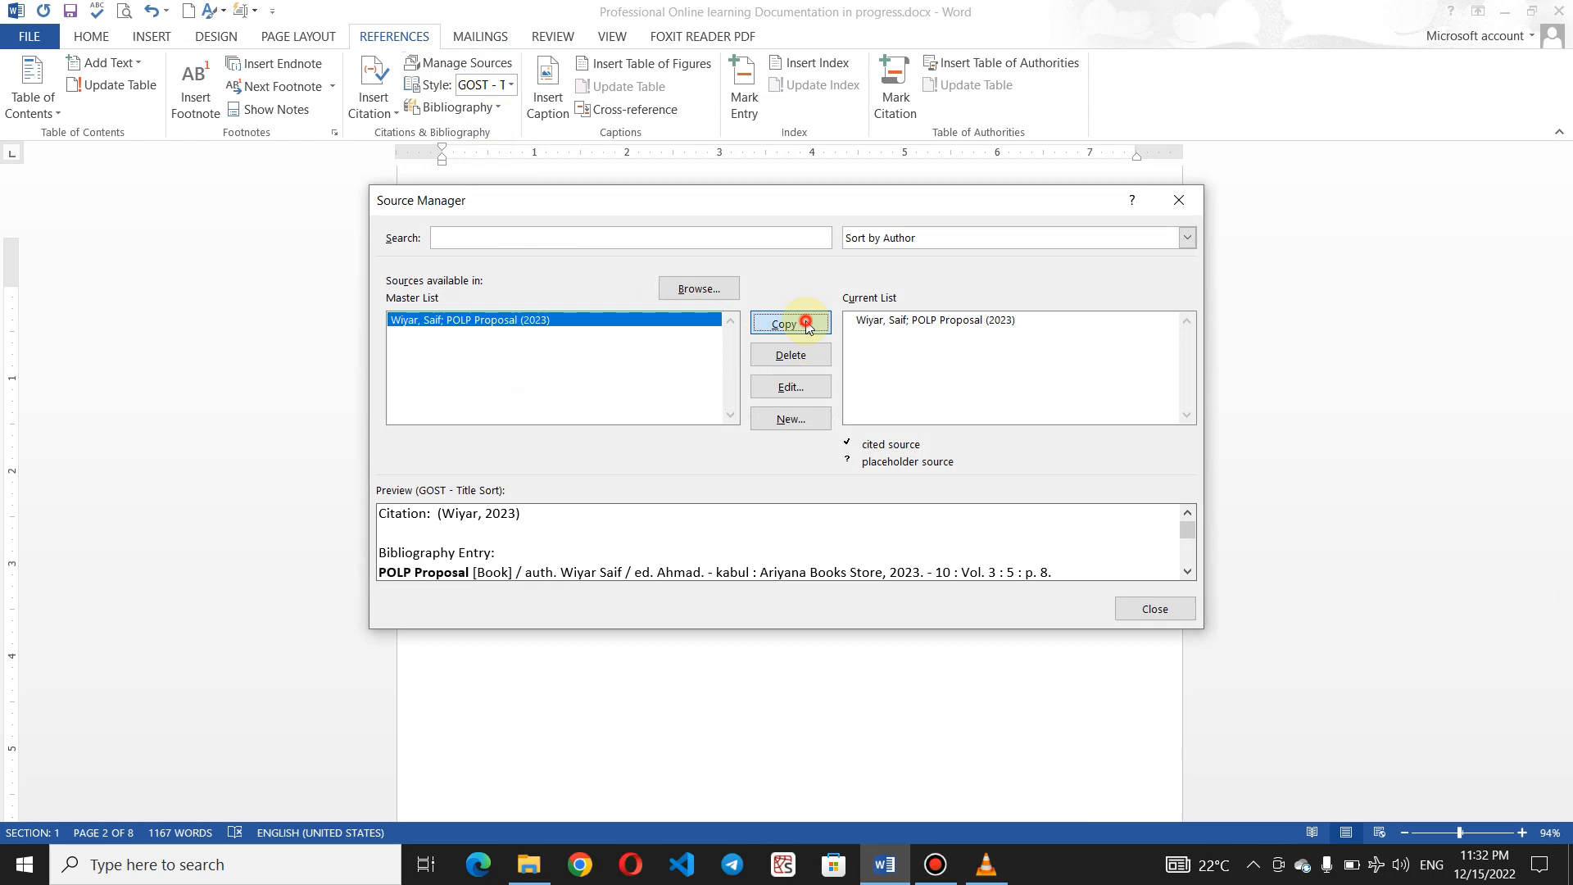
click(789, 322)
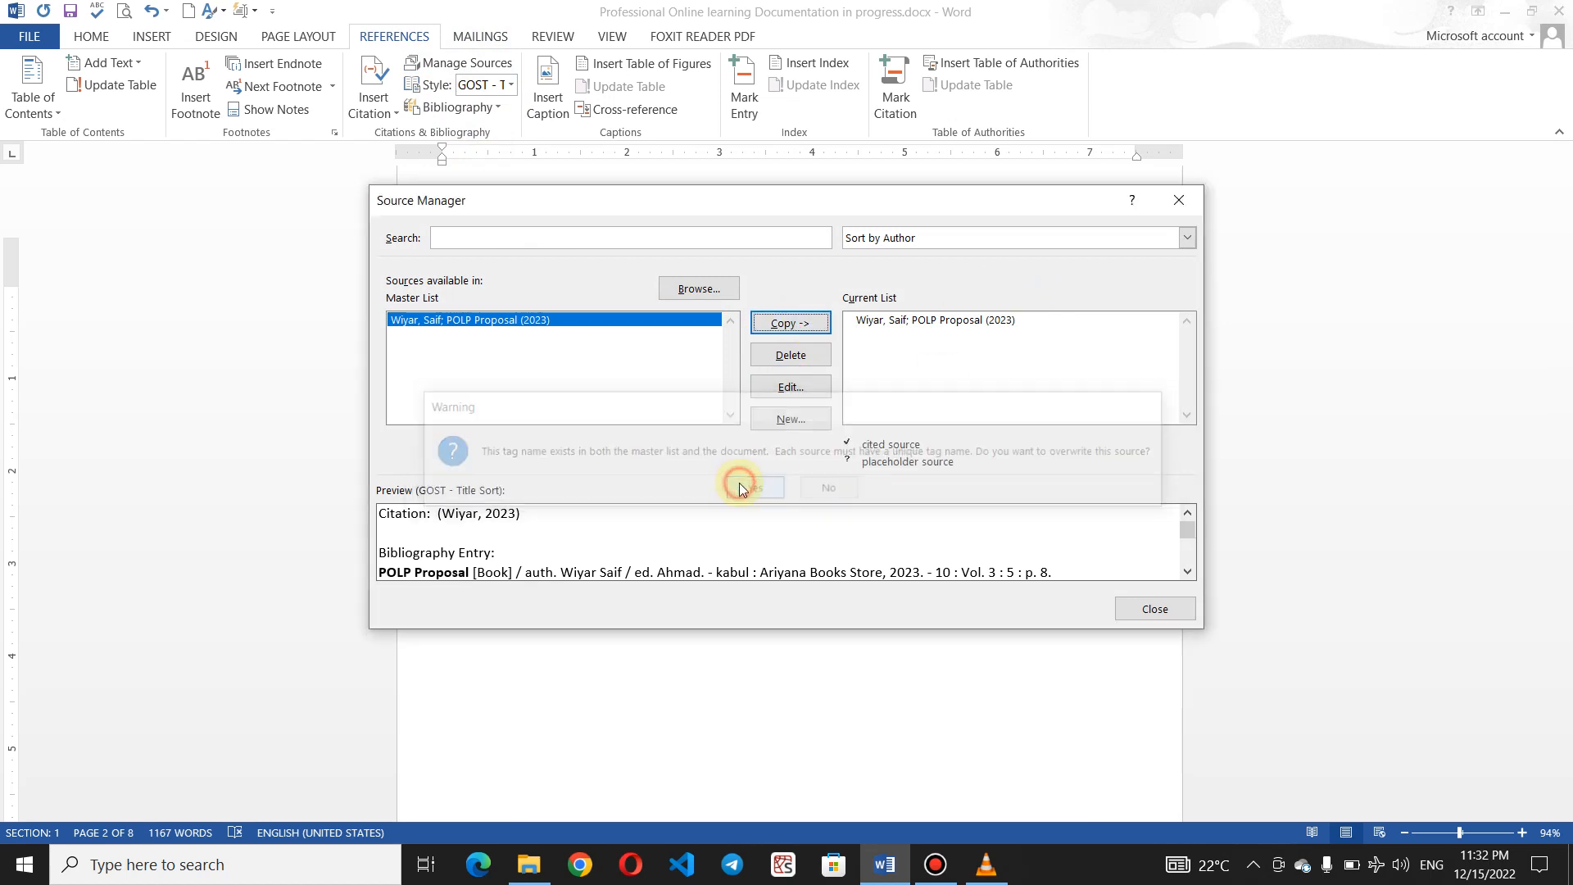
click(746, 488)
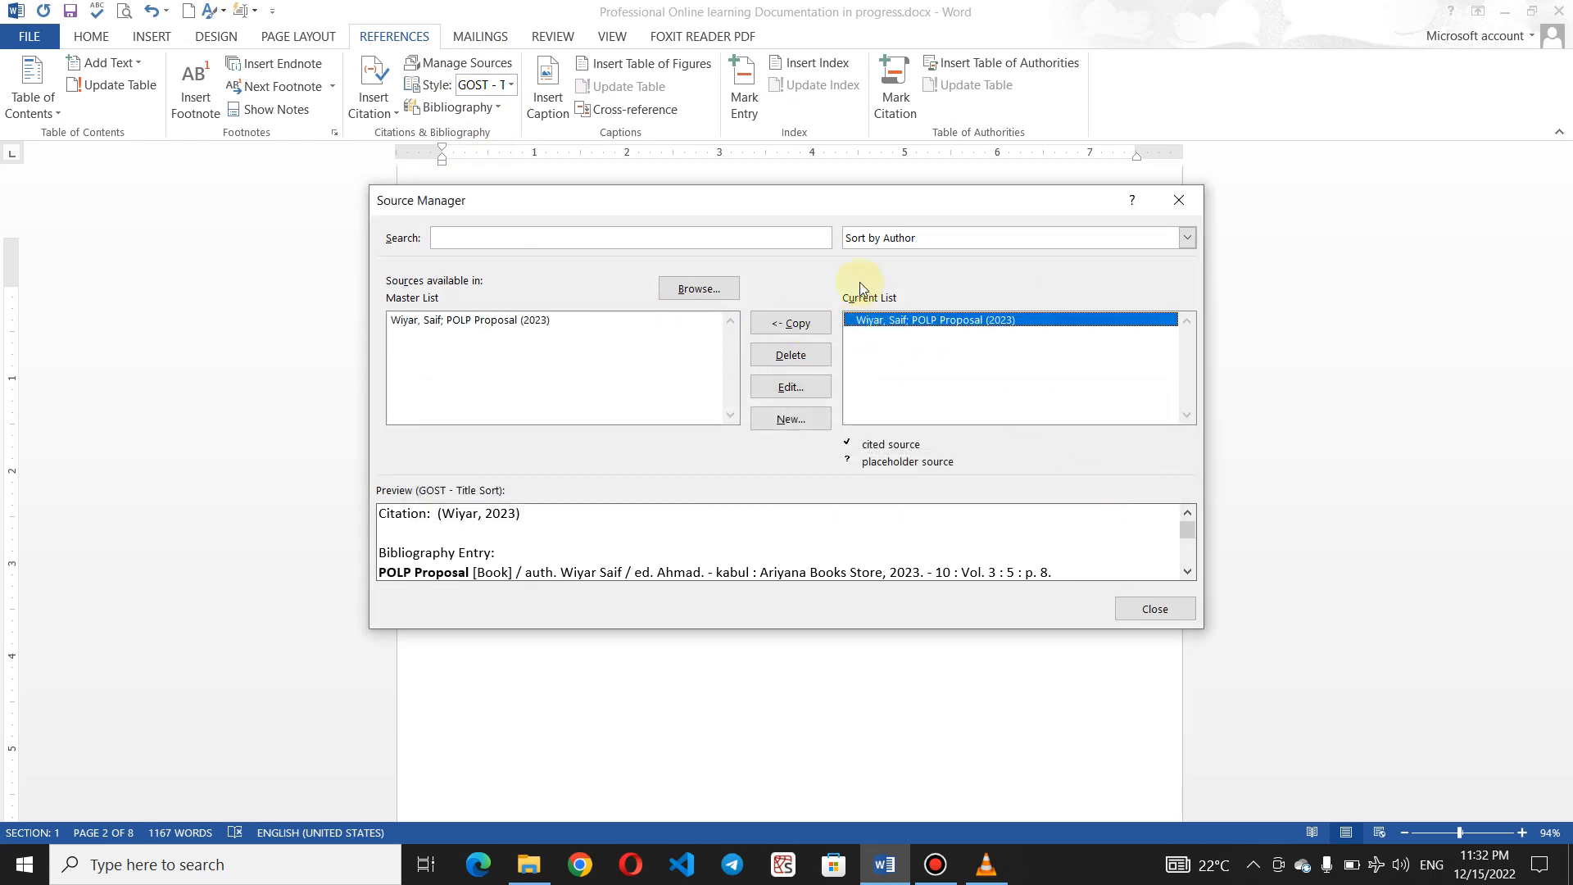
mouse_move(959, 470)
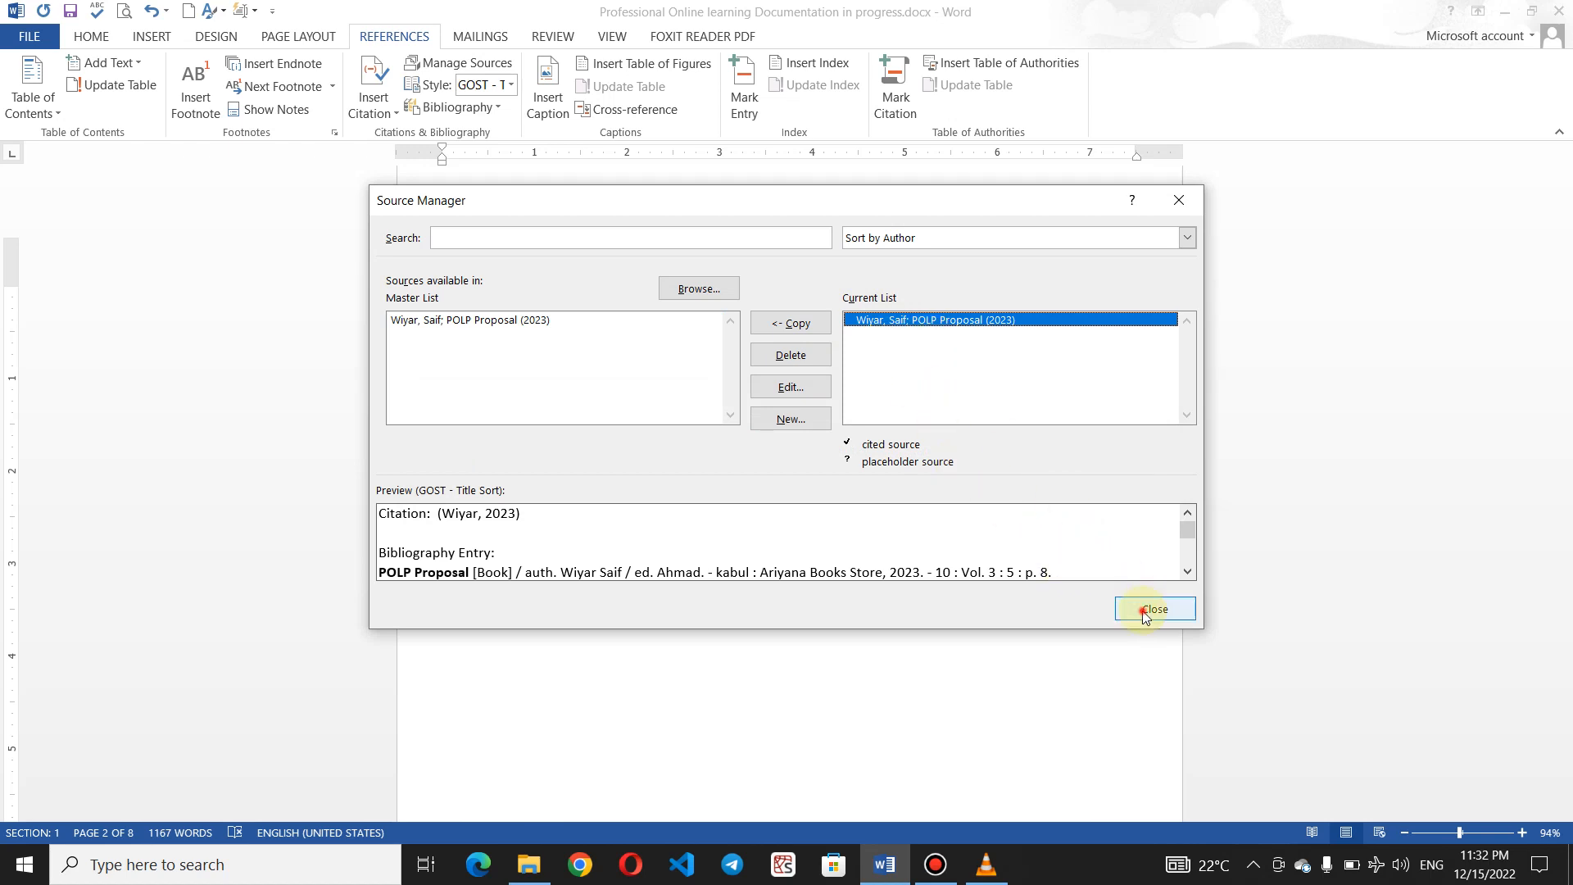
click(1154, 609)
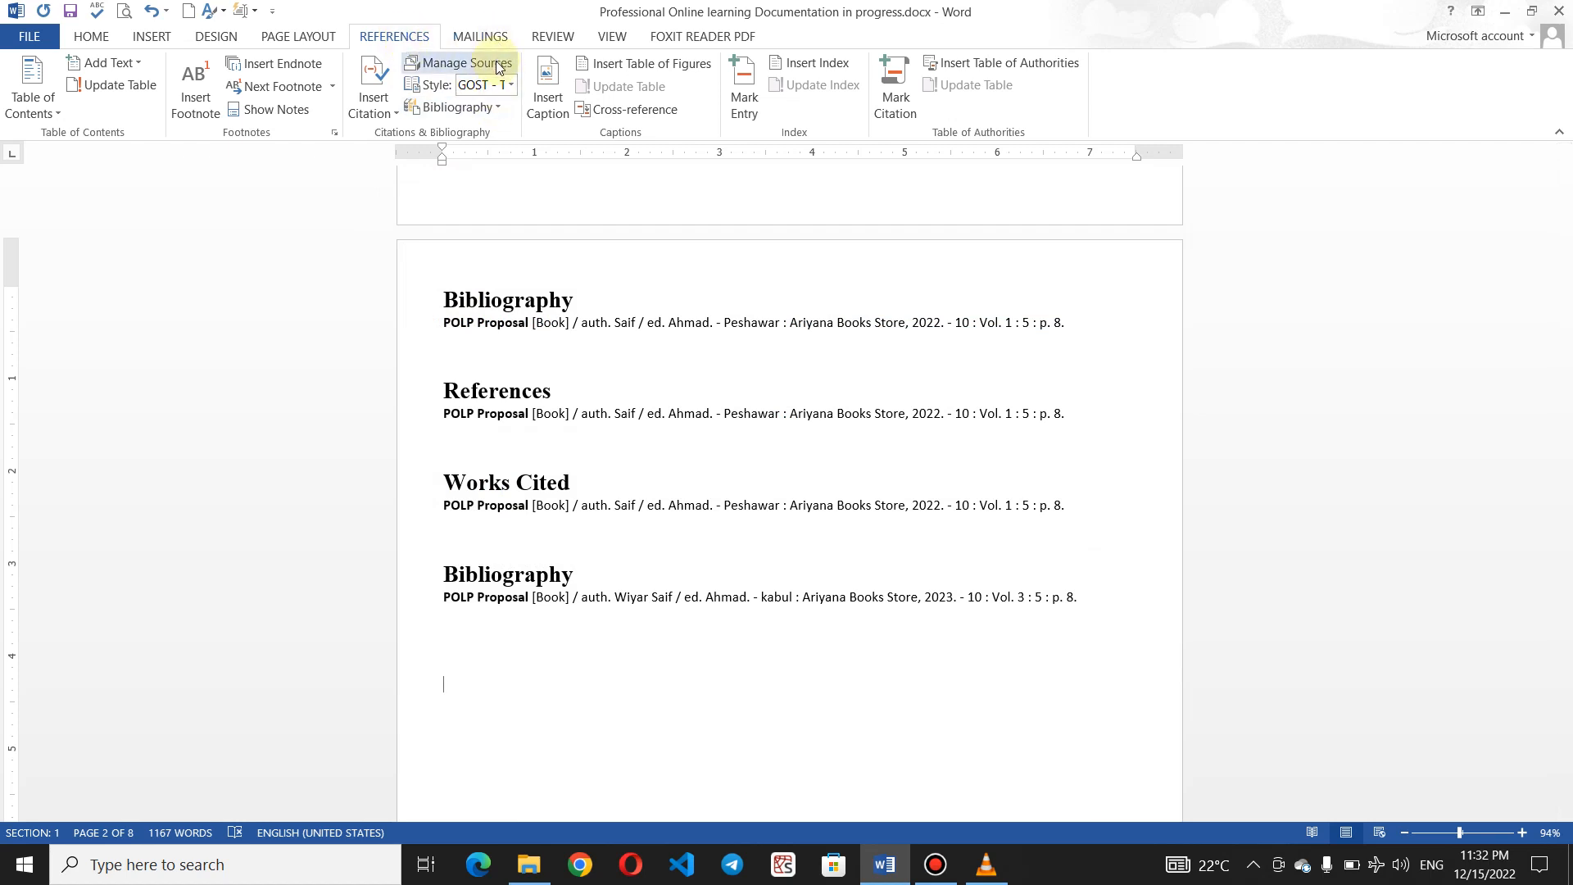
click(467, 63)
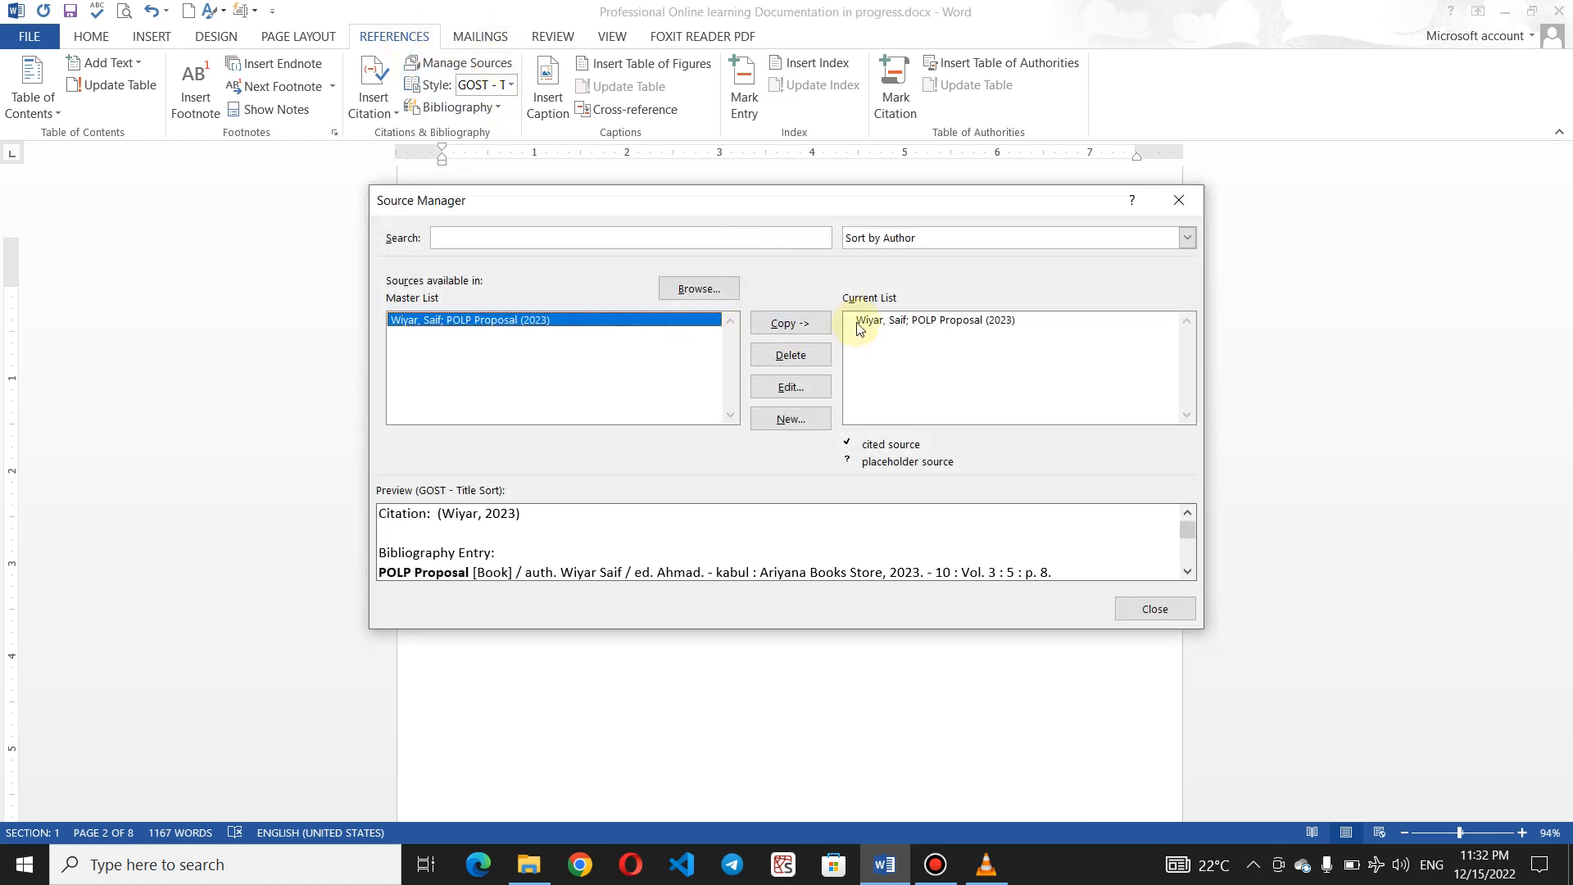
Edit the POLP Proposal source's Year to 2025 and apply it to both lists
click(791, 386)
text(2025)
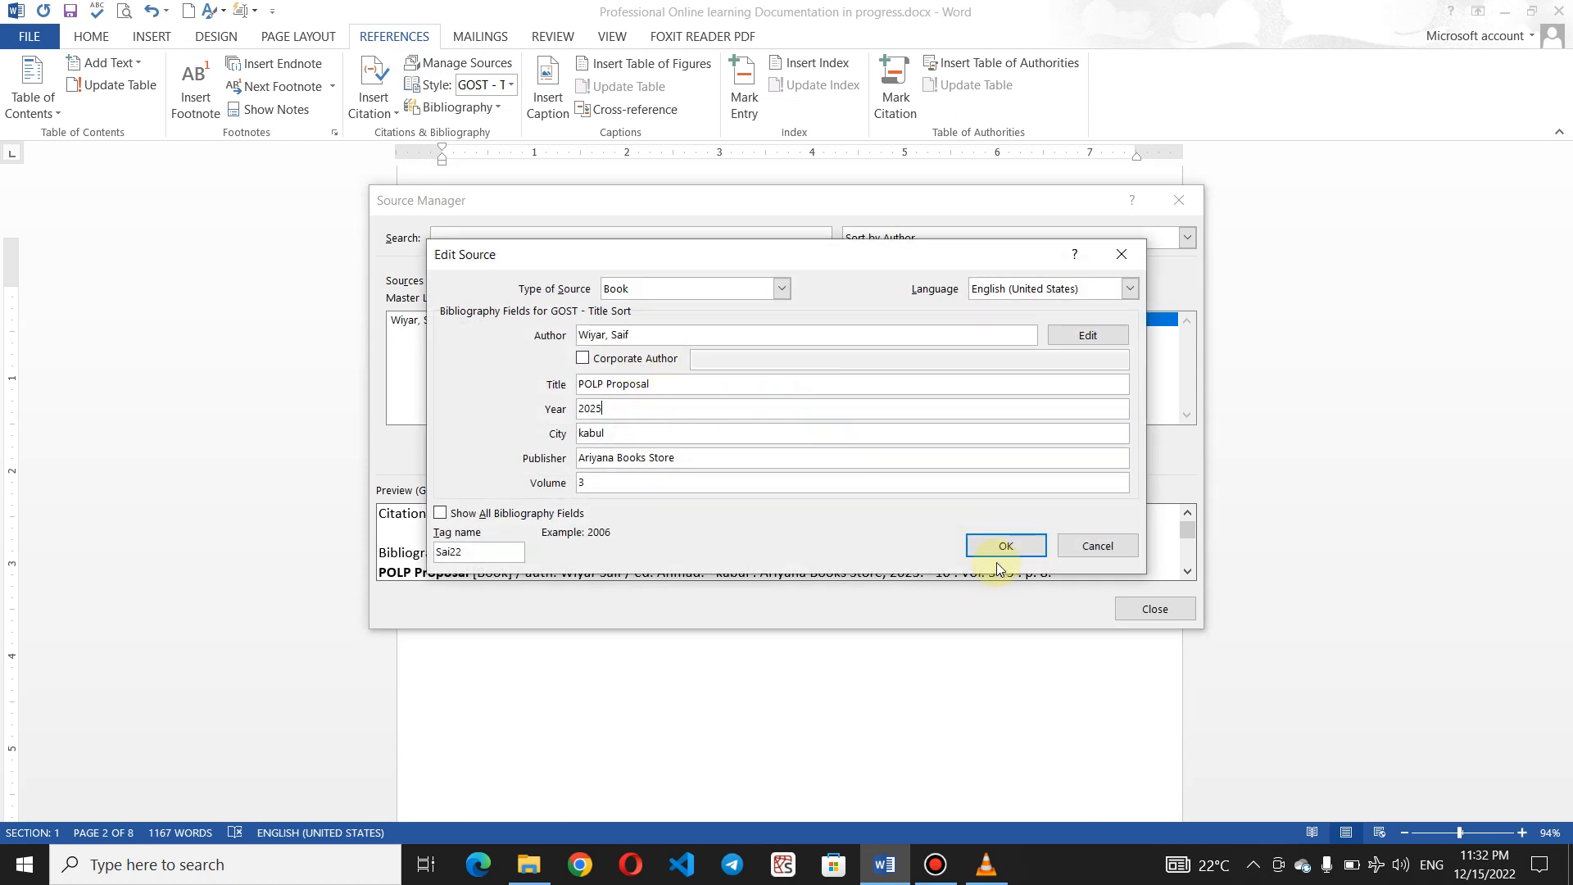
click(1005, 545)
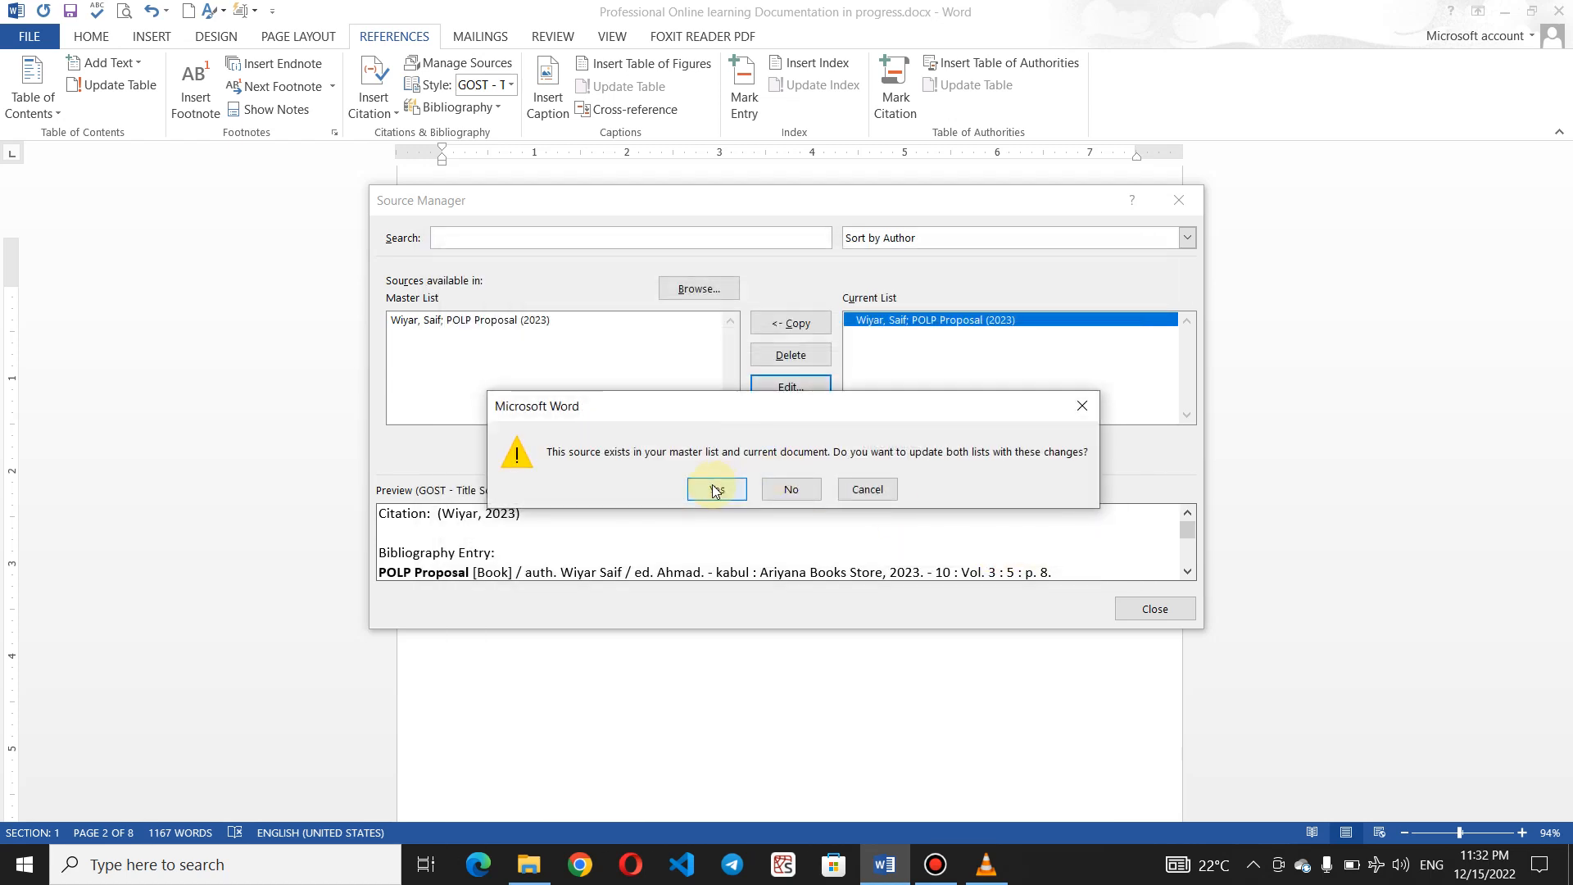
click(716, 489)
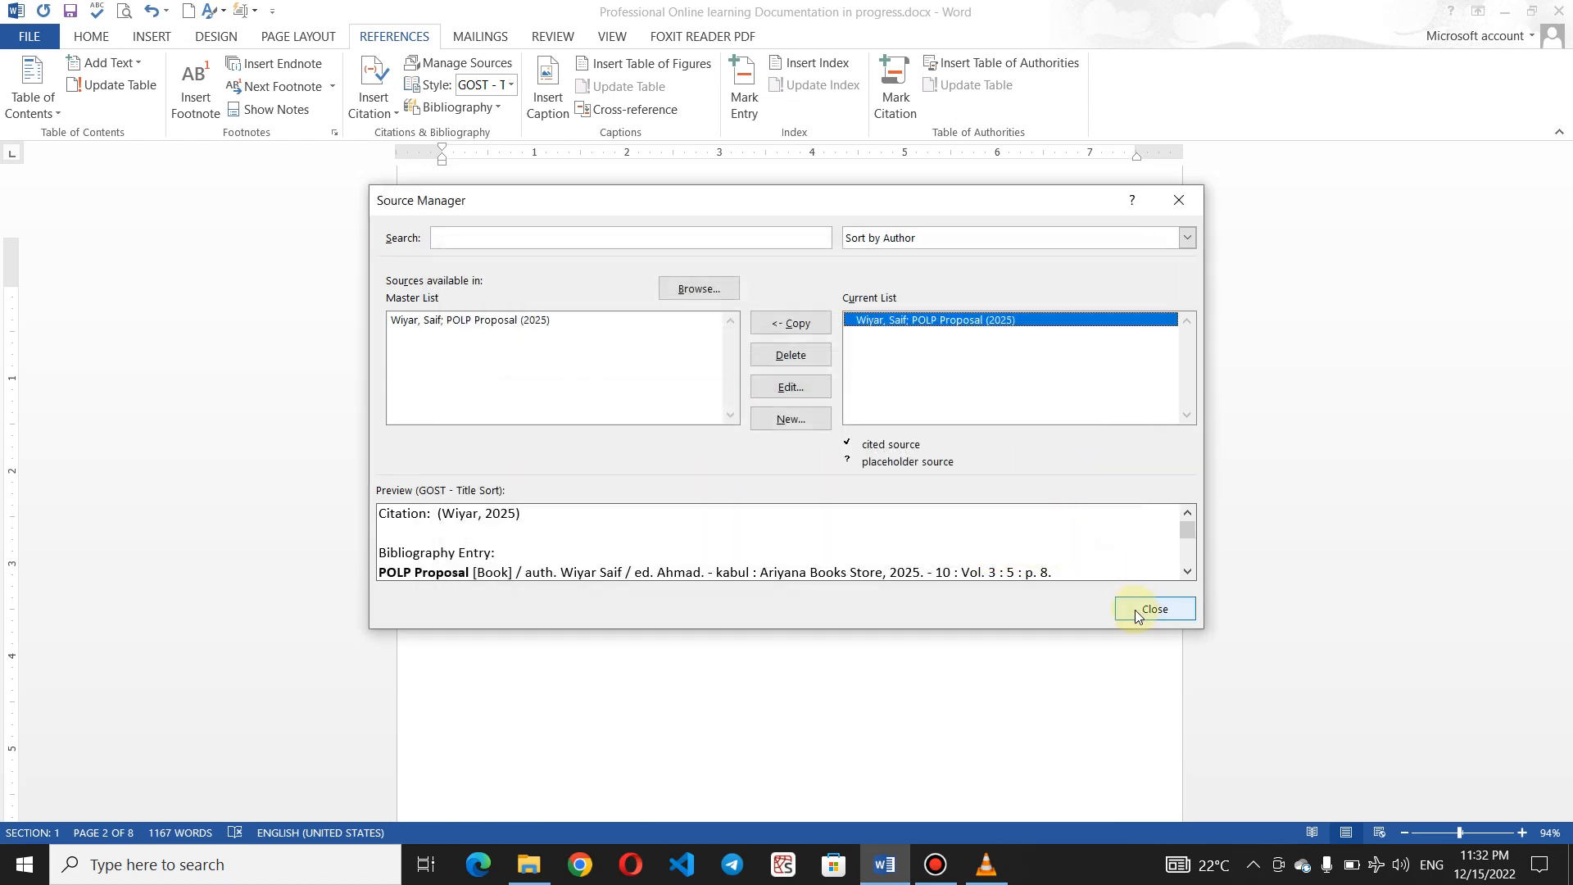
click(1155, 608)
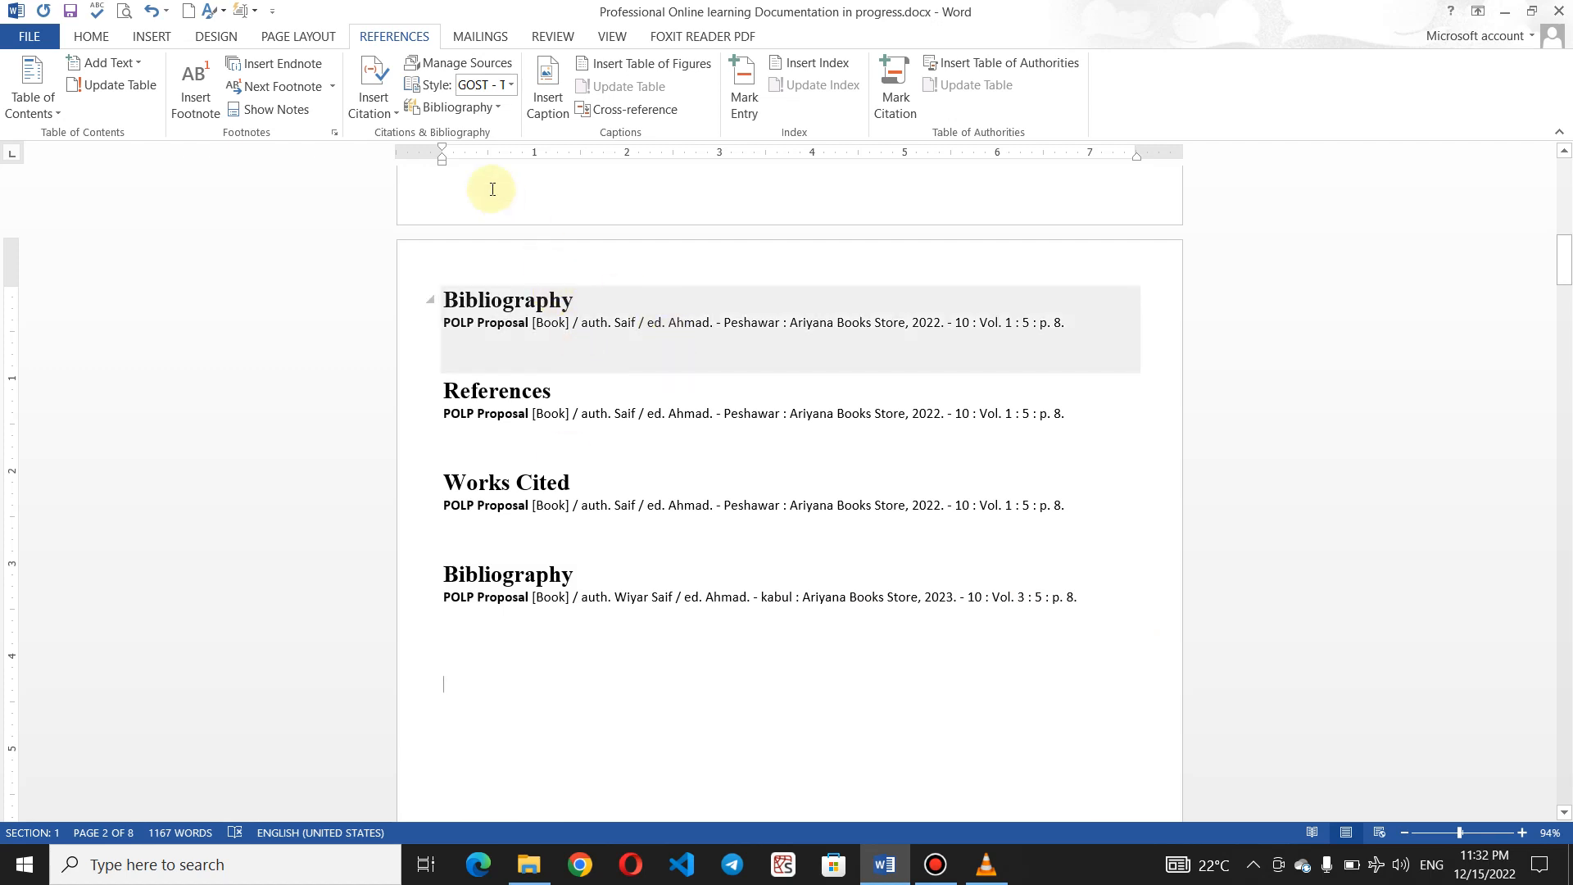
Browse for another saved source list file in Source Manager, then dismiss the file chooser
click(466, 63)
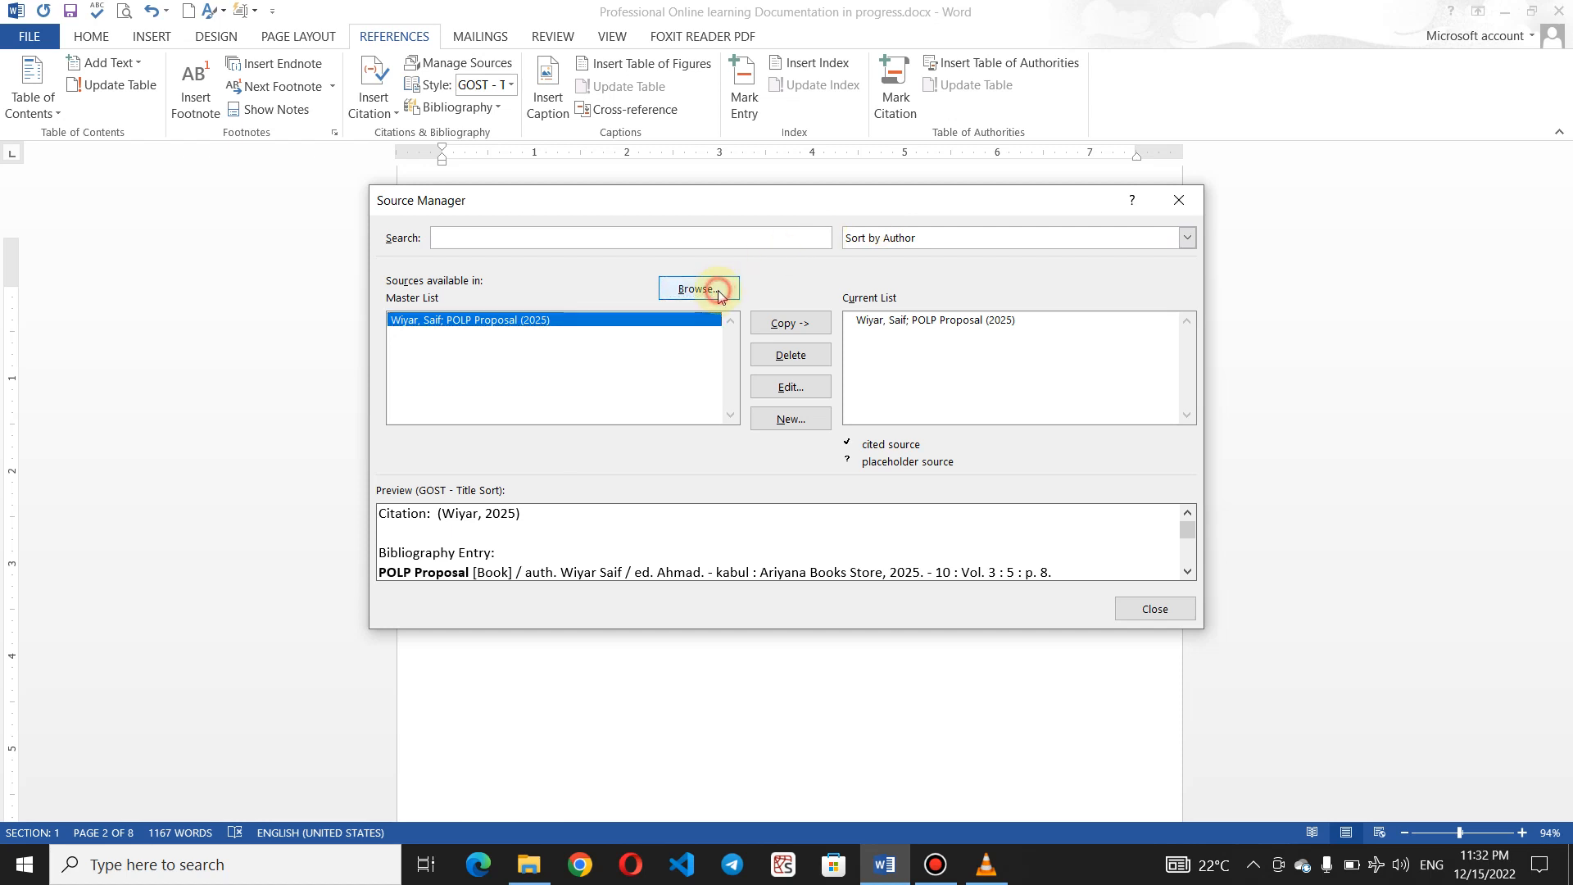
click(699, 287)
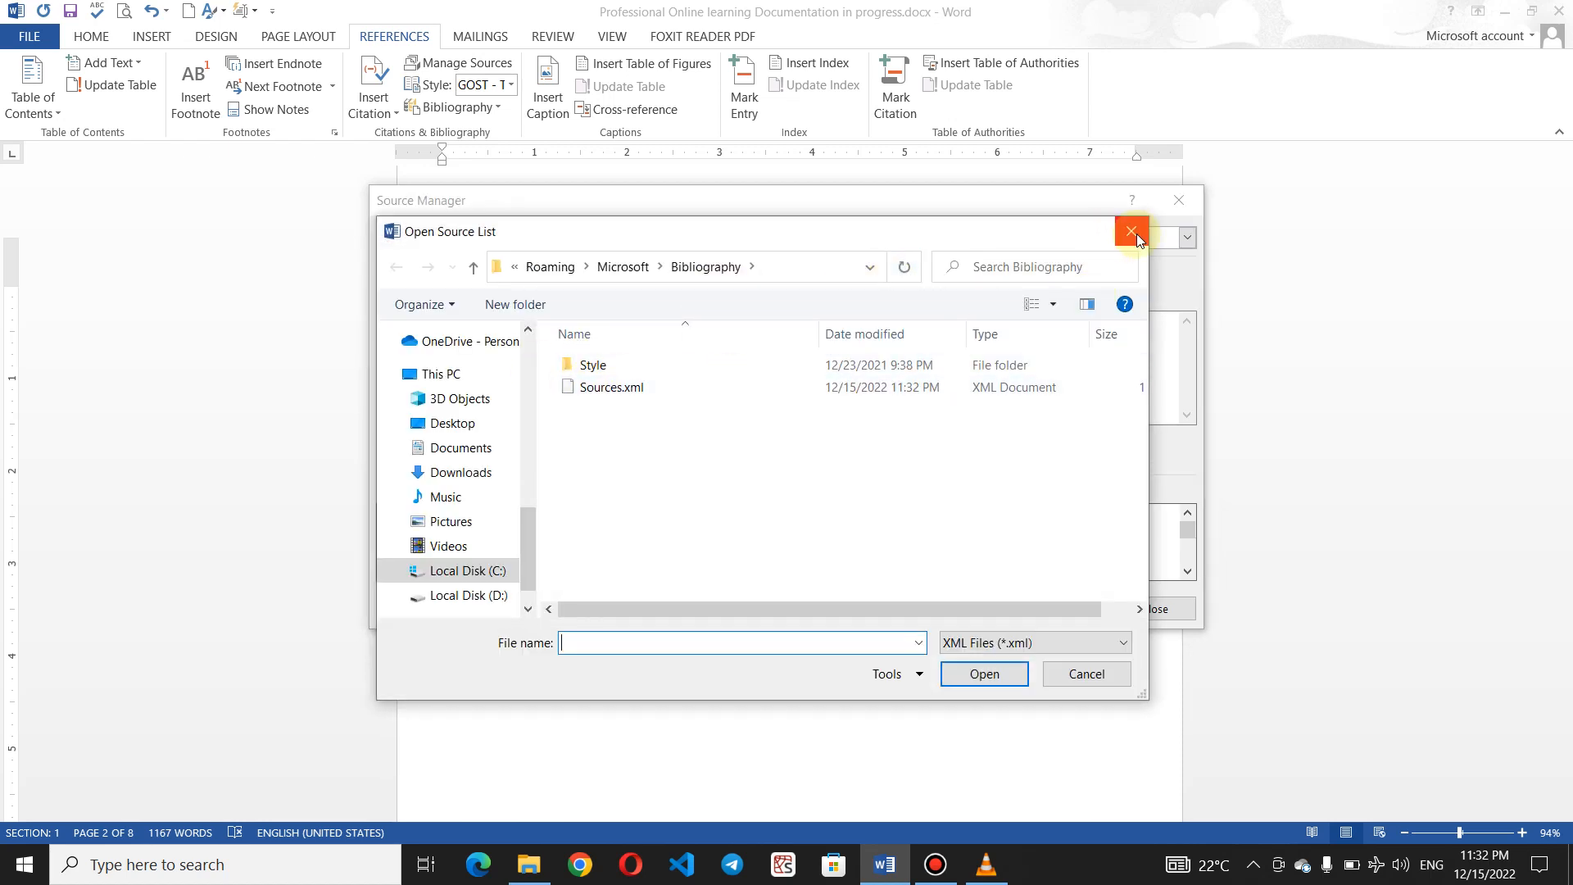
click(1132, 230)
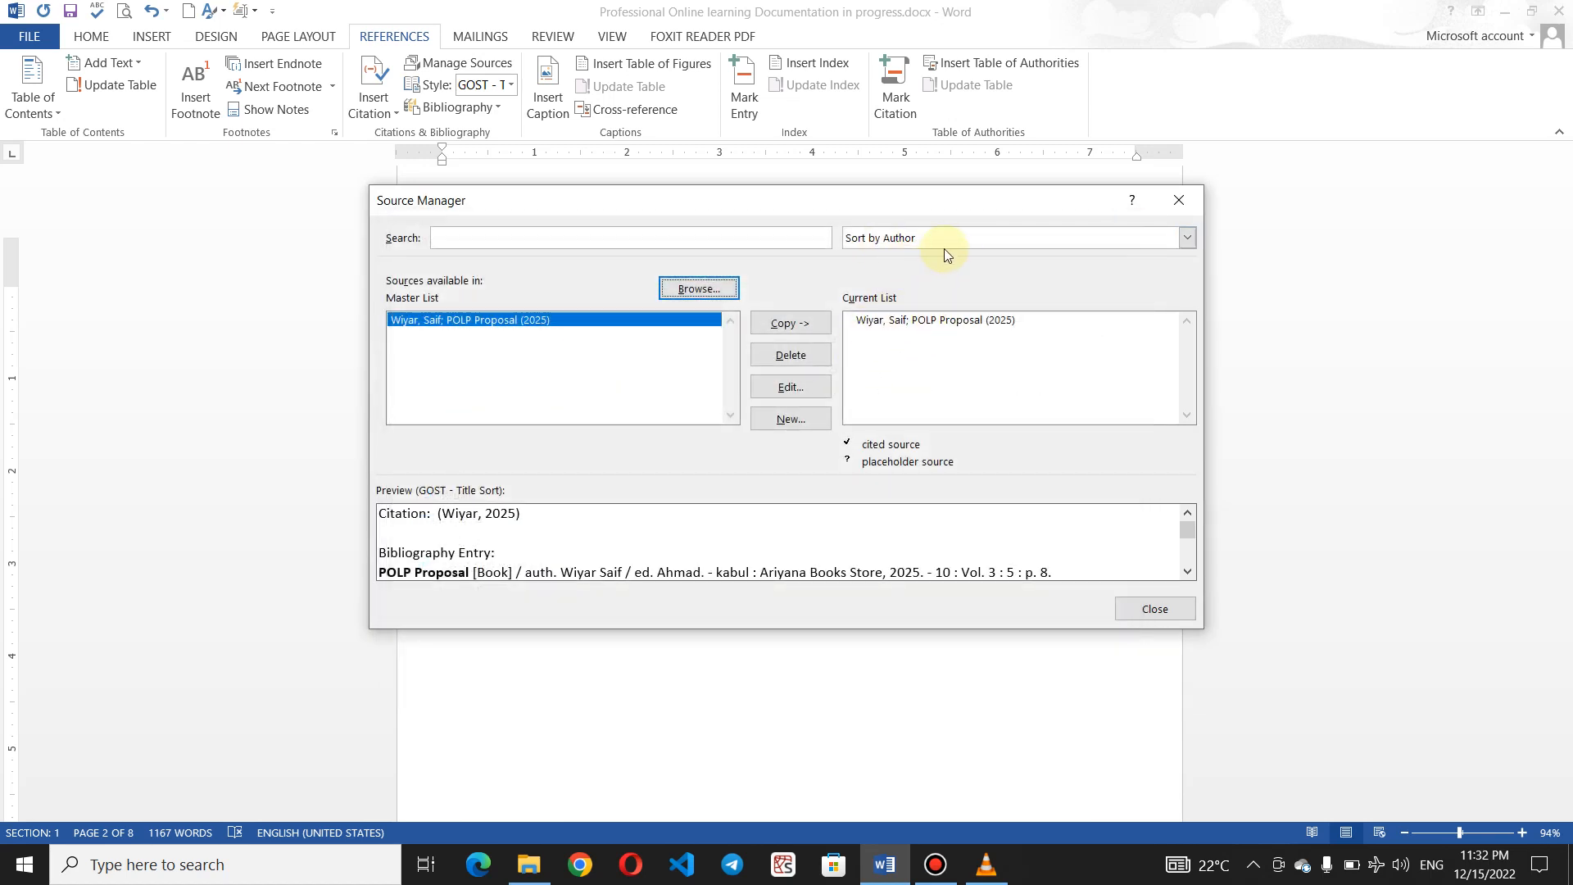
click(1187, 236)
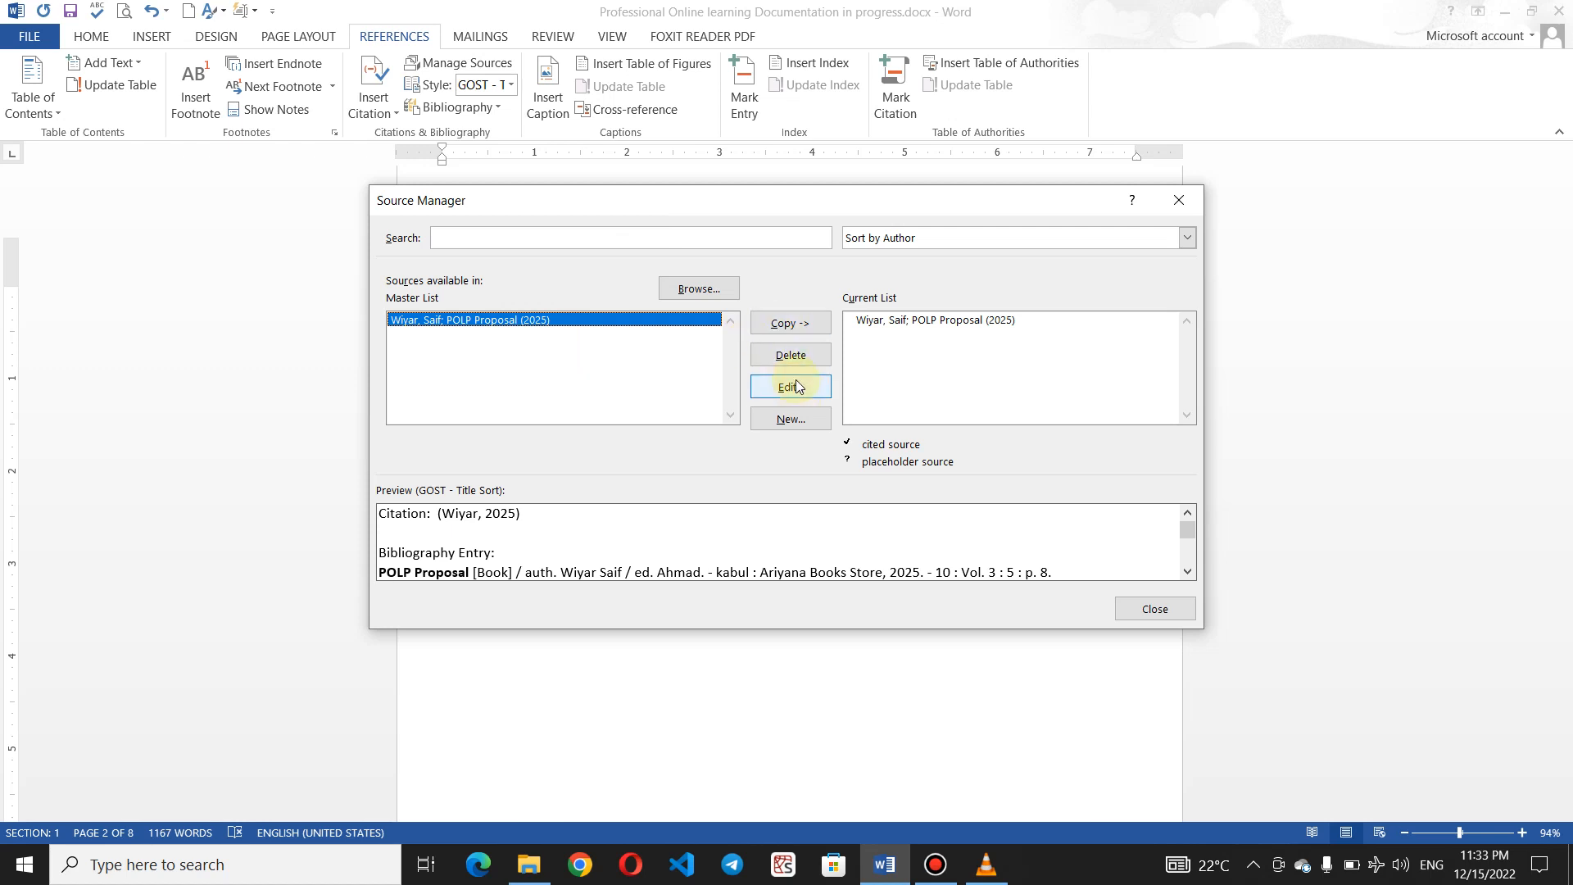
Delete POLP Proposal from the master list and add an empty Placeholder1 source
click(791, 354)
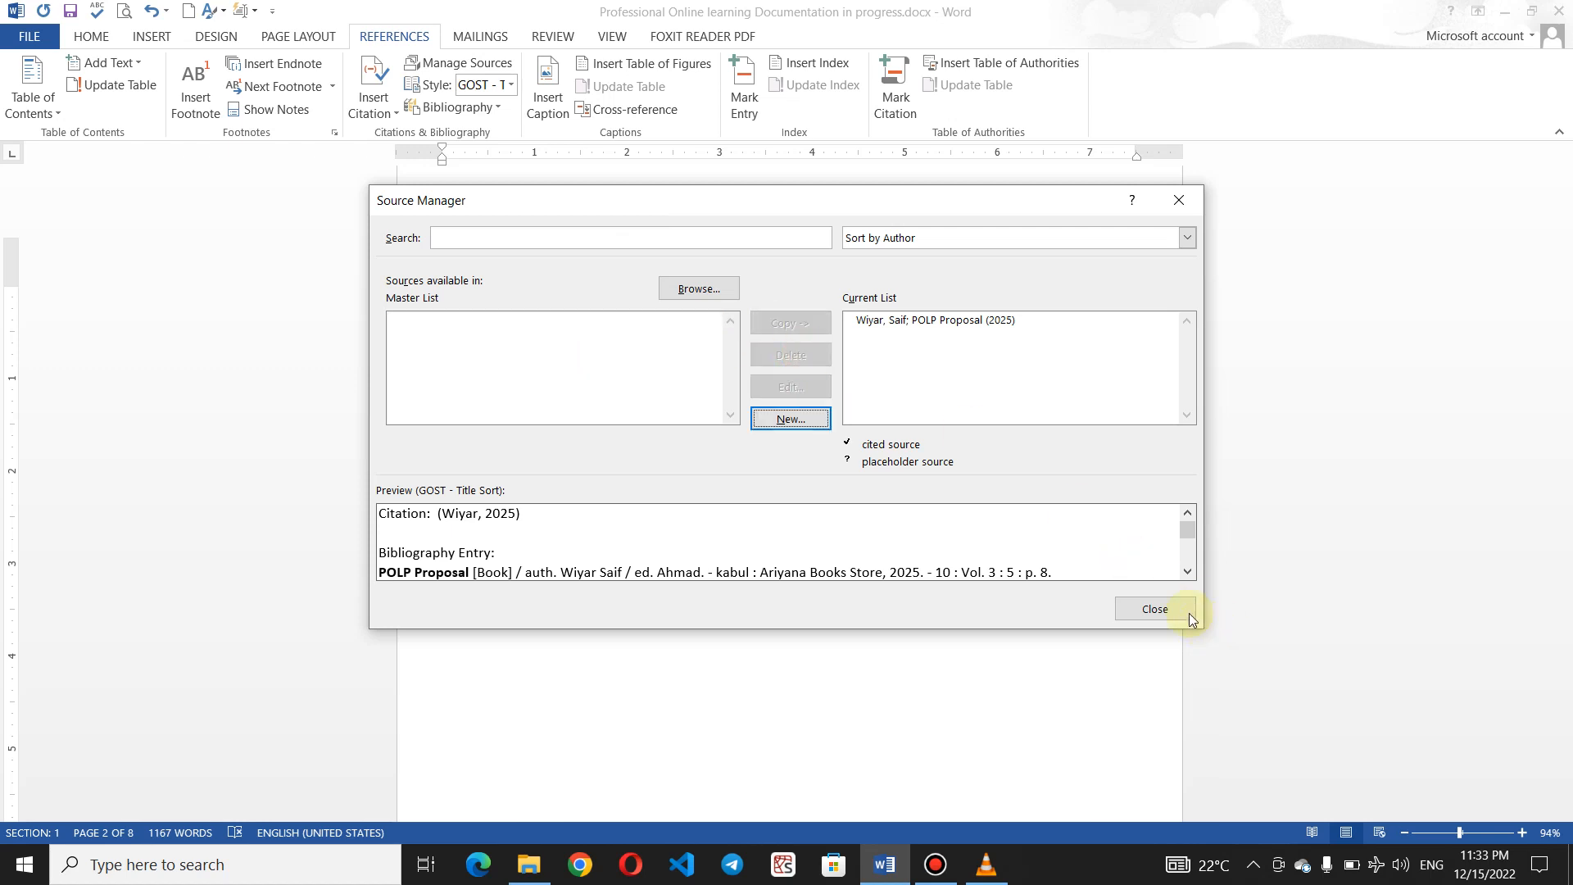
click(791, 418)
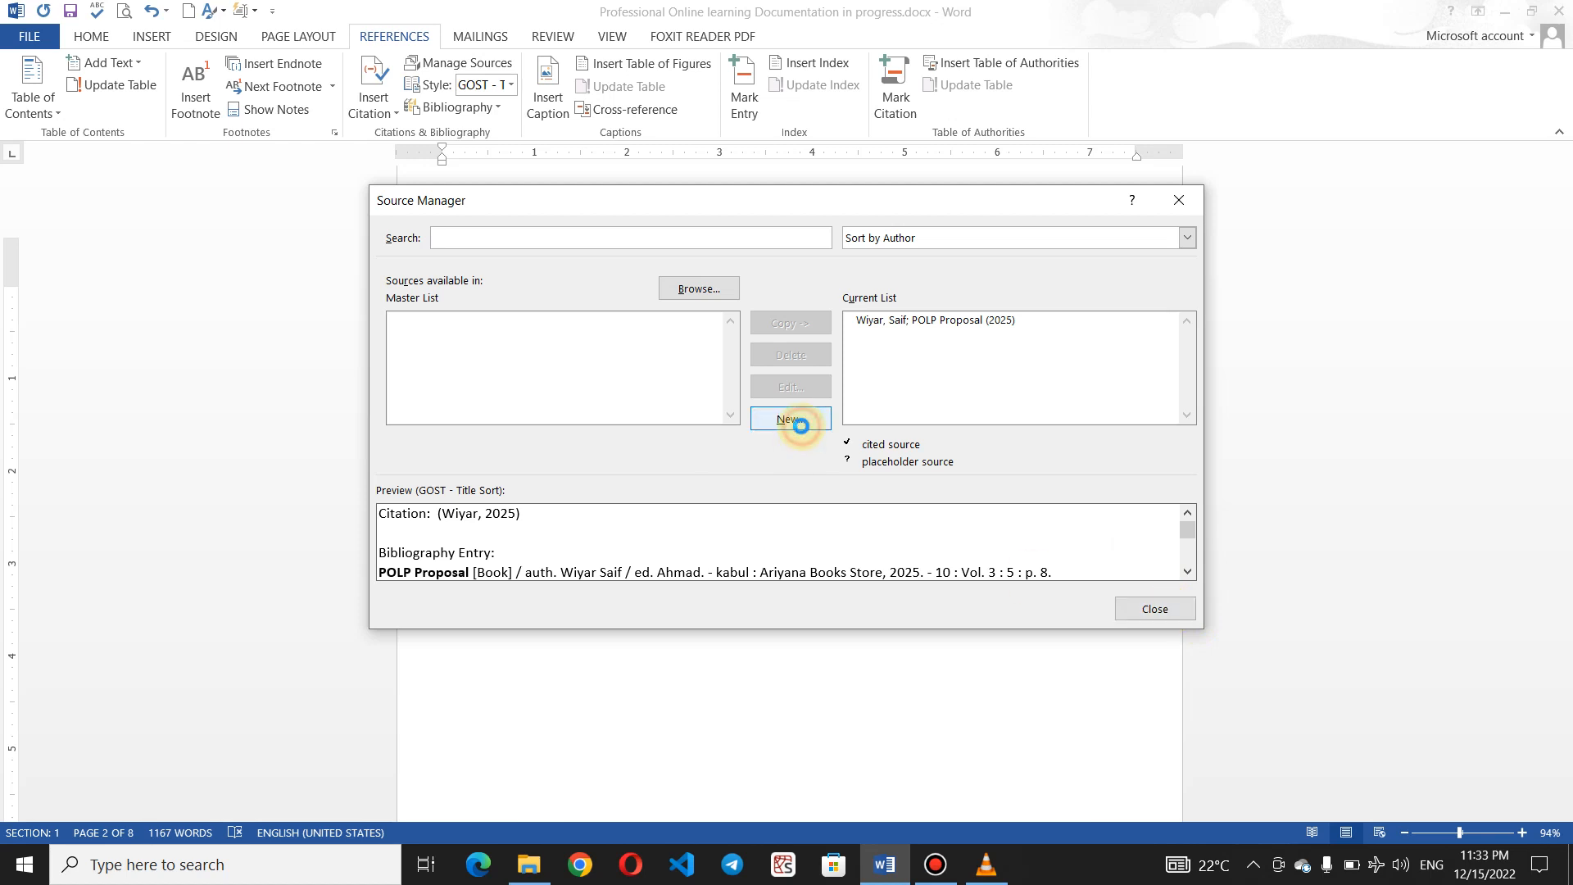
click(790, 418)
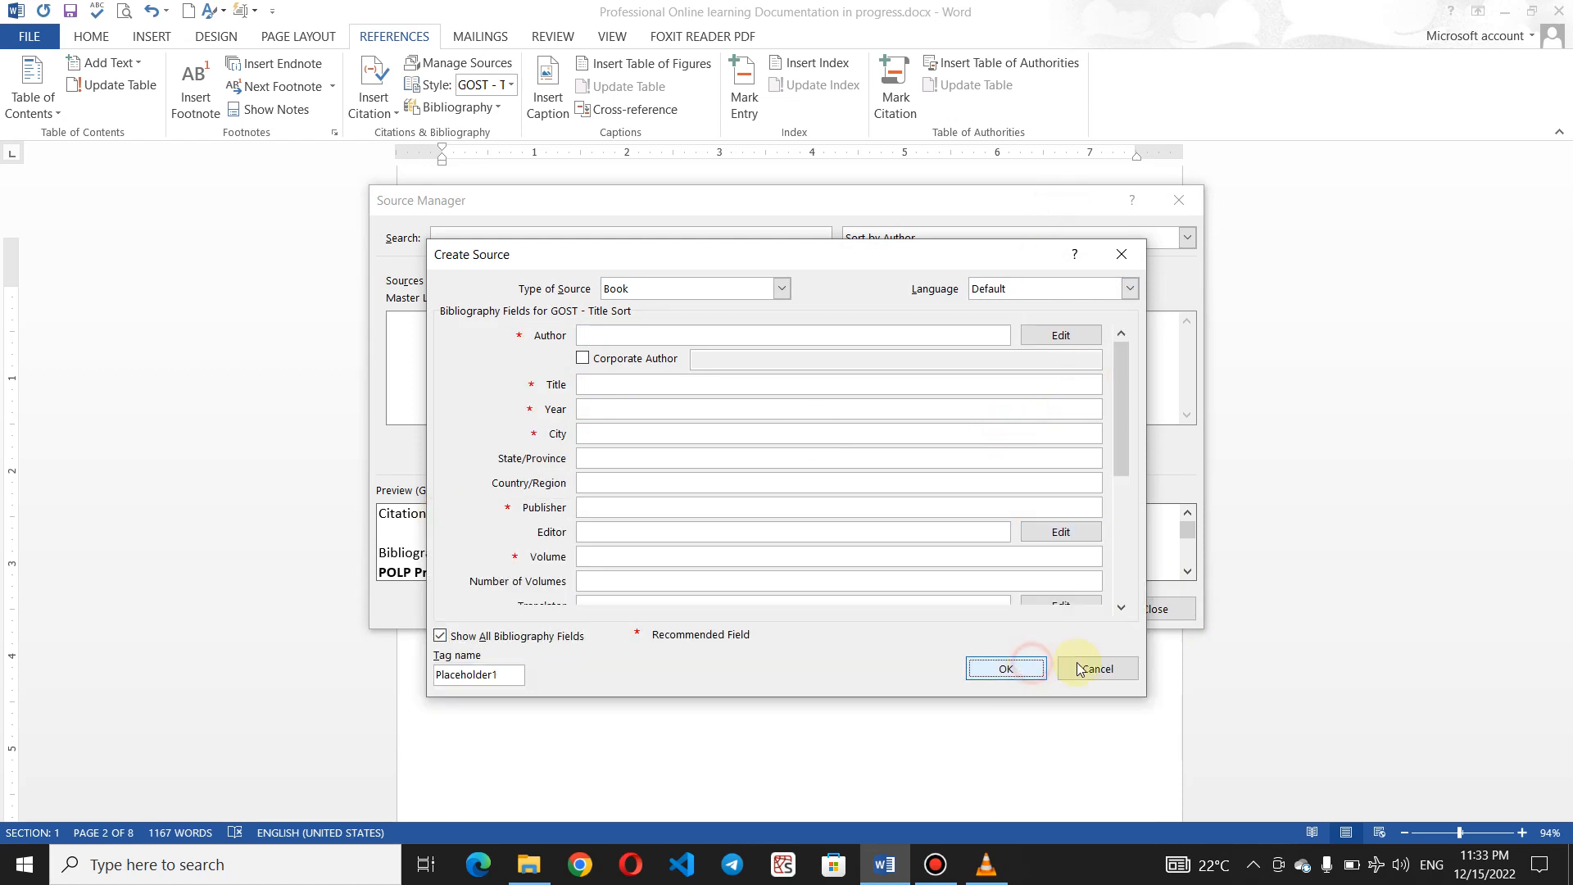
click(1097, 668)
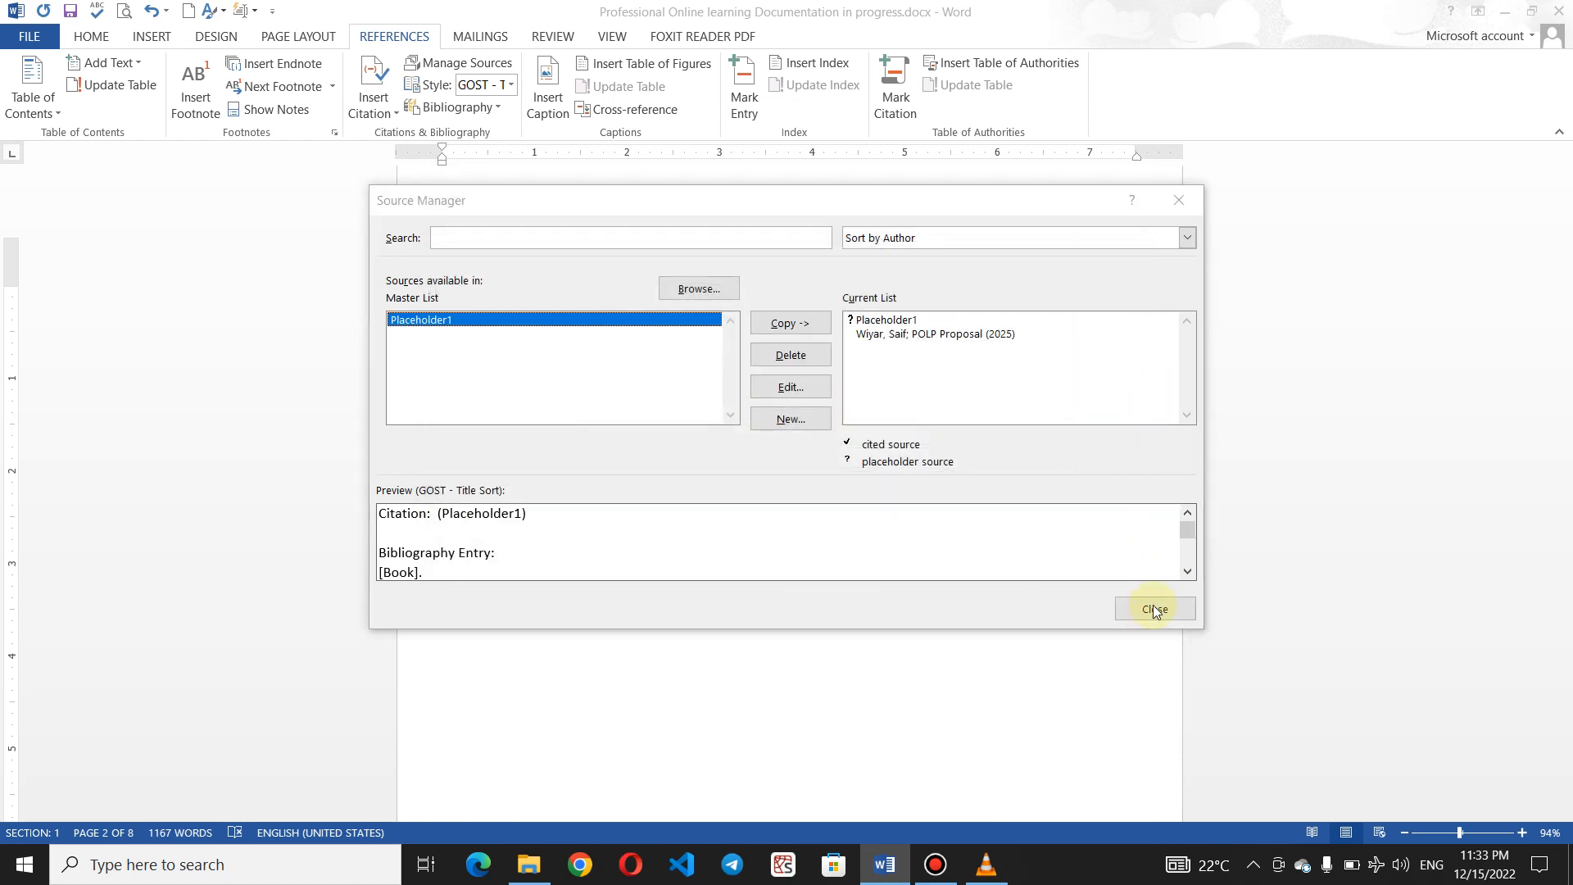
click(1155, 608)
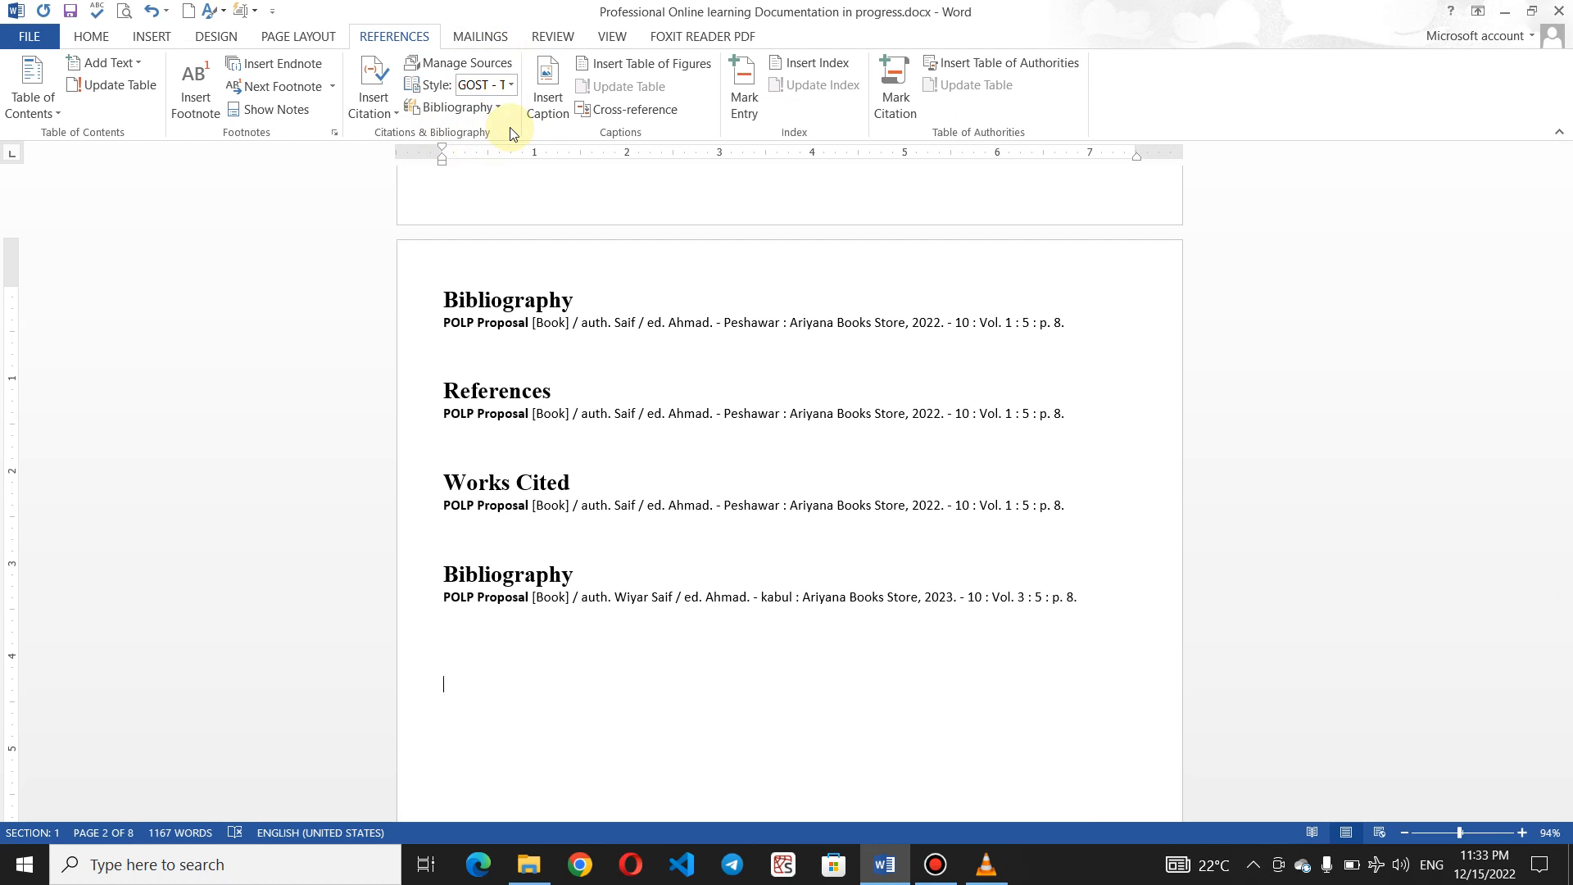
click(508, 300)
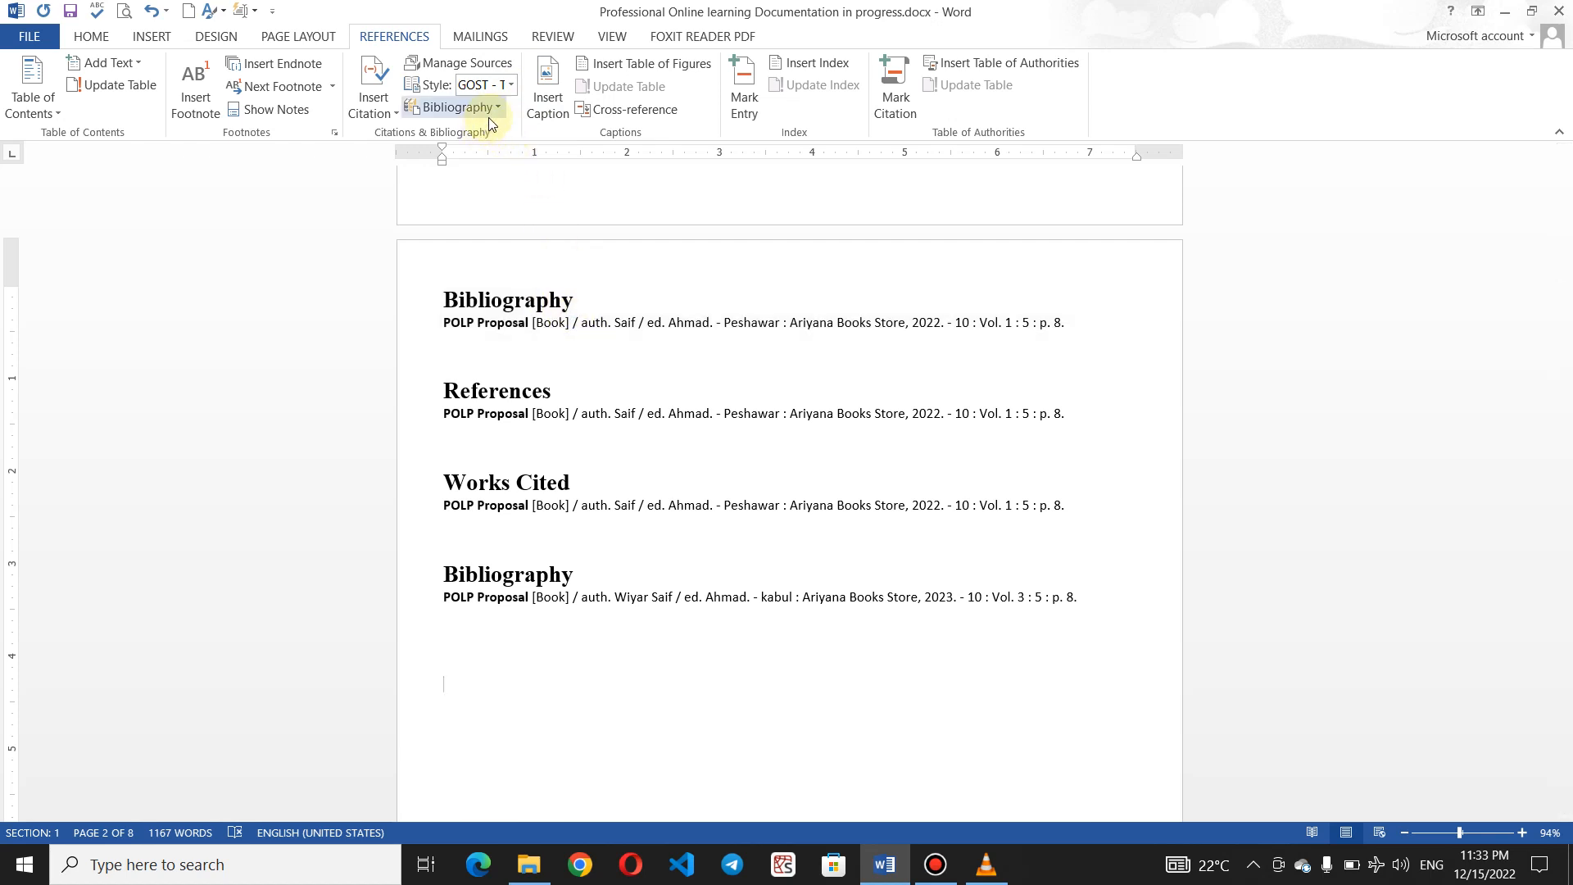
mouse_move(654, 135)
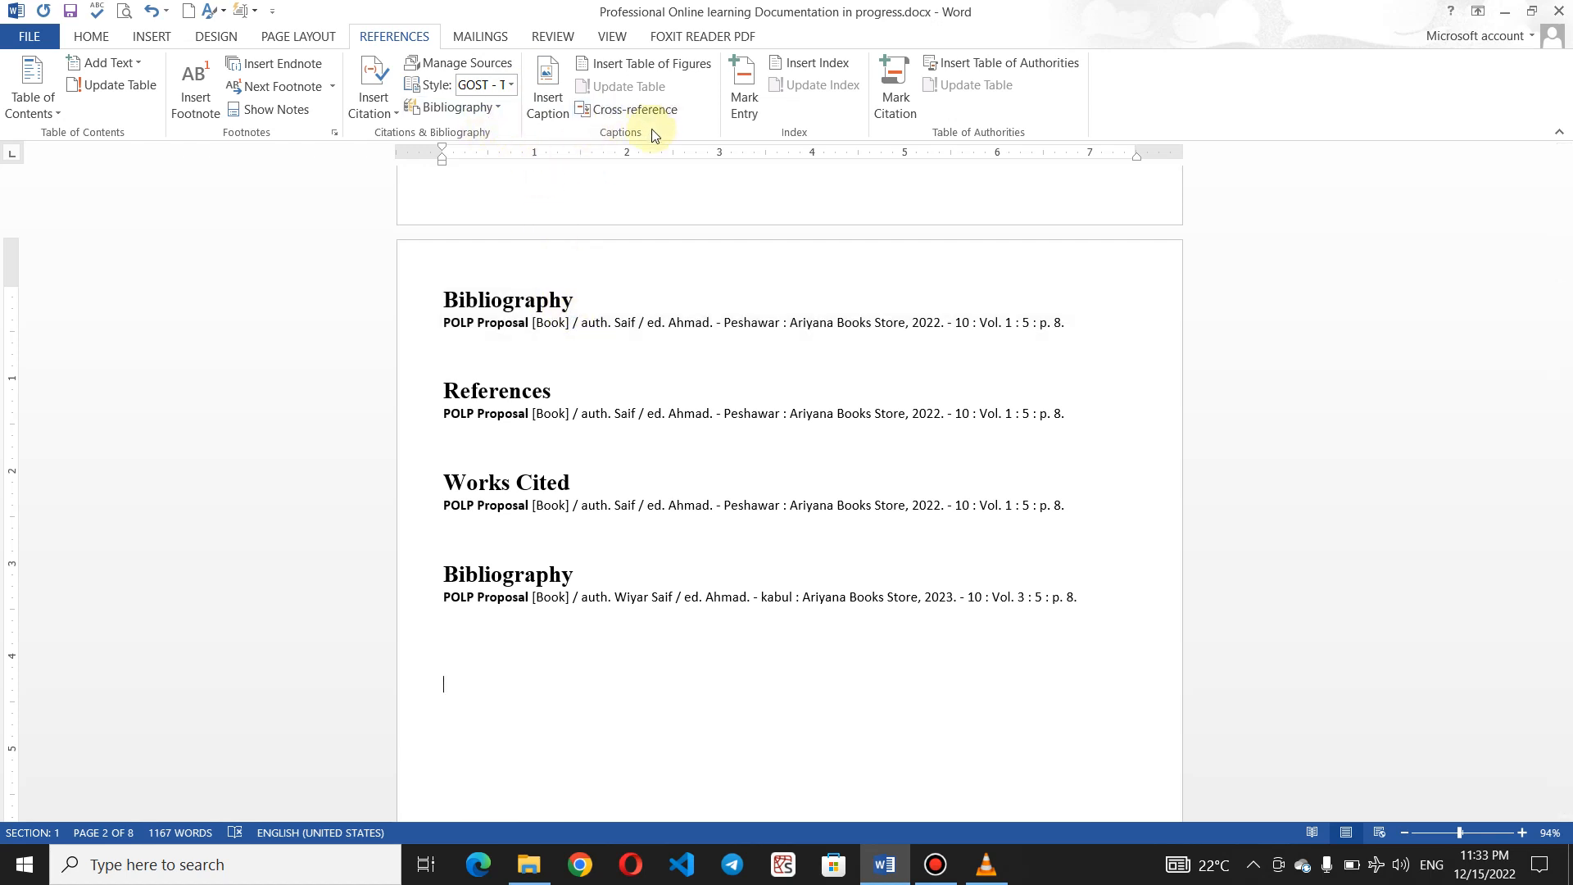